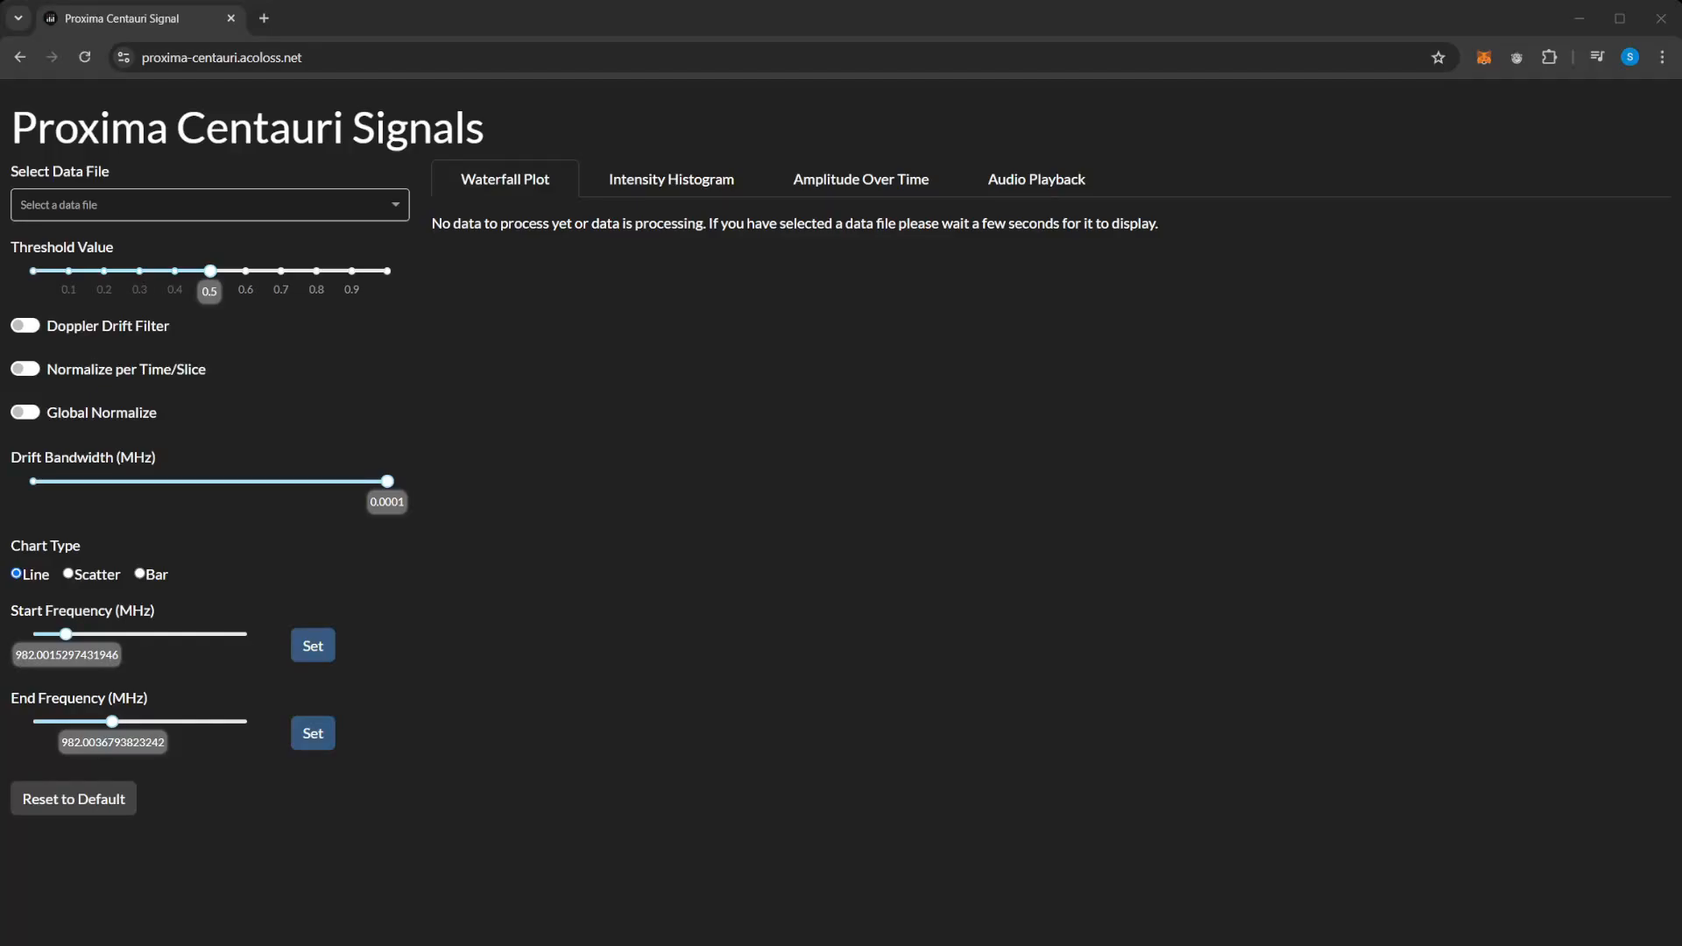
Show the Select Data File dropdown listing the available observation files
click(209, 204)
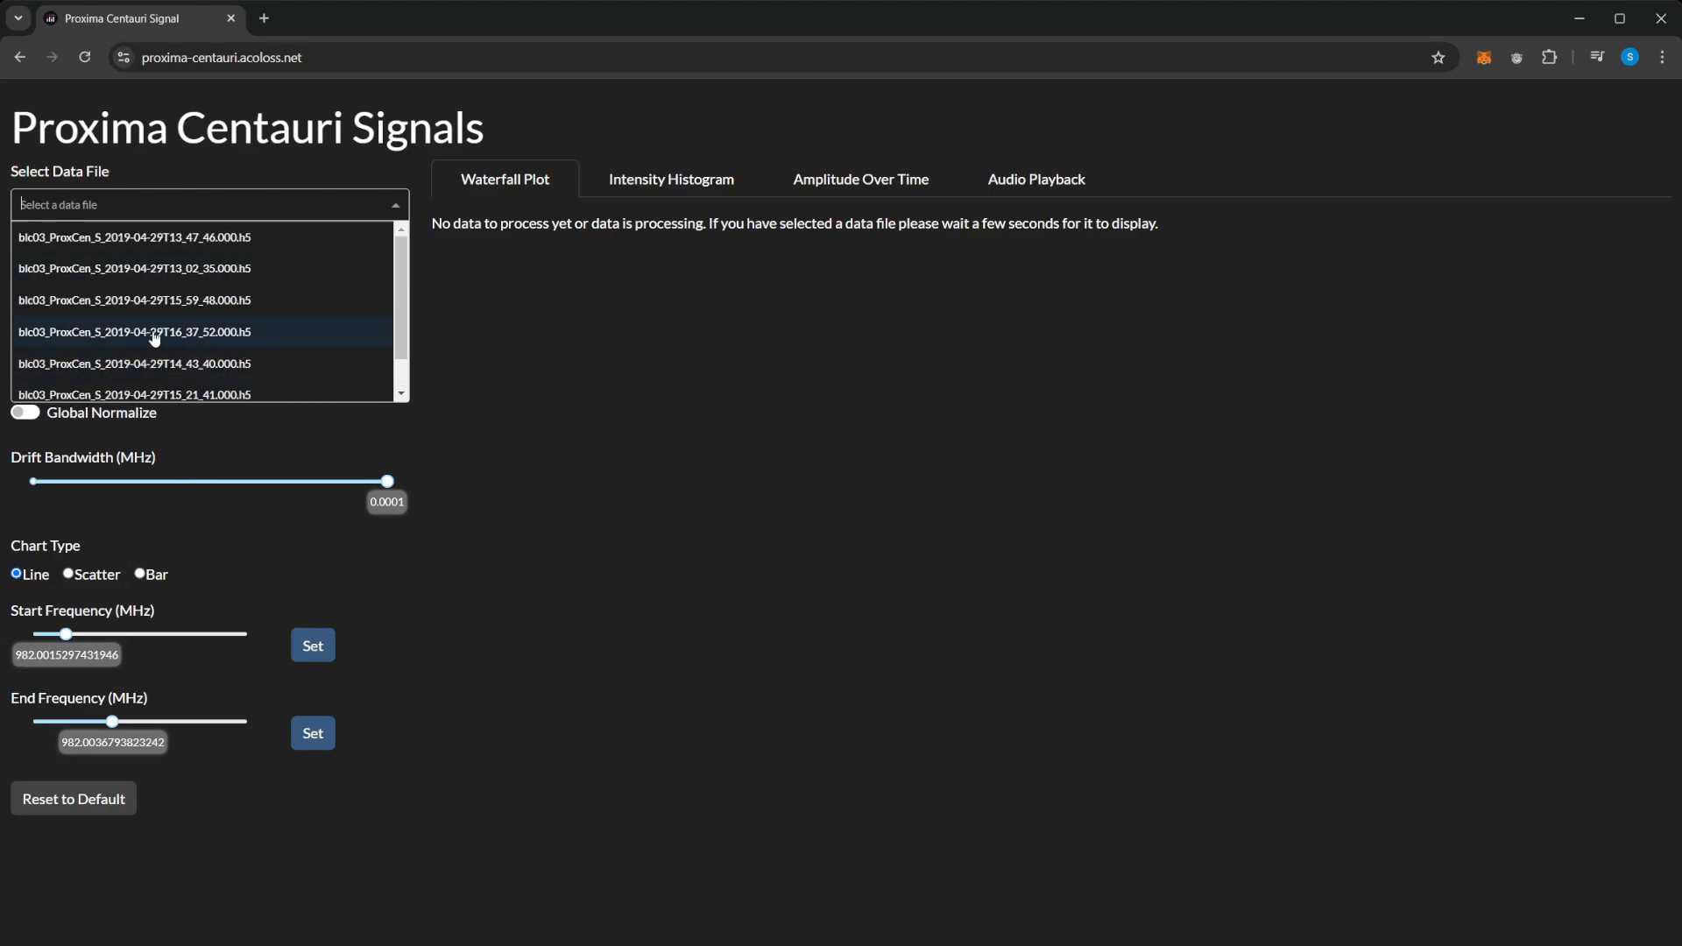
Load blc03_ProxCen_S_2019-04-29T14_43_40.000.h5, replacing the initially chosen 16:37:52 file
click(133, 331)
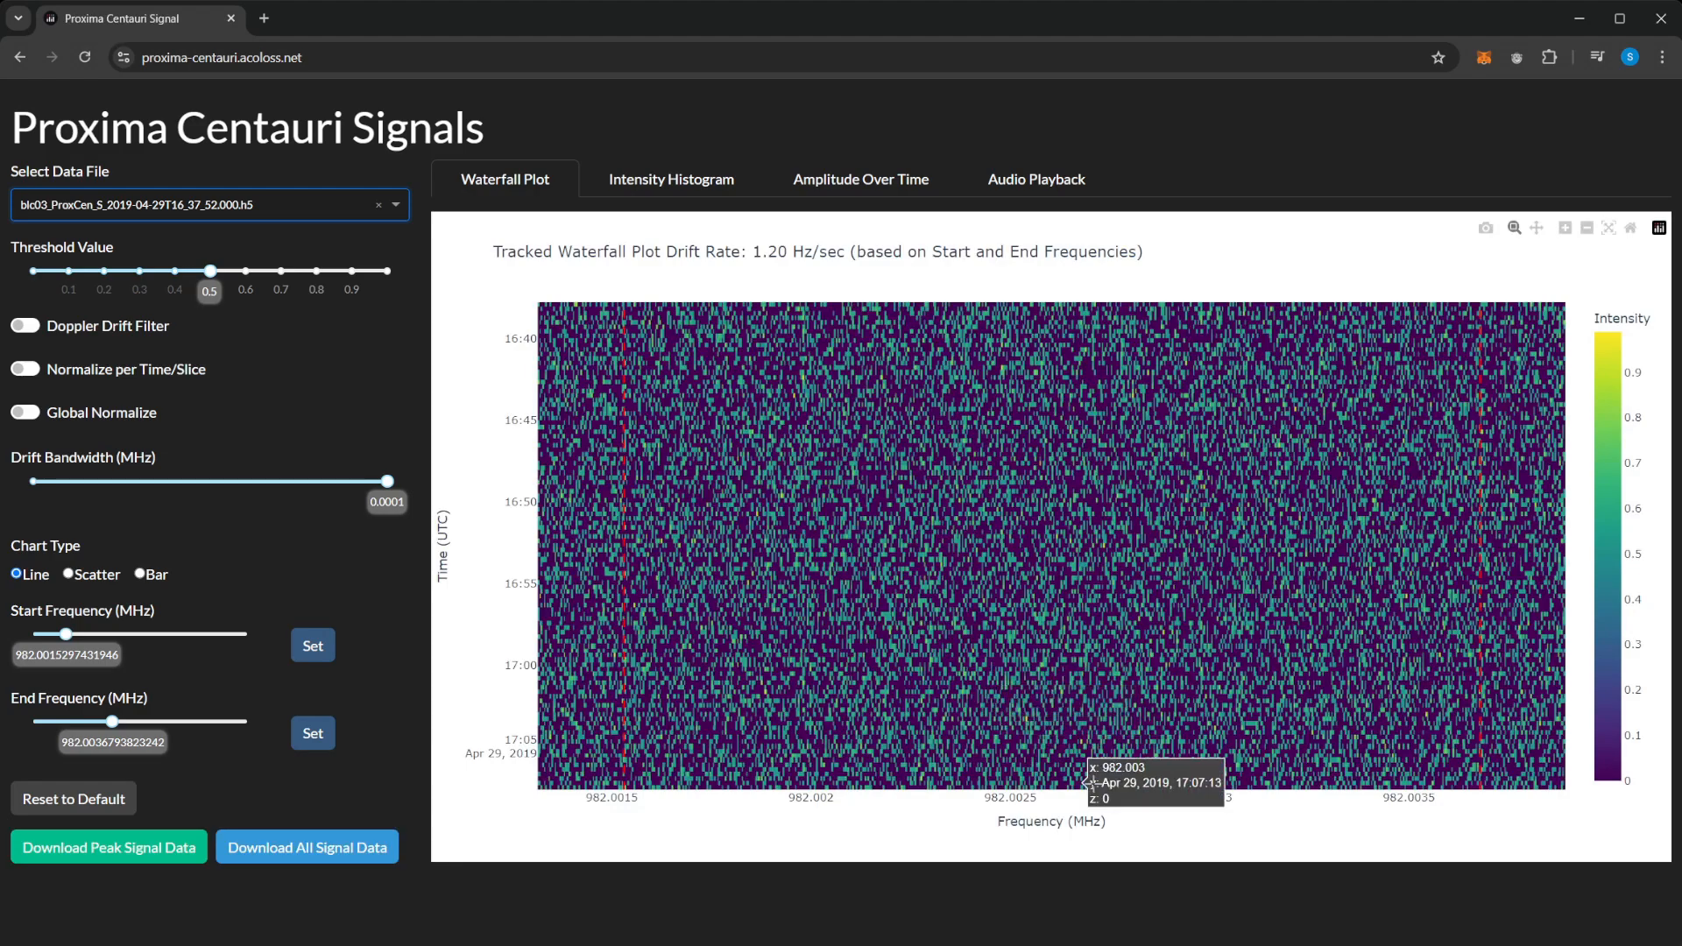
mouse_move(773, 767)
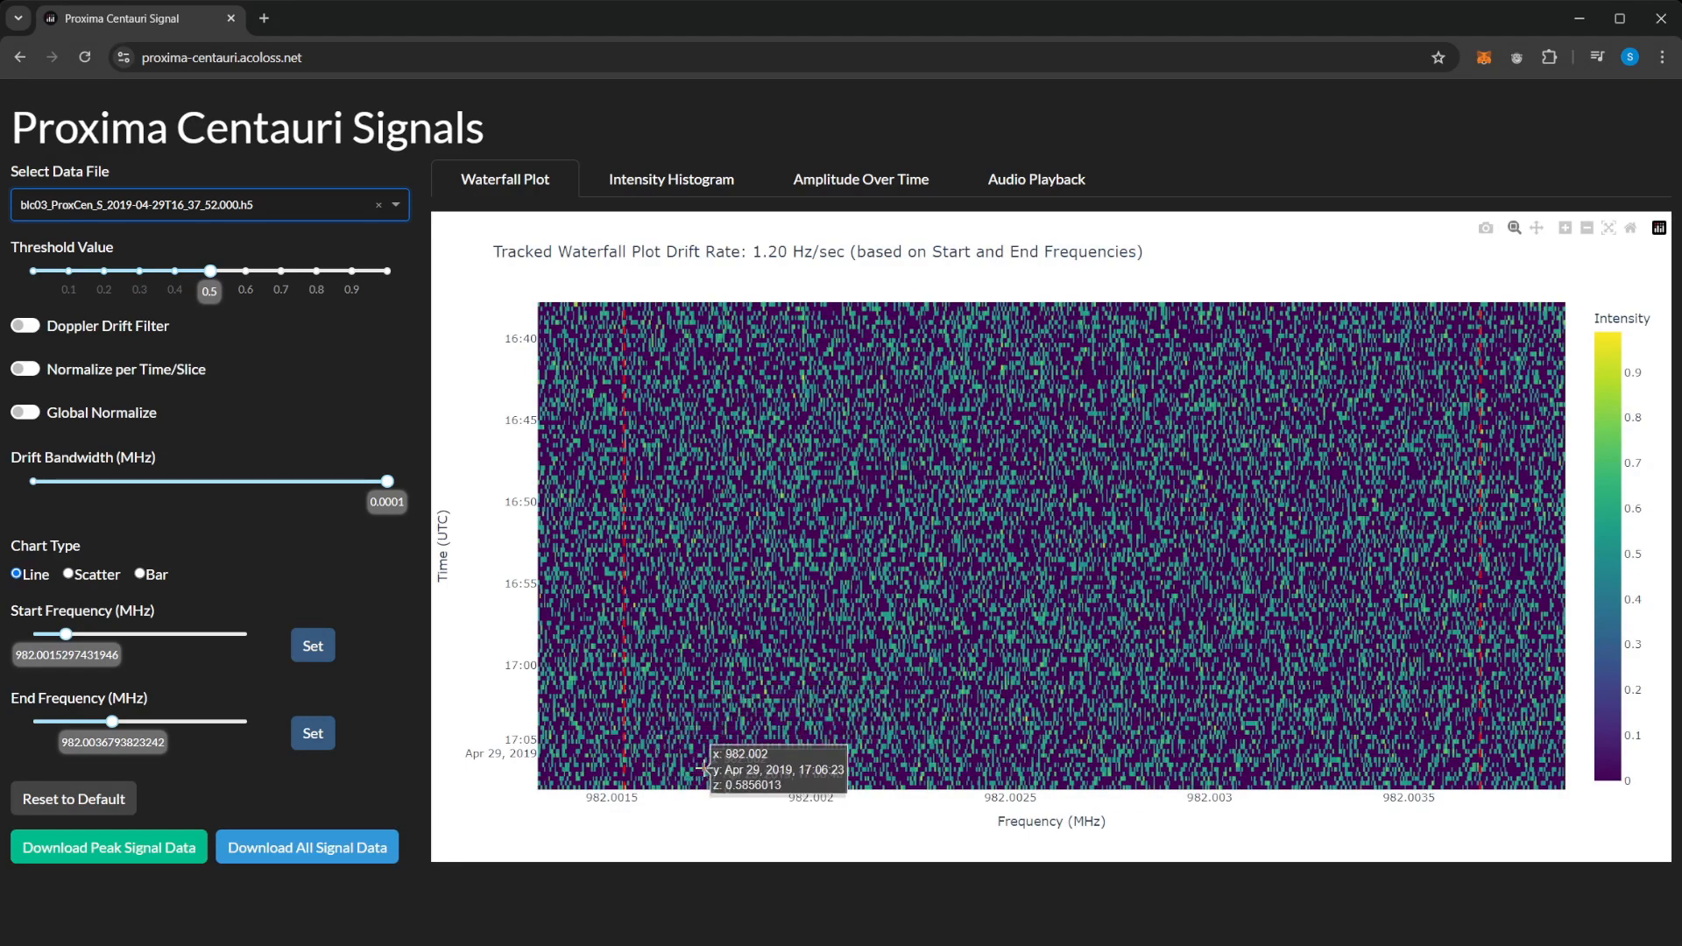
click(211, 205)
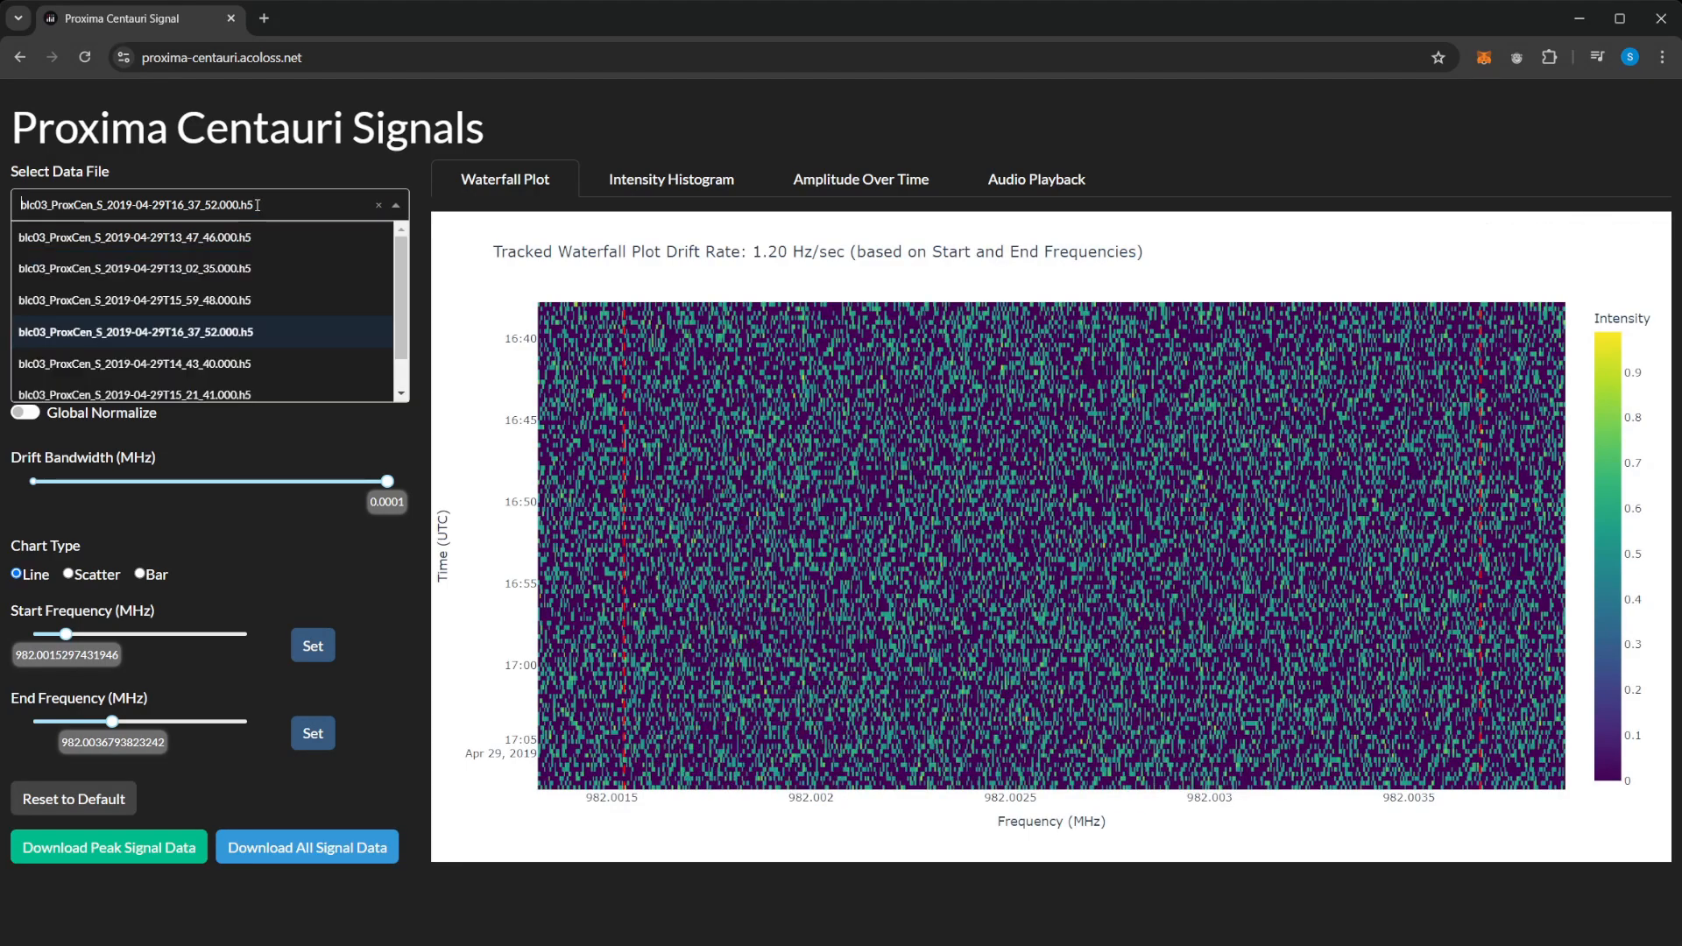
click(134, 363)
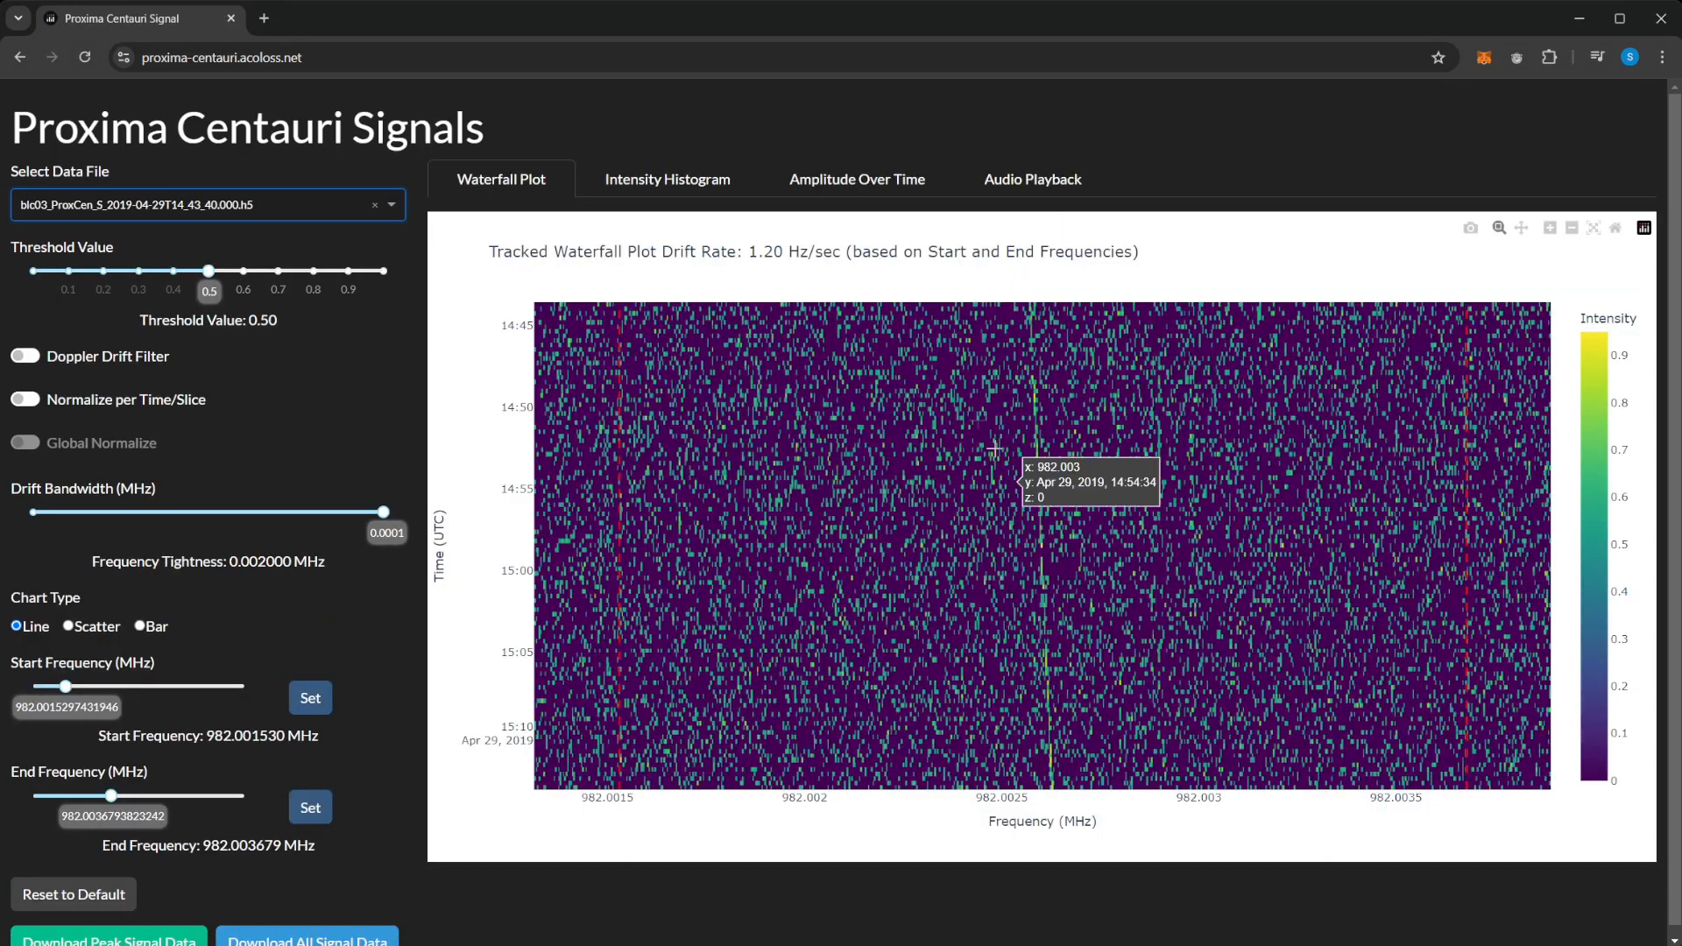
mouse_move(1051, 782)
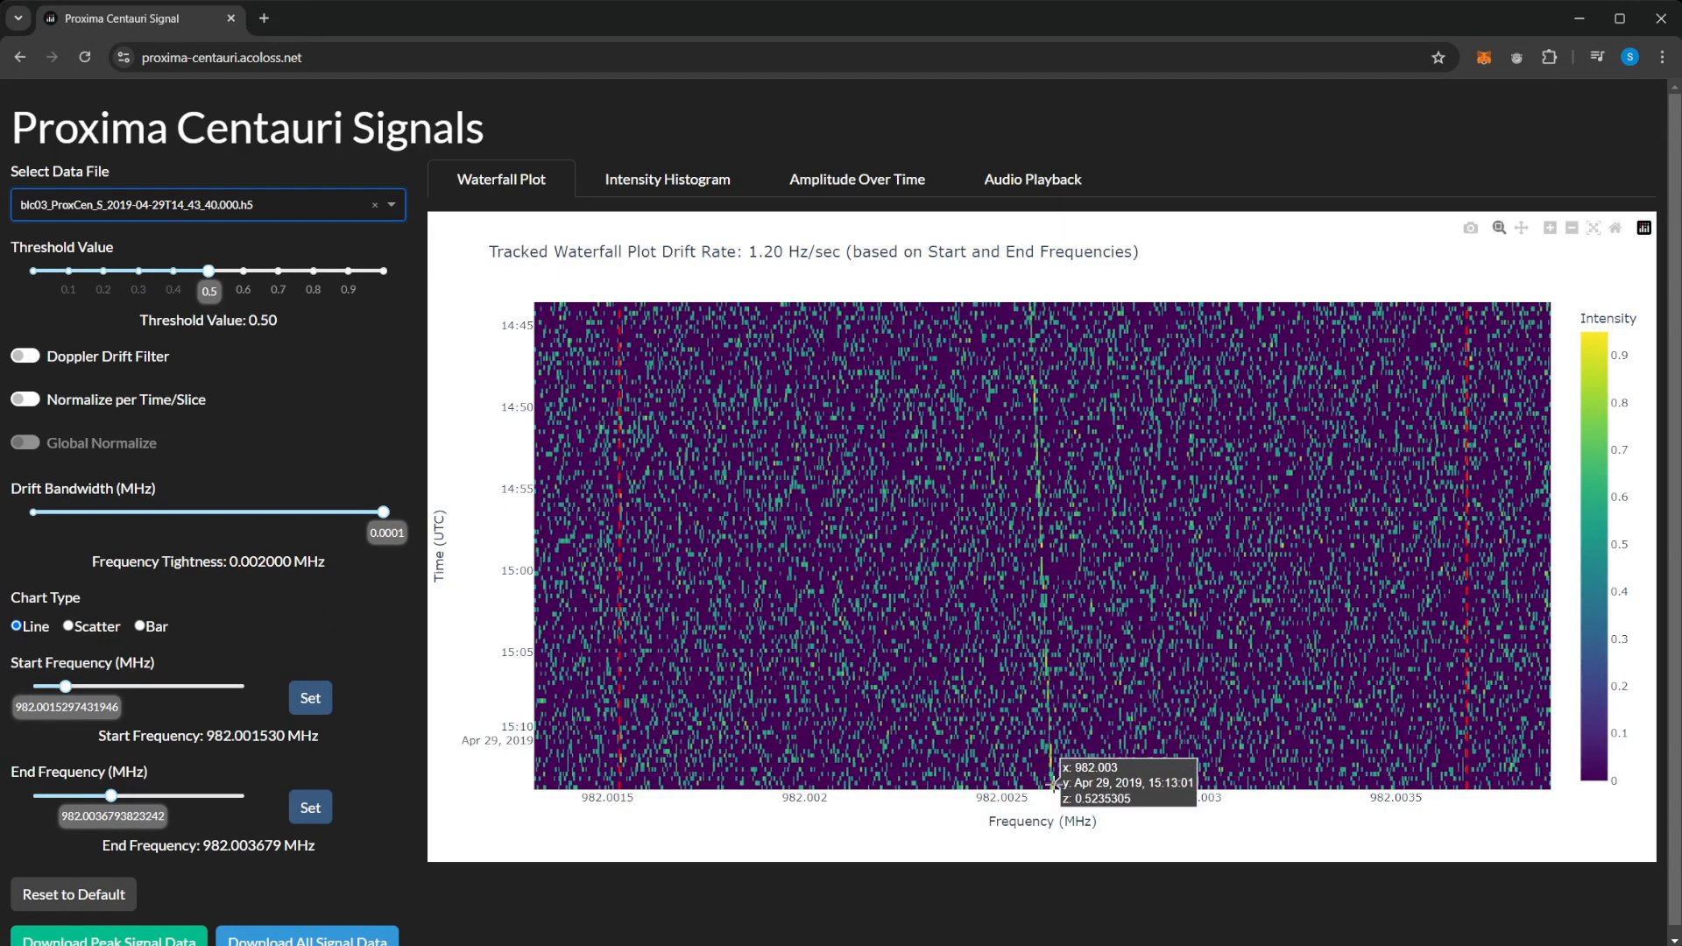
mouse_move(1027, 349)
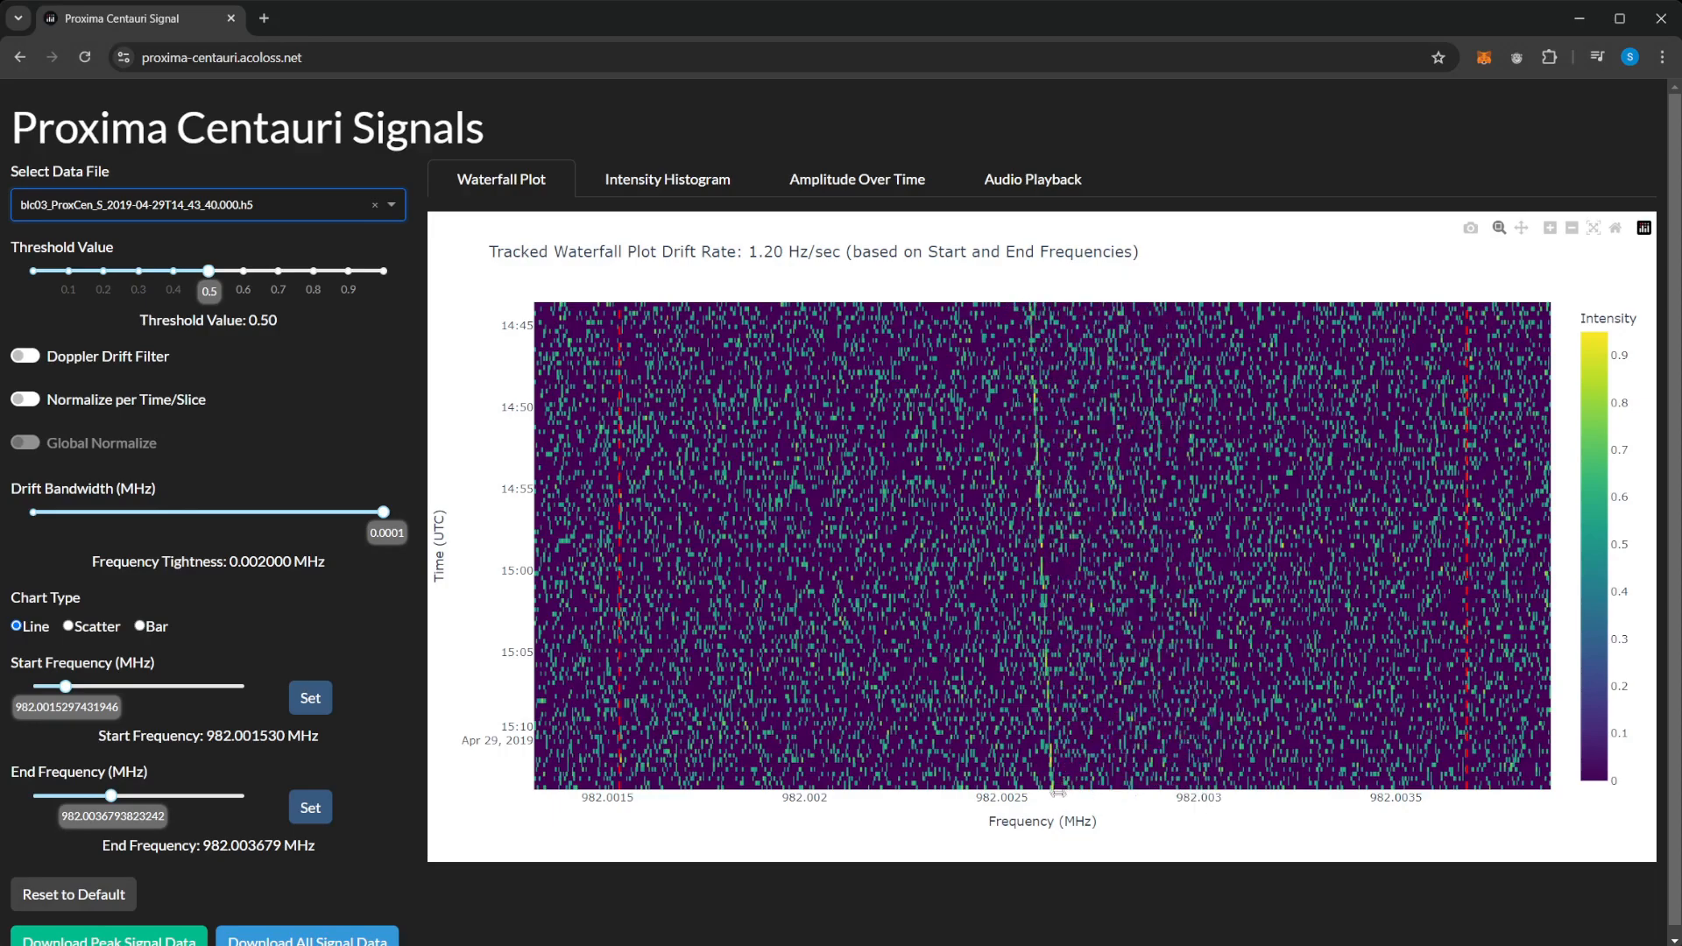
mouse_move(1030, 335)
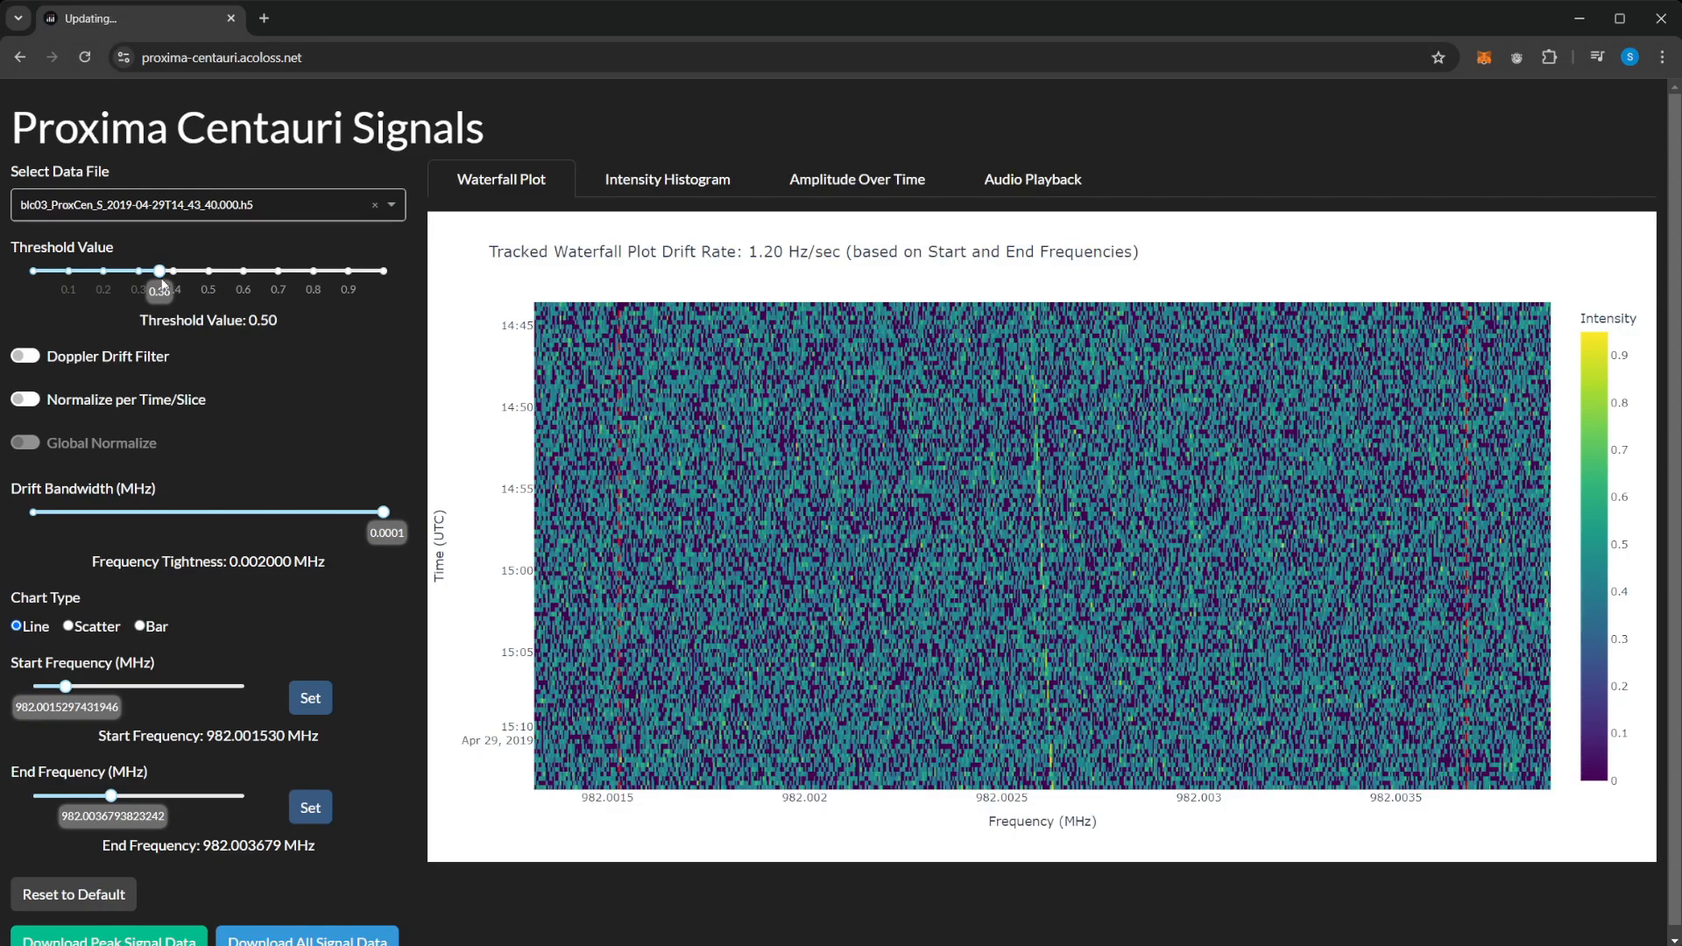
Raise the threshold to about 0.74, then bring it back down to 0.55
drag(158, 270, 252, 271)
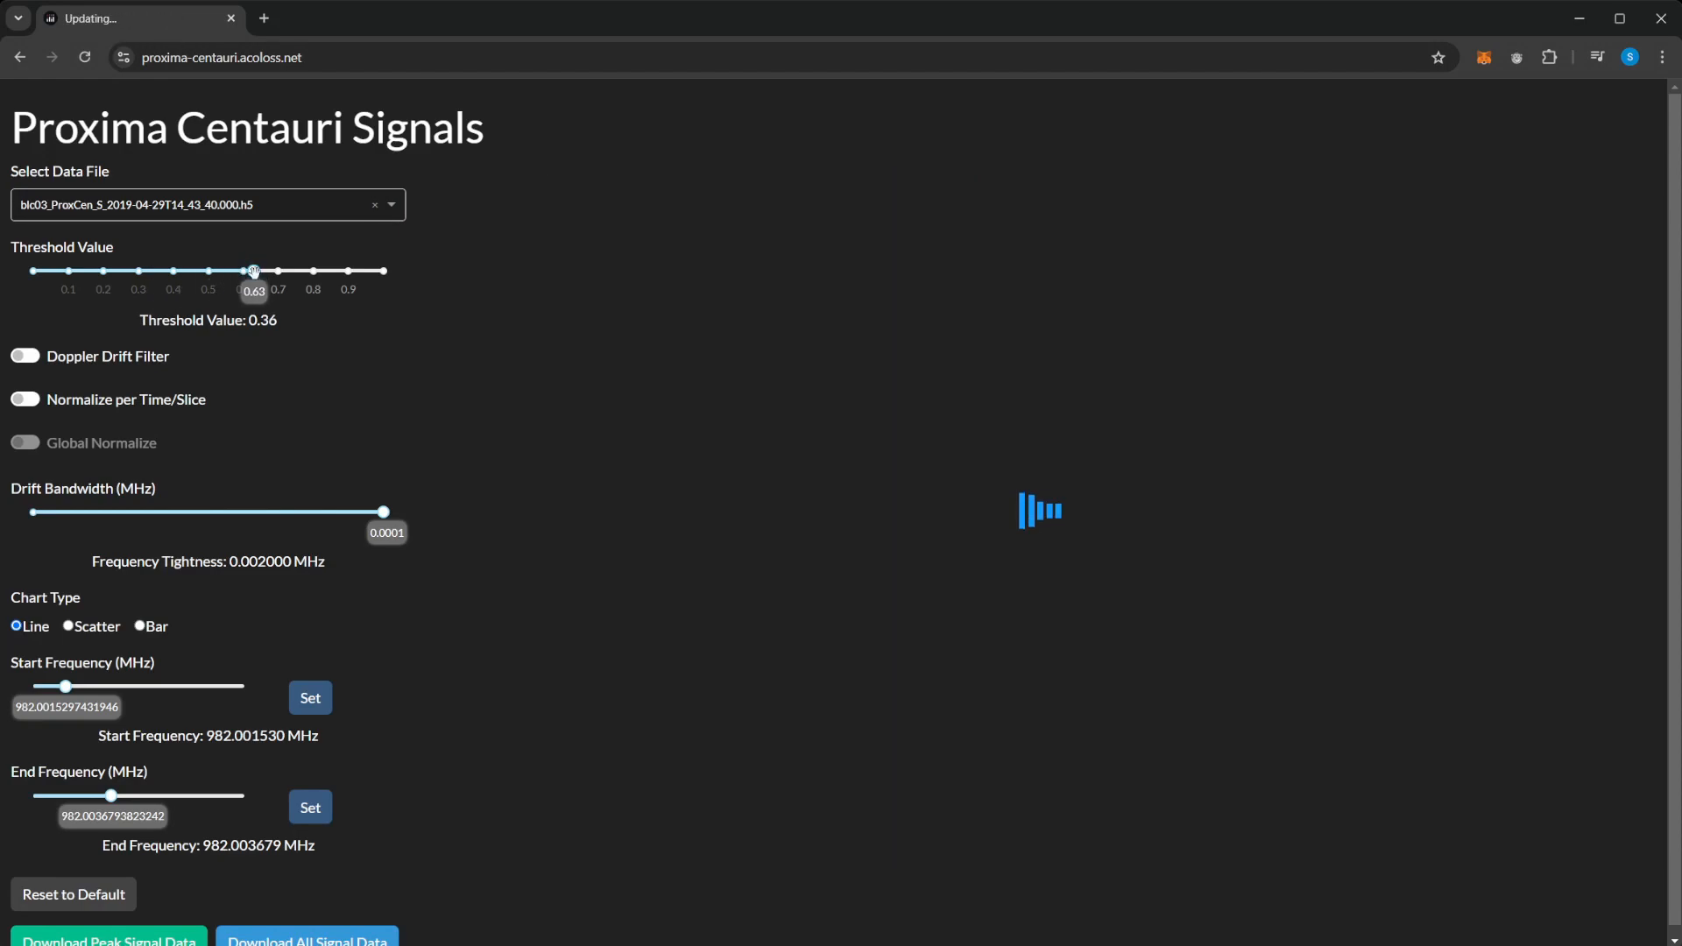
drag(253, 271, 274, 270)
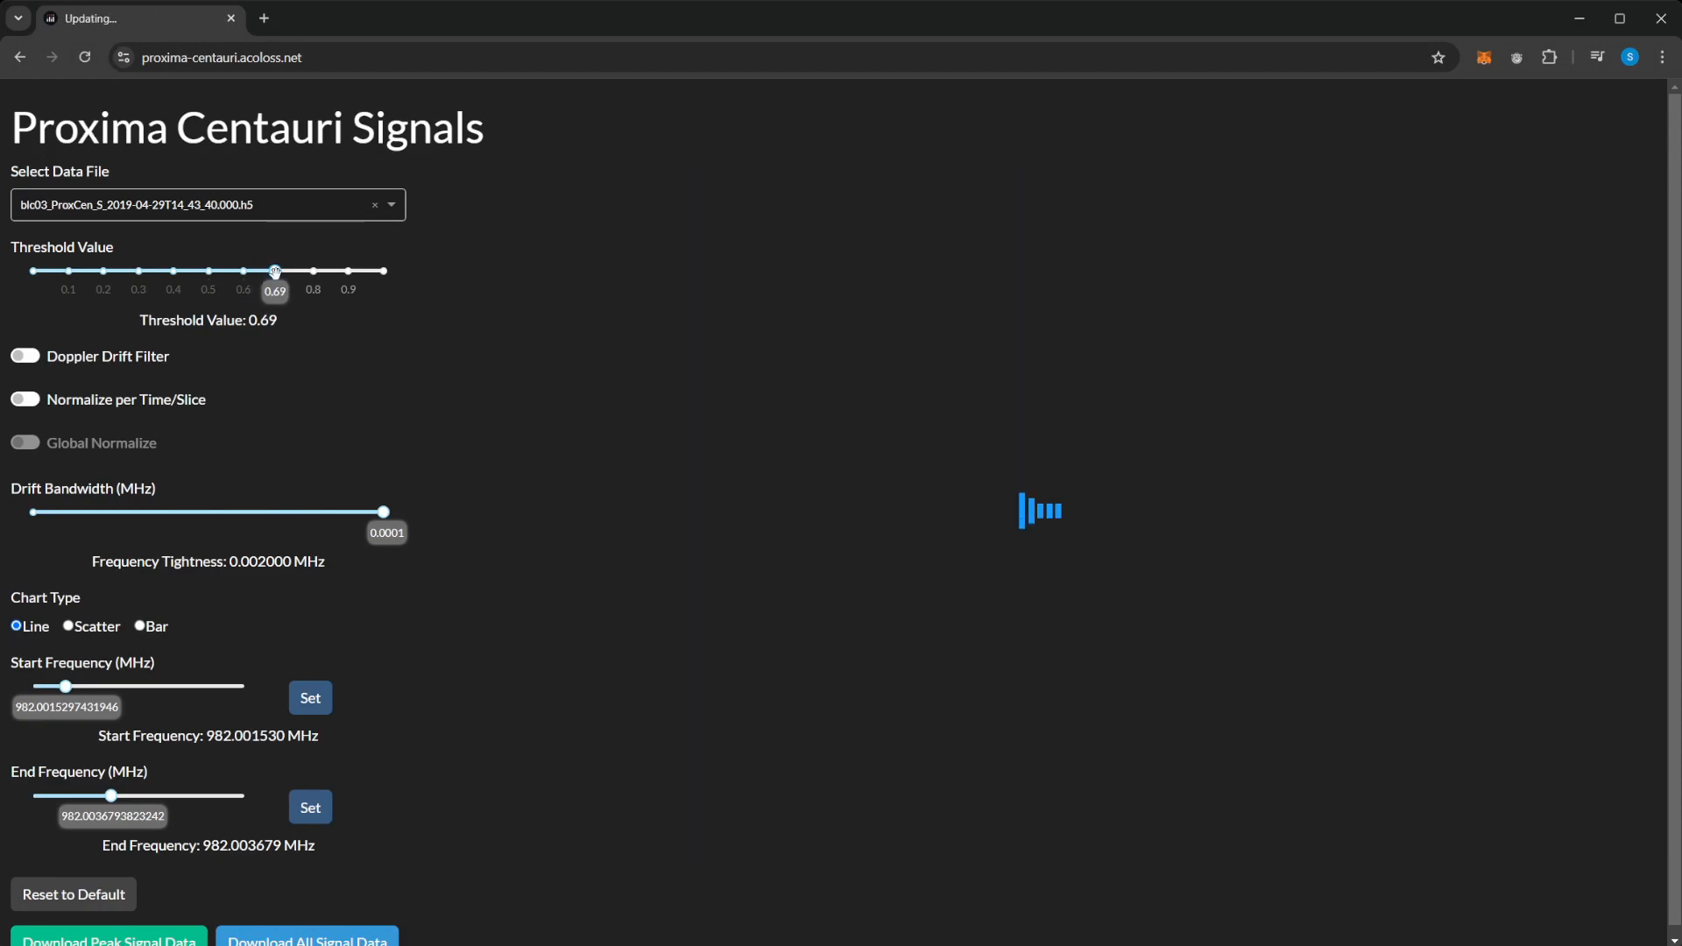
drag(274, 271, 291, 270)
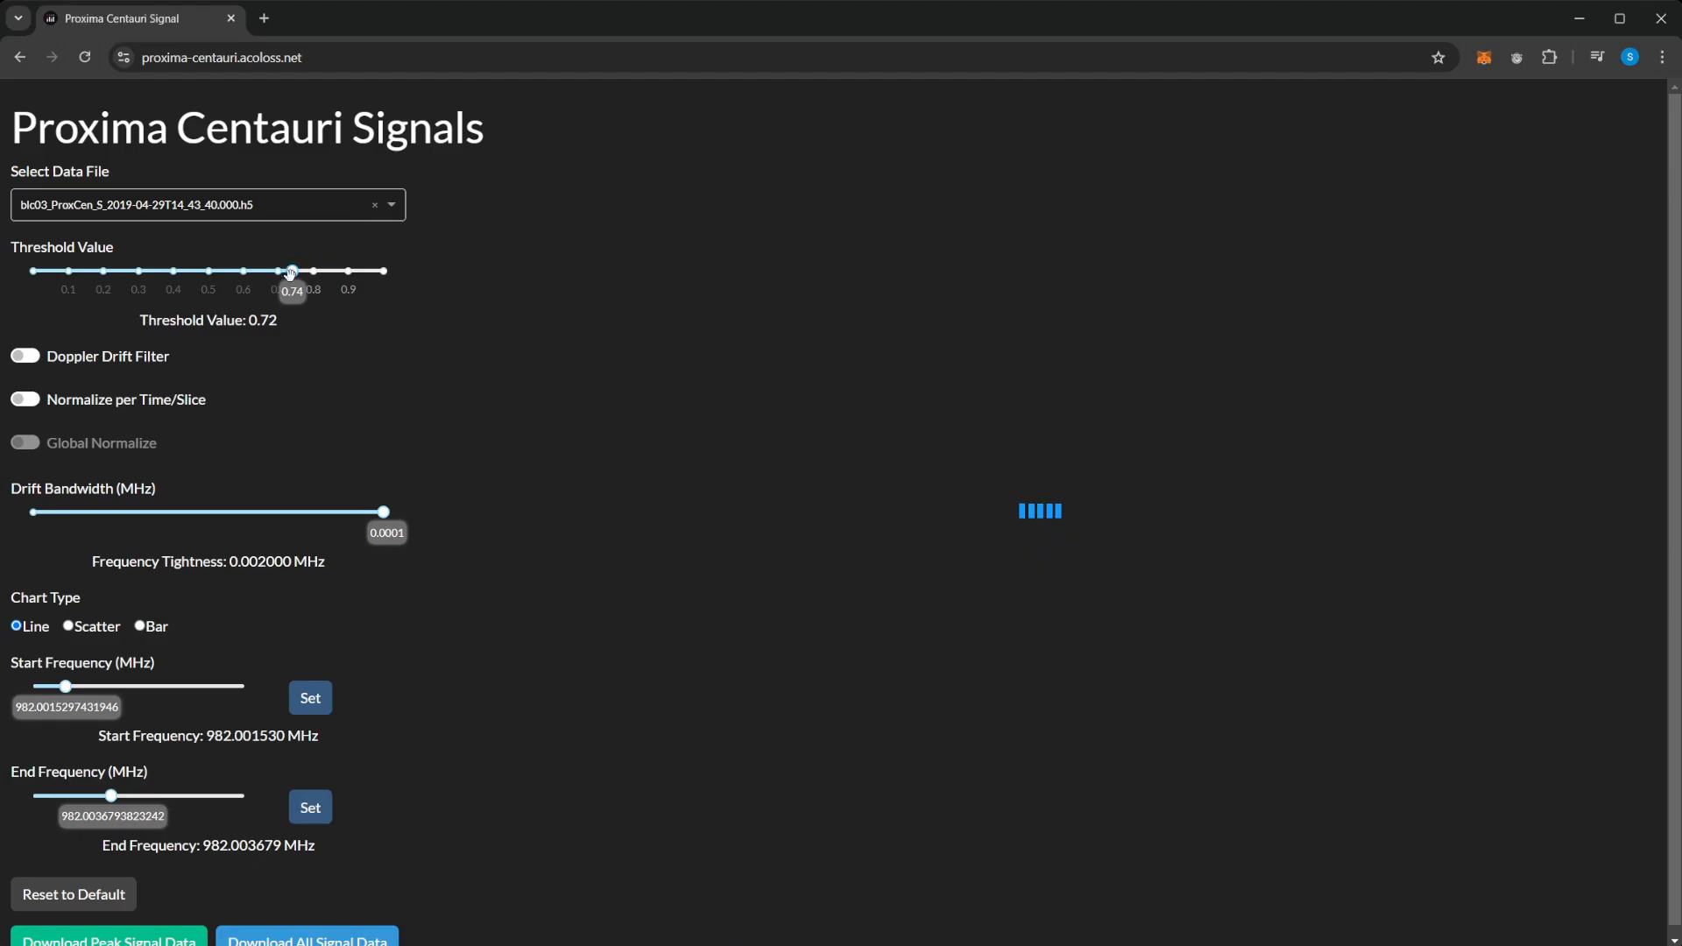
drag(290, 270, 252, 270)
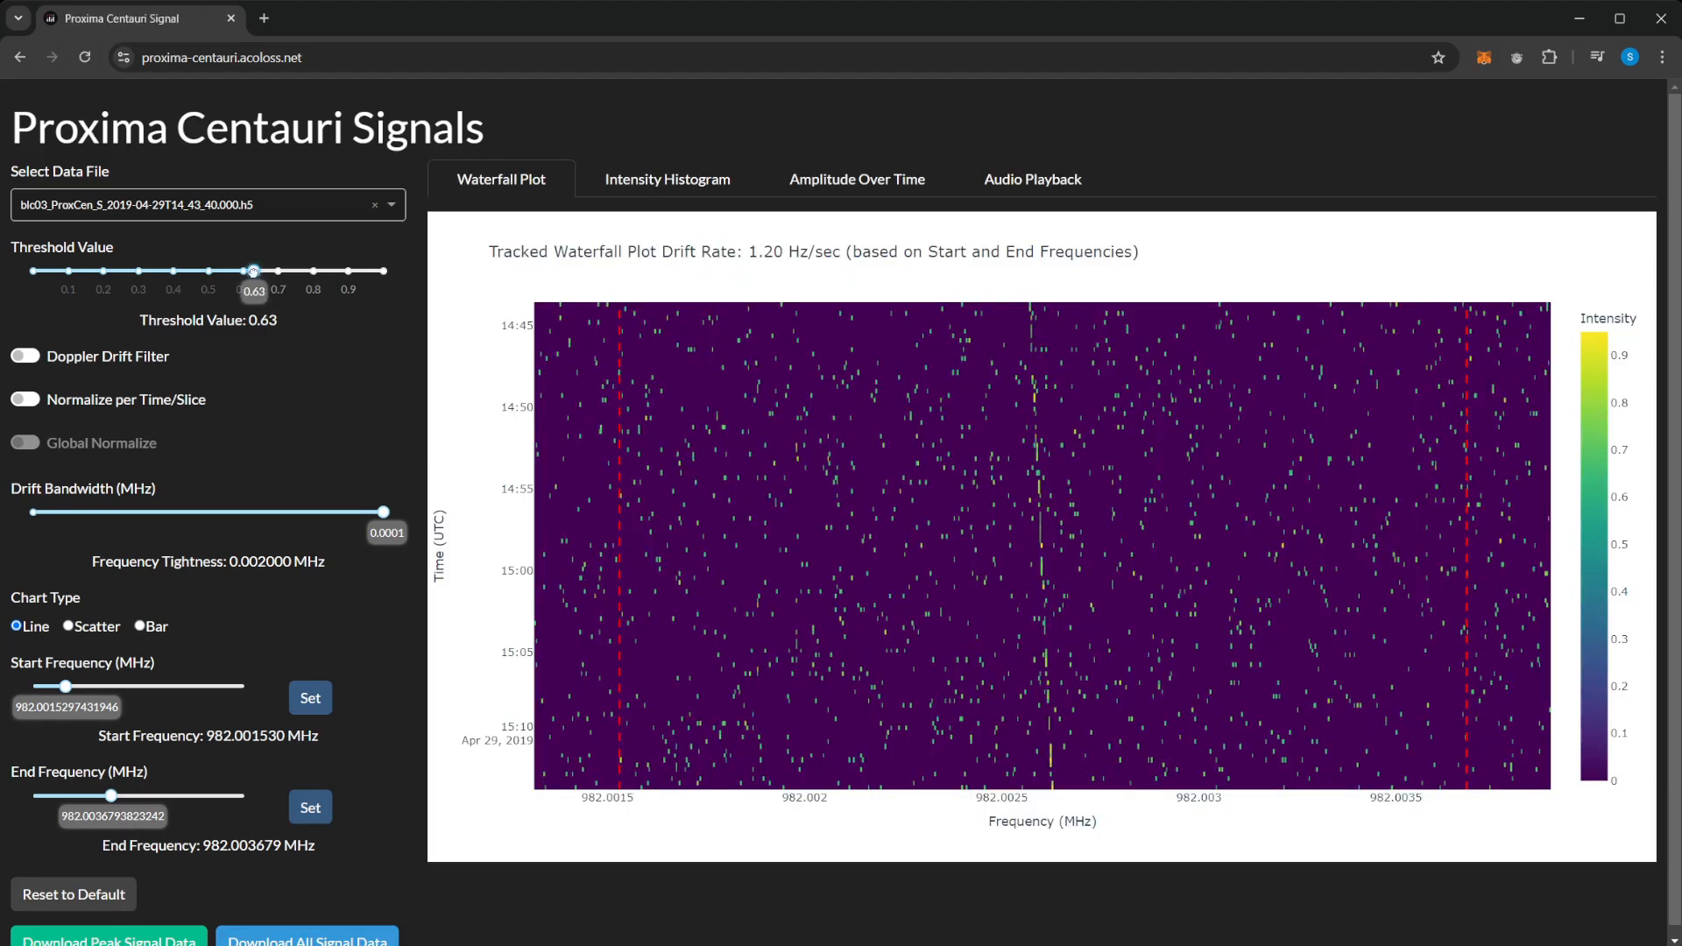
drag(253, 270, 236, 271)
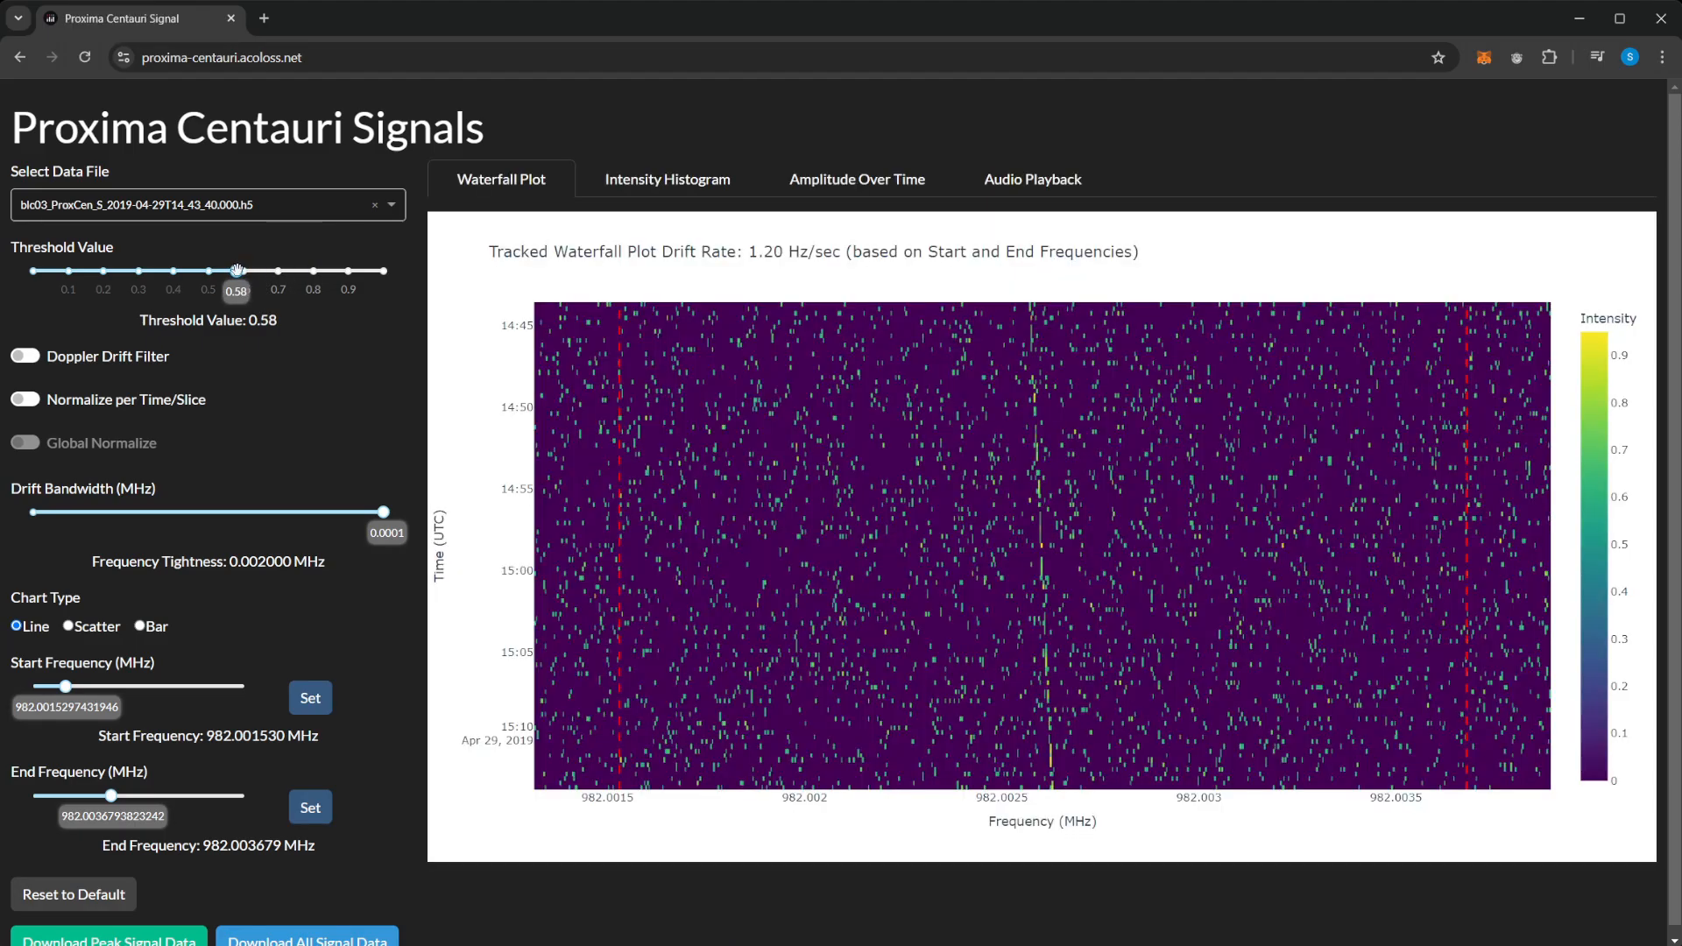
drag(237, 270, 225, 271)
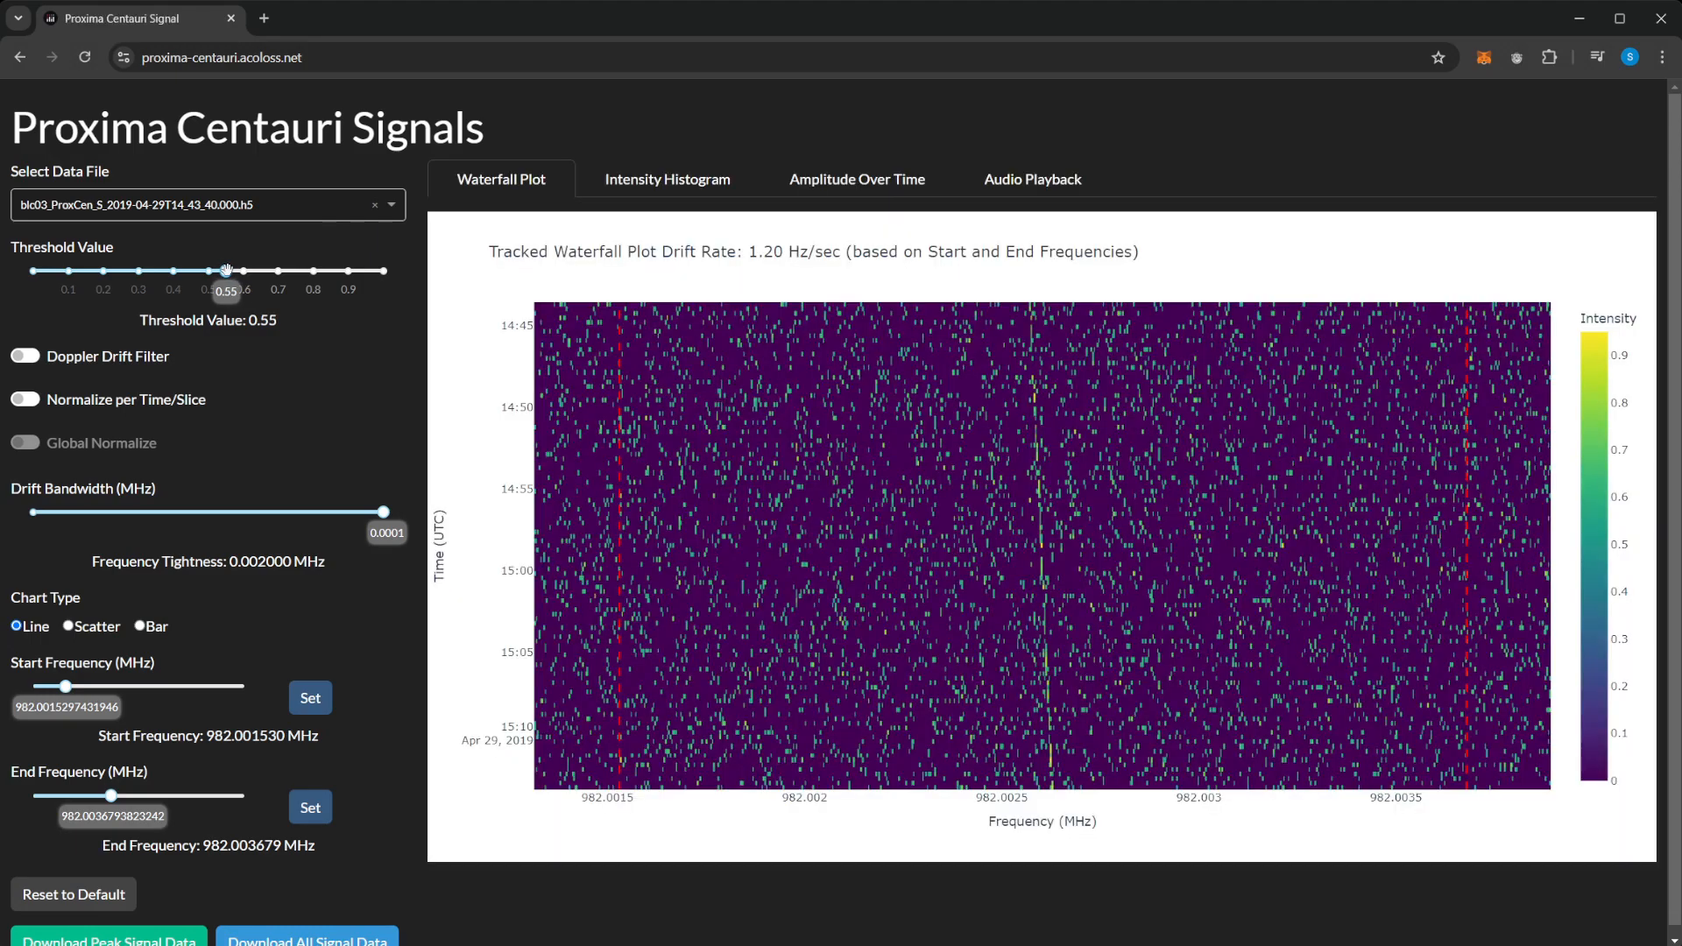
mouse_move(179, 525)
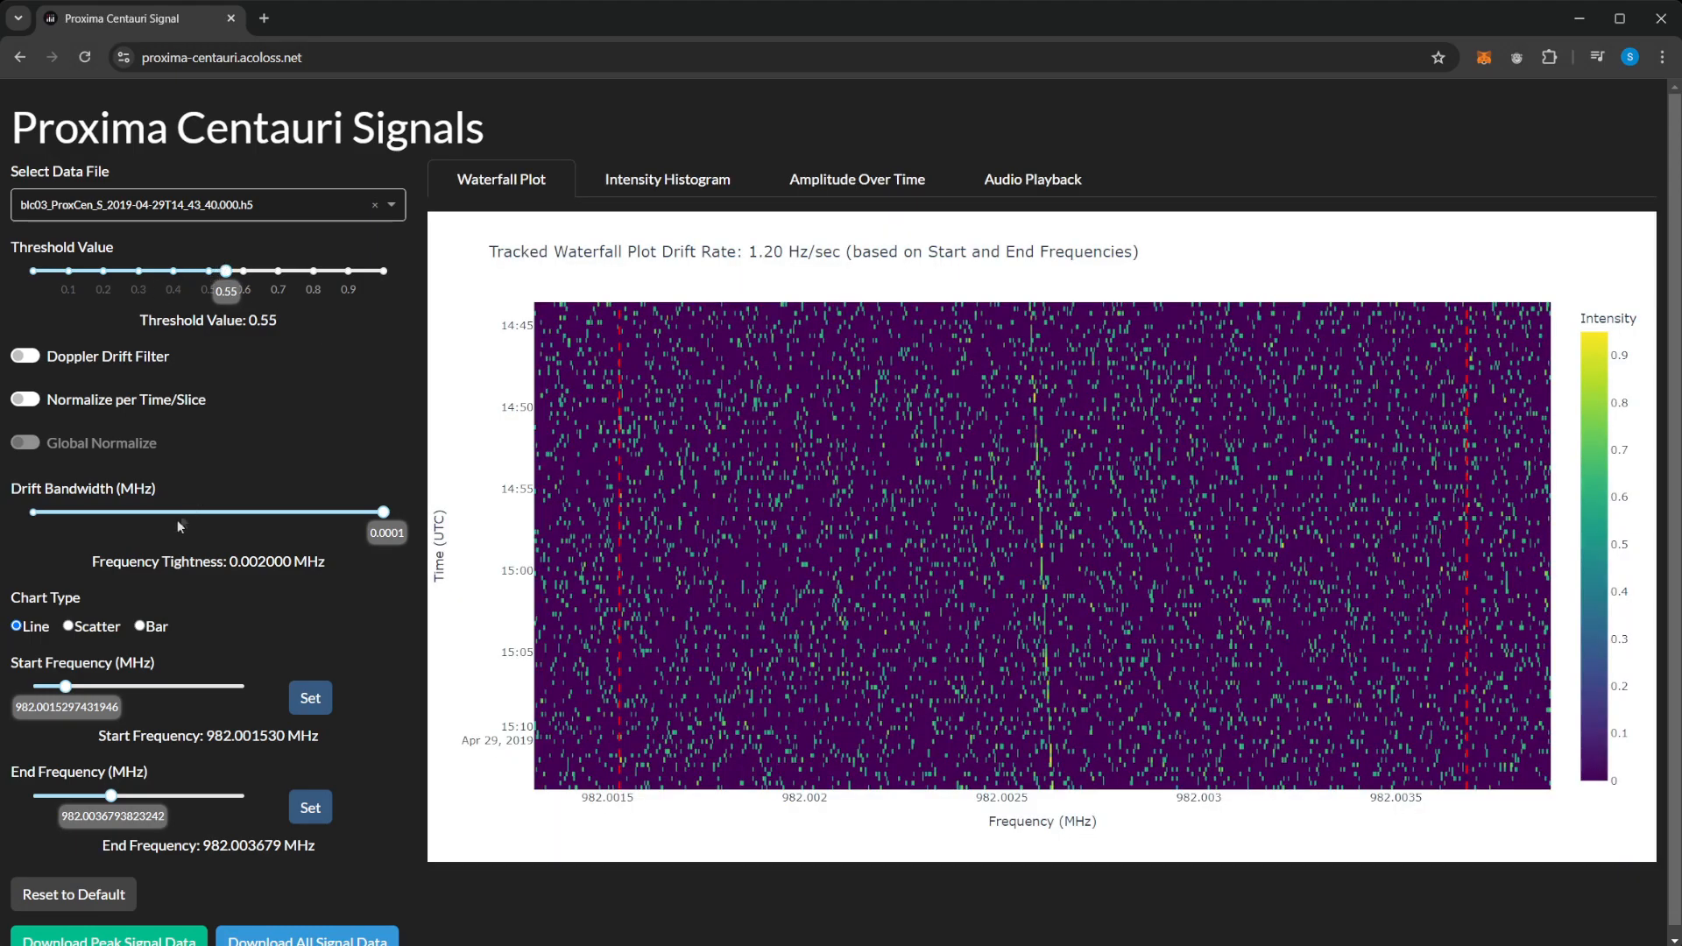
mouse_move(156, 685)
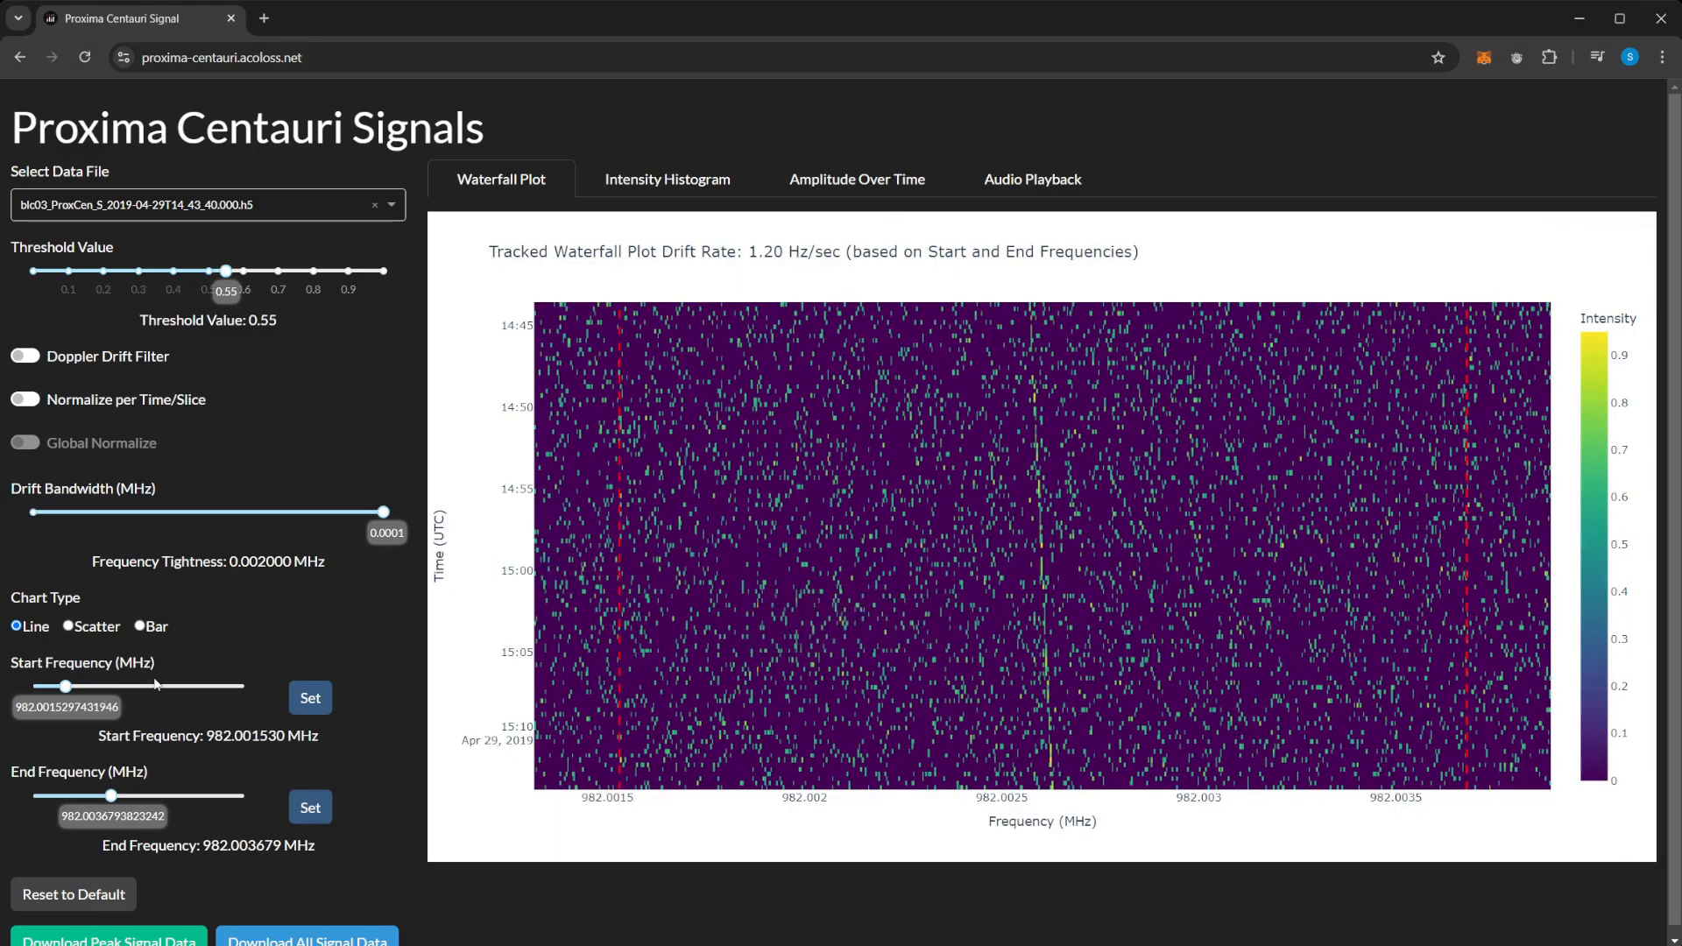
mouse_move(725, 670)
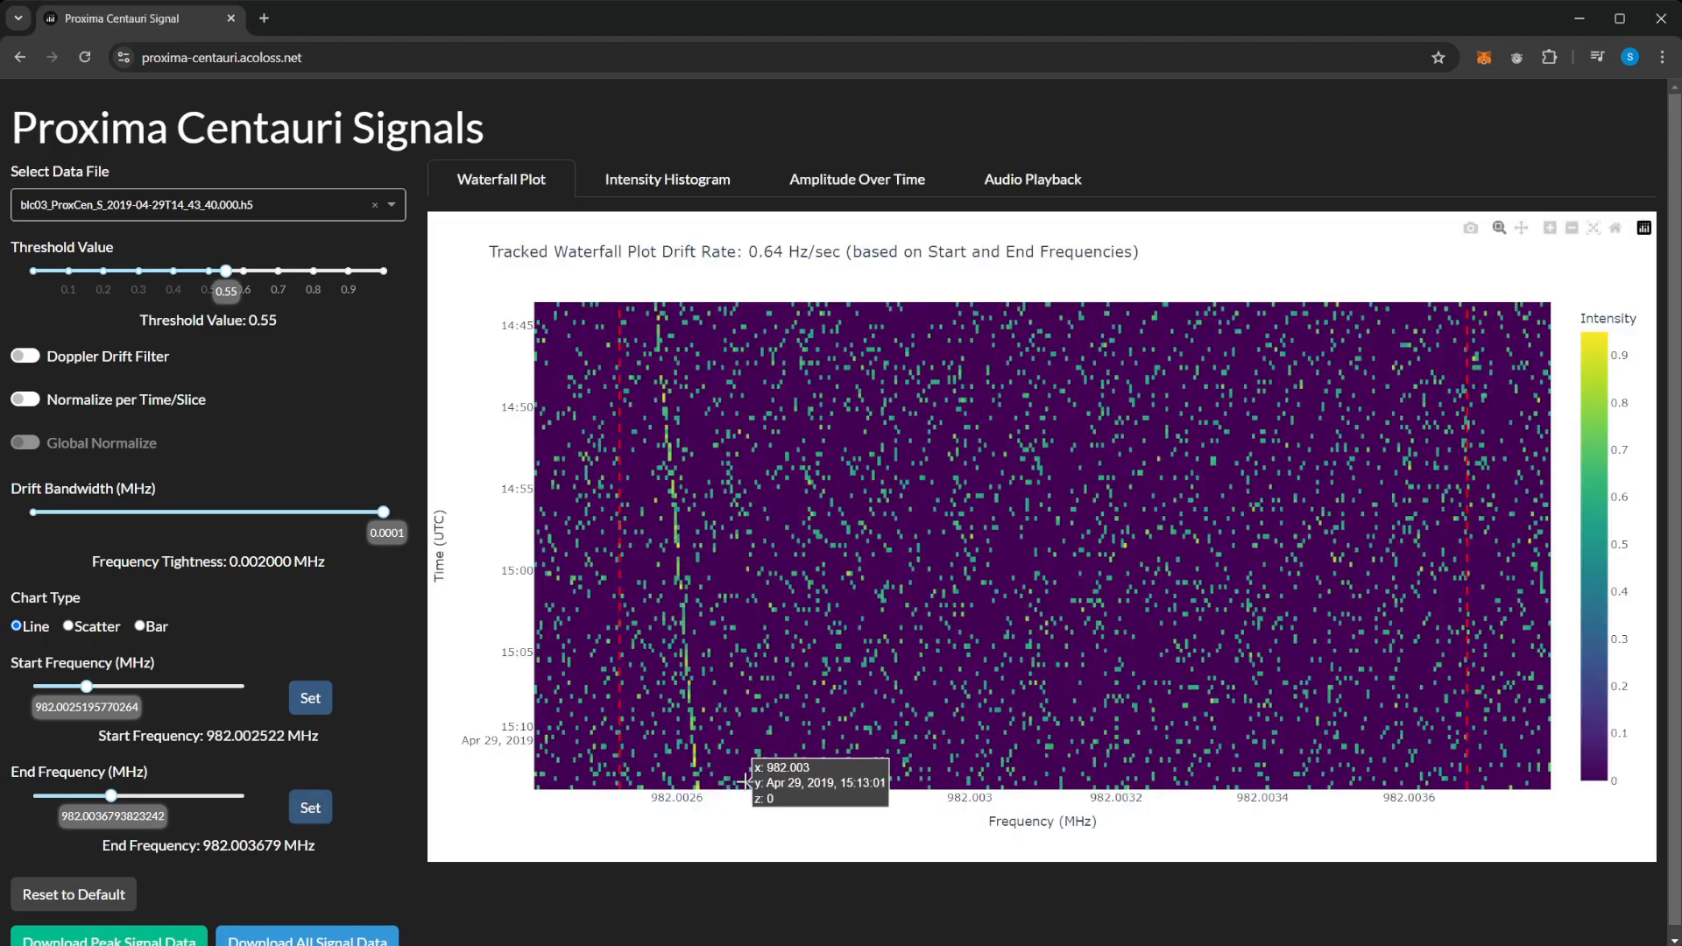
Apply the 982.002628 MHz end and 982.002571 MHz start frequencies to the waterfall
click(310, 807)
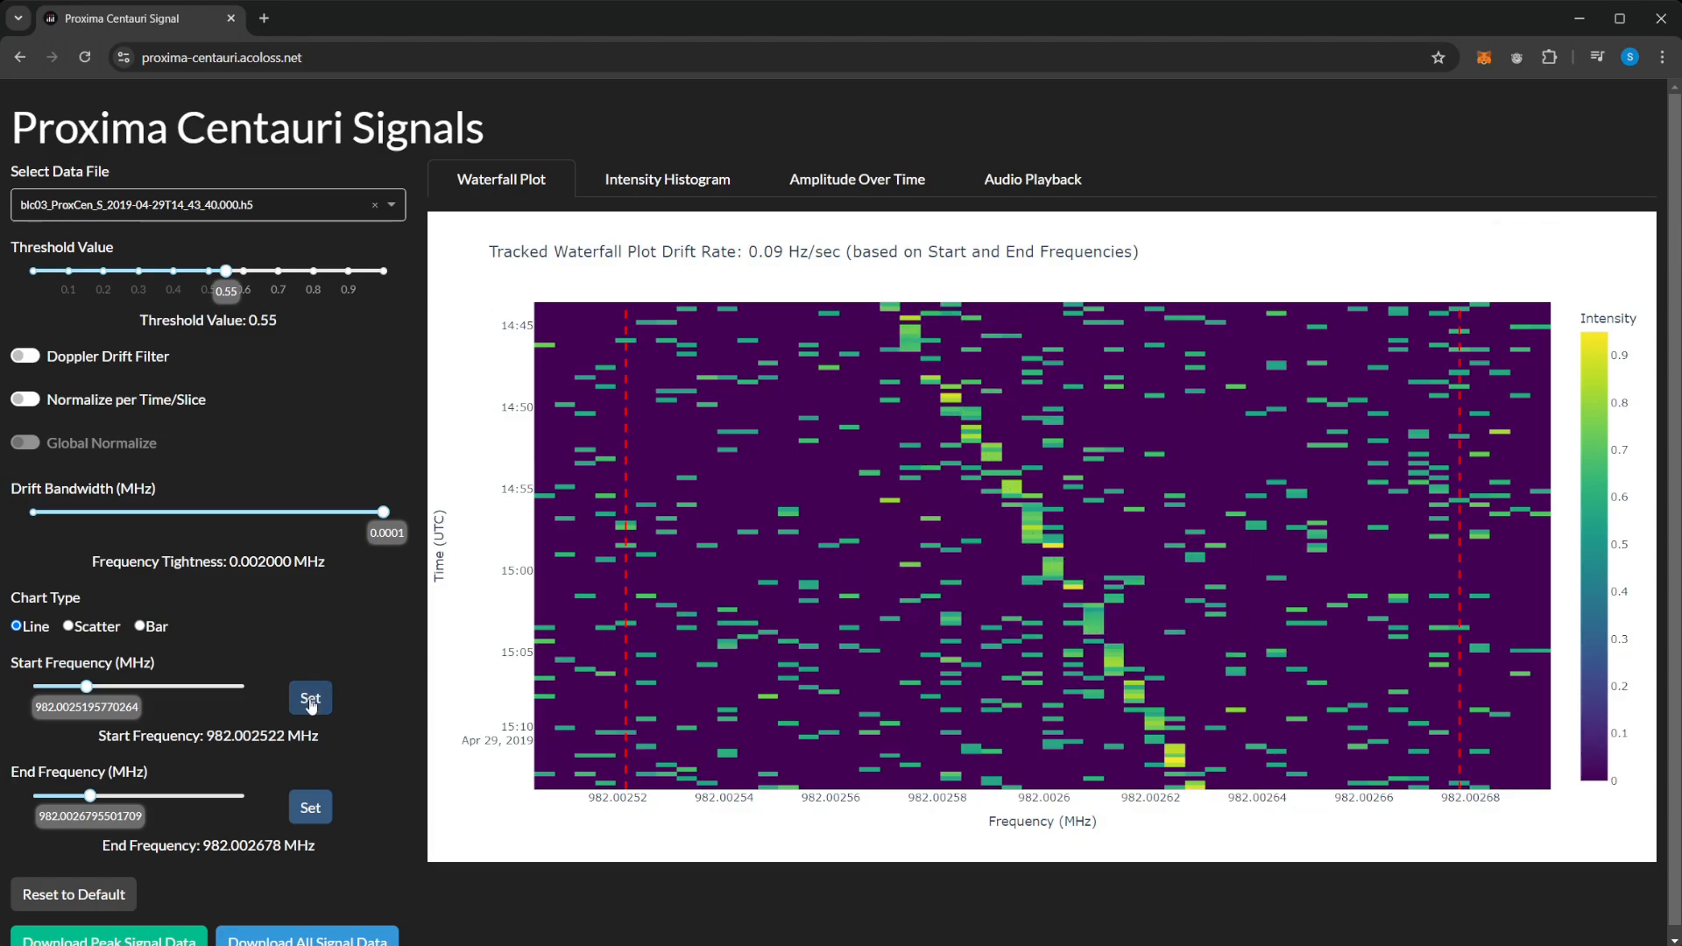
click(311, 697)
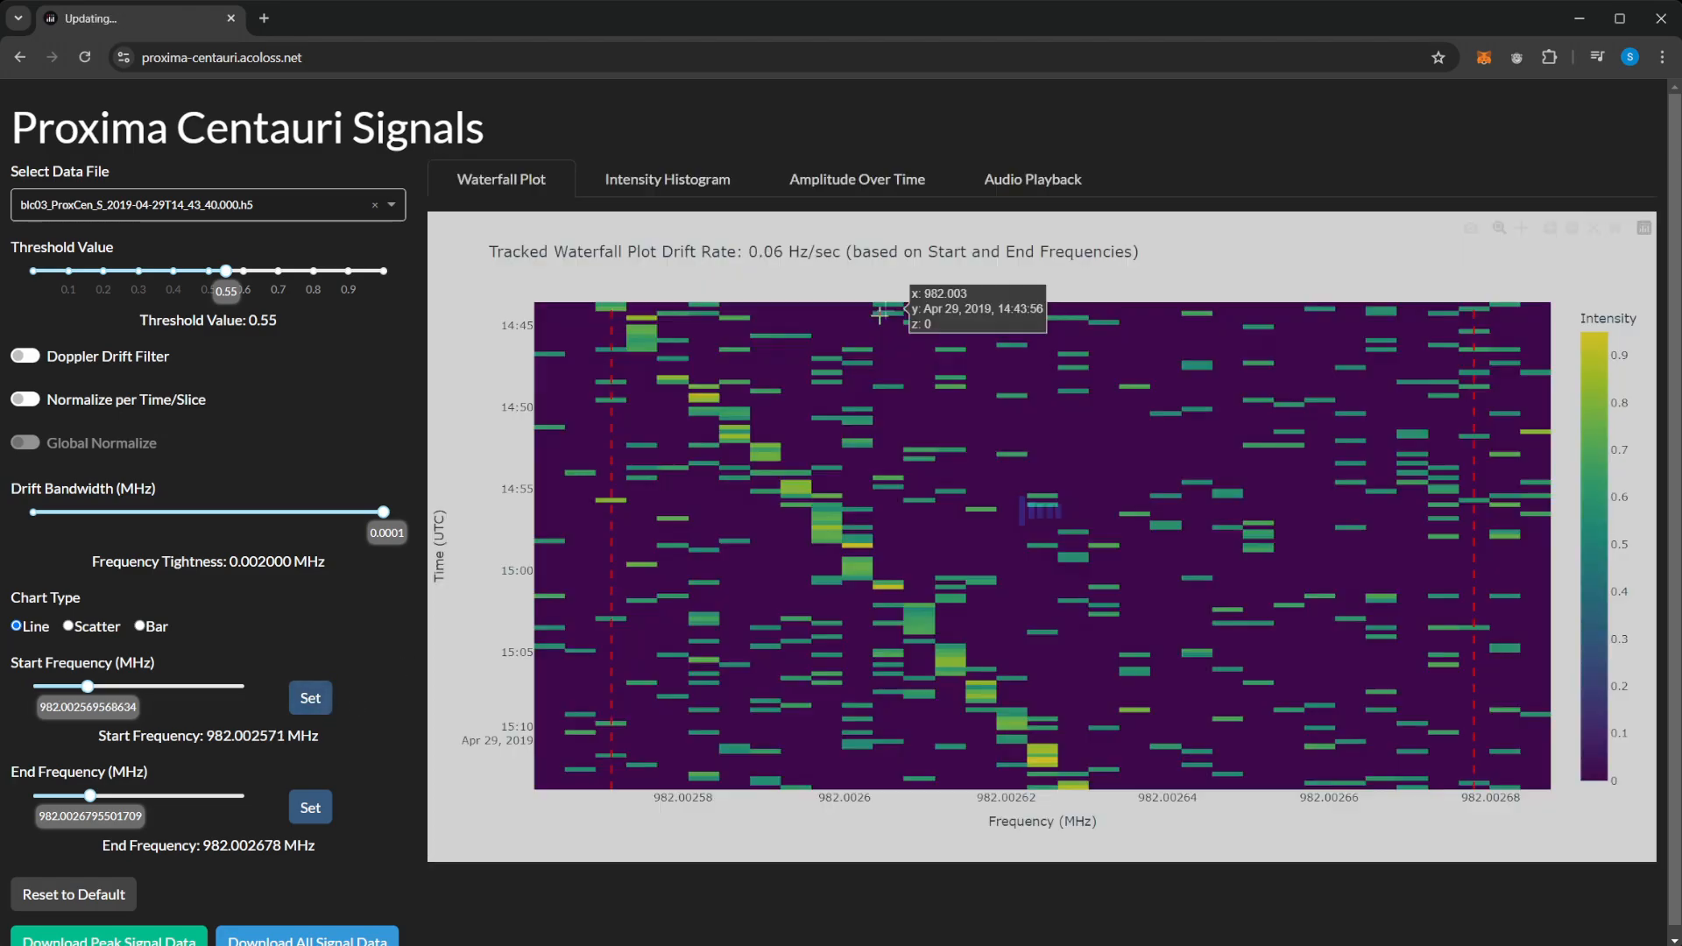
mouse_move(1078, 783)
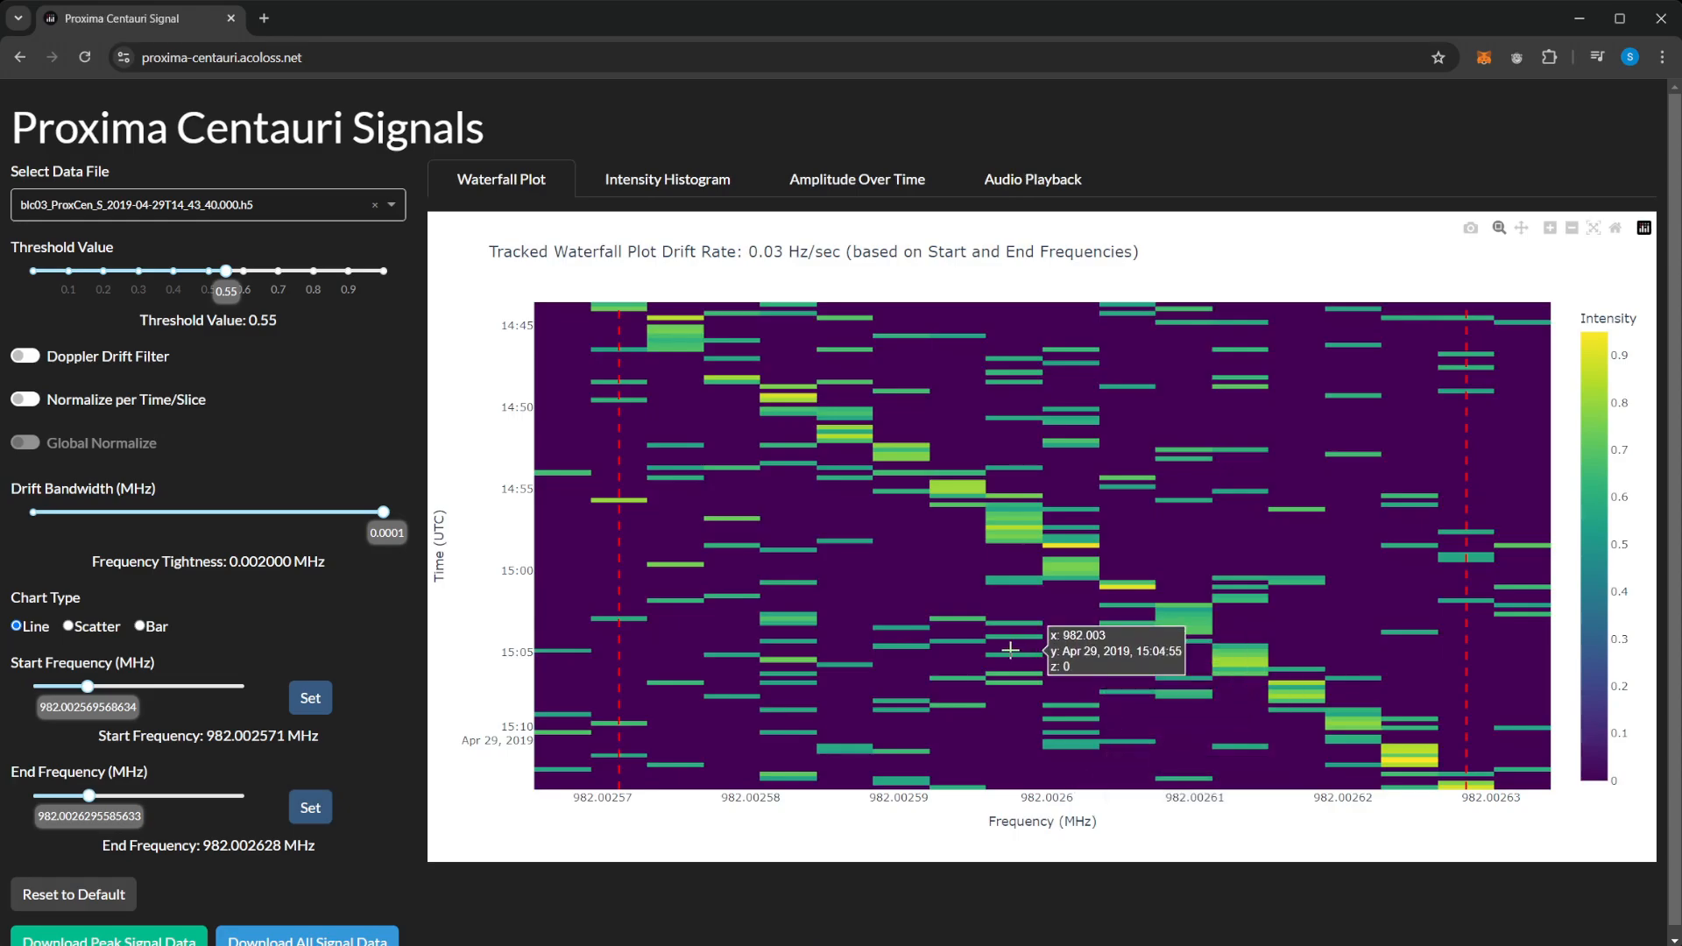
mouse_move(612, 304)
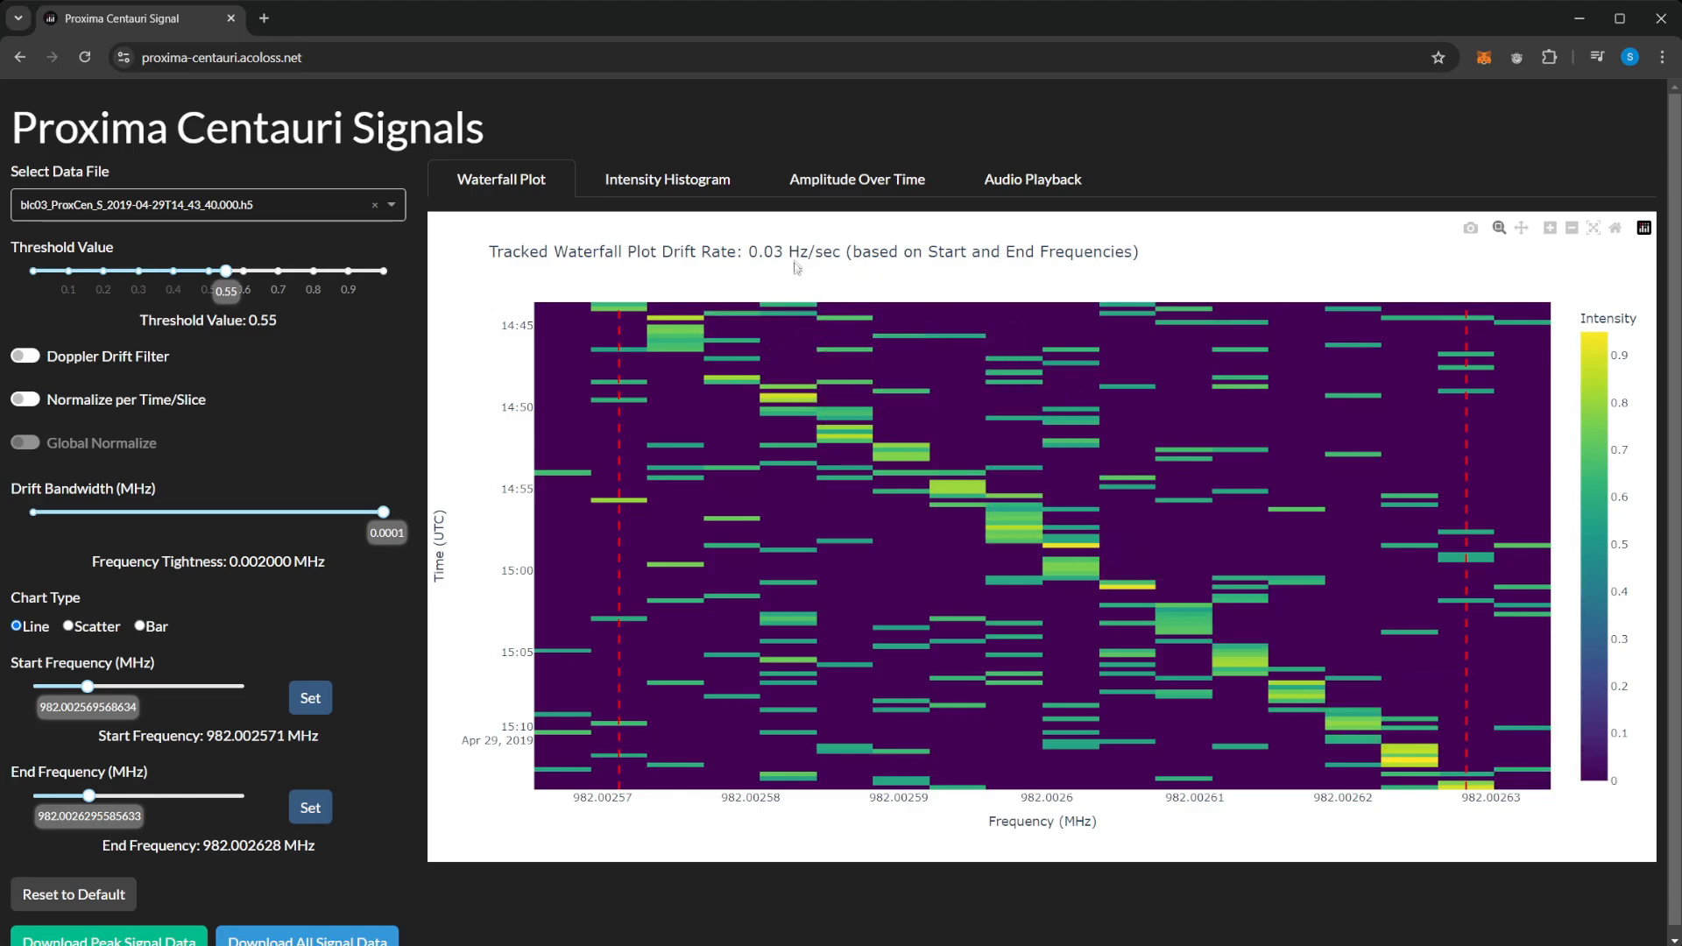
mouse_move(860, 631)
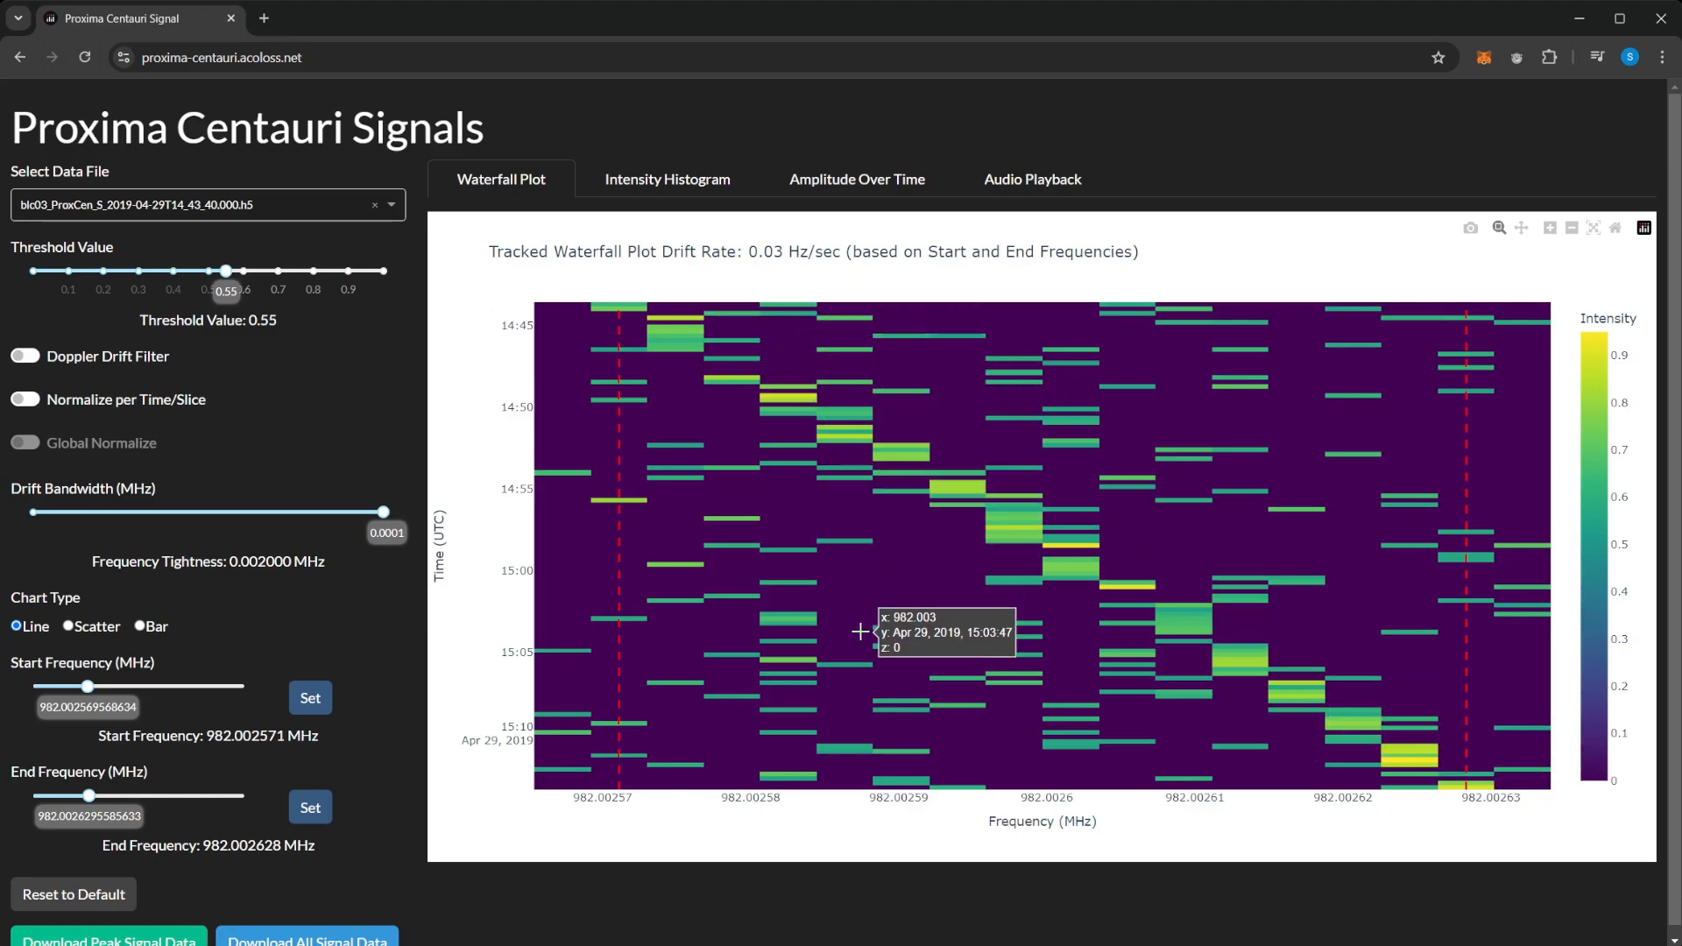
mouse_move(345, 655)
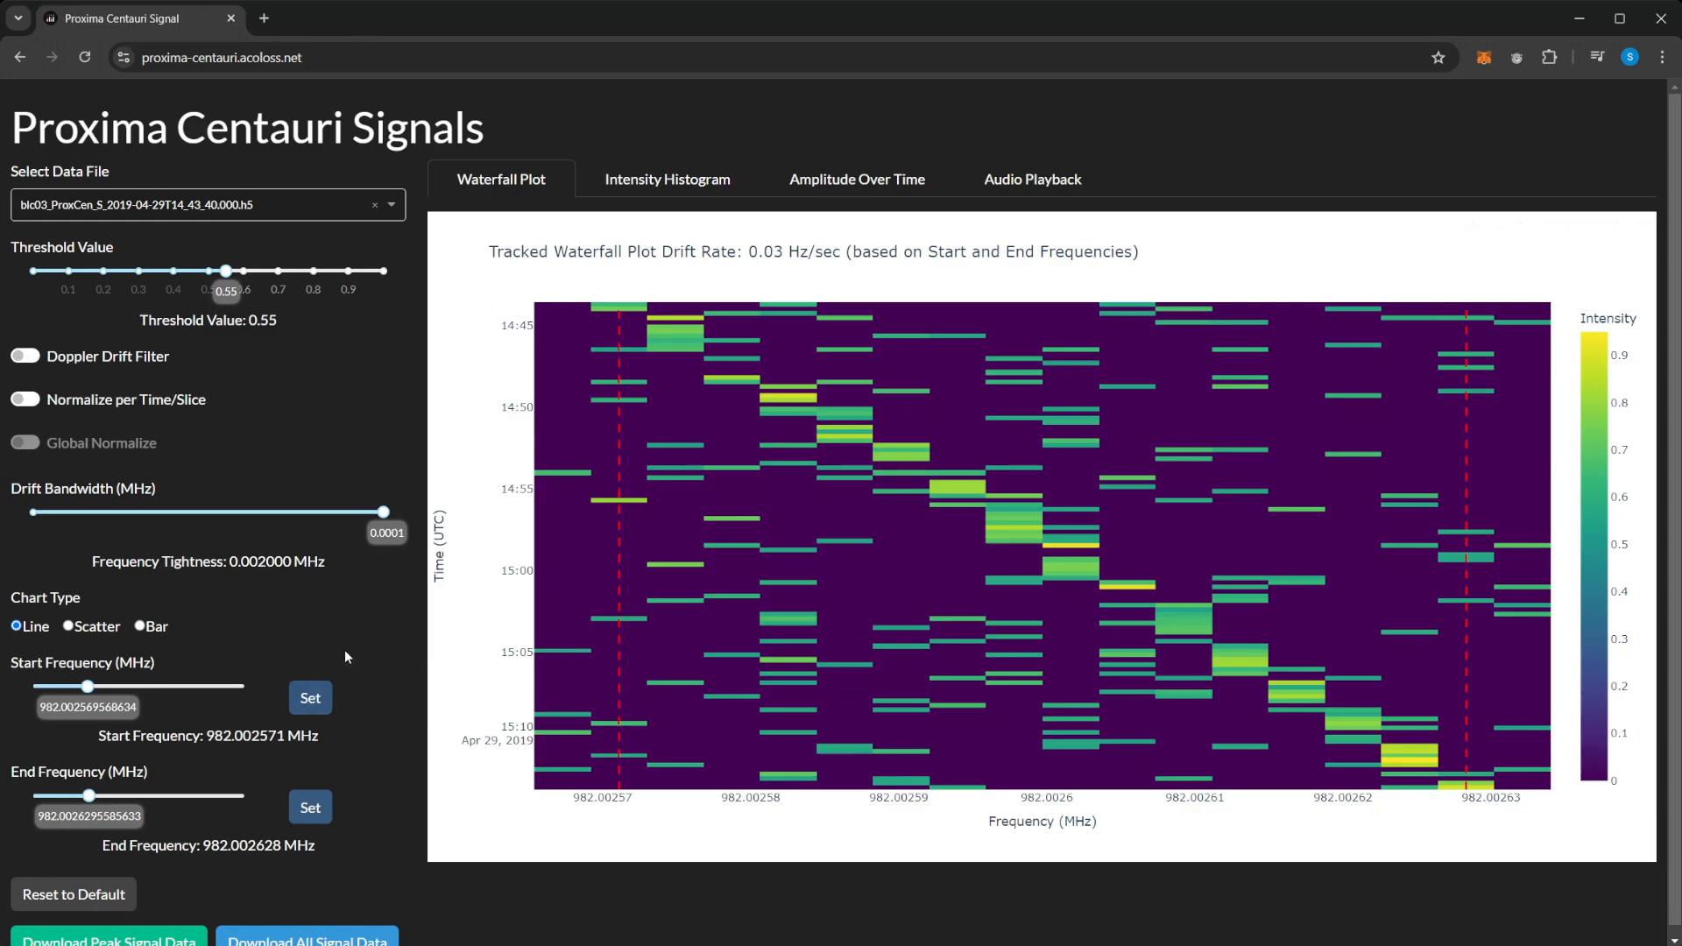
mouse_move(240, 527)
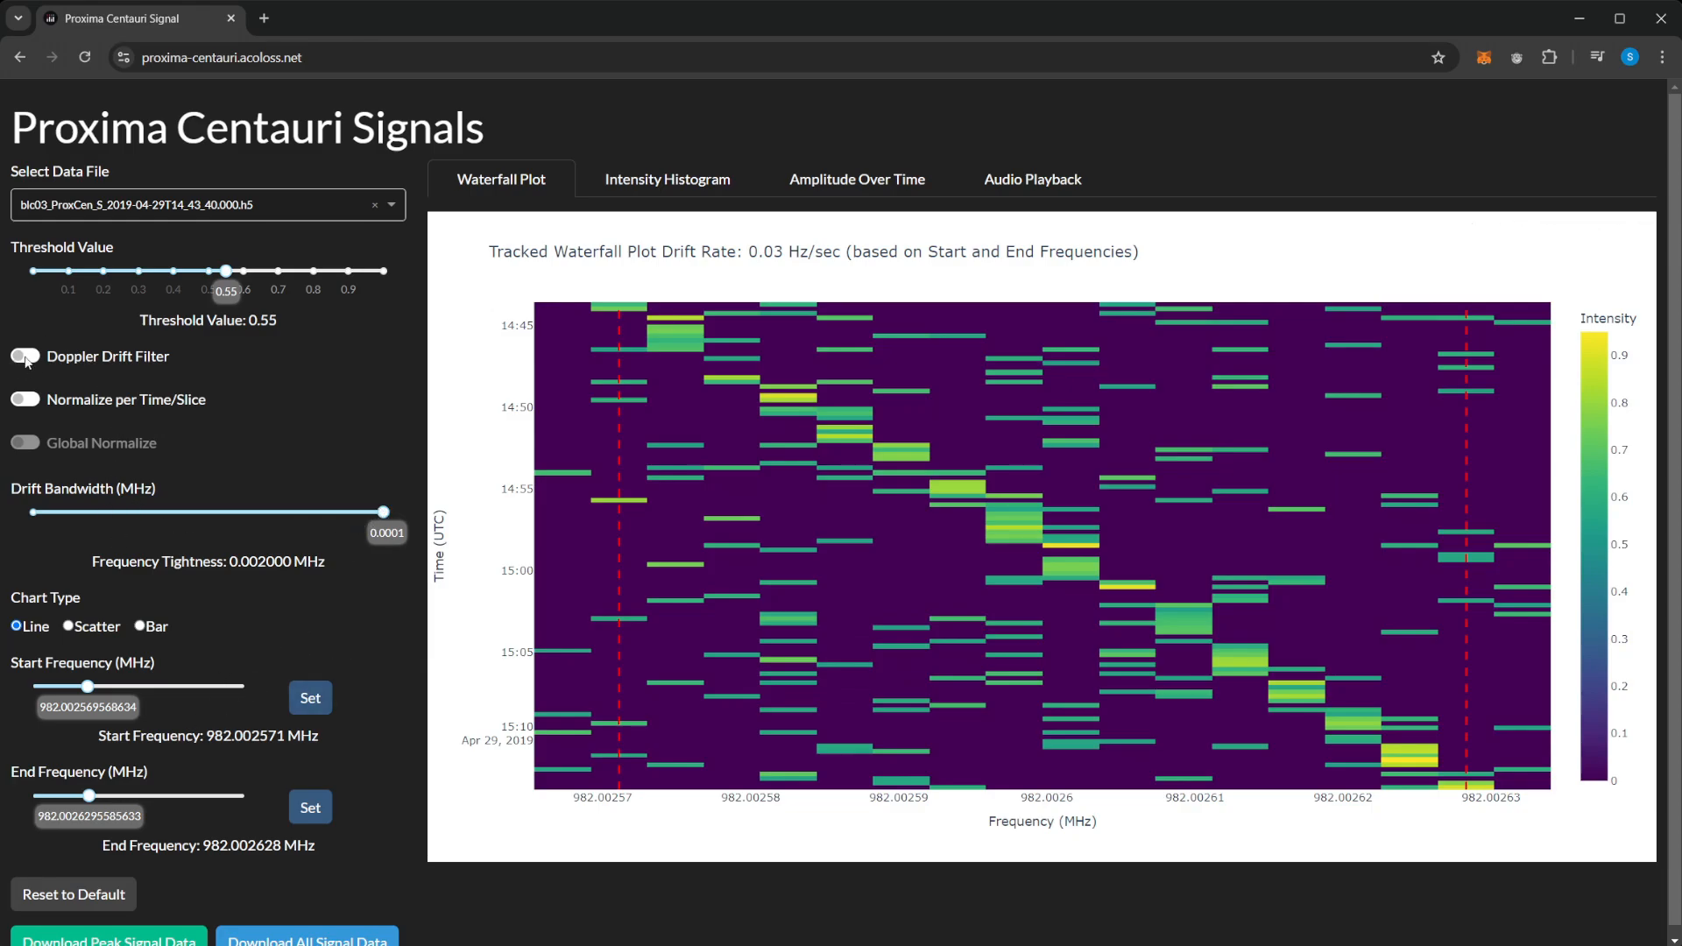
Enable the Doppler drift filter and tighten the drift bandwidth below 0.000036 MHz
click(25, 354)
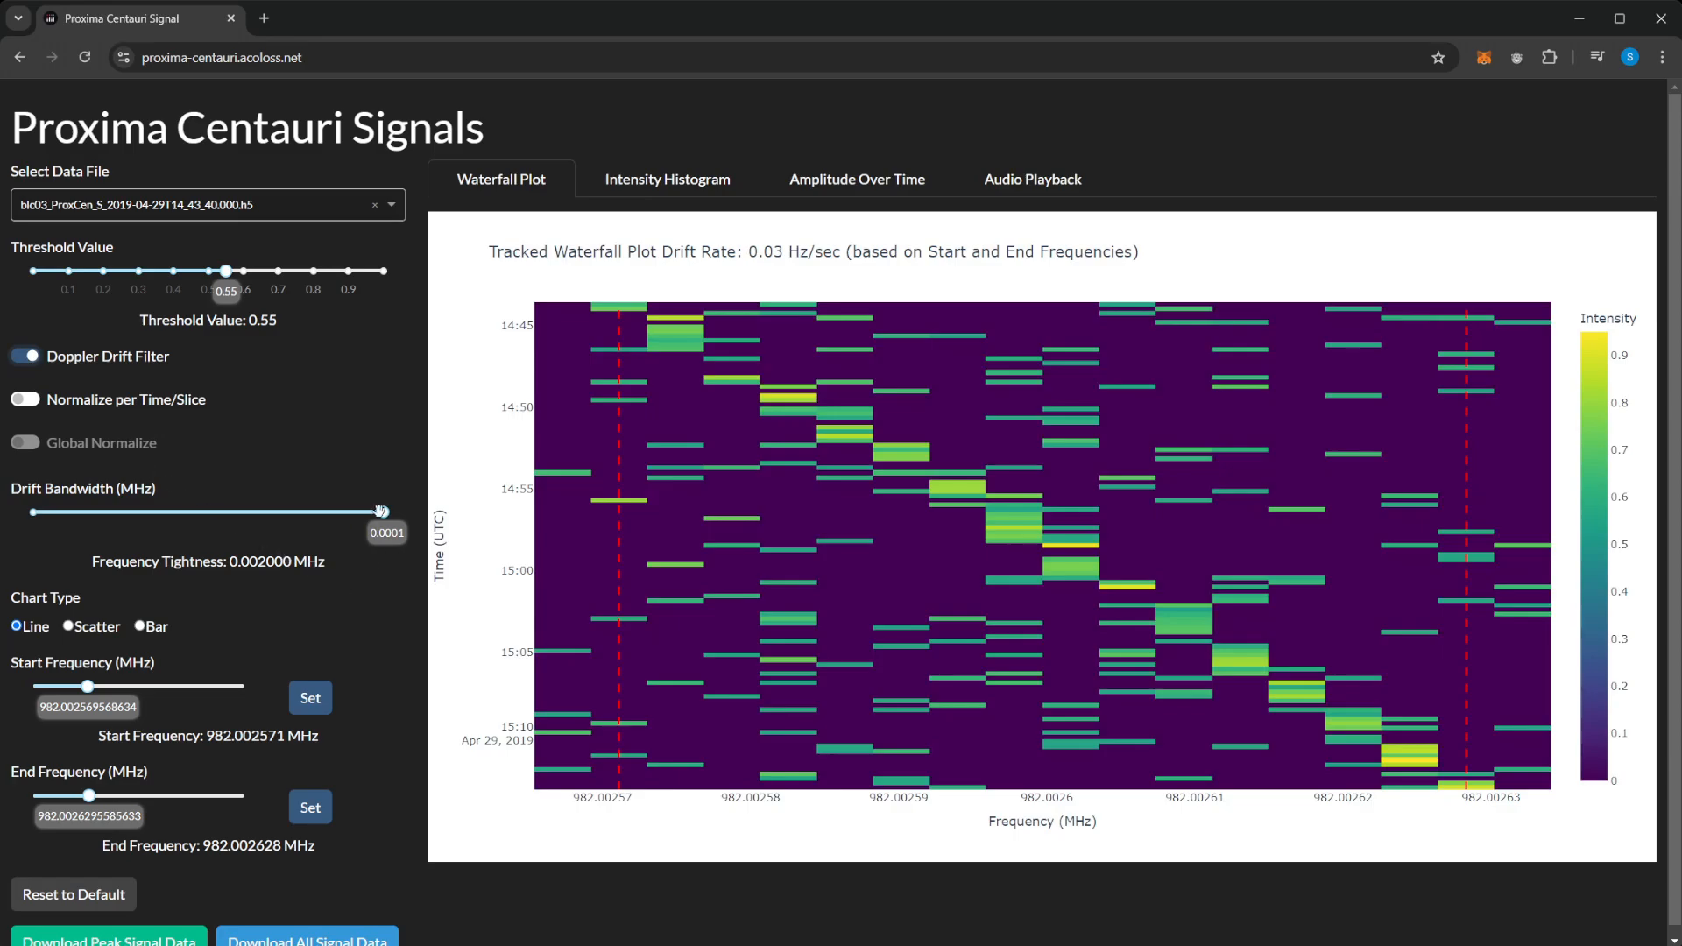
drag(381, 511, 134, 512)
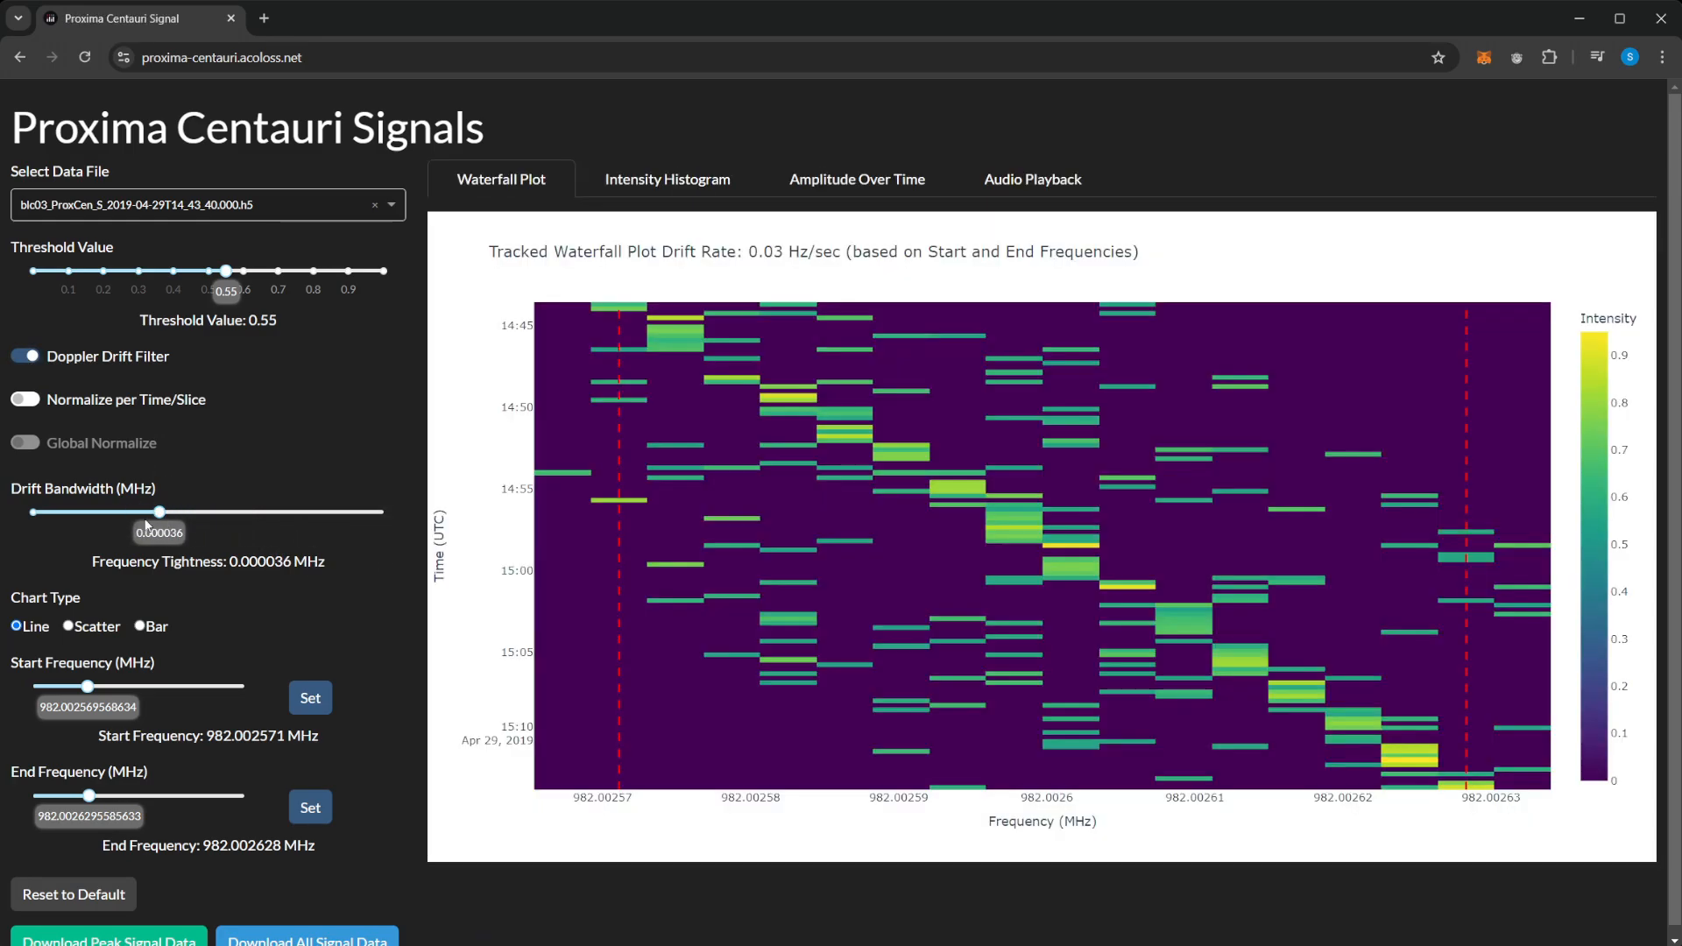
drag(161, 511, 119, 511)
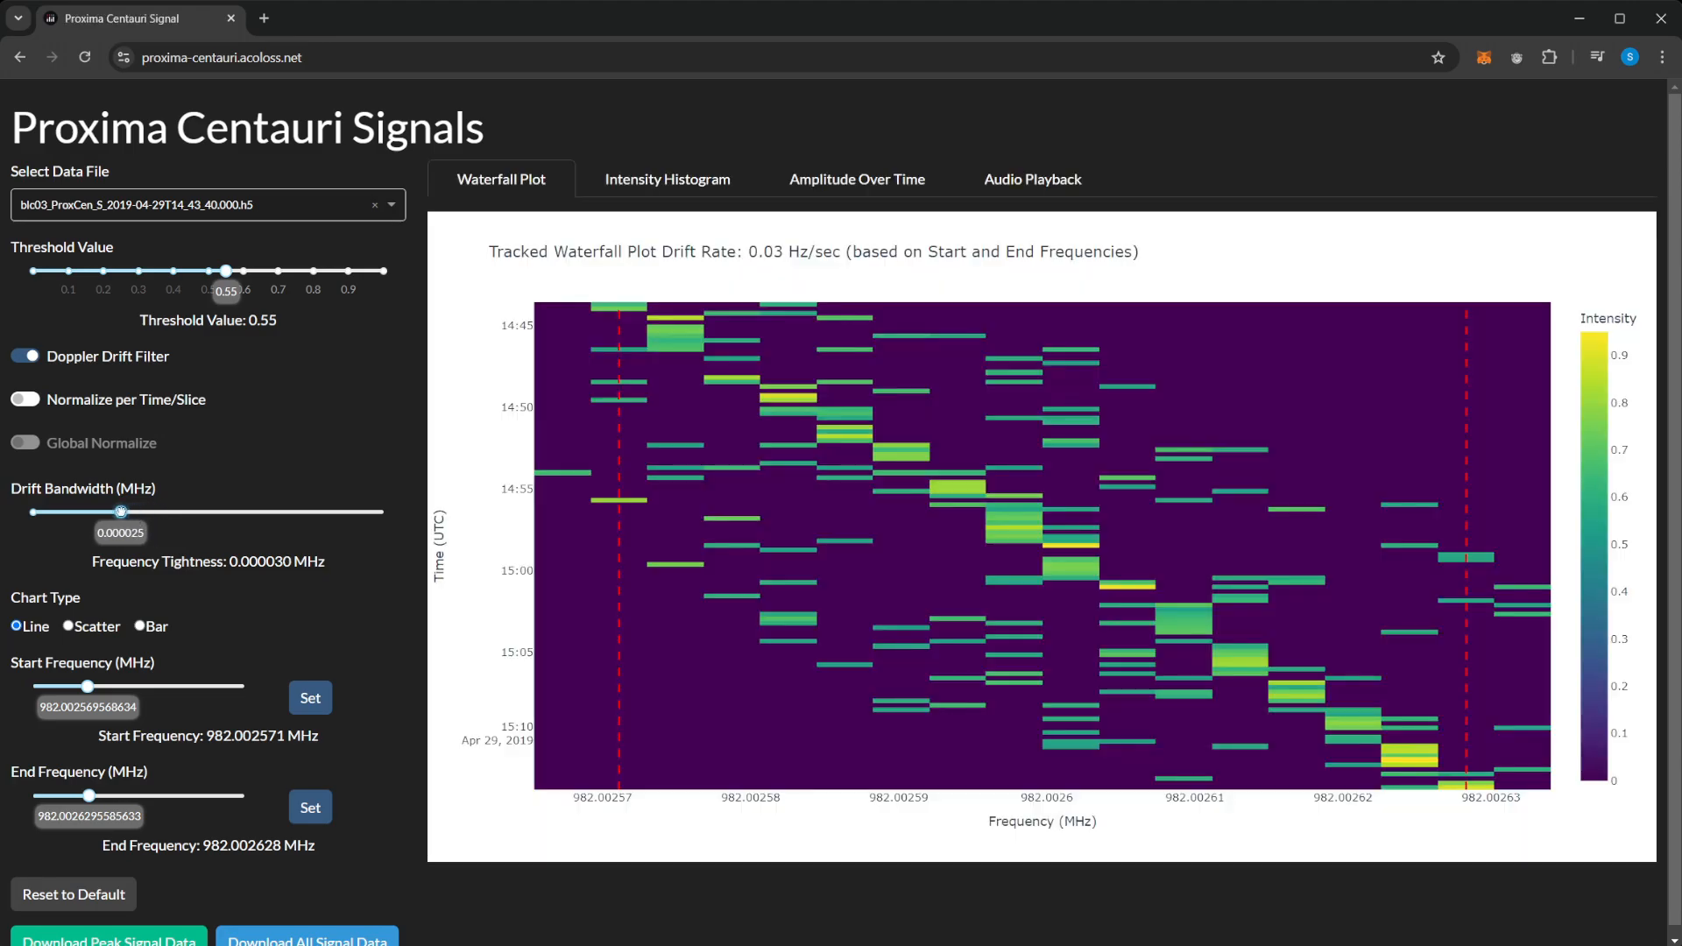
drag(119, 511, 87, 512)
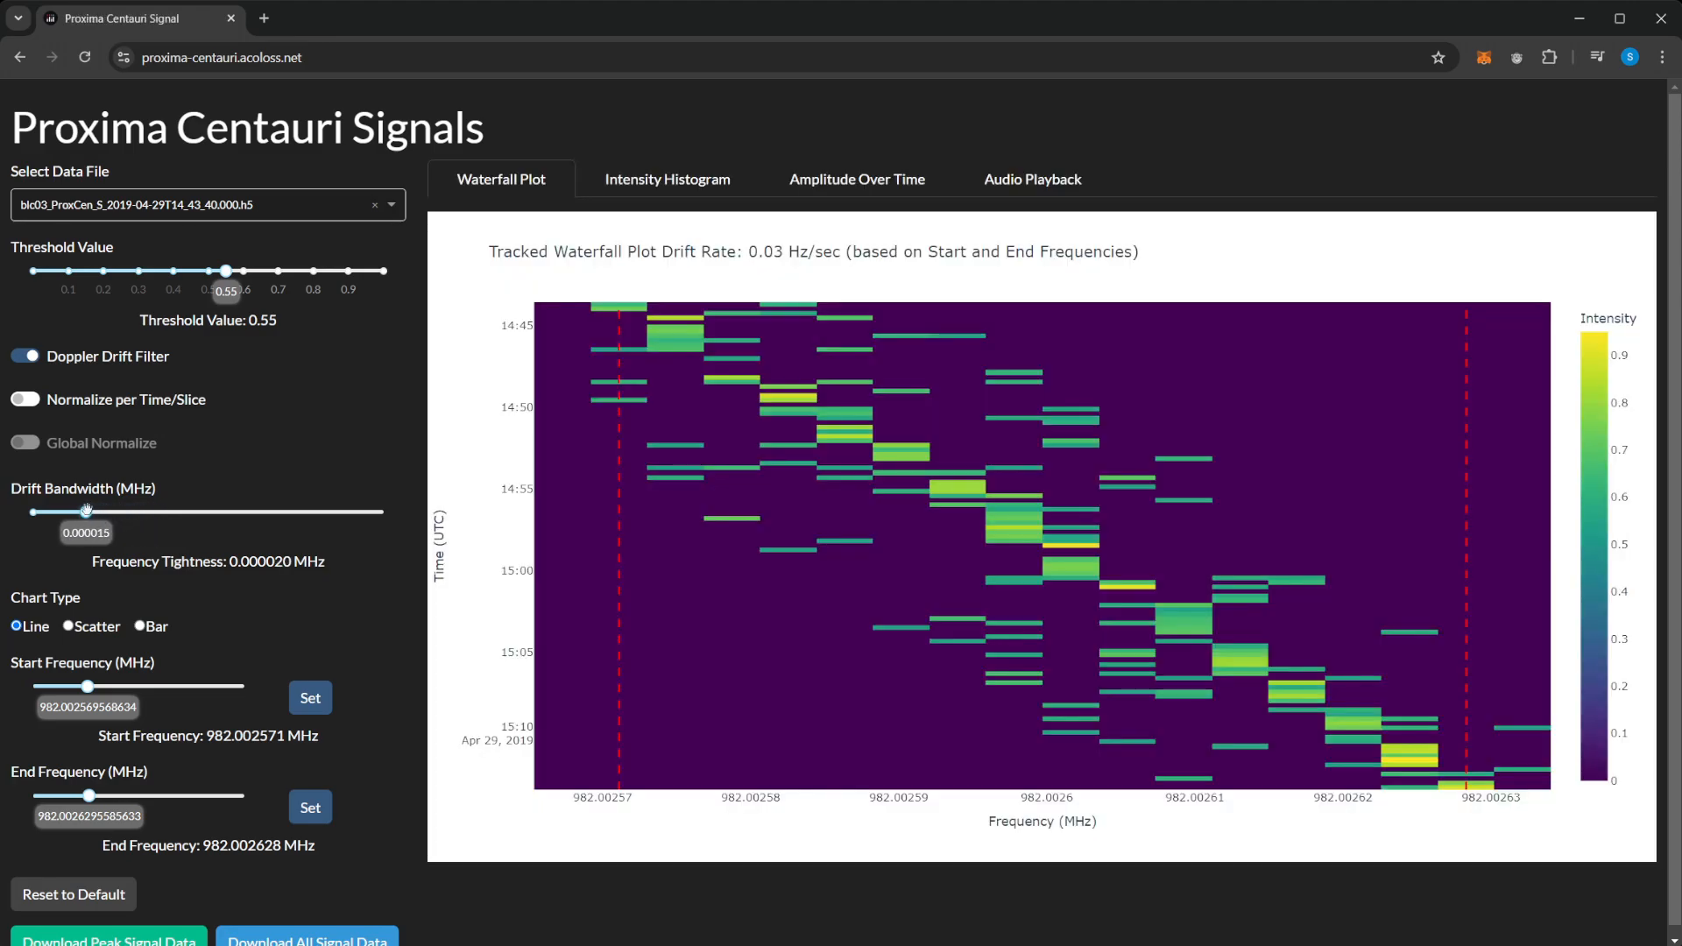
drag(86, 512, 62, 511)
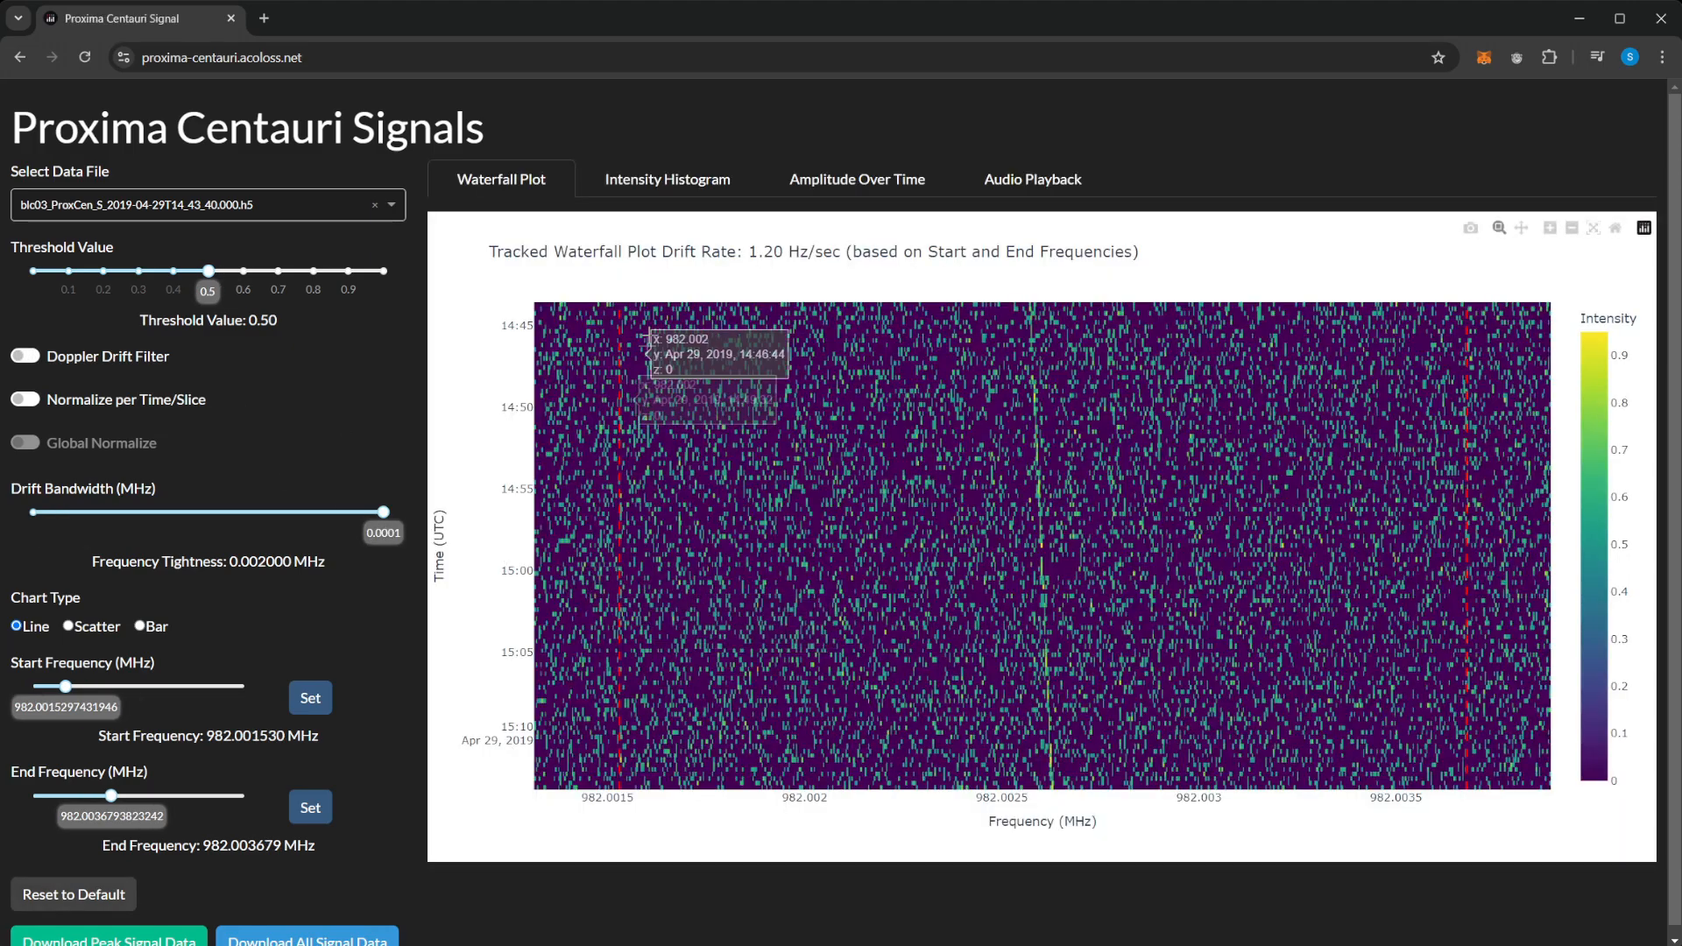
Enable the Doppler drift filter with a drift bandwidth of about 0.000097 MHz
click(25, 355)
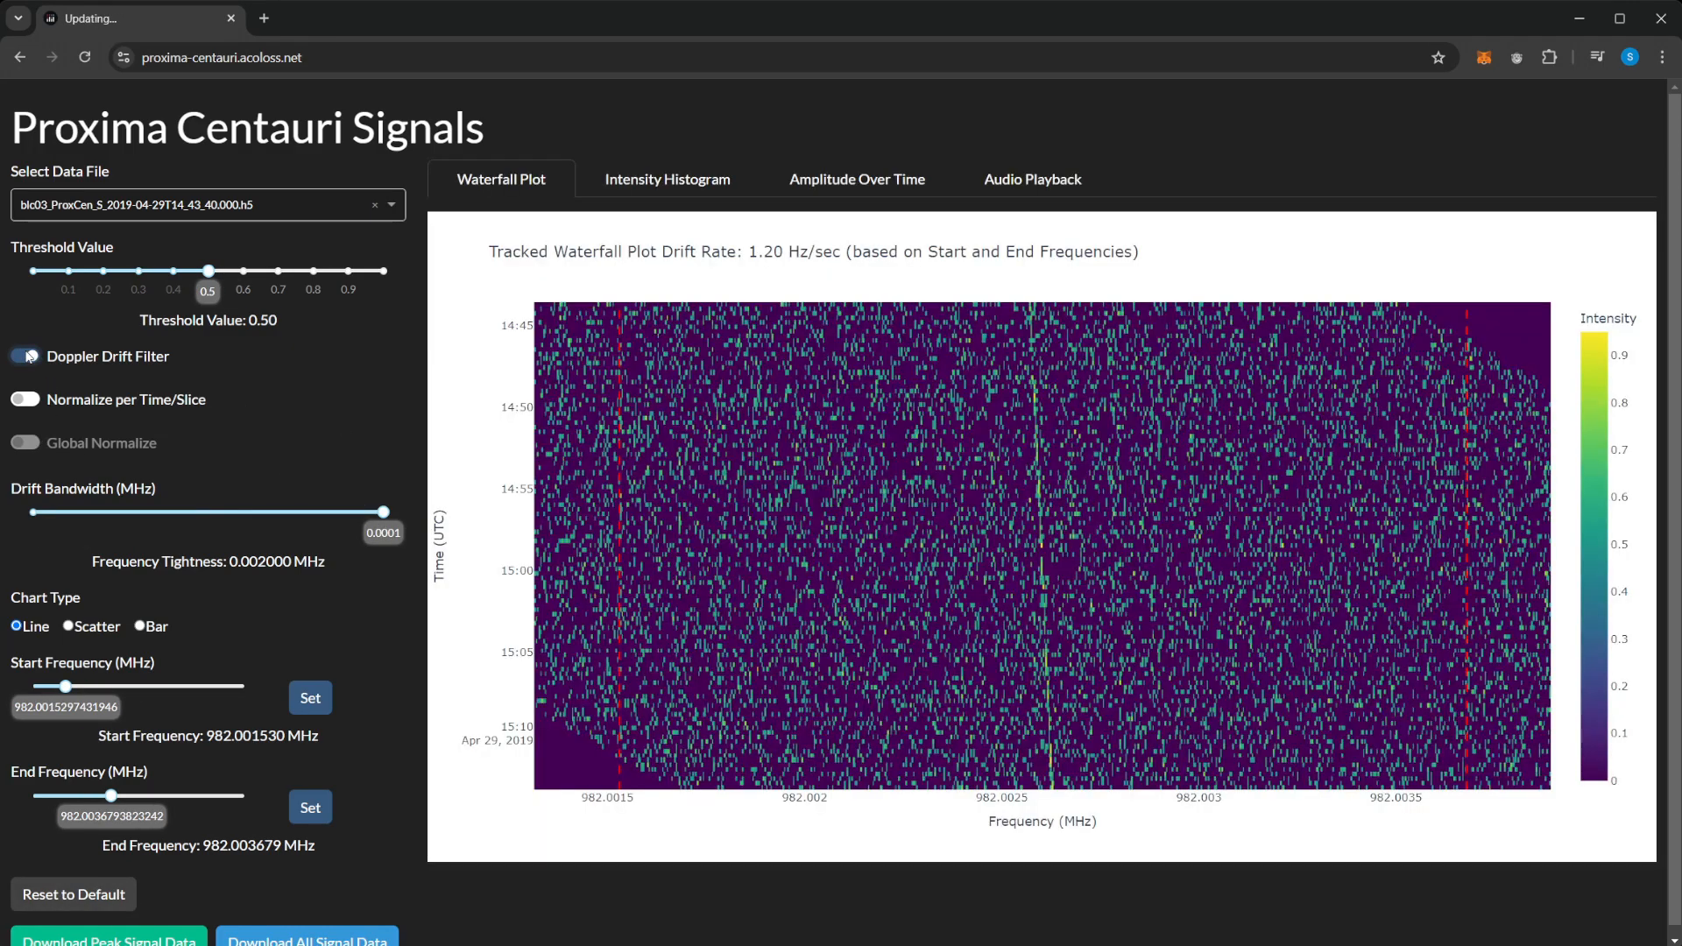
drag(389, 512, 322, 512)
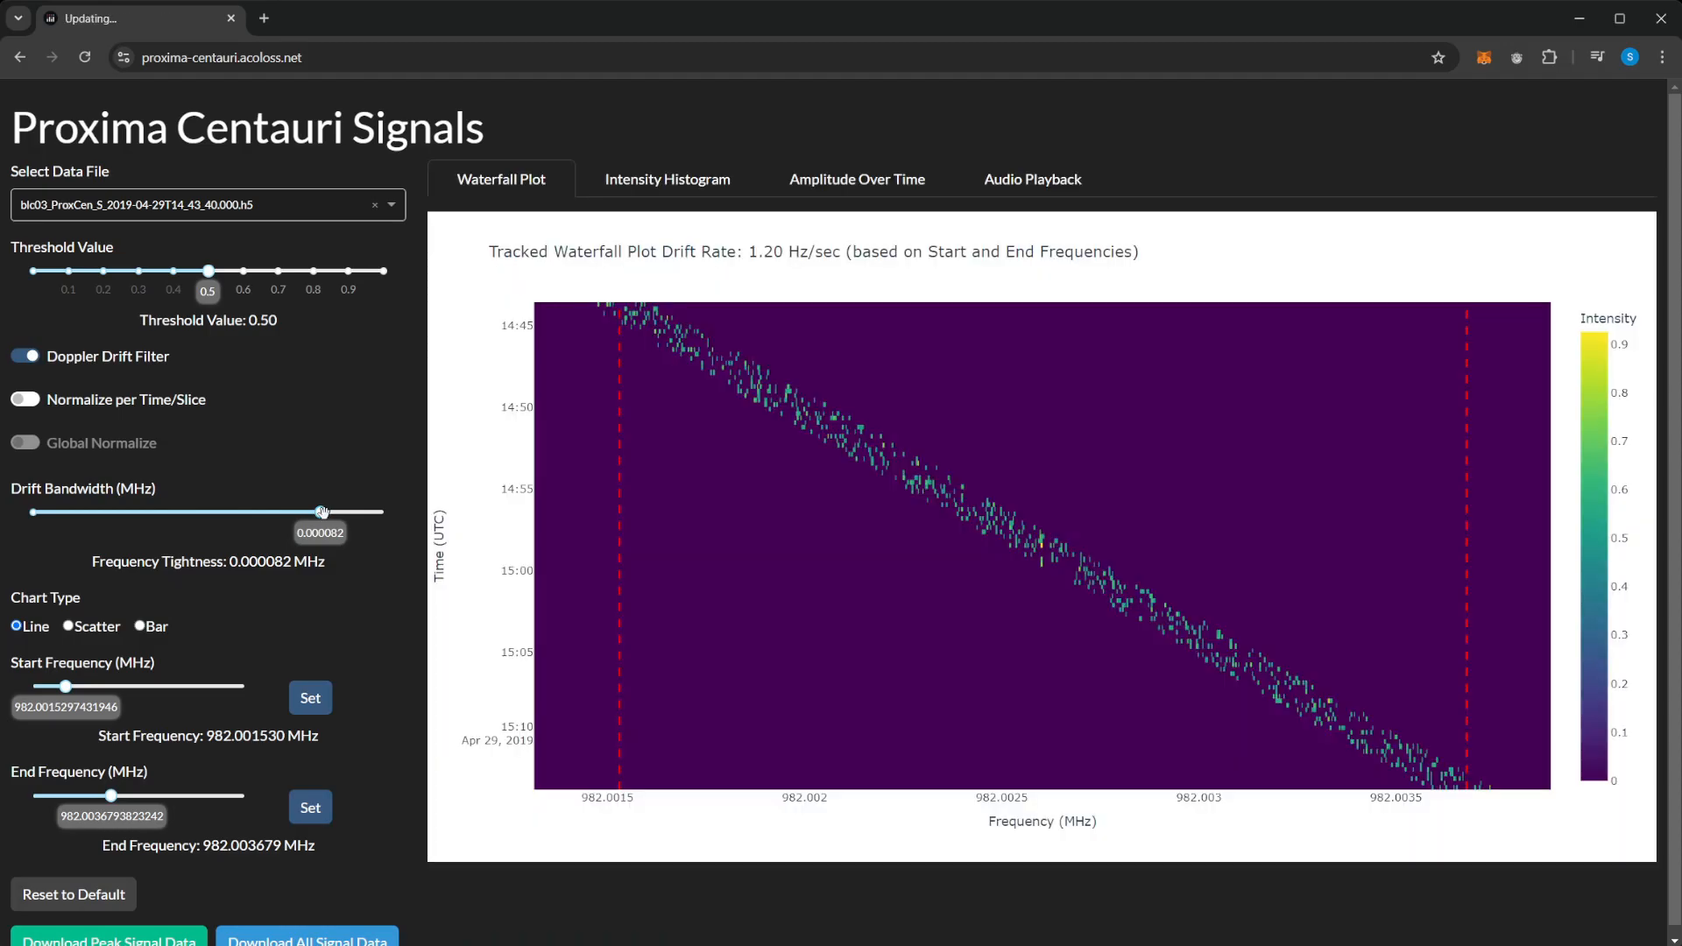
drag(321, 512, 373, 511)
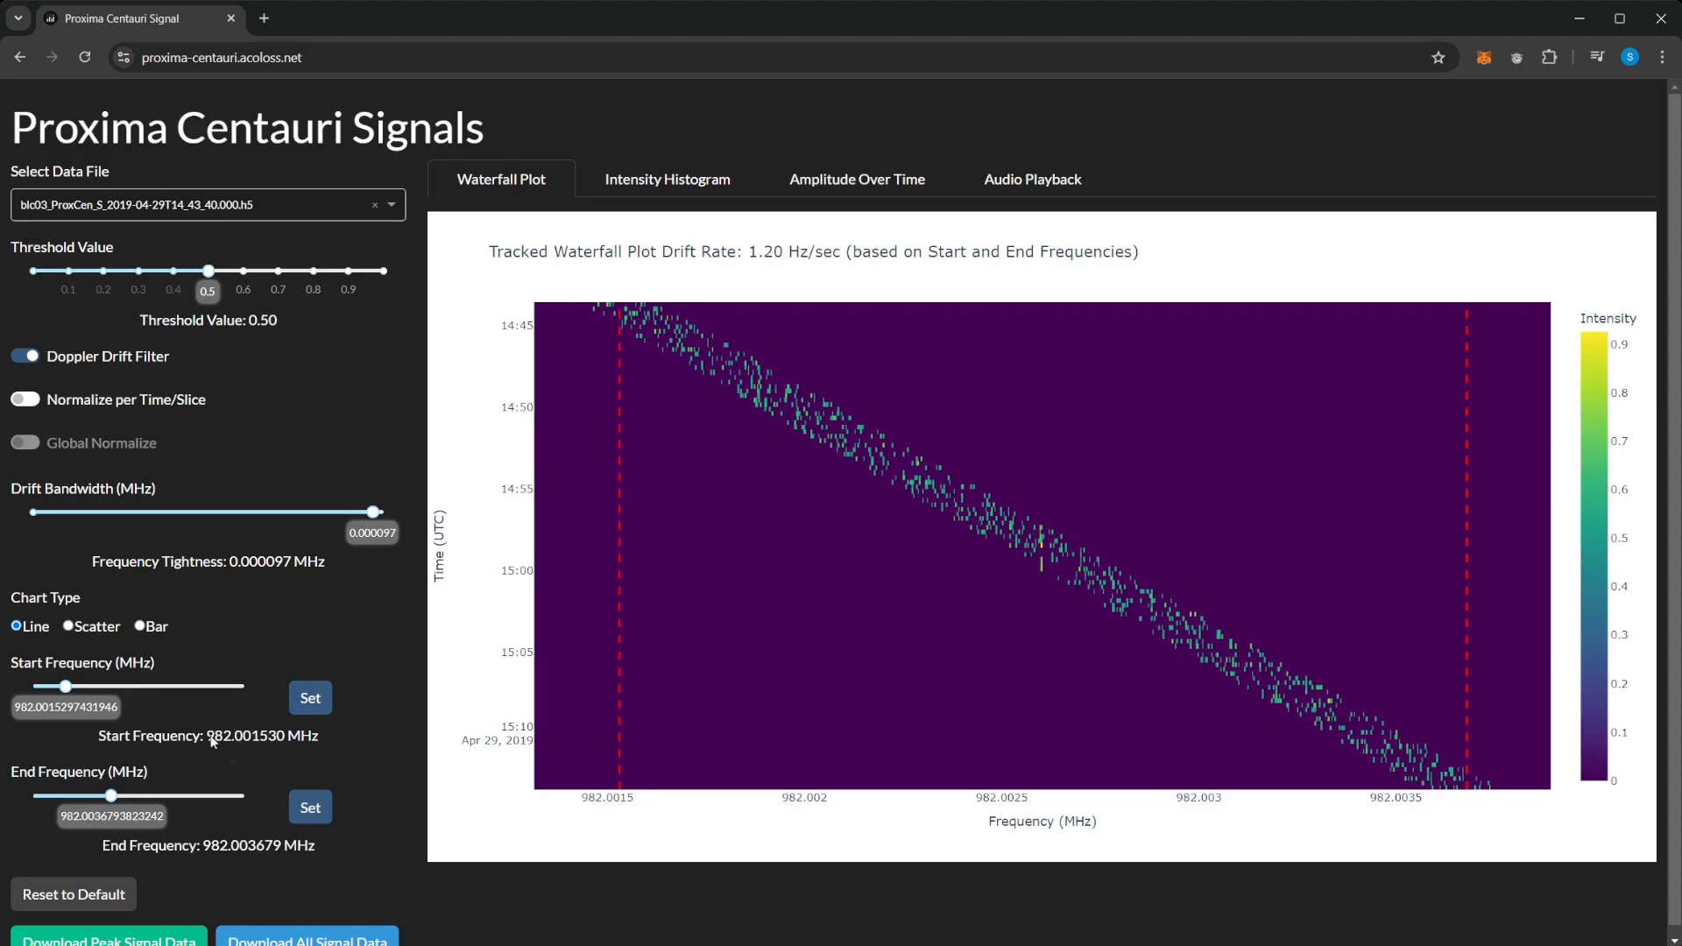
mouse_move(287, 649)
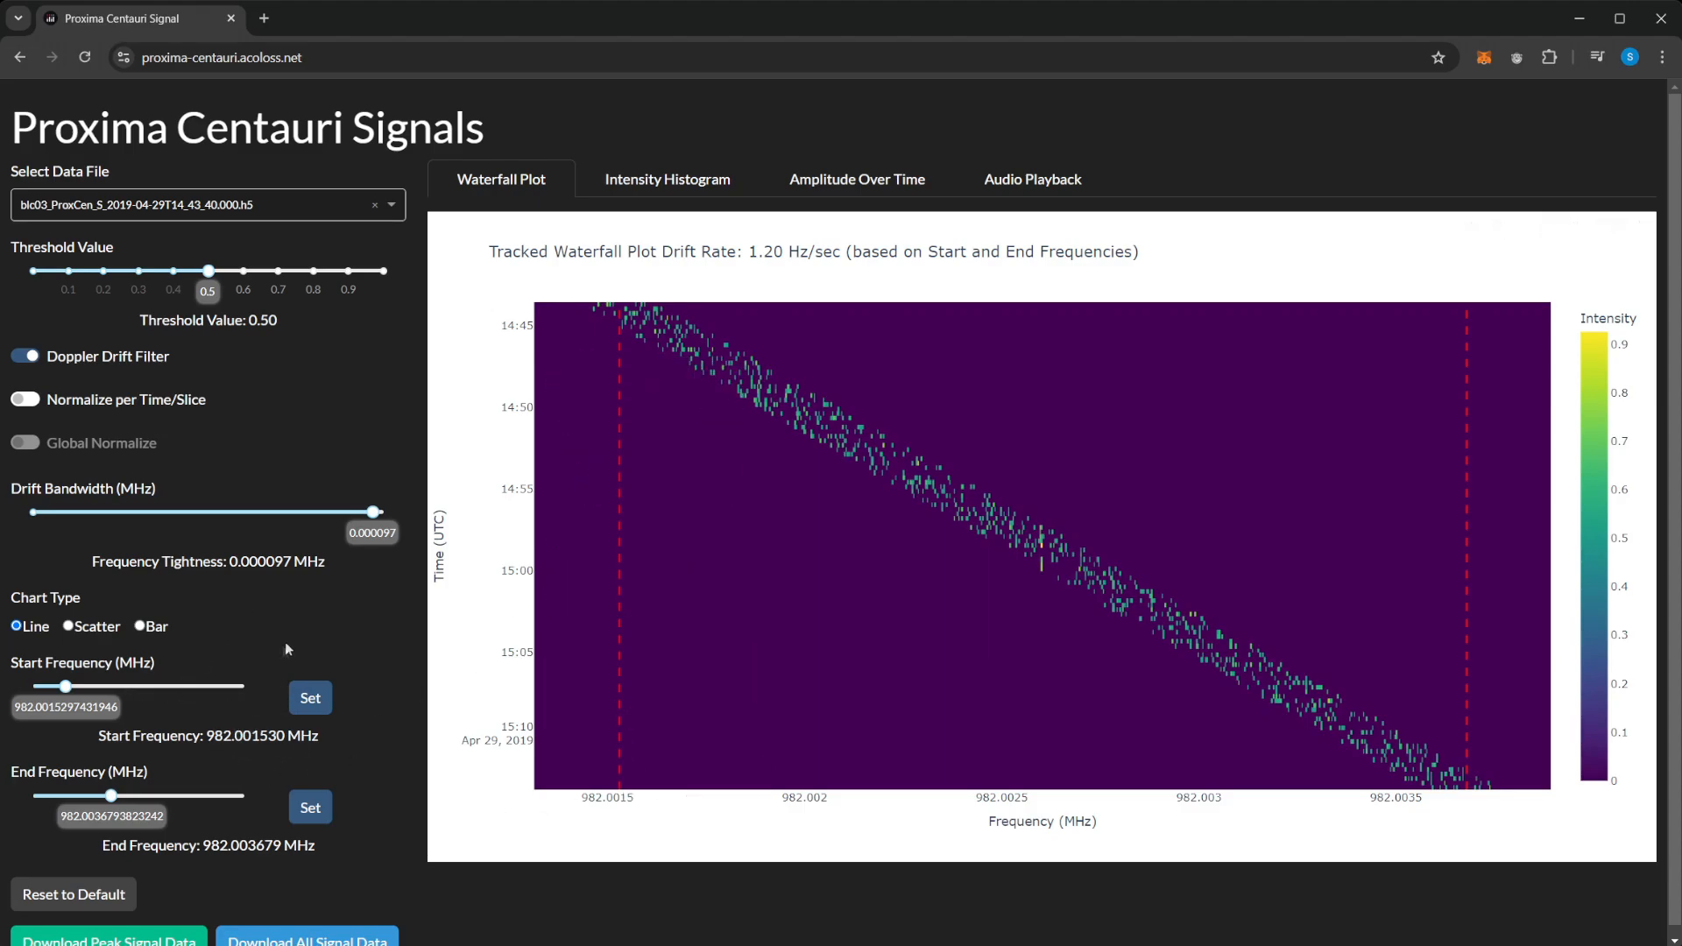
mouse_move(374, 512)
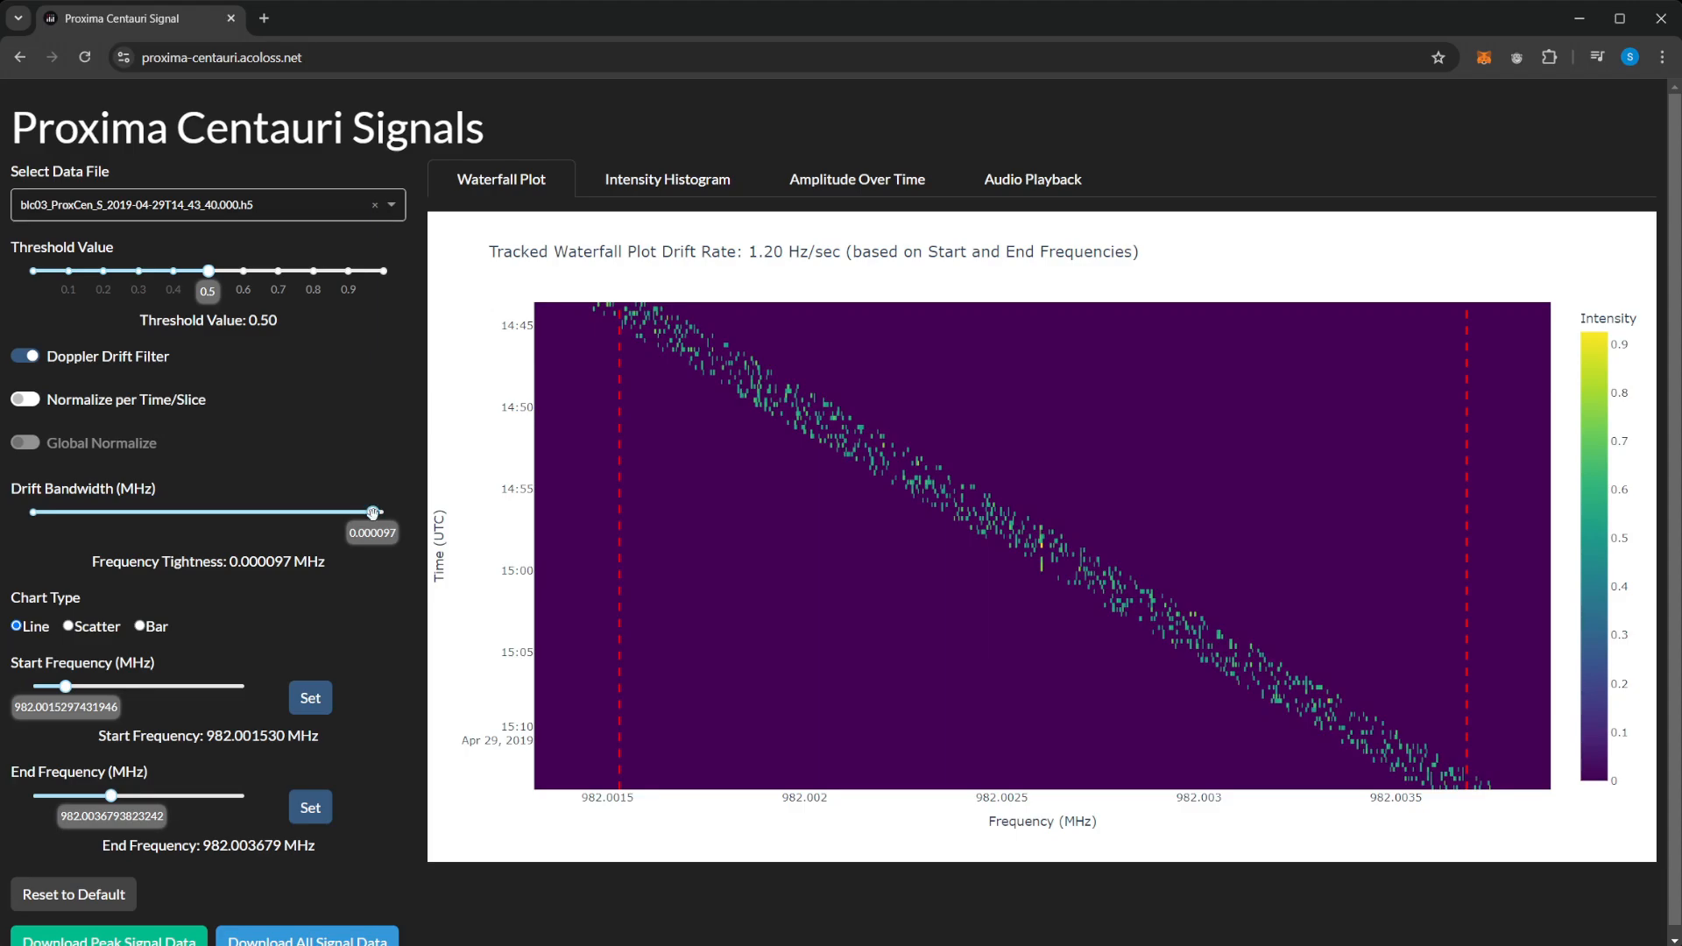
Turn off the drift filter and apply the 982.002571–982.002628 MHz frequency range
click(25, 354)
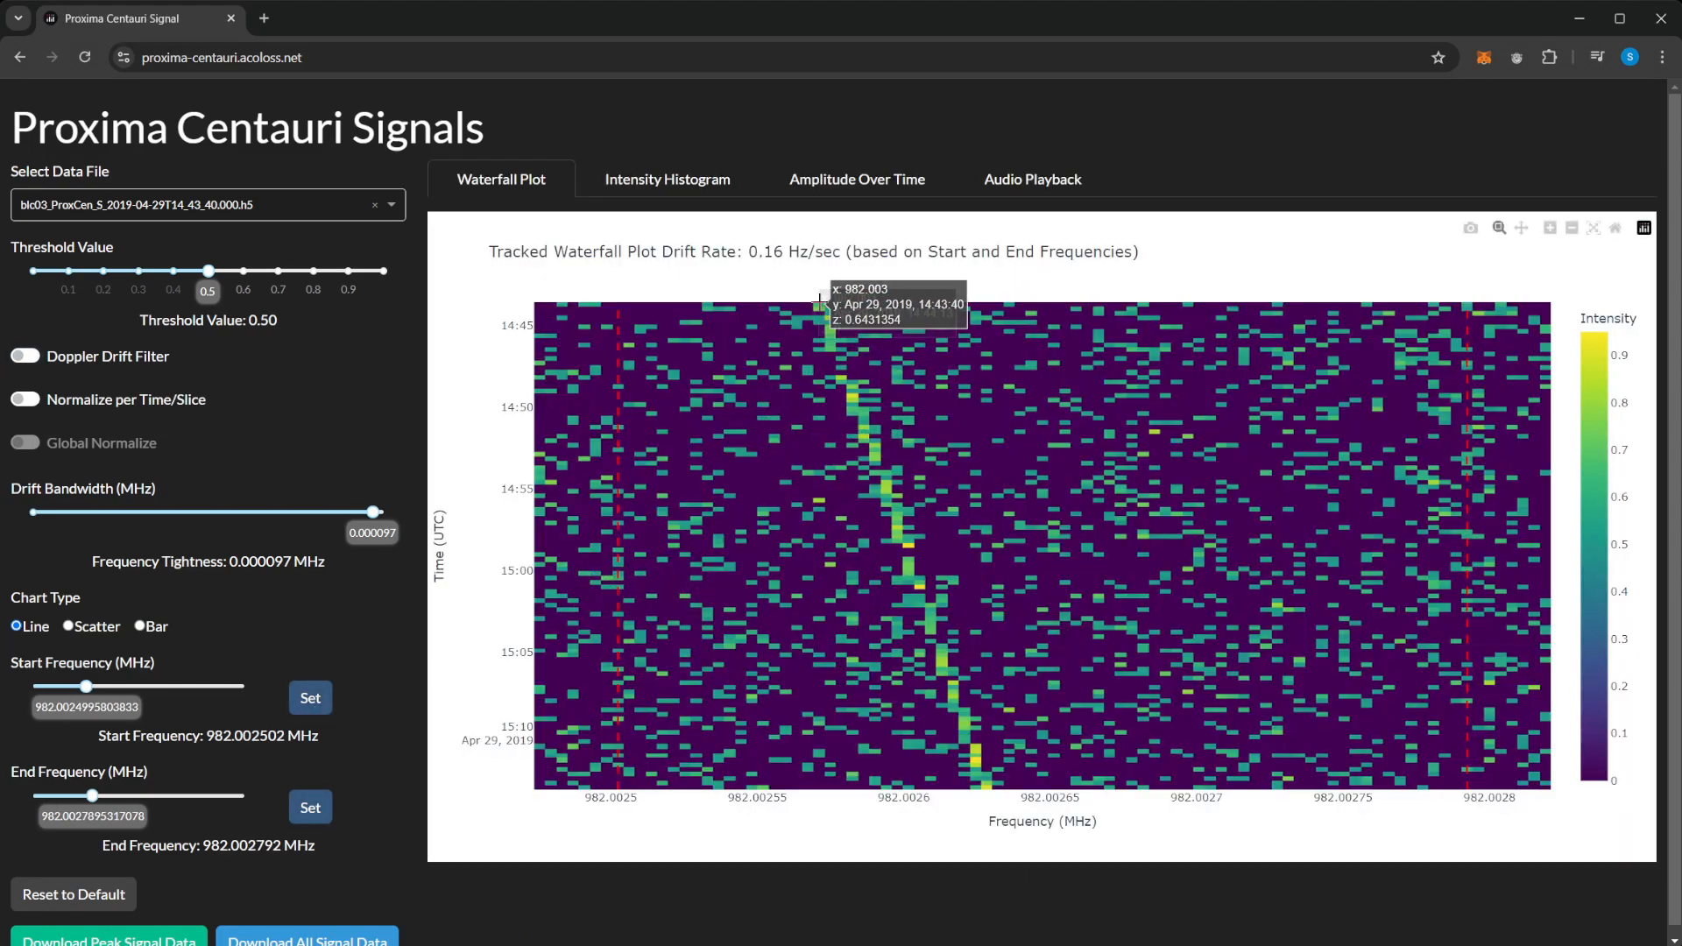
click(309, 697)
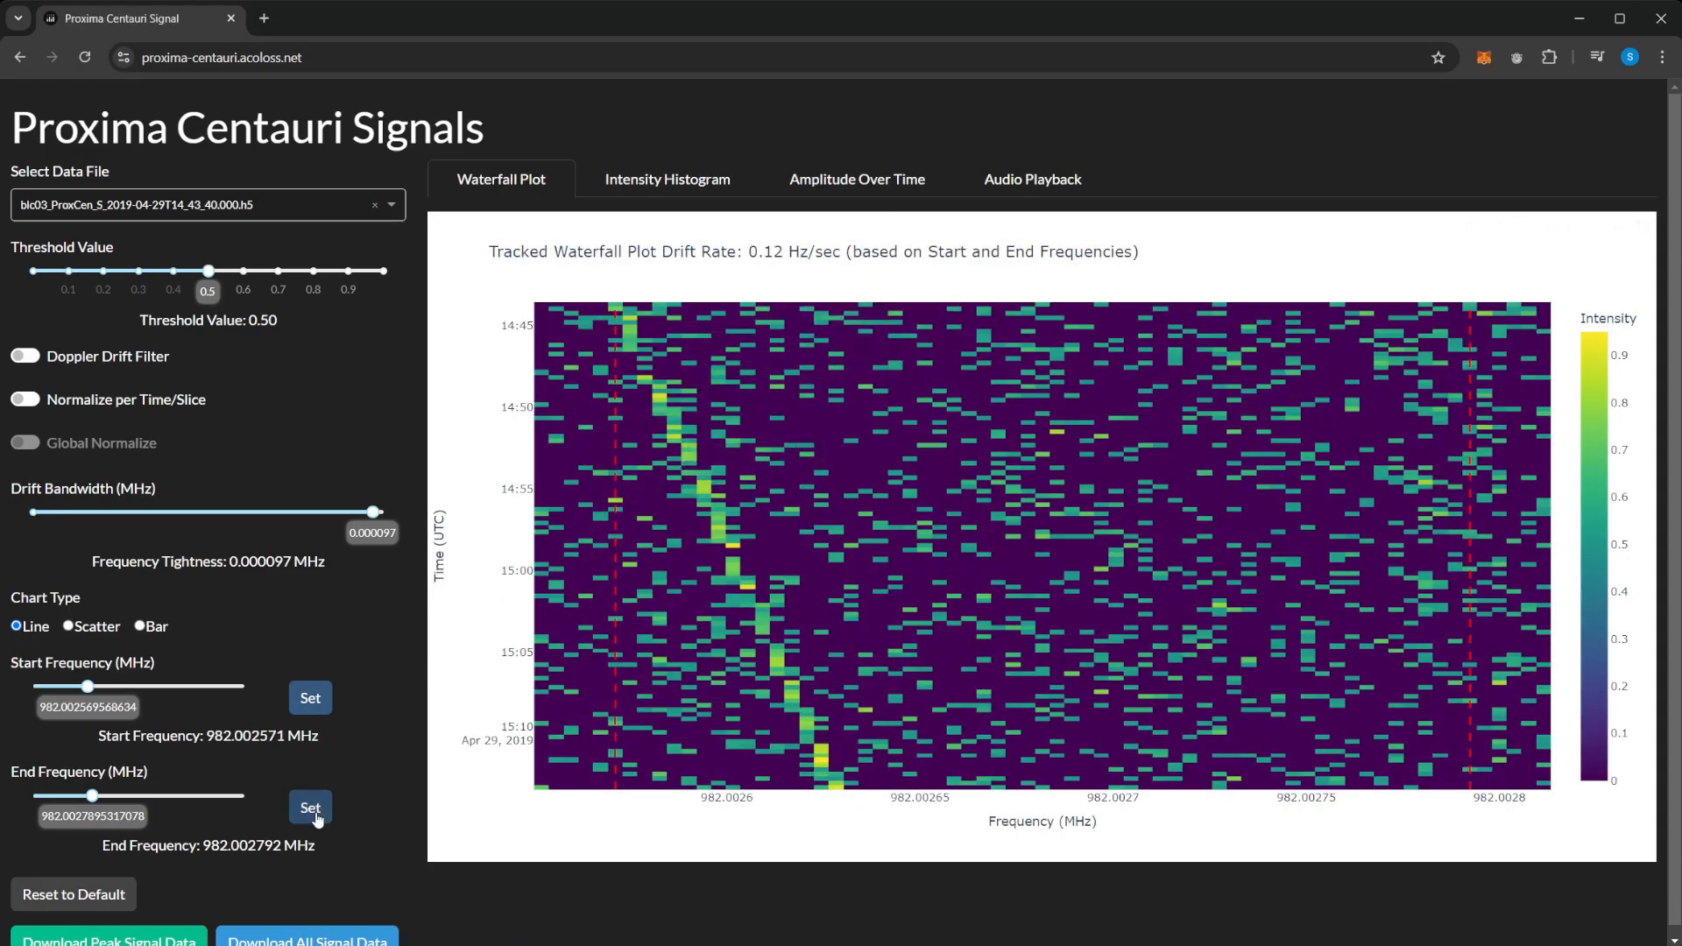
click(309, 806)
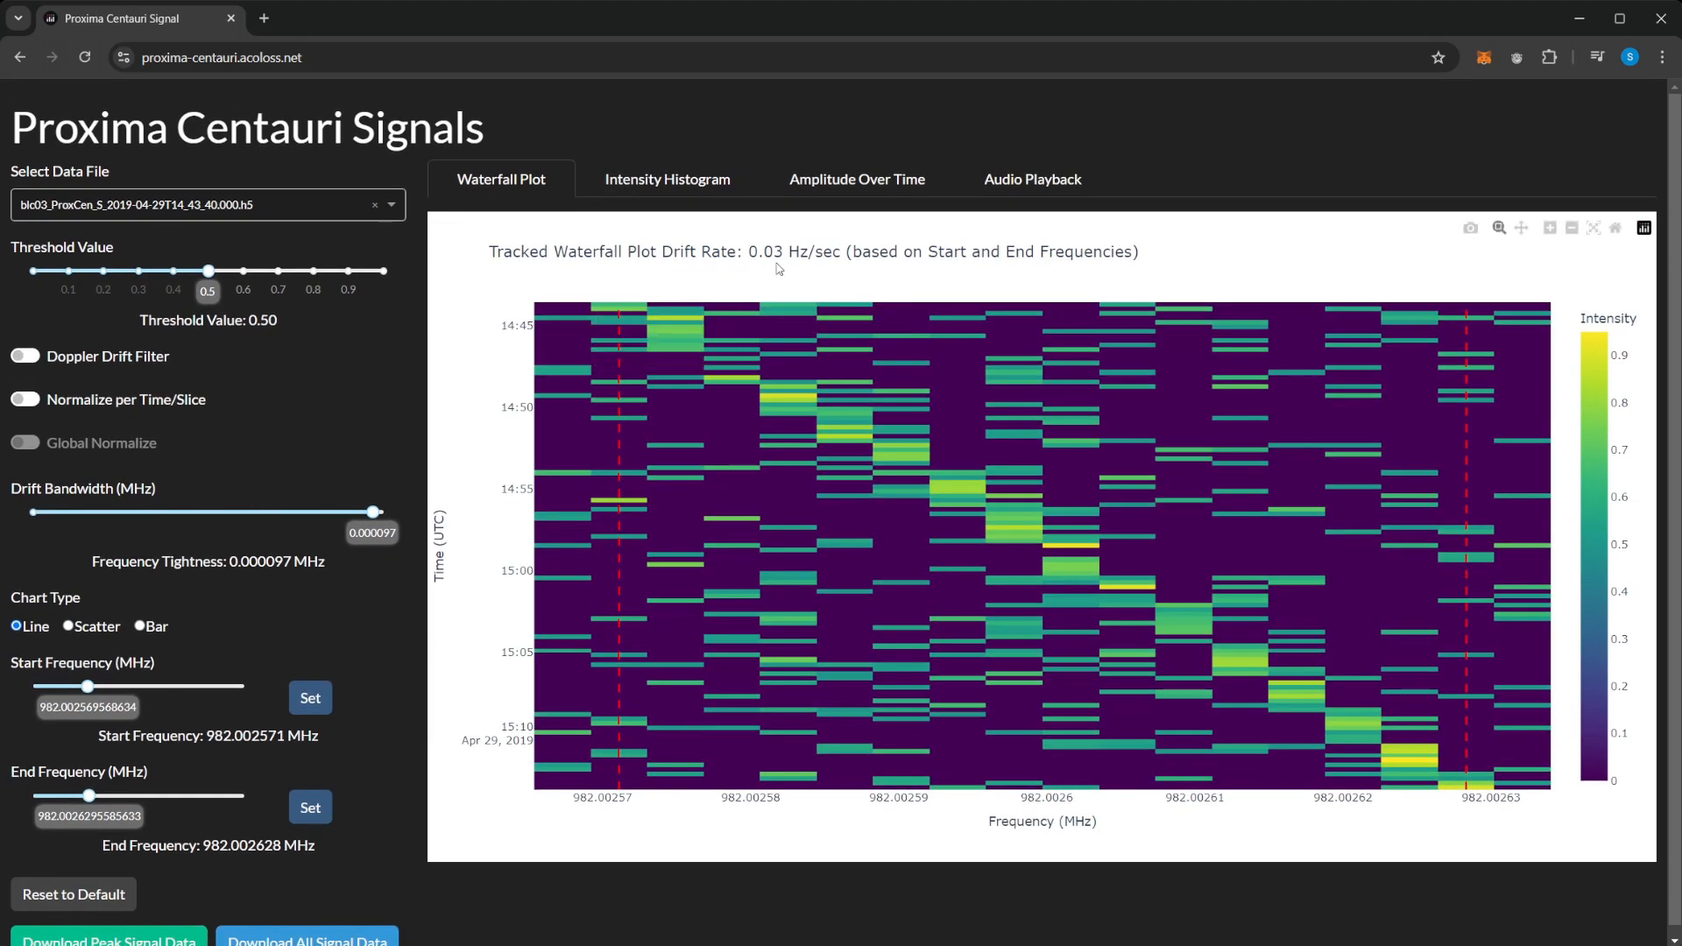
mouse_move(736, 369)
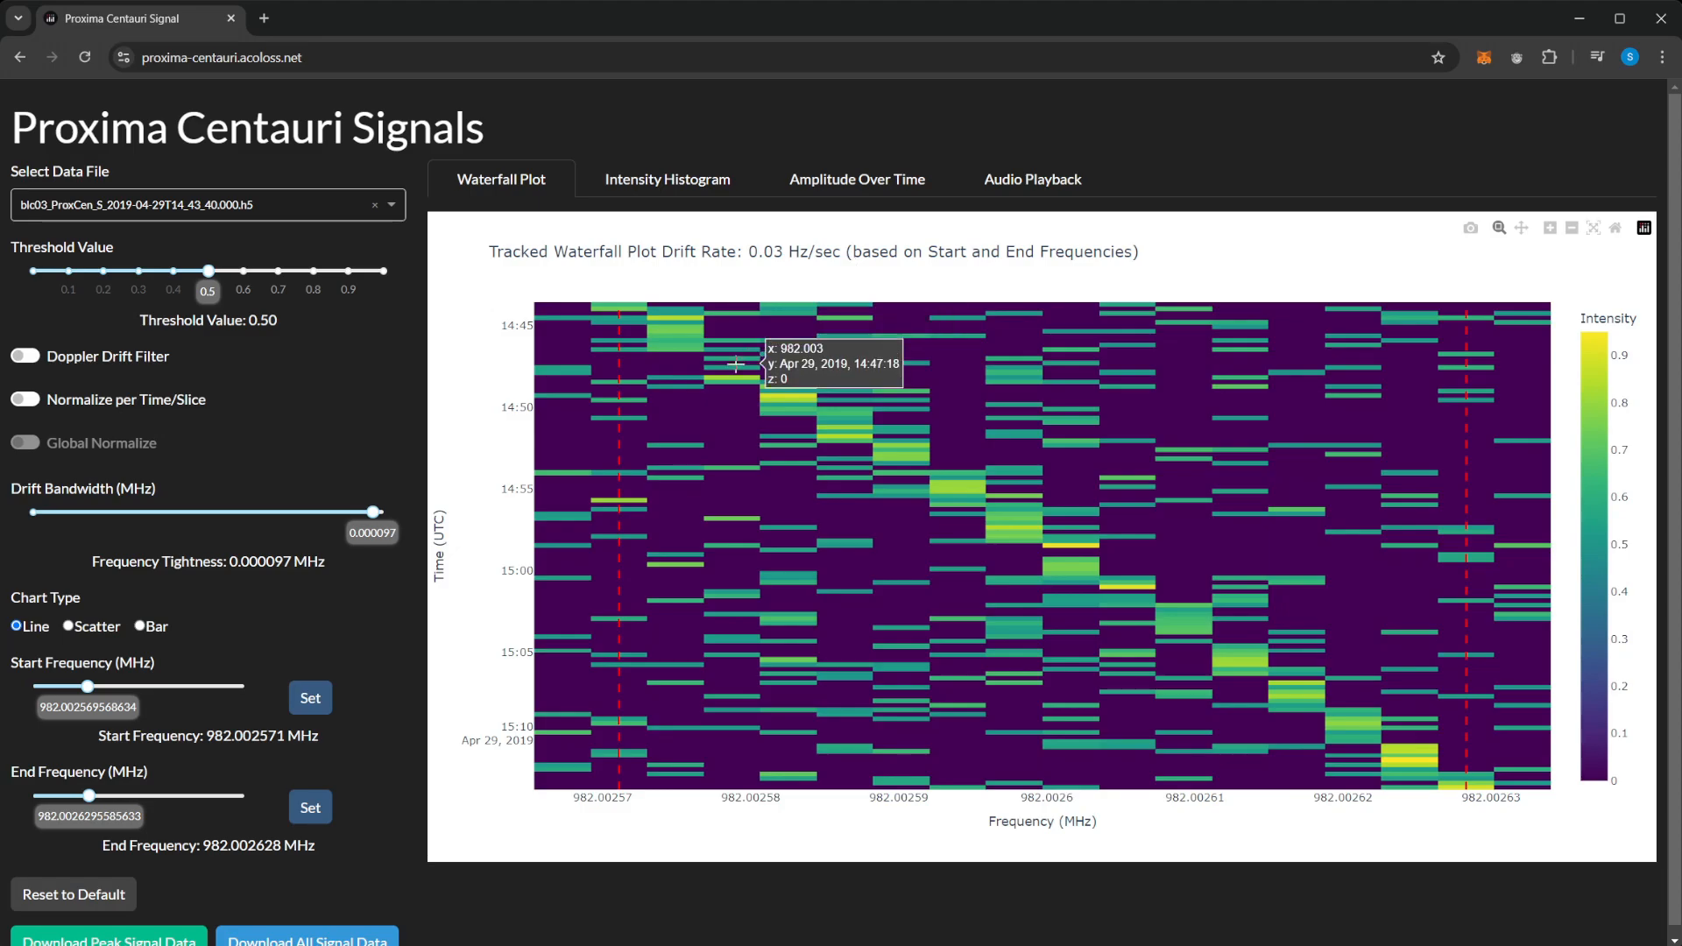
mouse_move(297, 410)
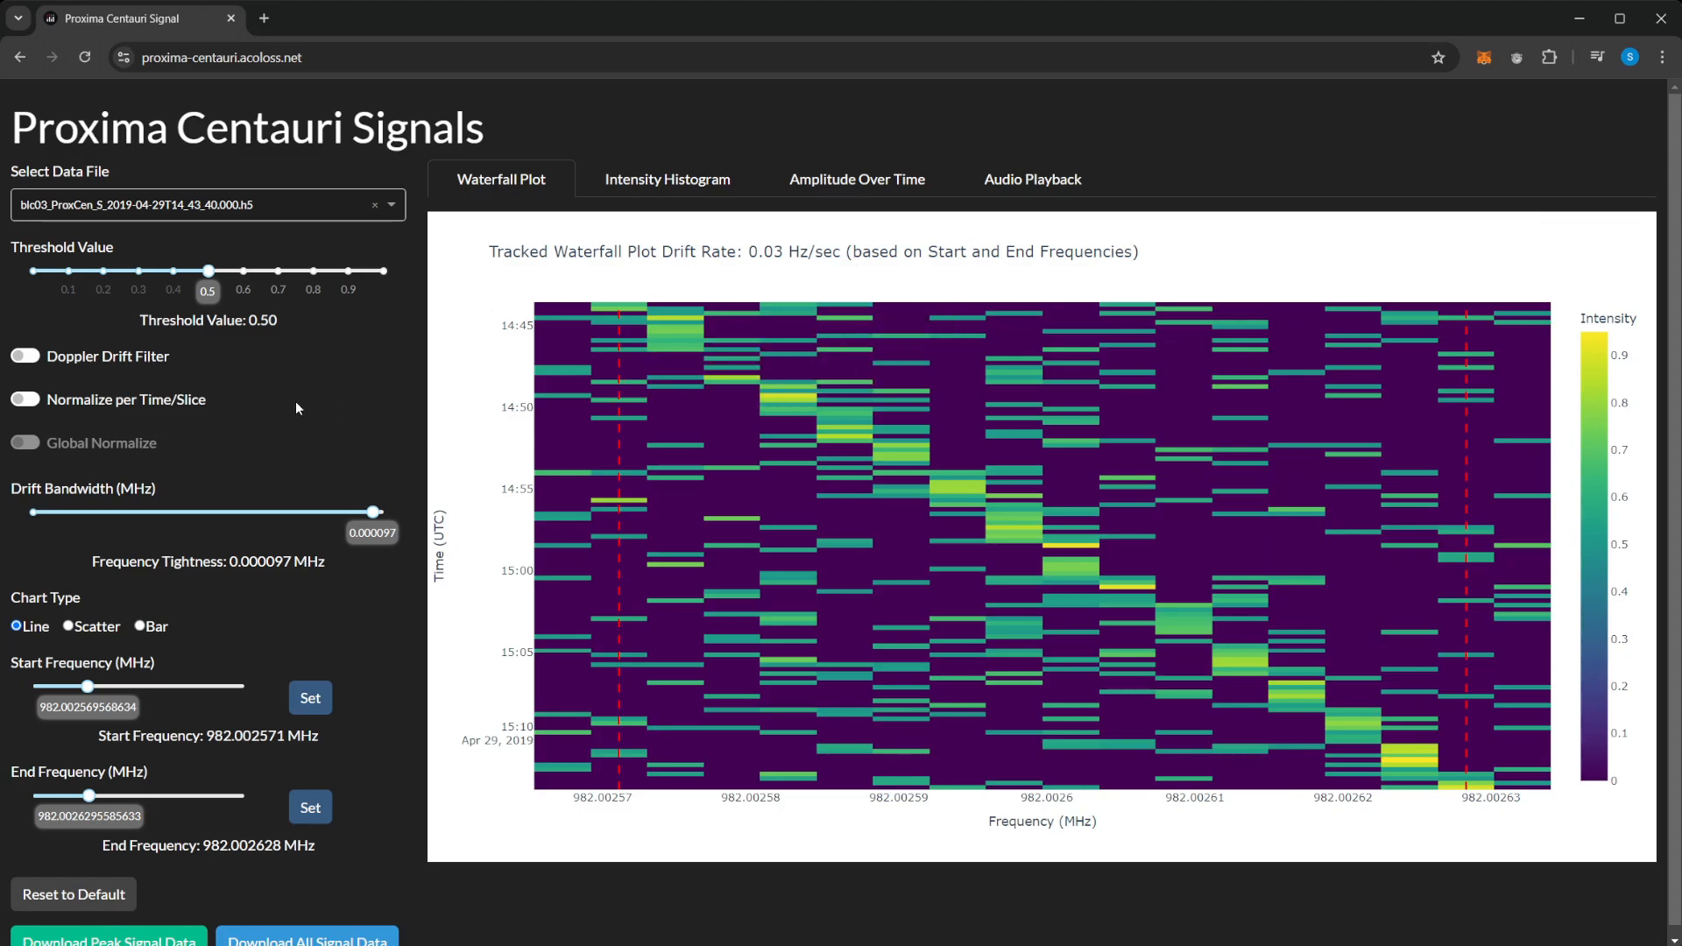
mouse_move(301, 392)
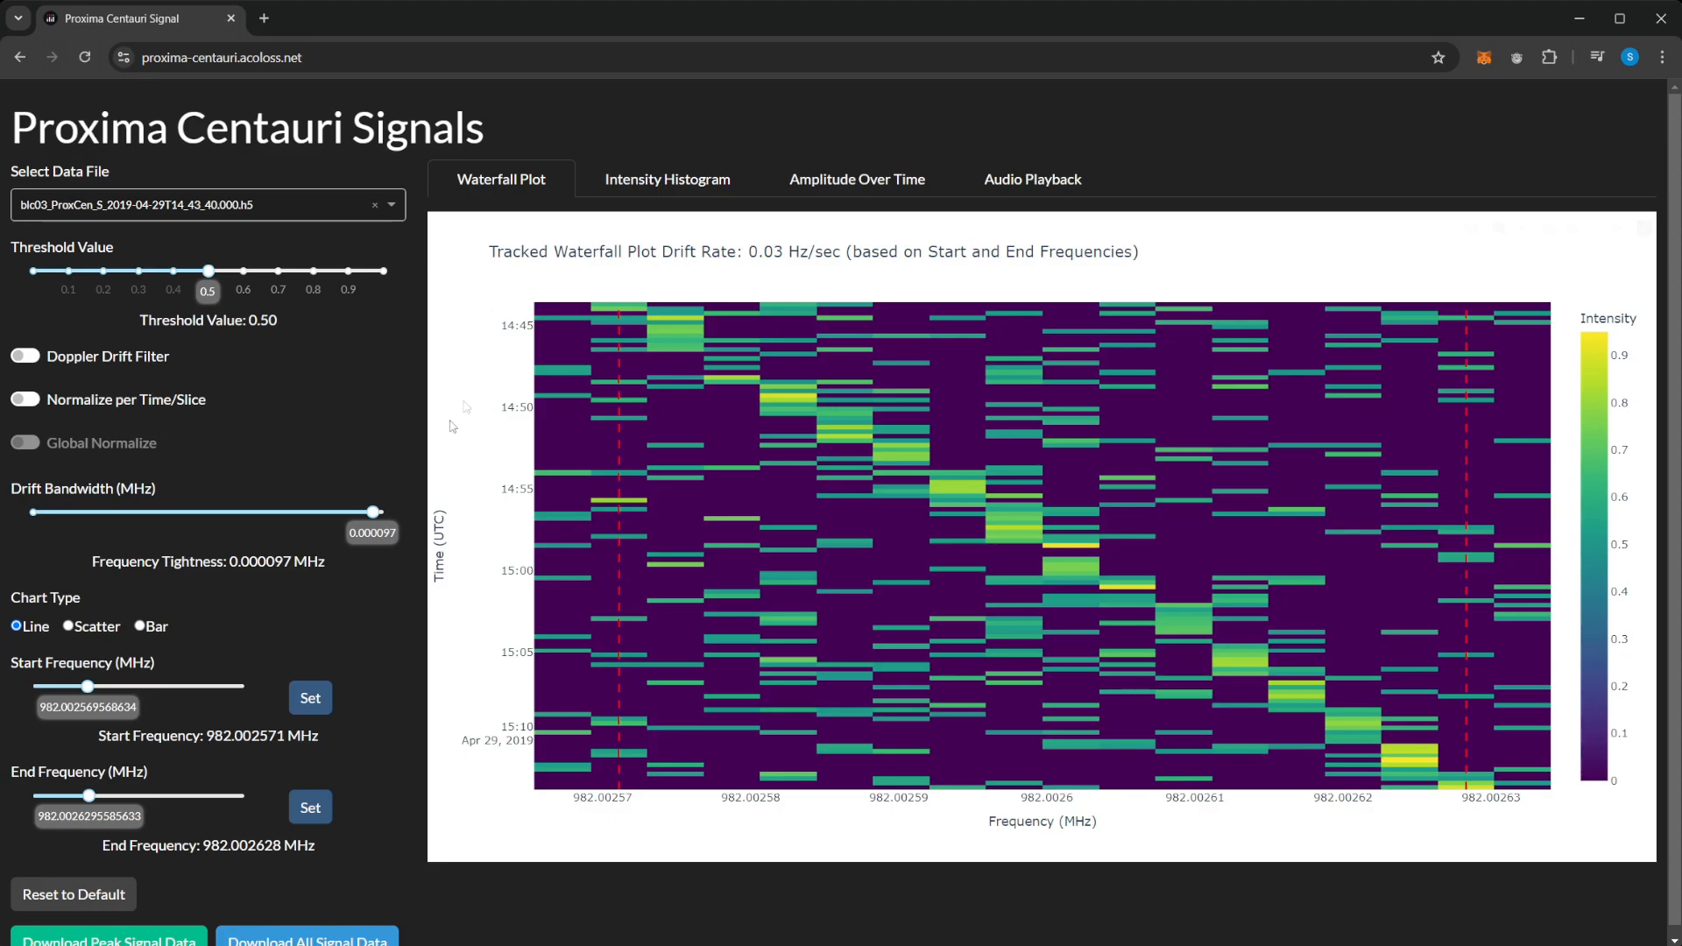
mouse_move(579, 506)
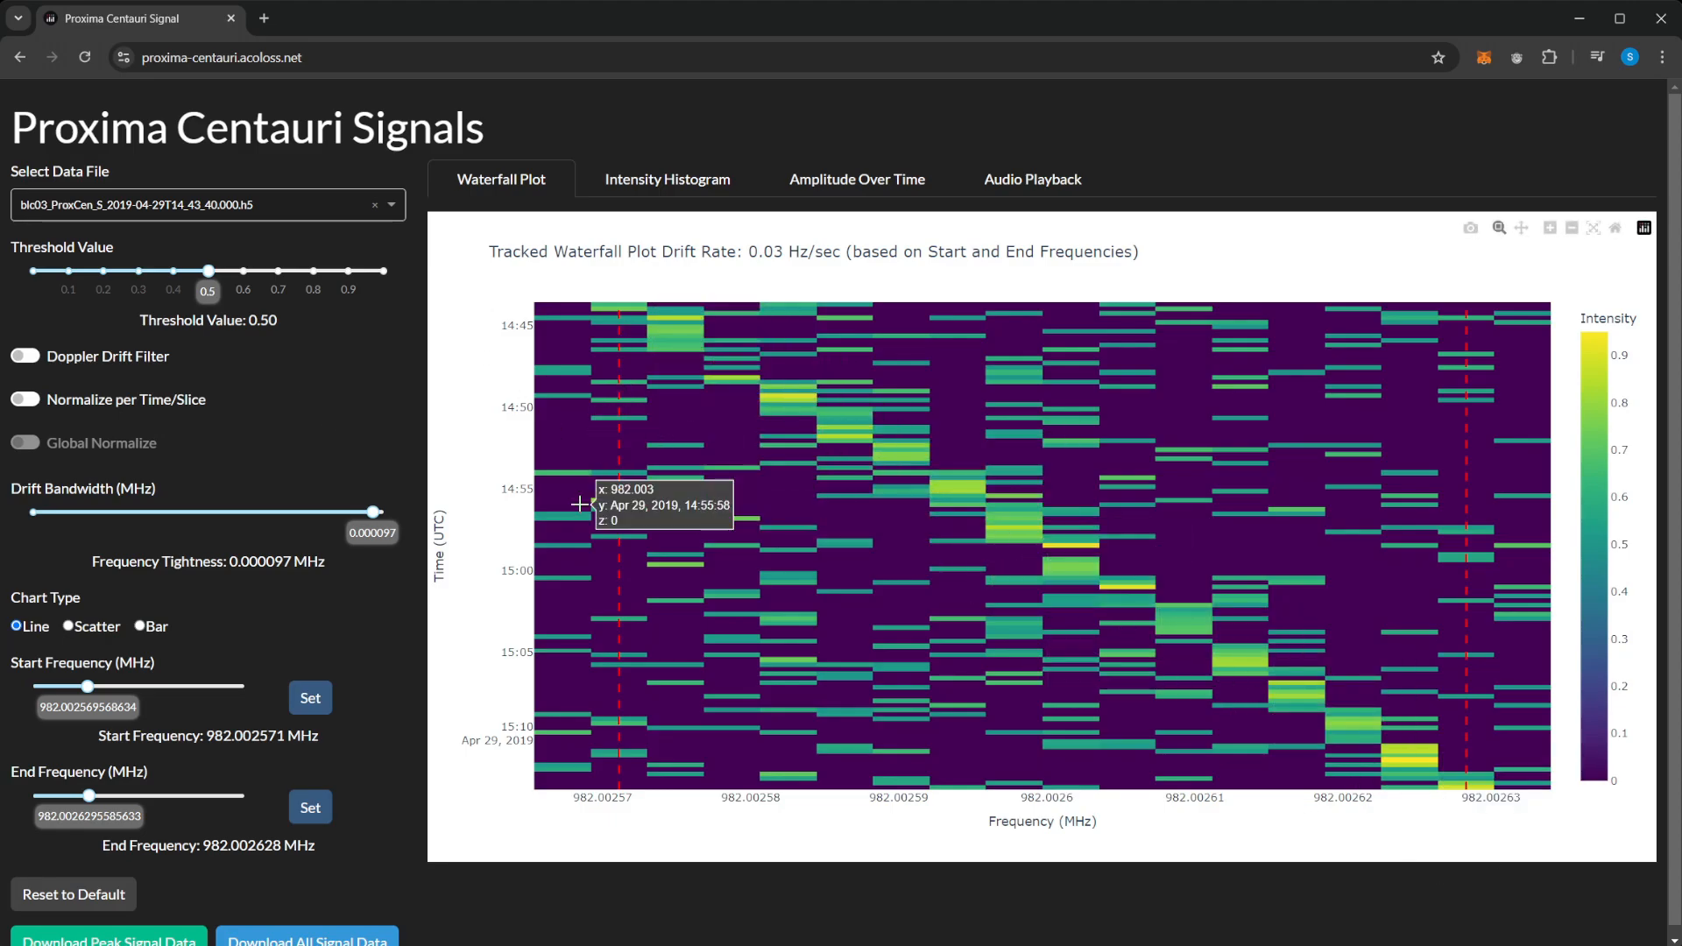
mouse_move(359, 431)
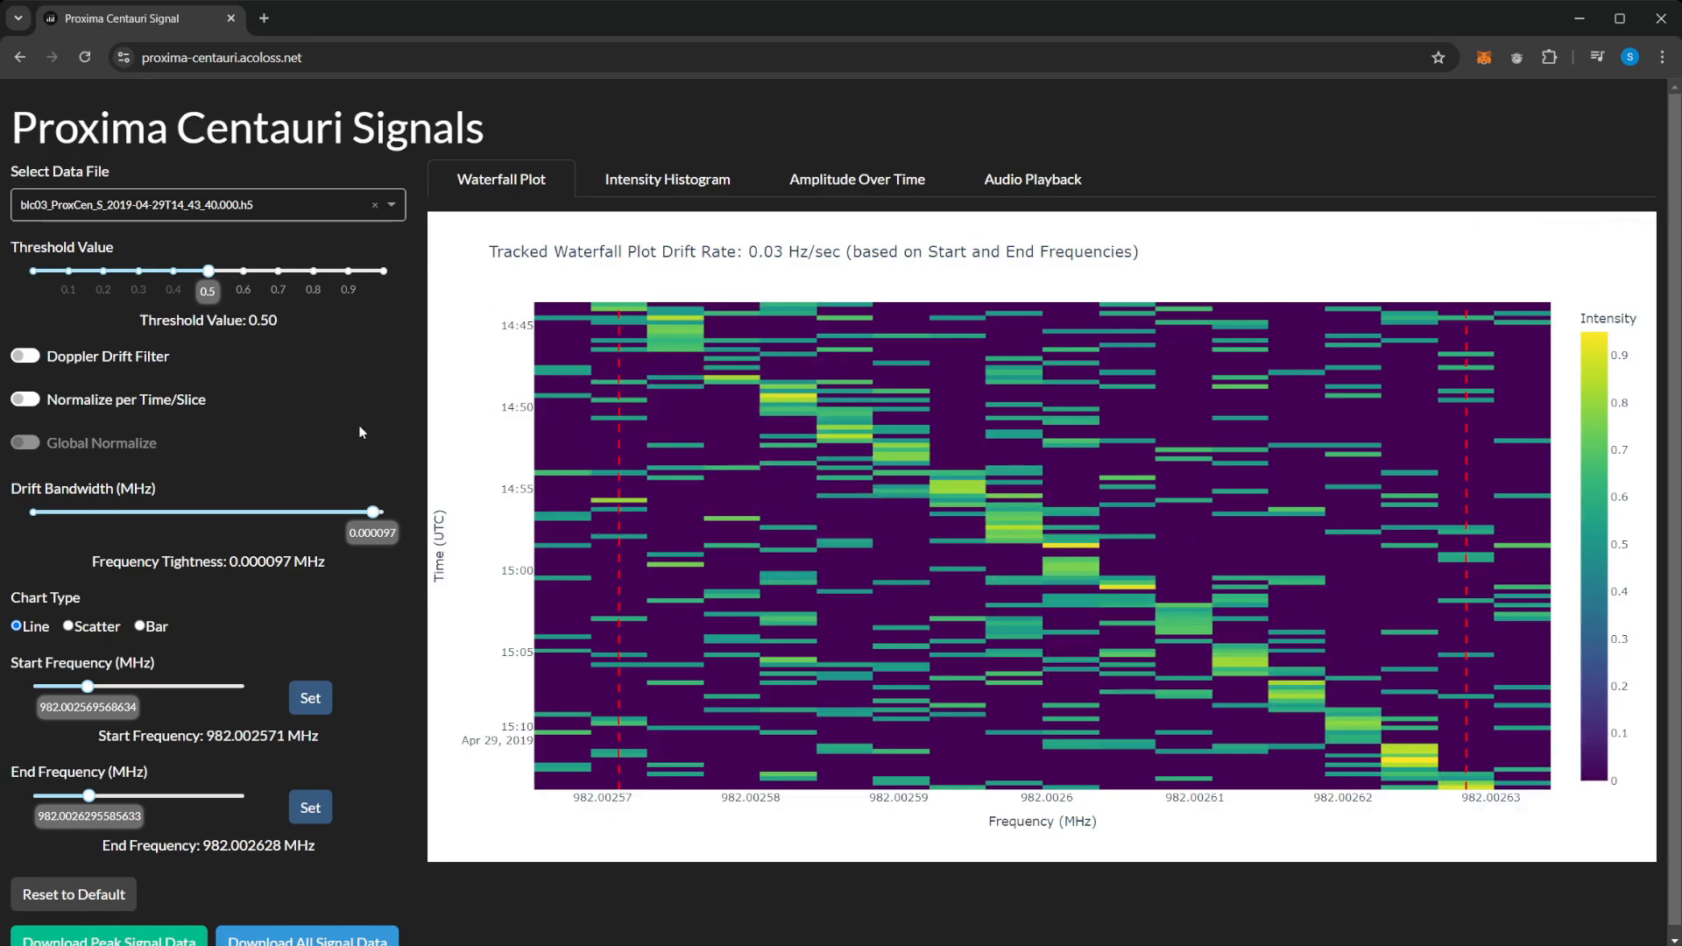
mouse_move(354, 430)
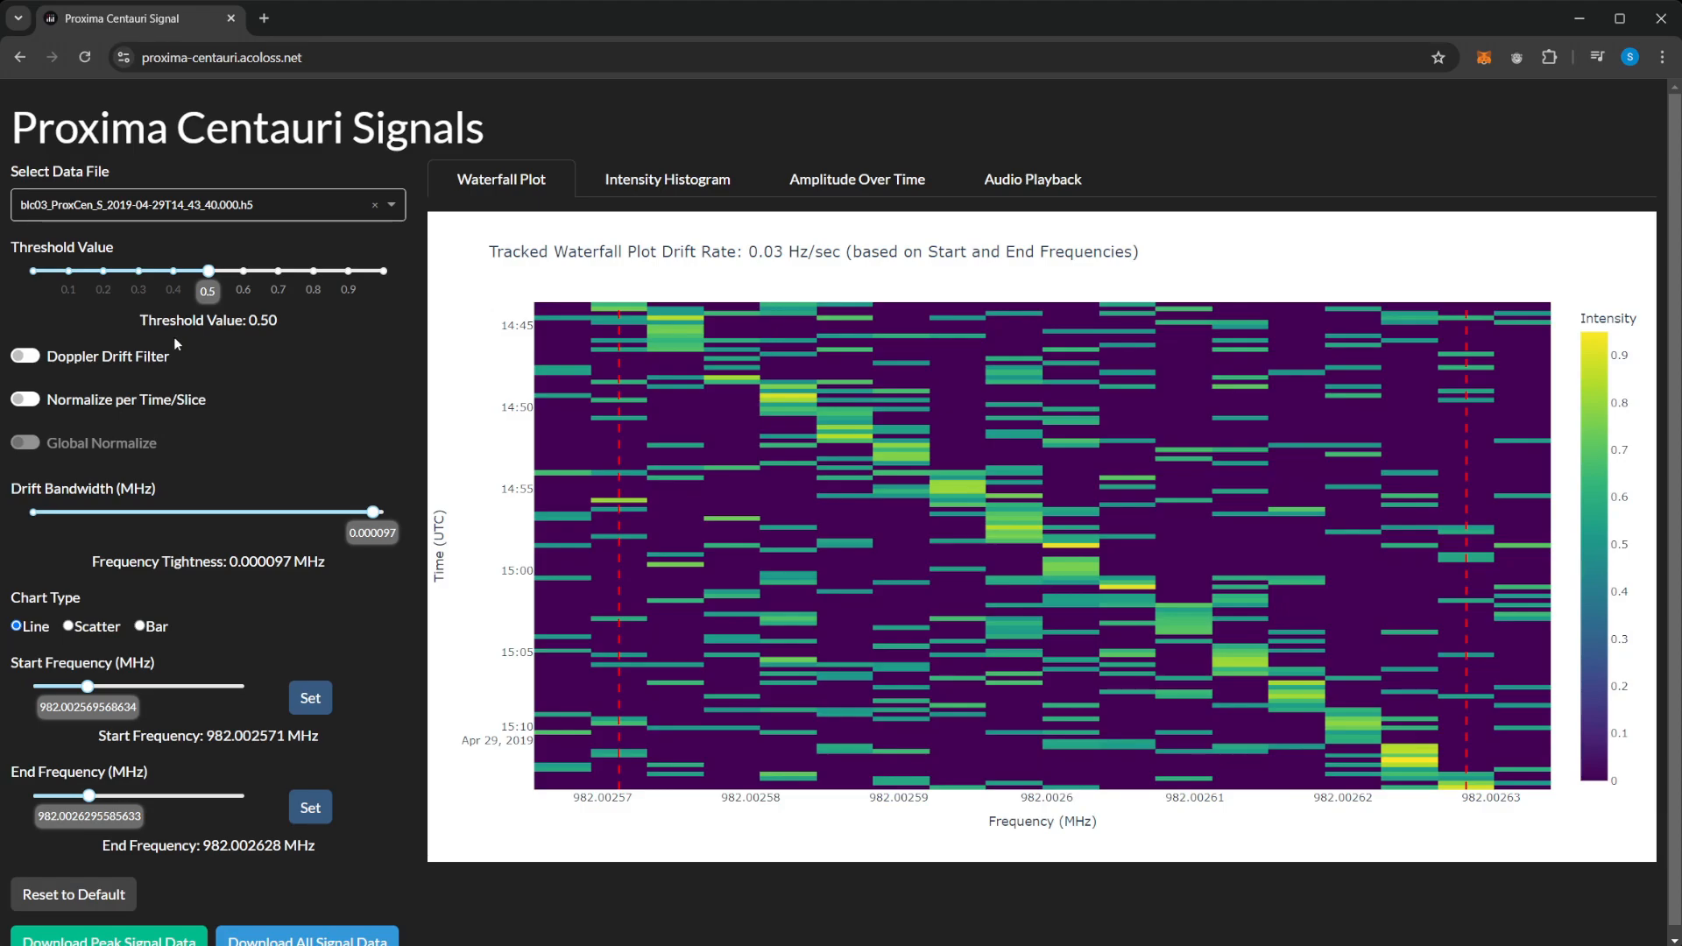
mouse_move(161, 360)
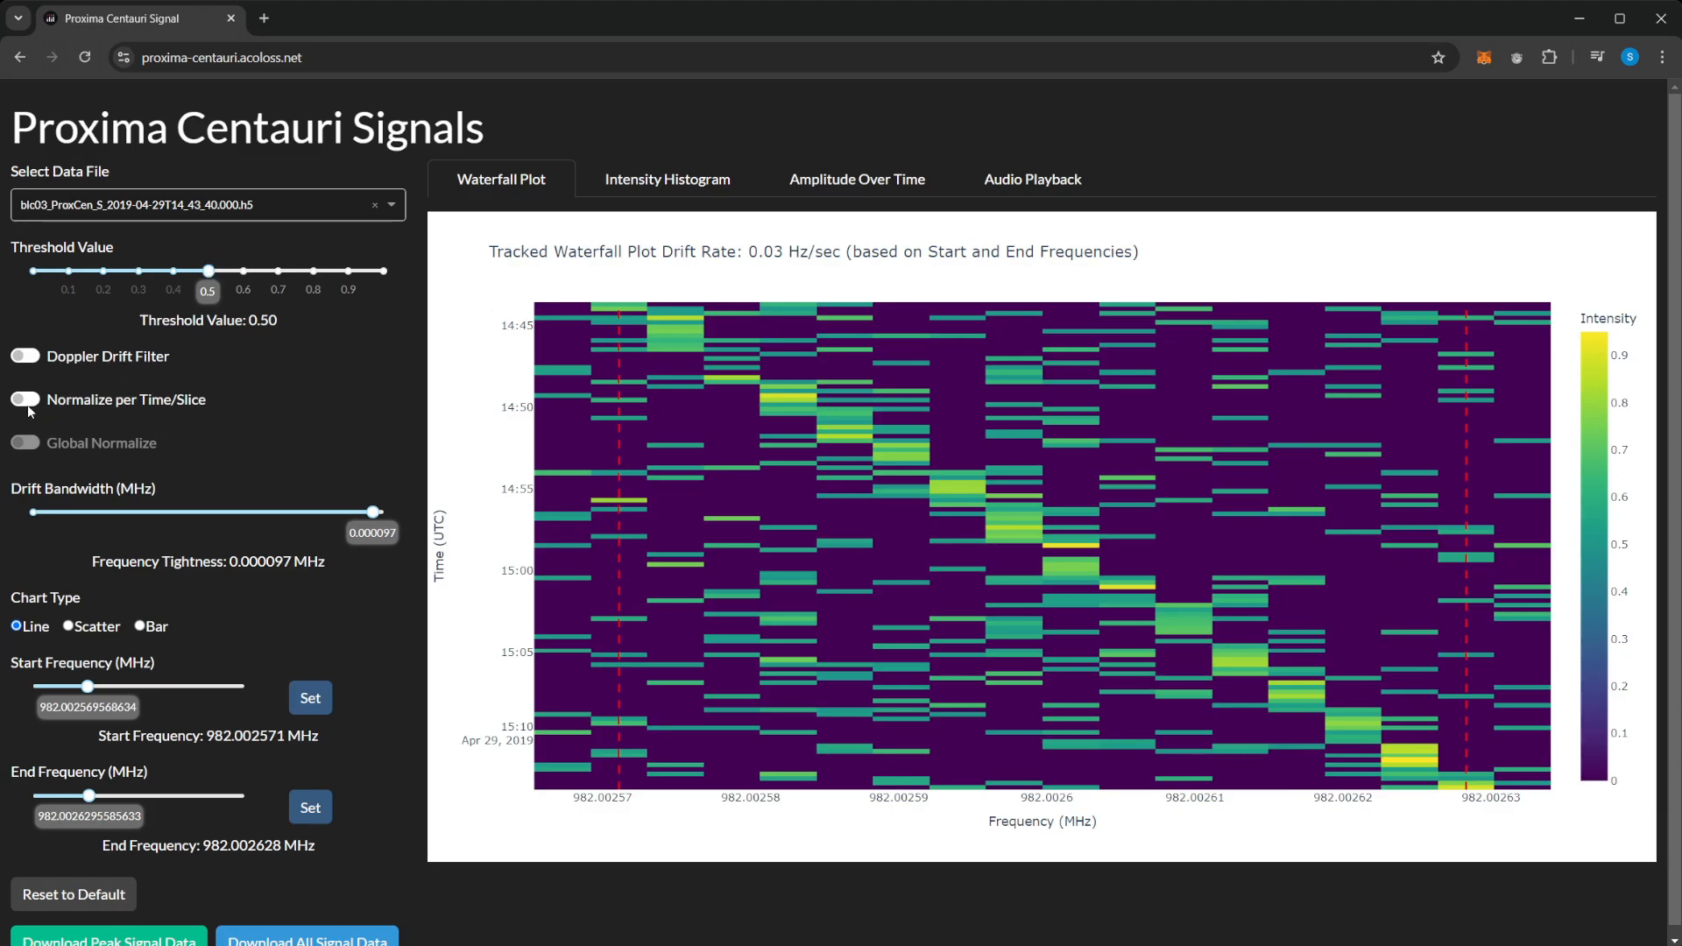
Turn on both per-time-slice normalization and global normalization
click(25, 399)
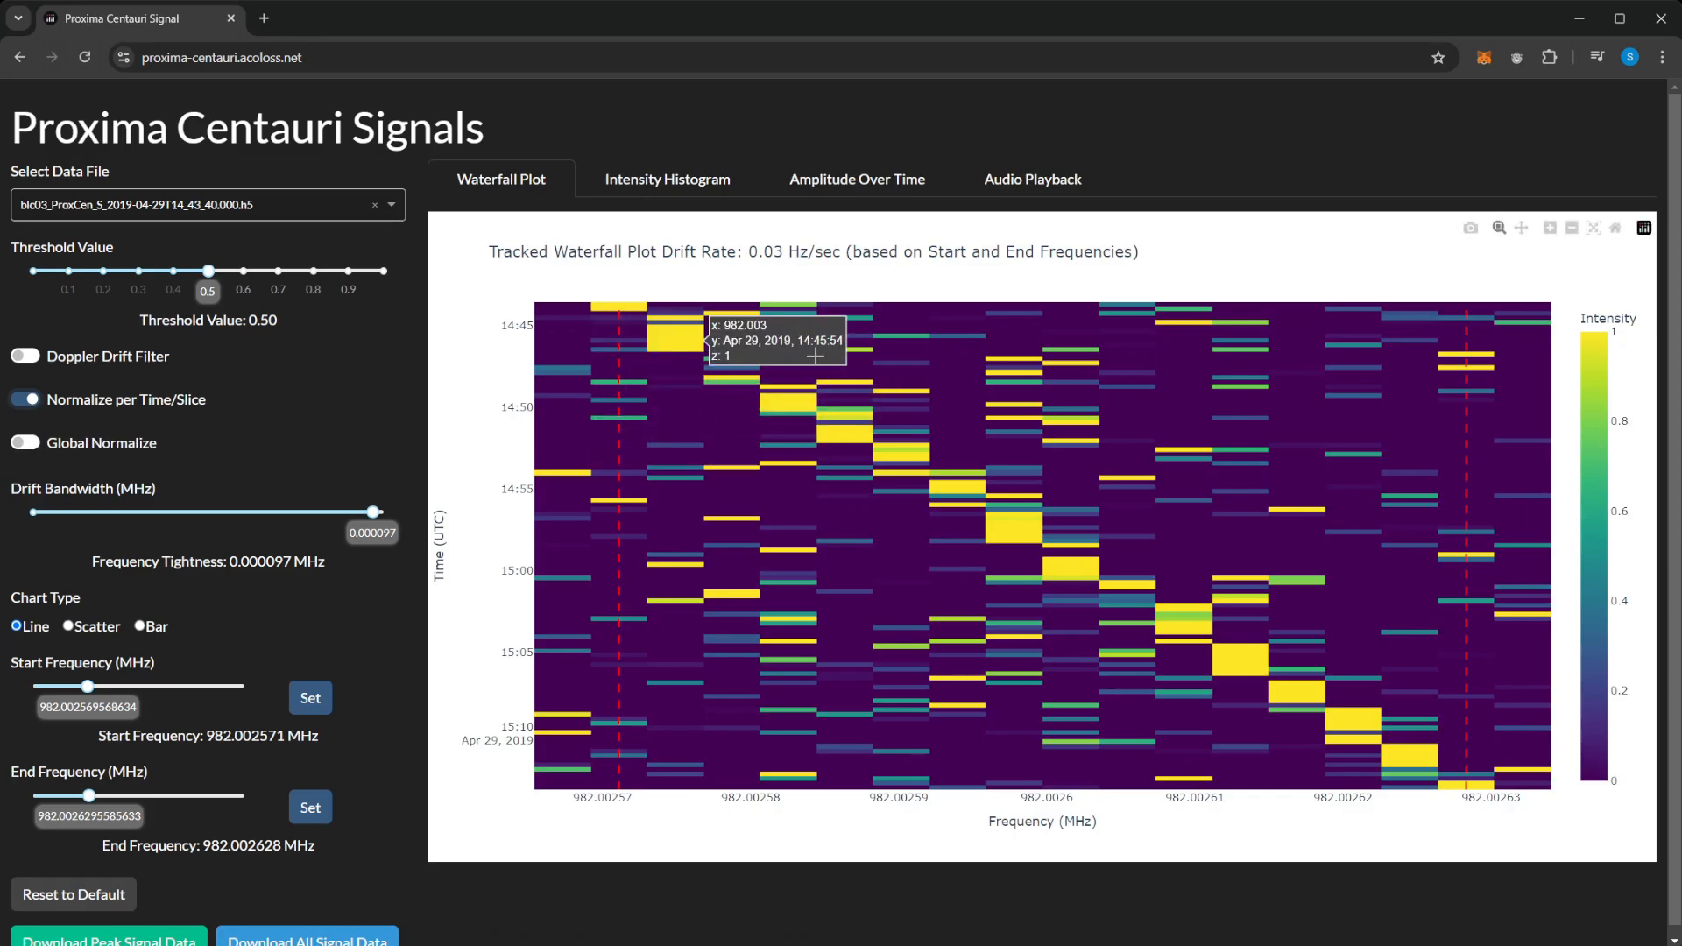
mouse_move(42, 453)
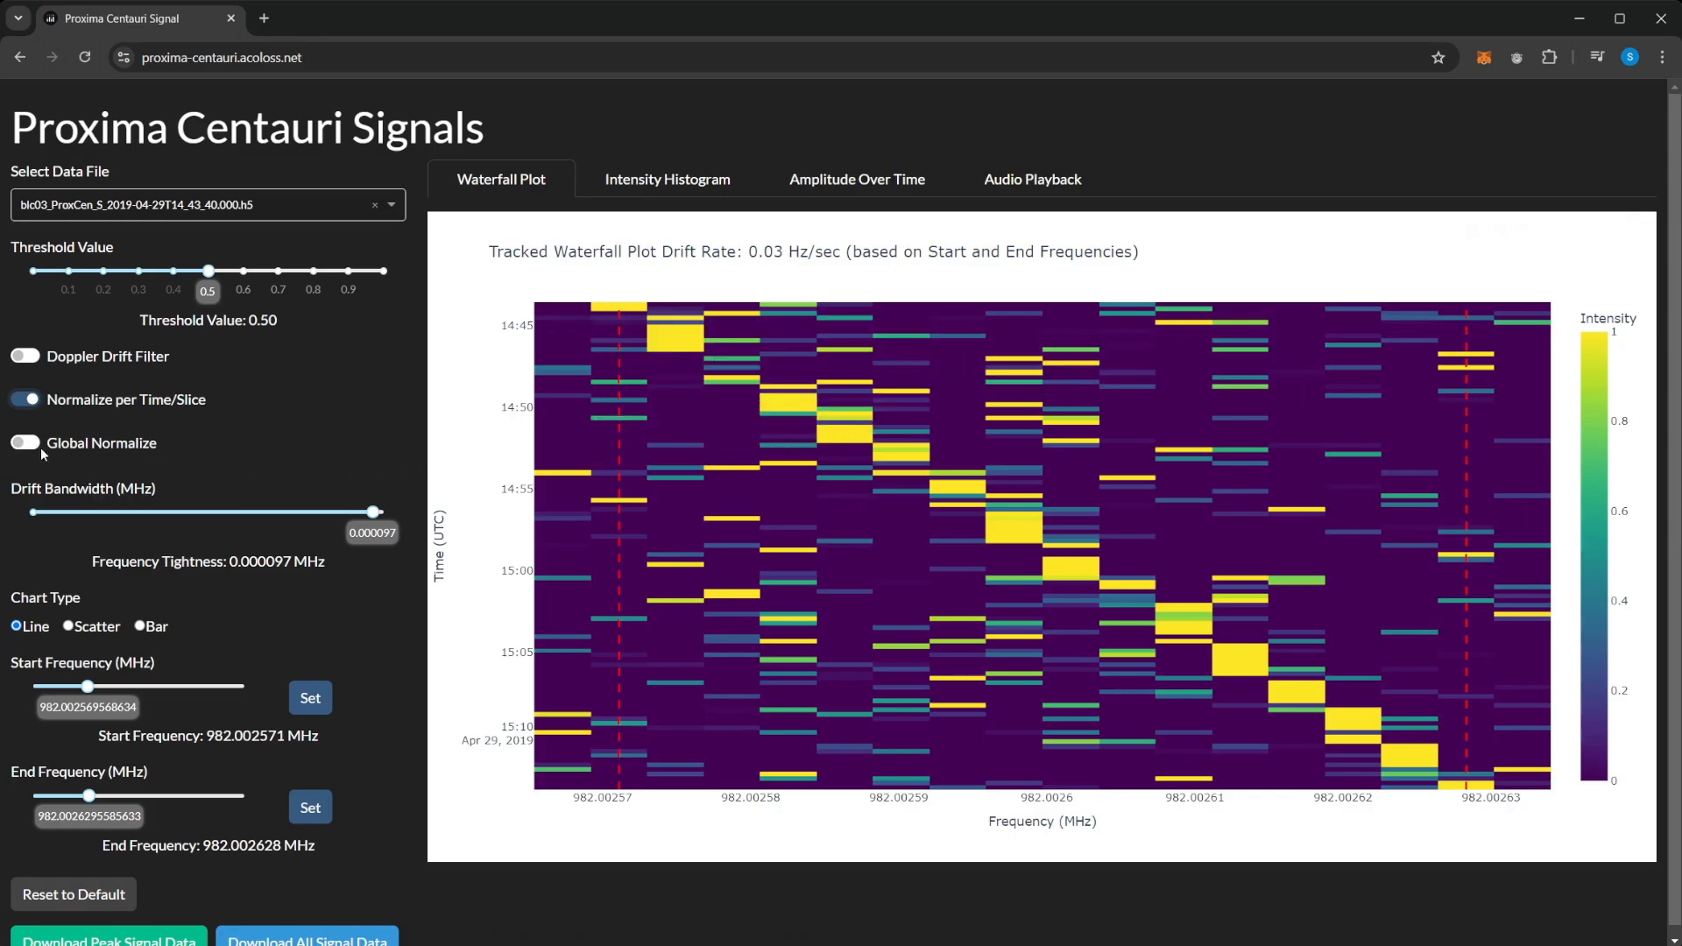
click(24, 442)
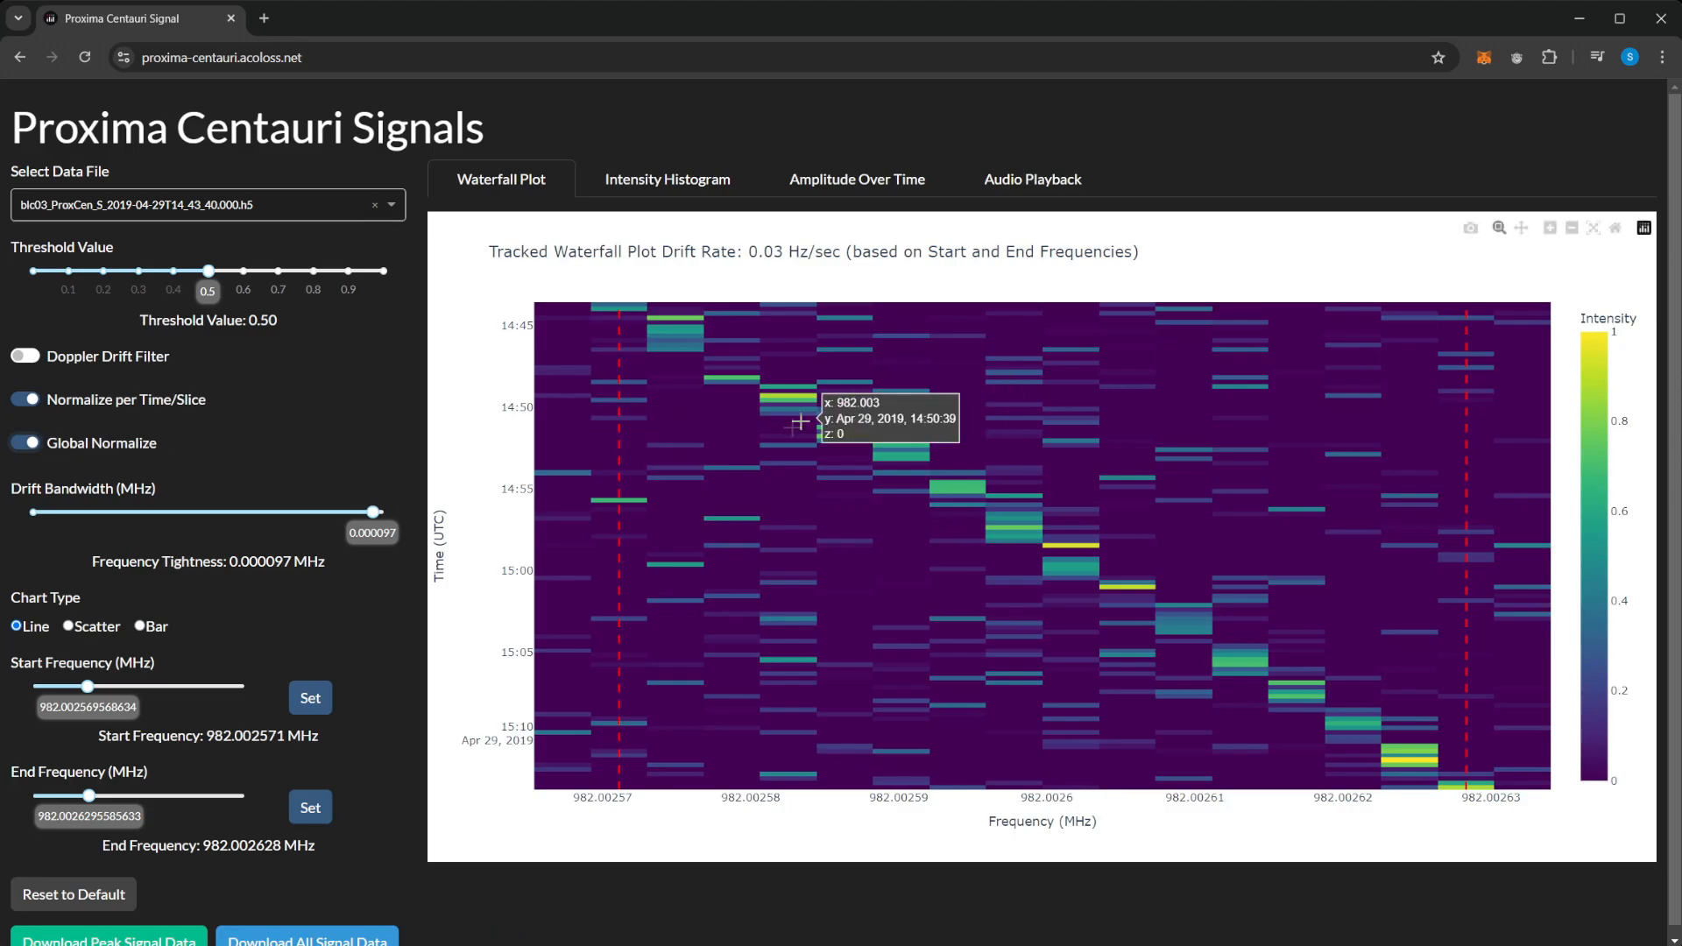
mouse_move(1046, 590)
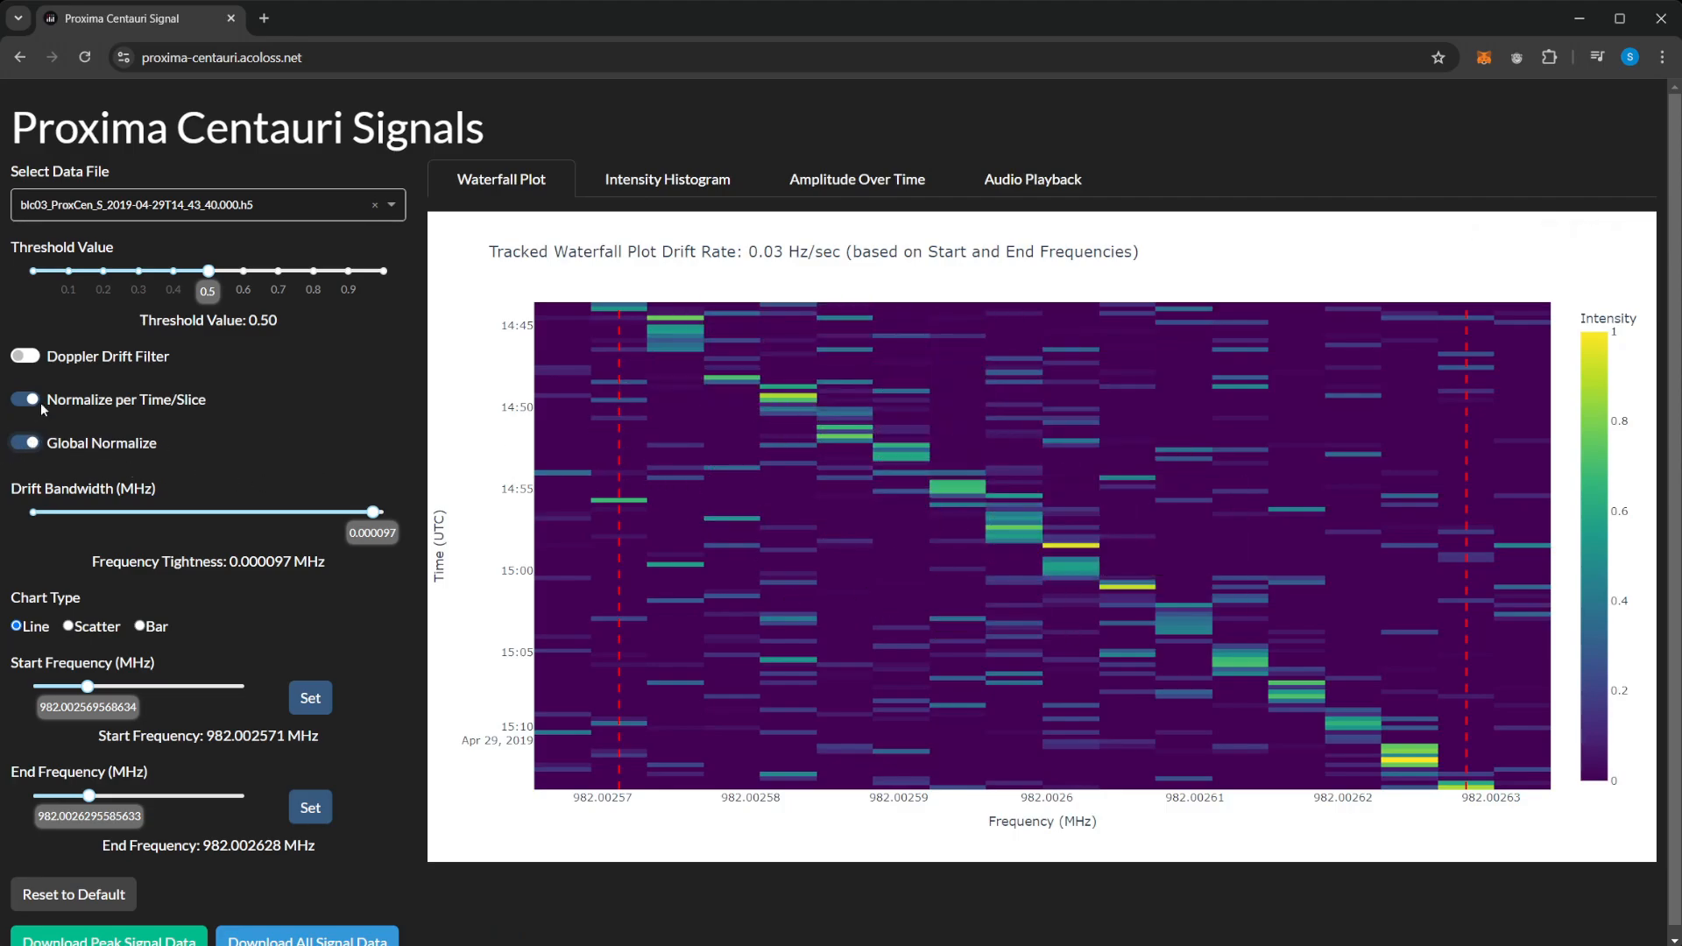
Disable per-slice normalization and tighten the drift bandwidth to 0.000019 MHz
click(23, 354)
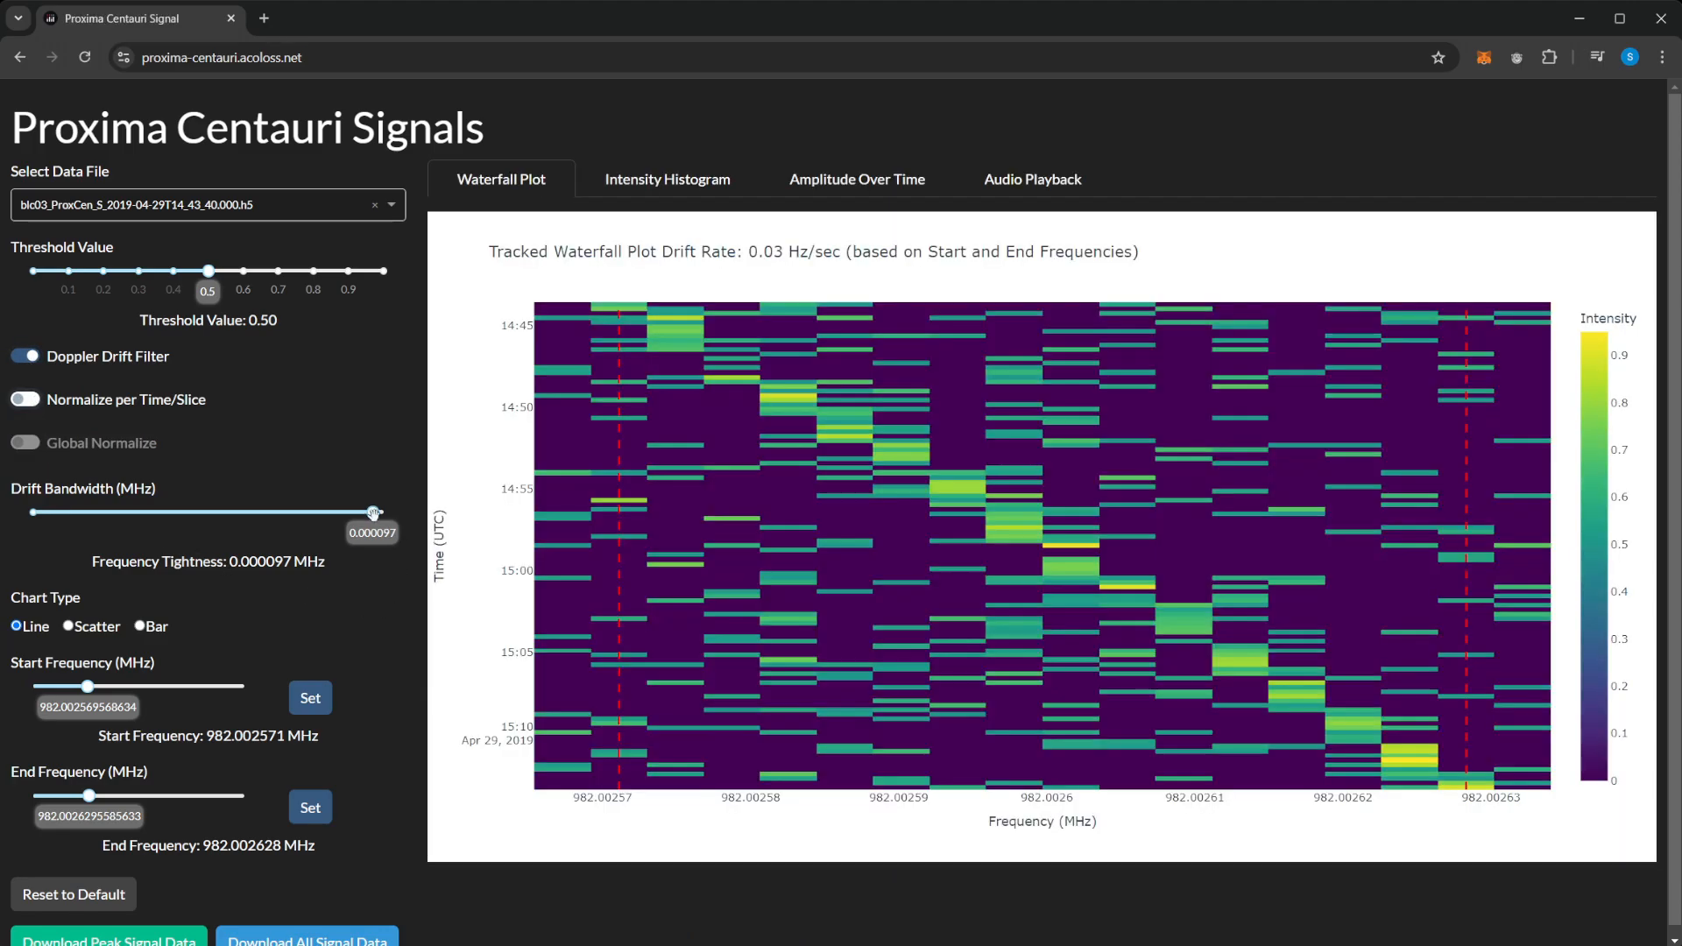
drag(373, 511, 115, 511)
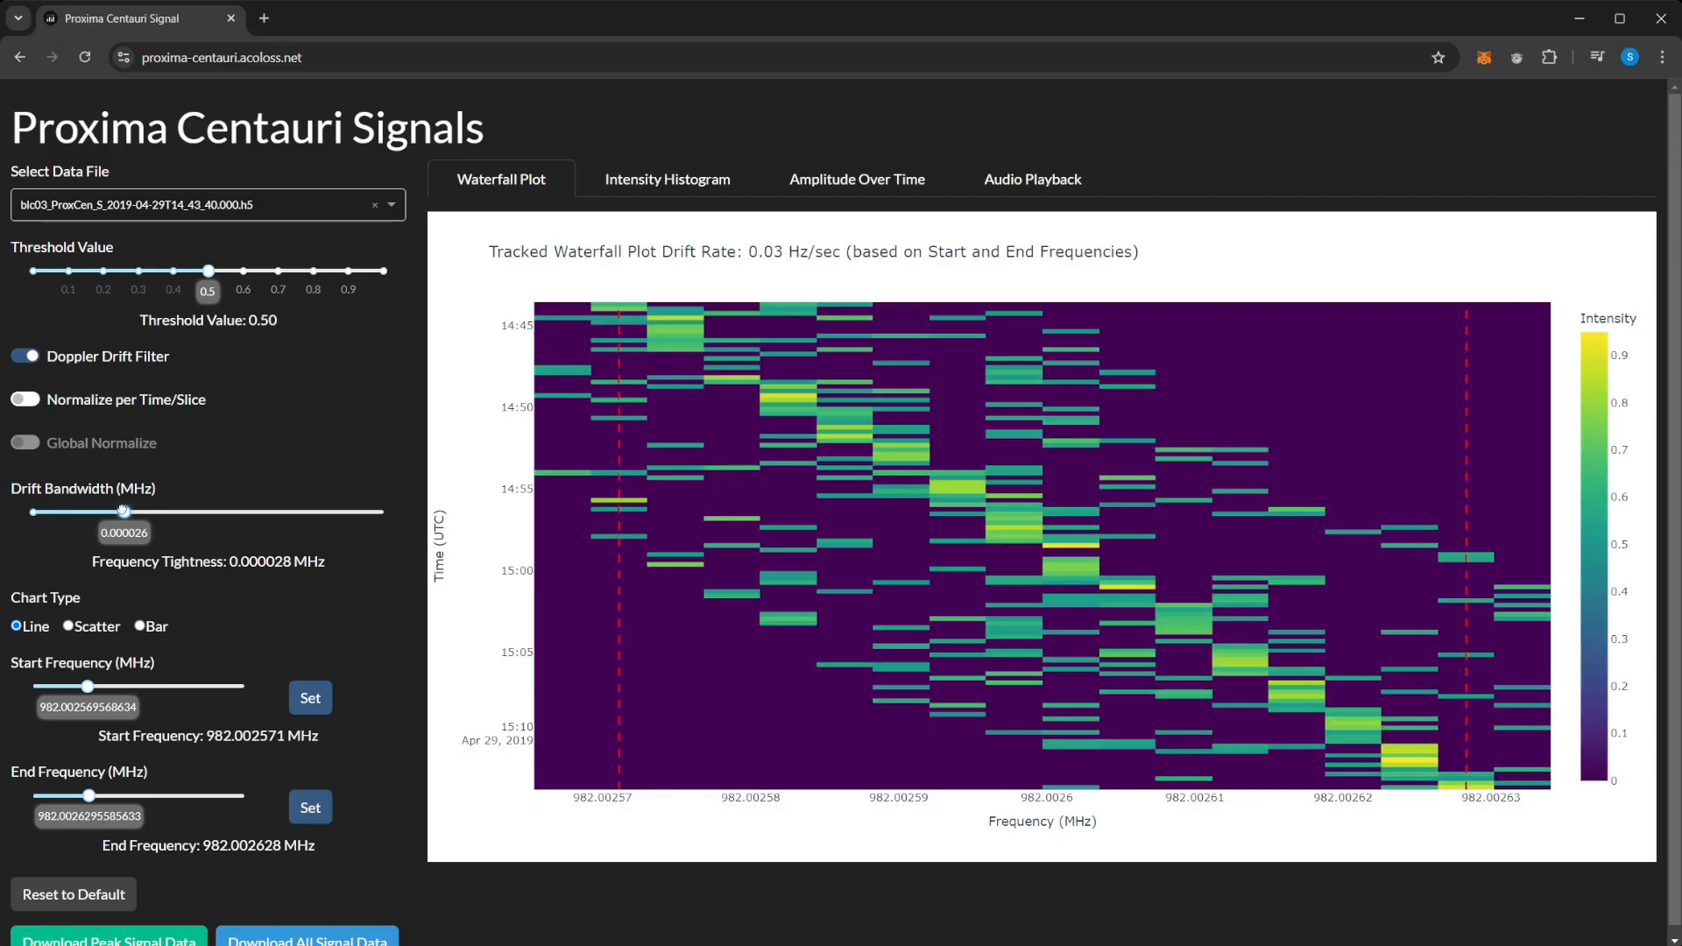
drag(121, 512, 100, 511)
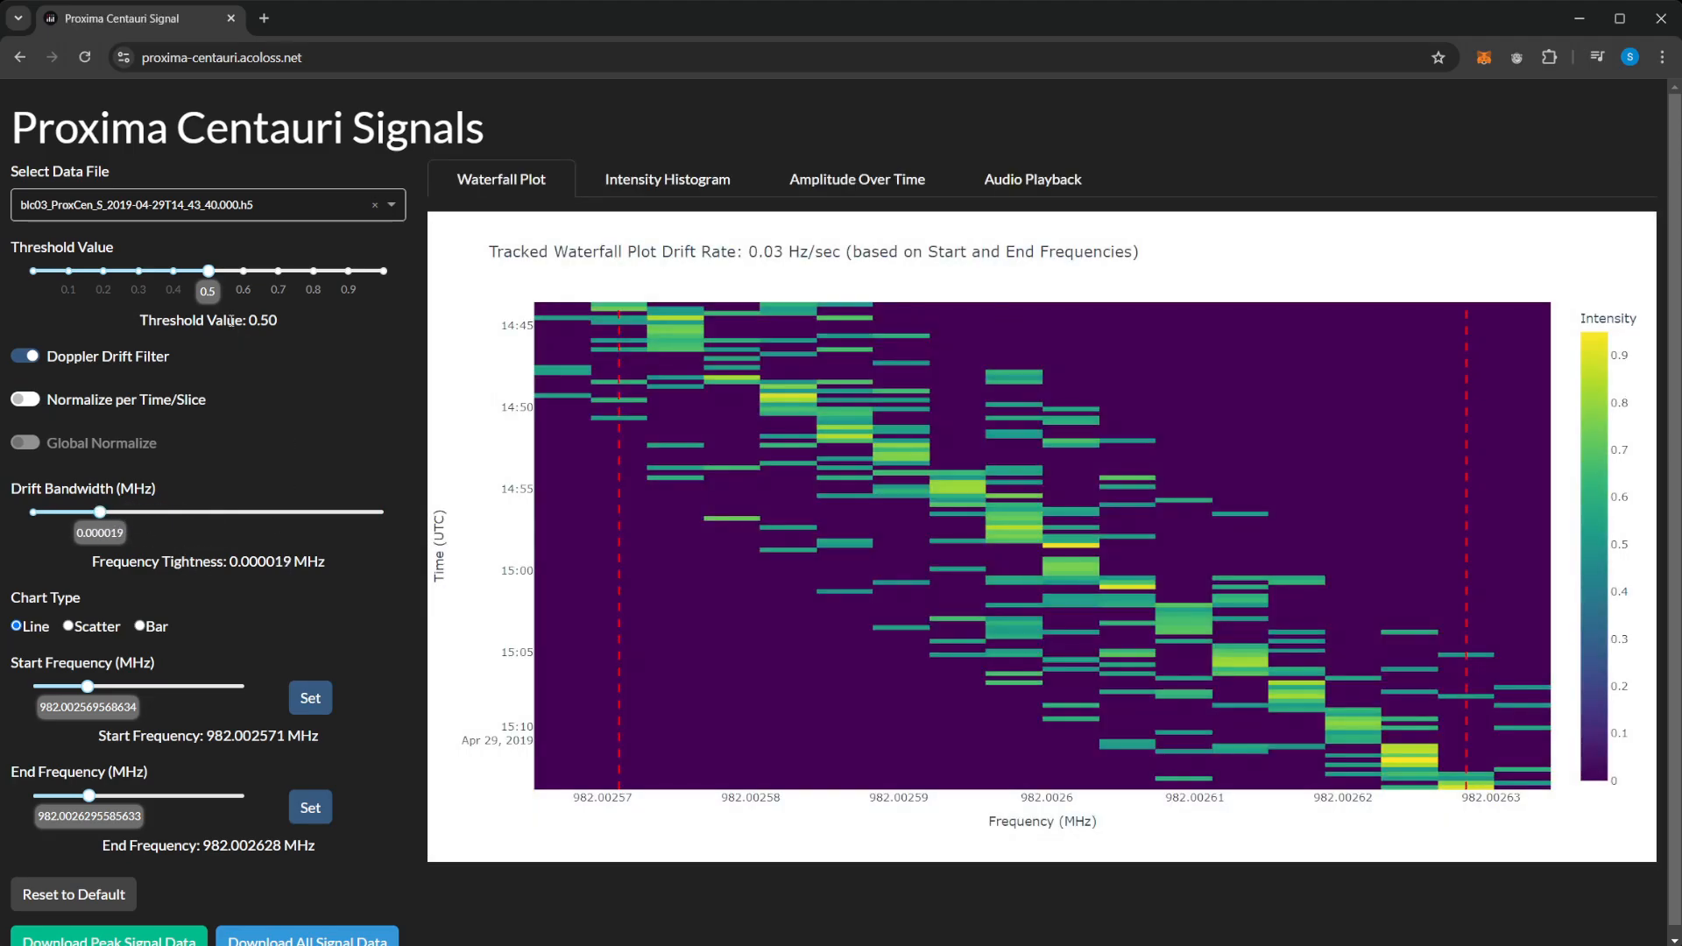
Raise the intensity threshold to about 0.68, then ease it back to 0.67
drag(206, 270, 231, 271)
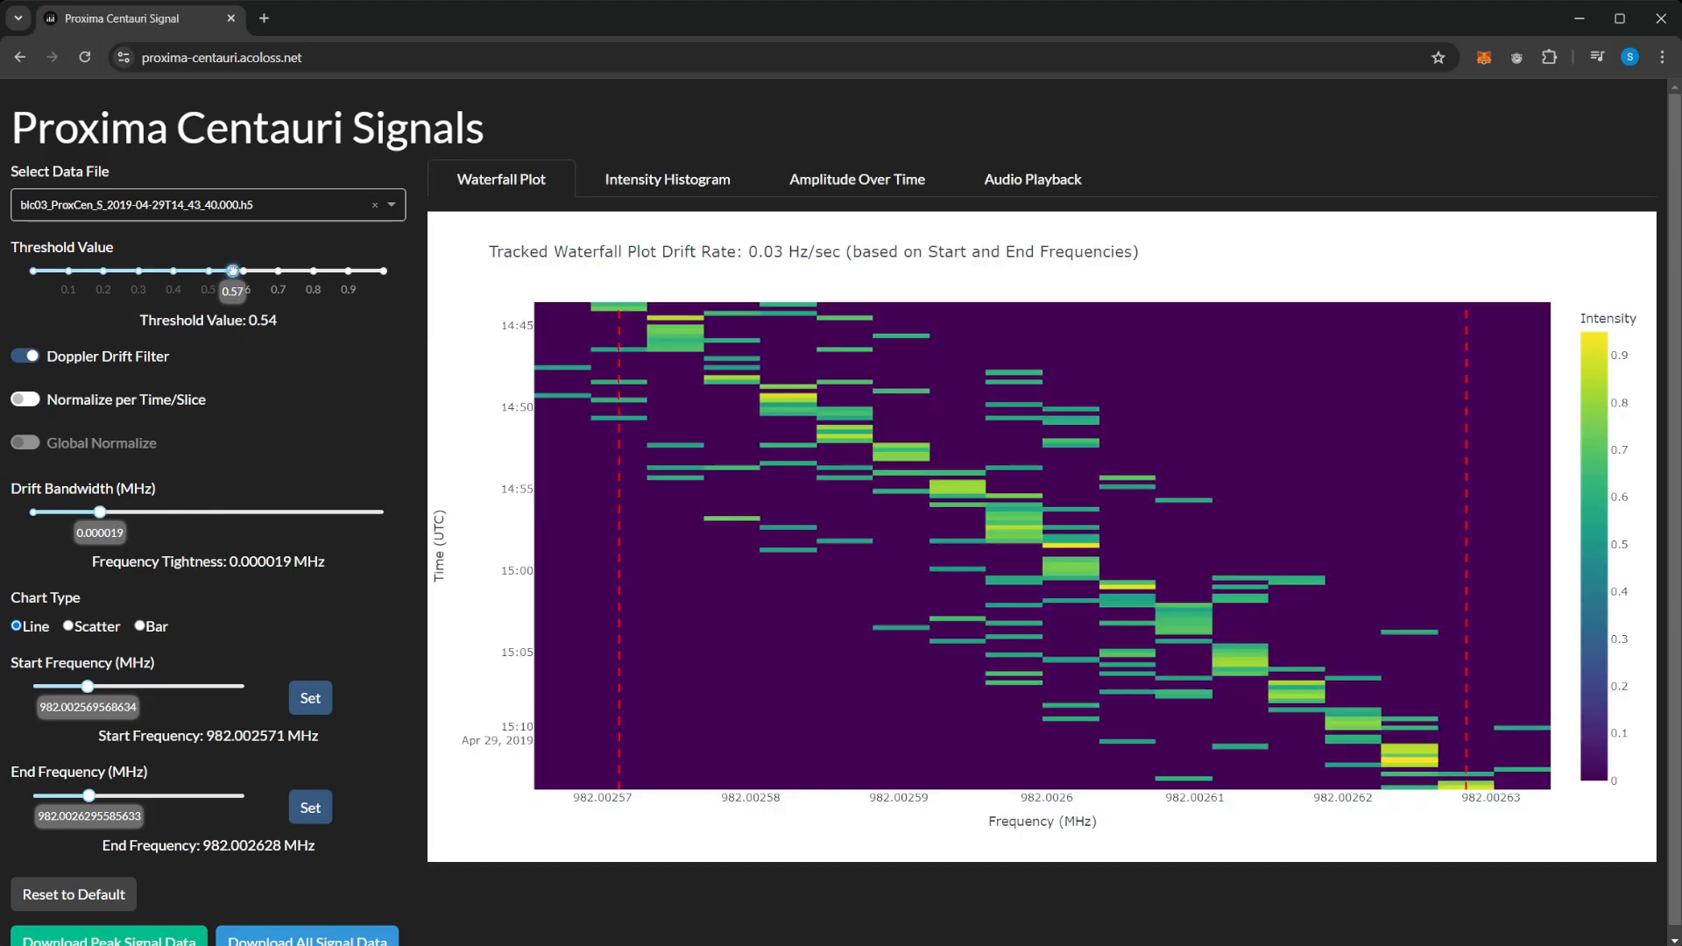
drag(230, 270, 259, 270)
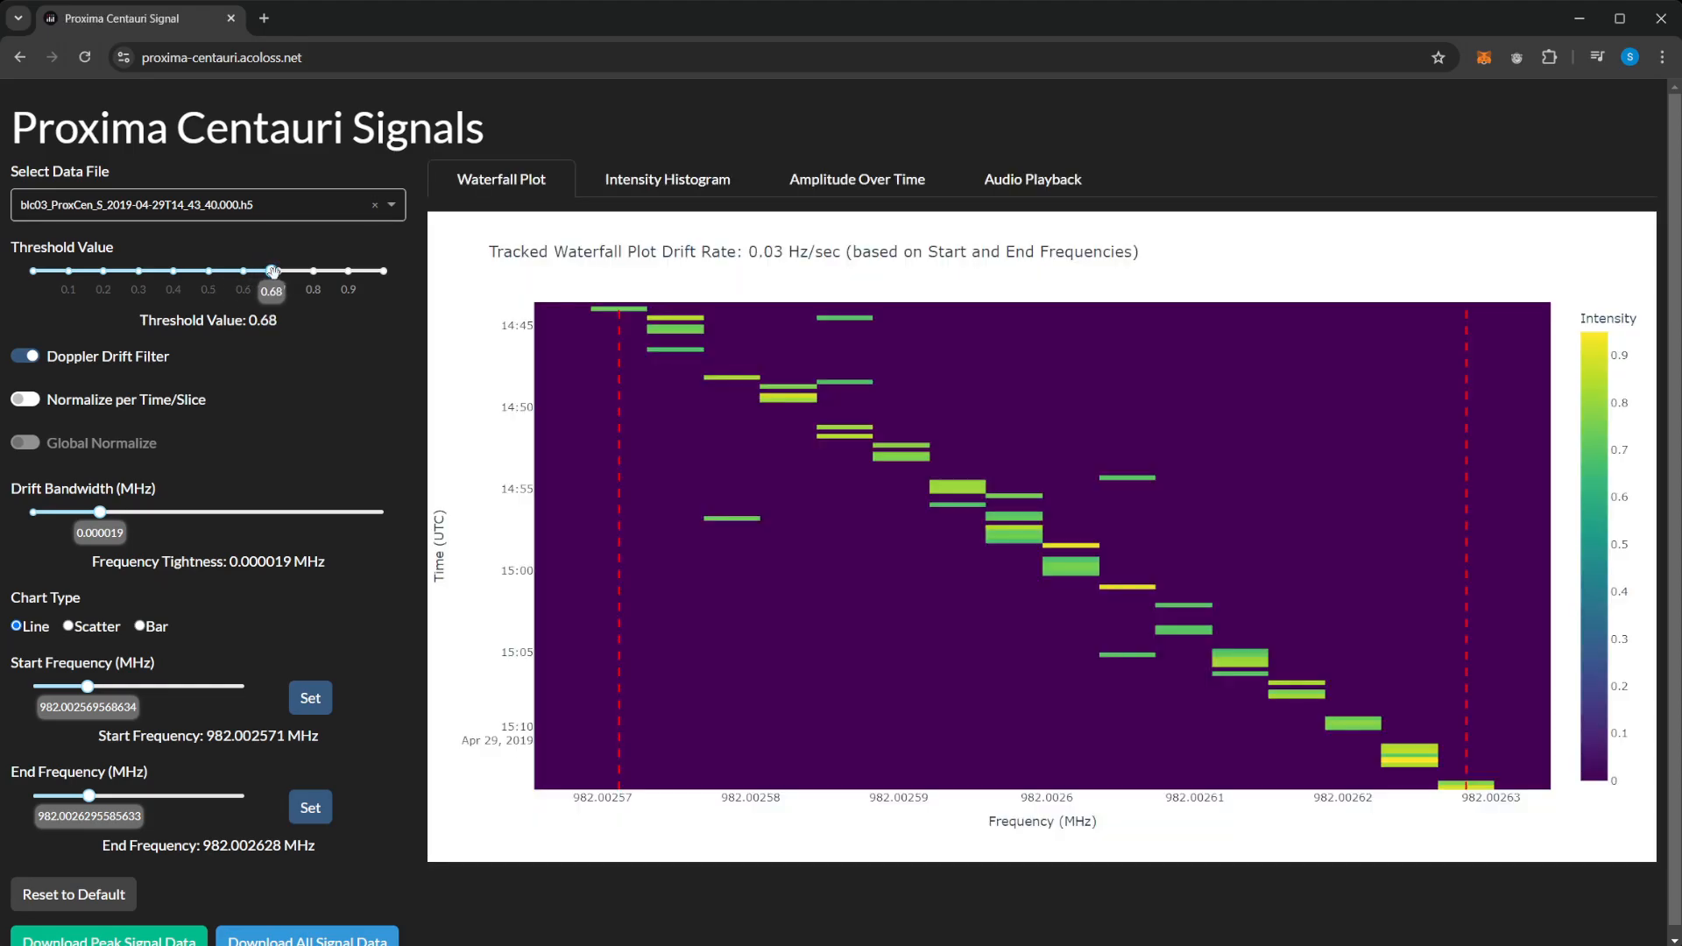
drag(272, 270, 268, 270)
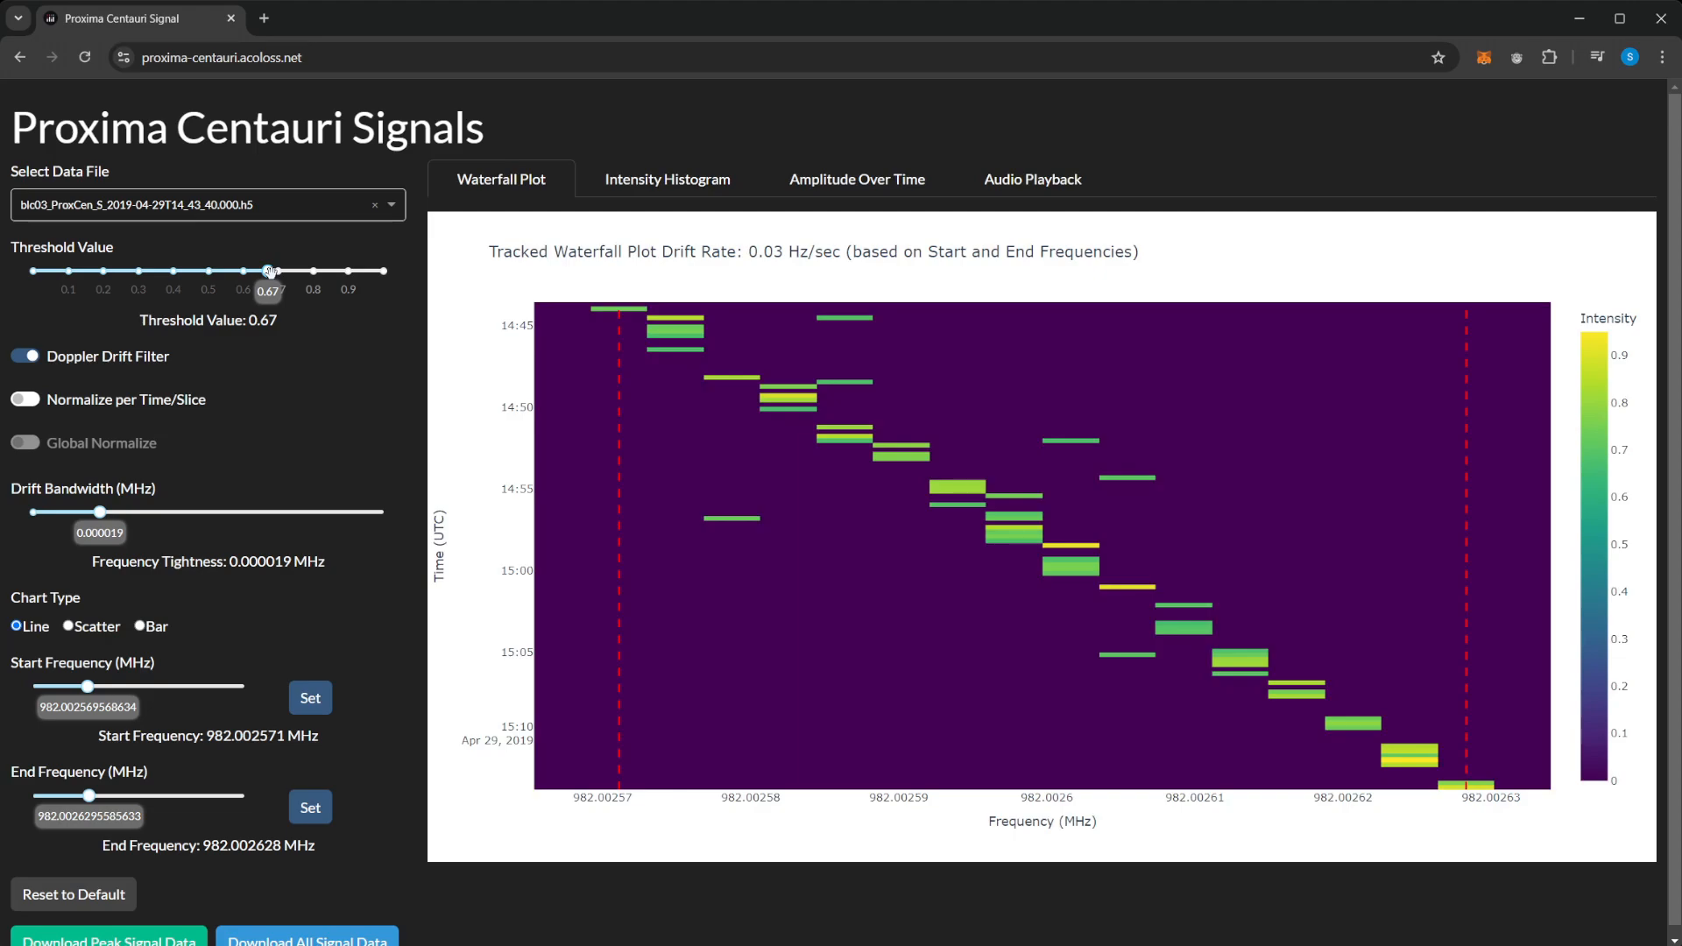
mouse_move(647, 335)
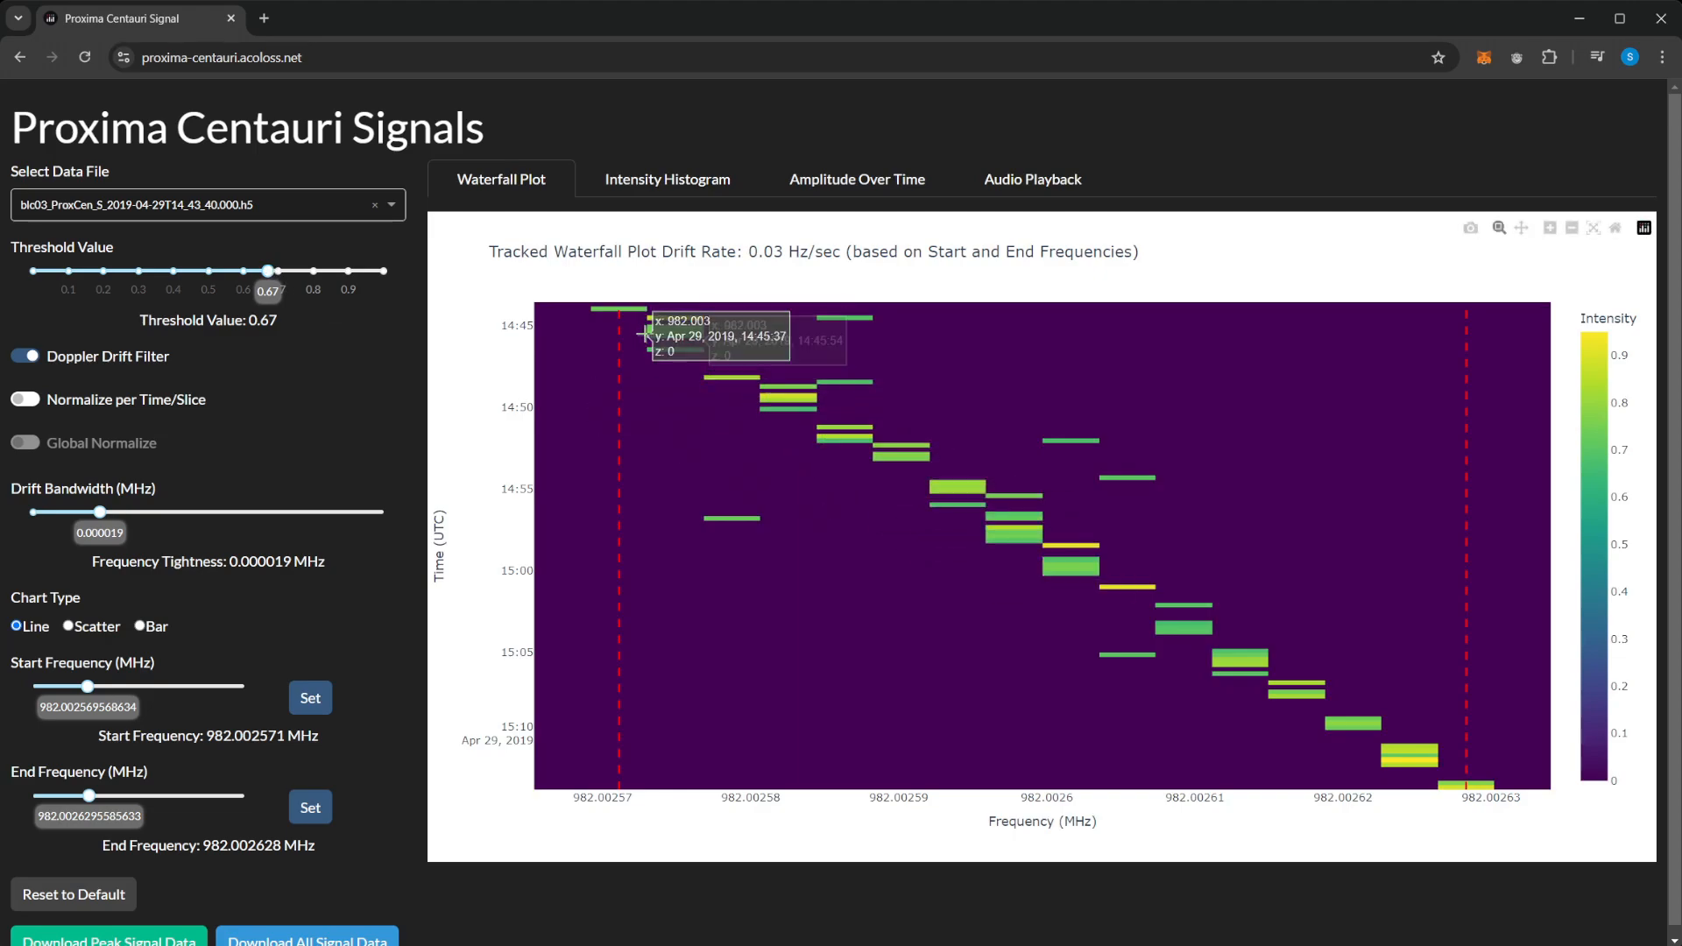
mouse_move(839, 450)
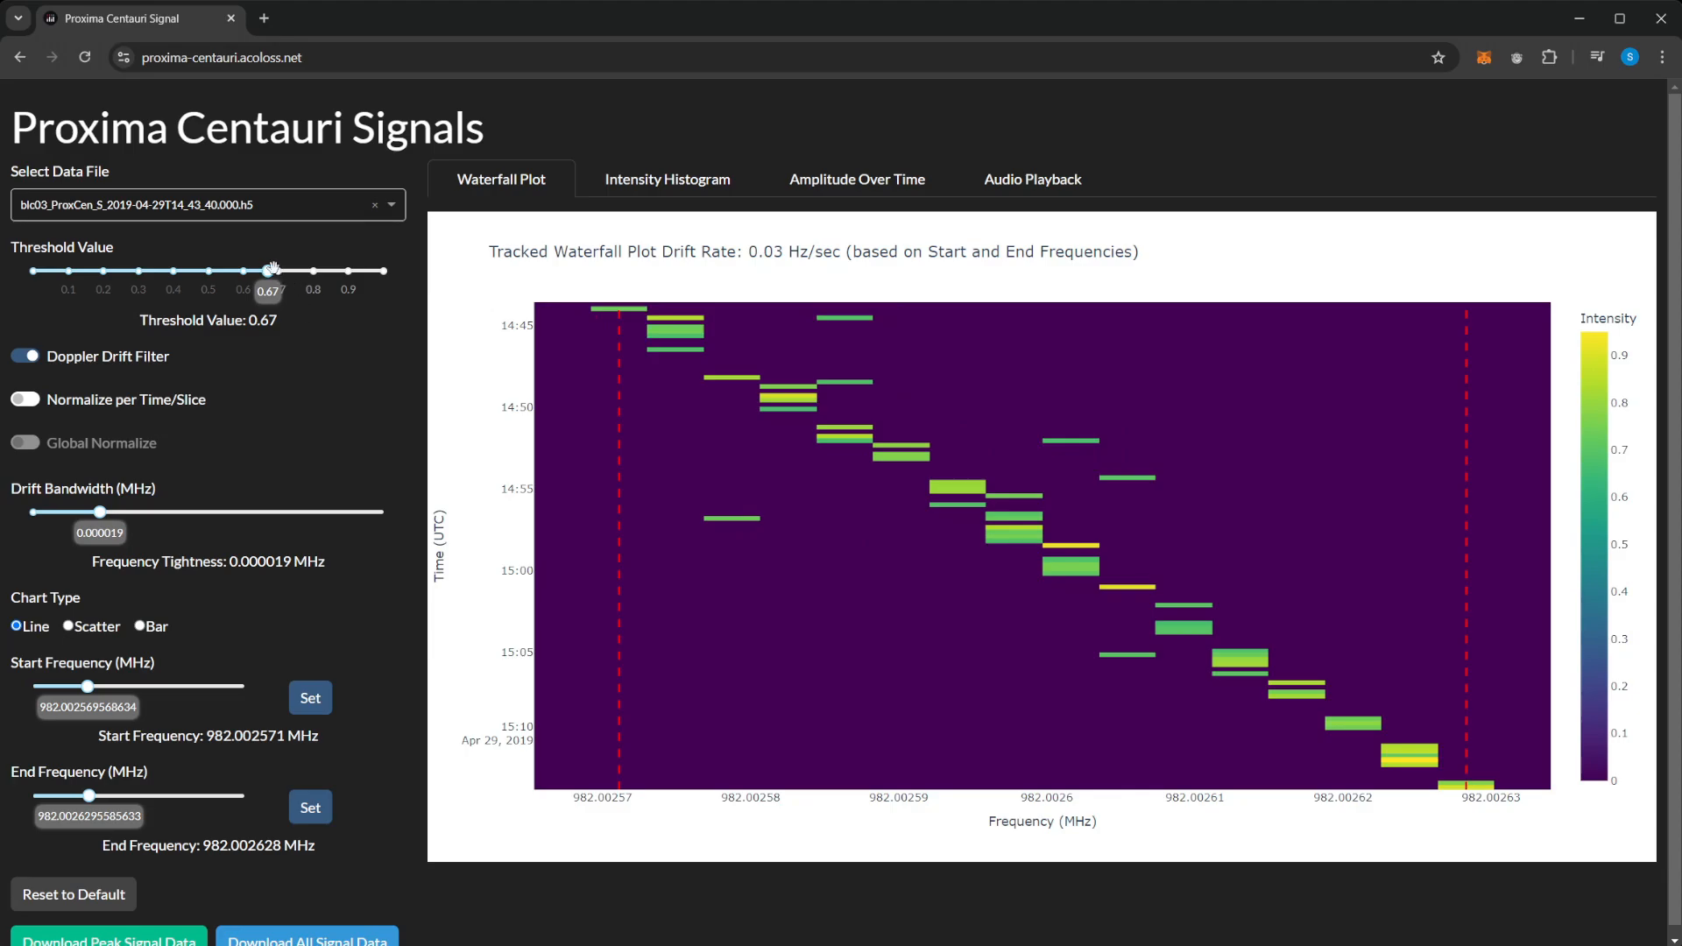
mouse_move(185, 508)
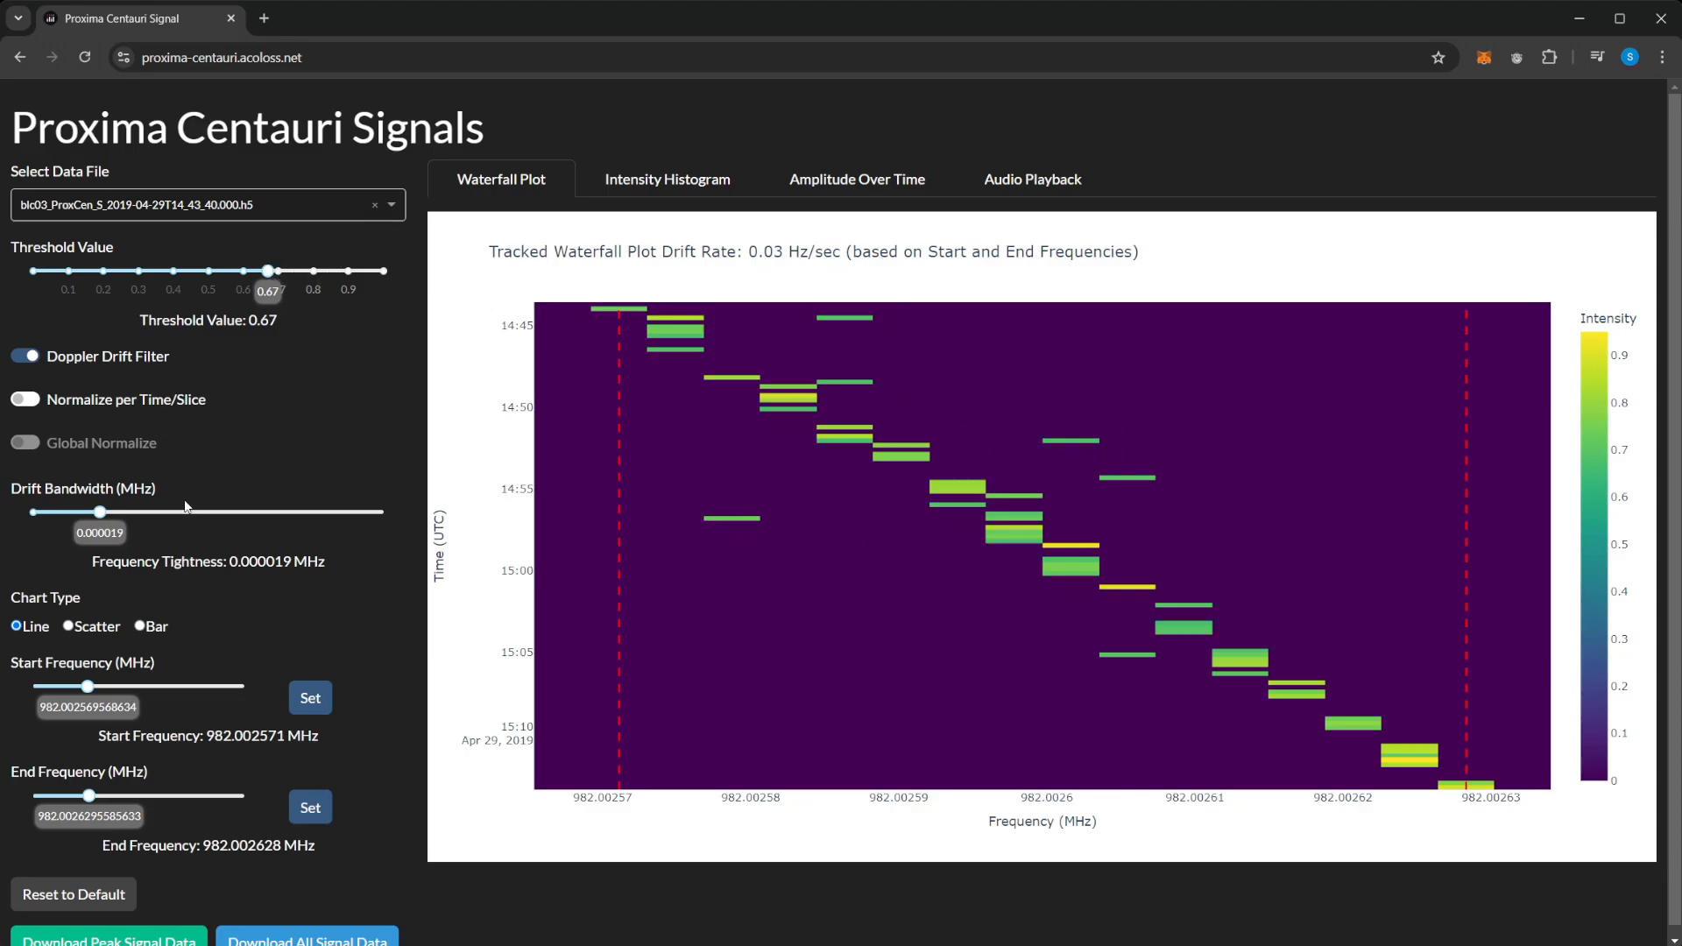
Narrow the Drift Bandwidth slider in small steps until it reads 0.000007 MHz
drag(100, 511, 92, 512)
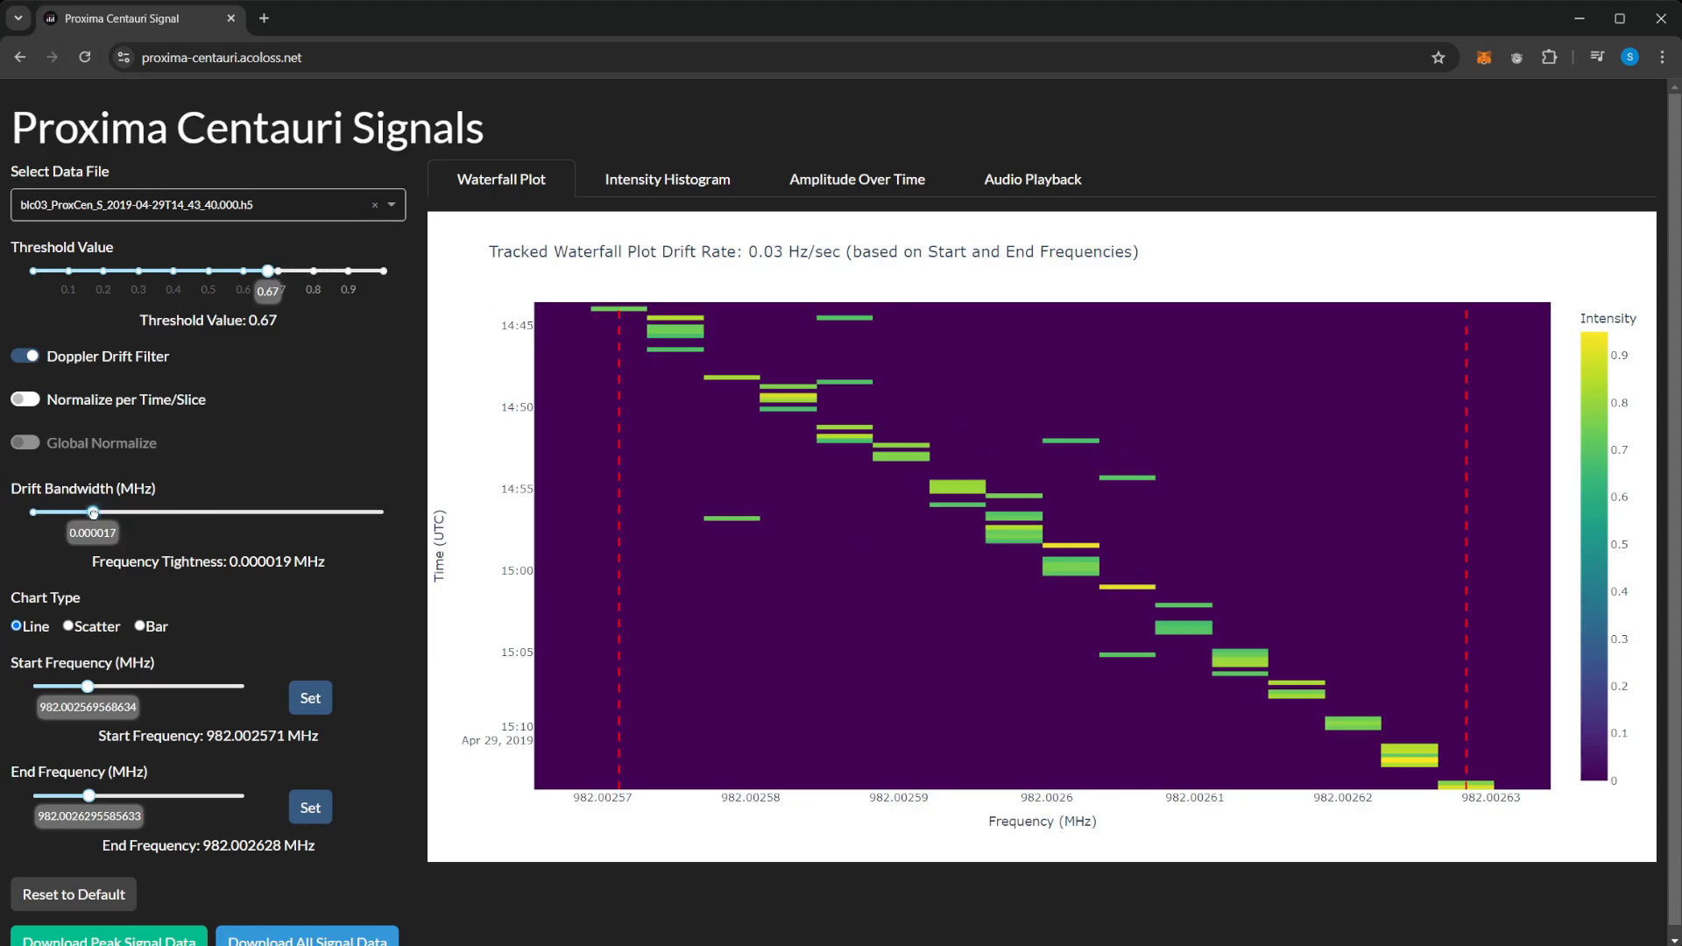
drag(91, 512, 90, 512)
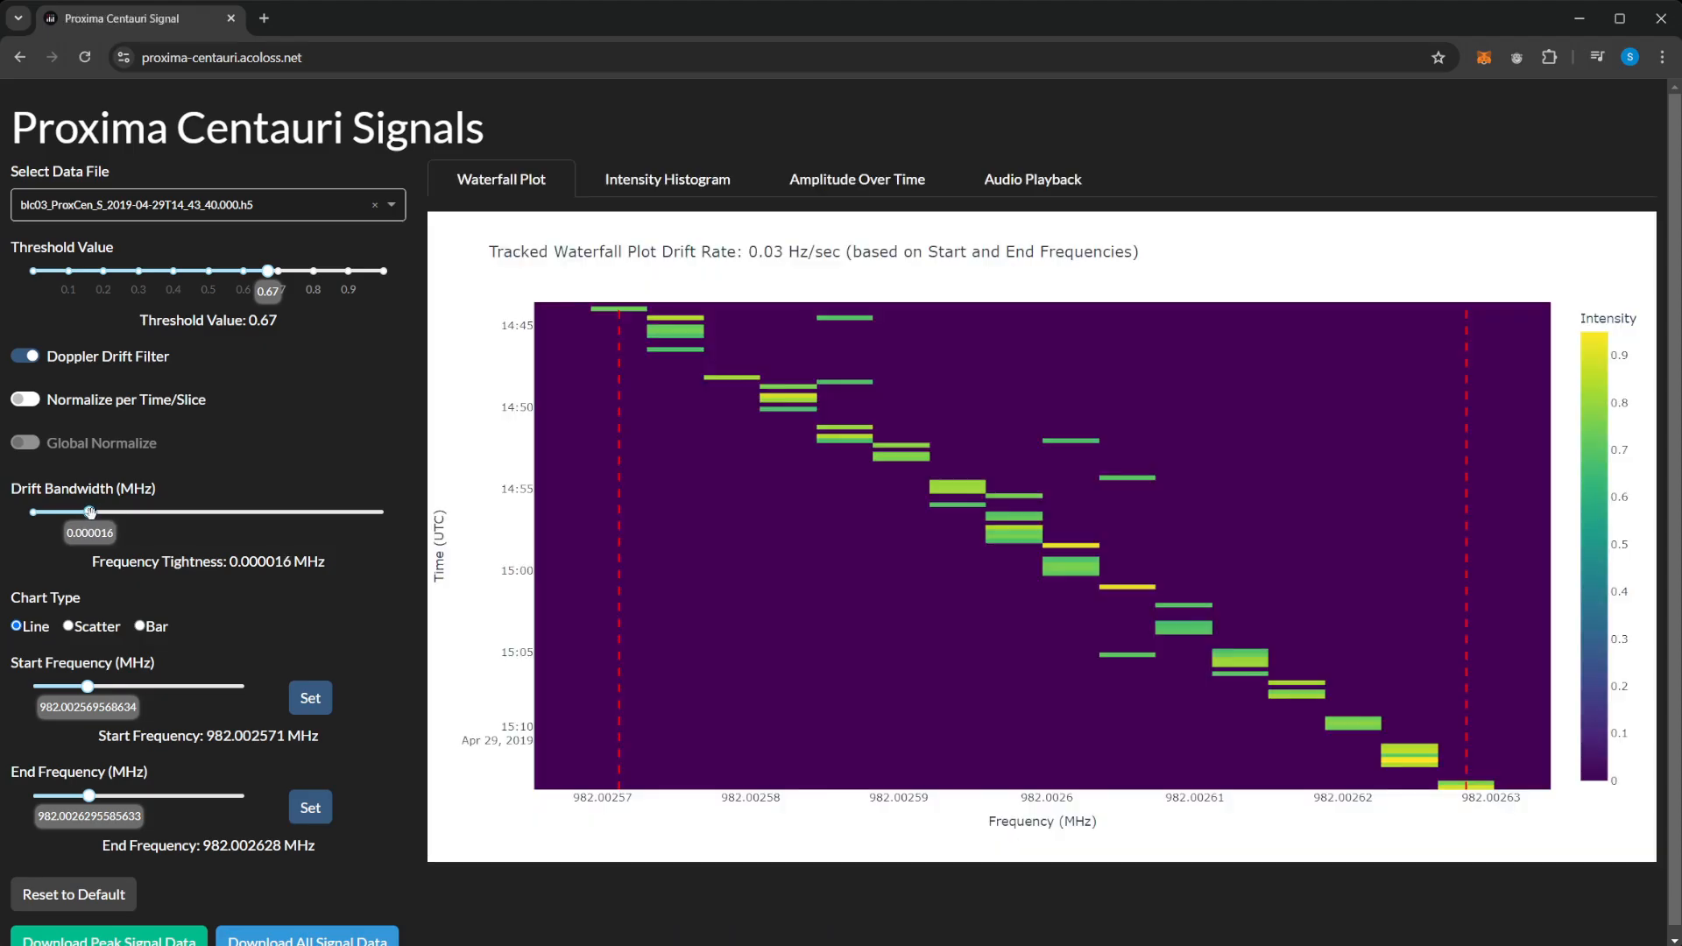
drag(90, 511, 86, 511)
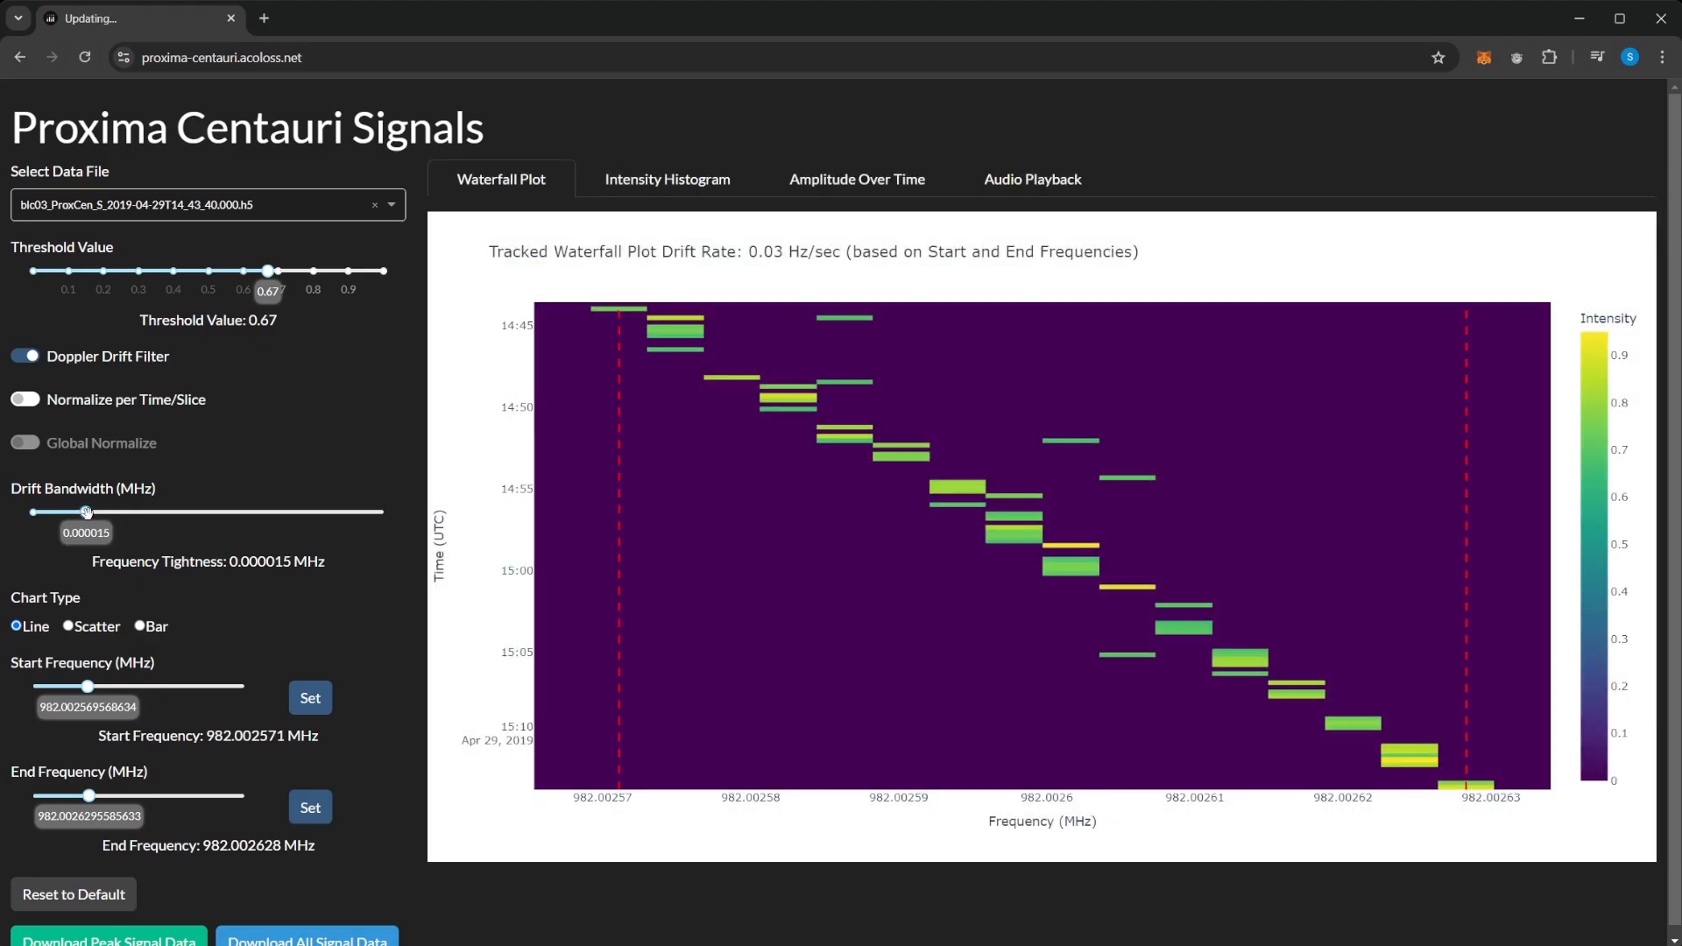
drag(87, 511, 81, 511)
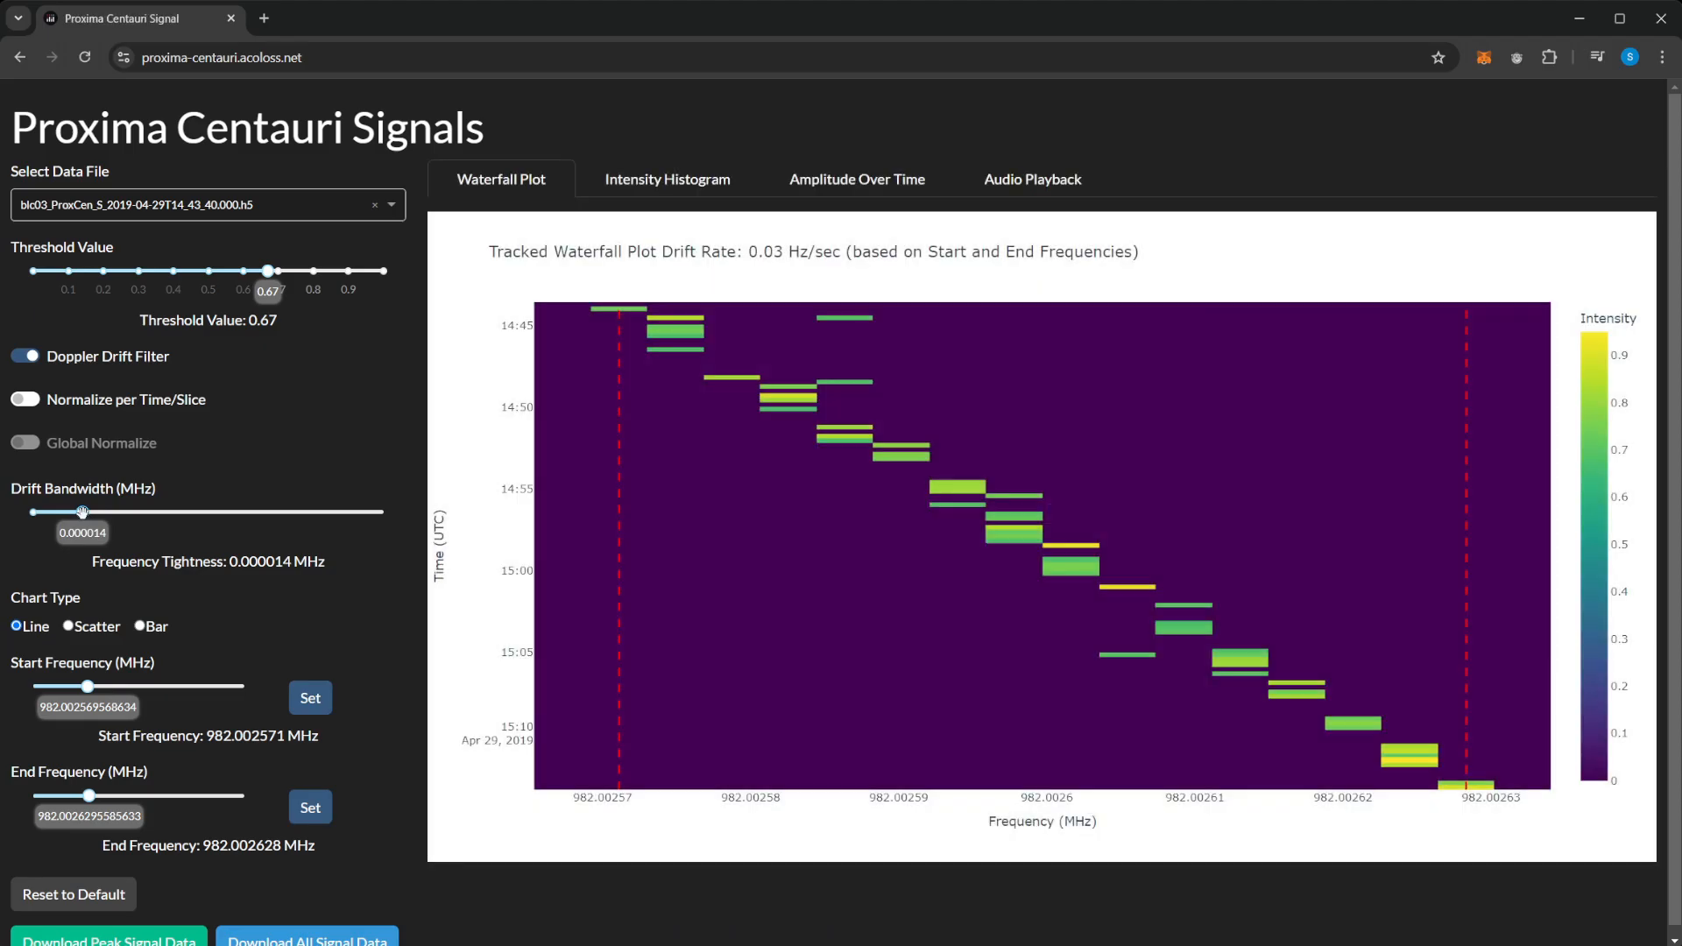
drag(82, 511, 75, 511)
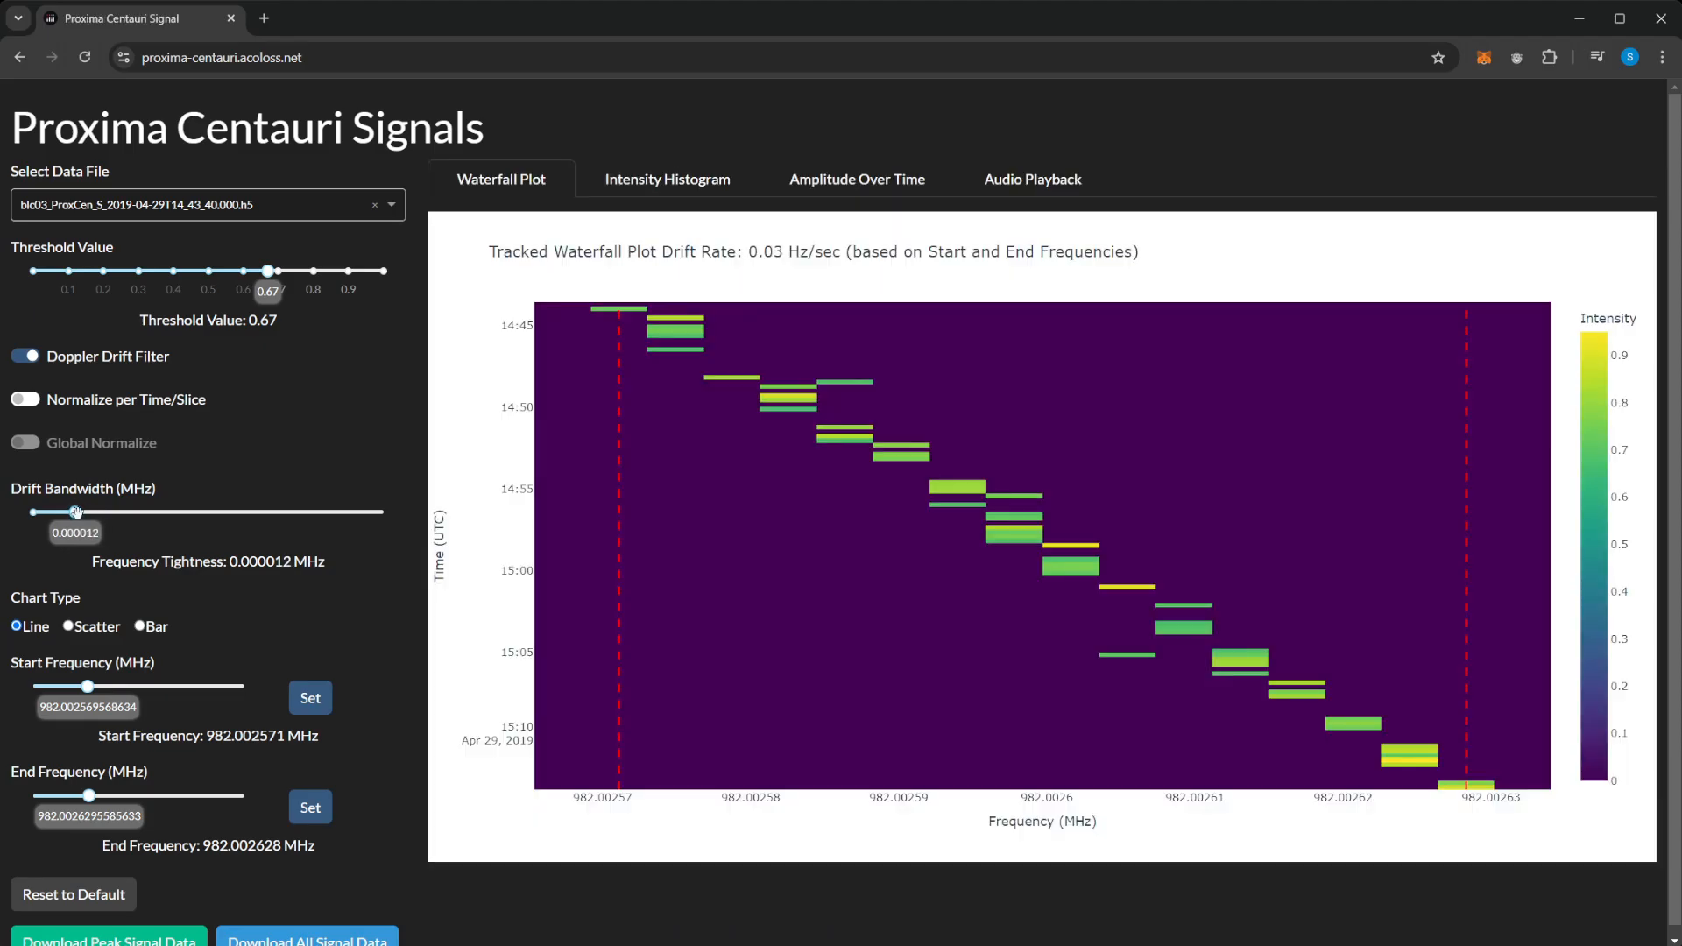
drag(76, 511, 72, 512)
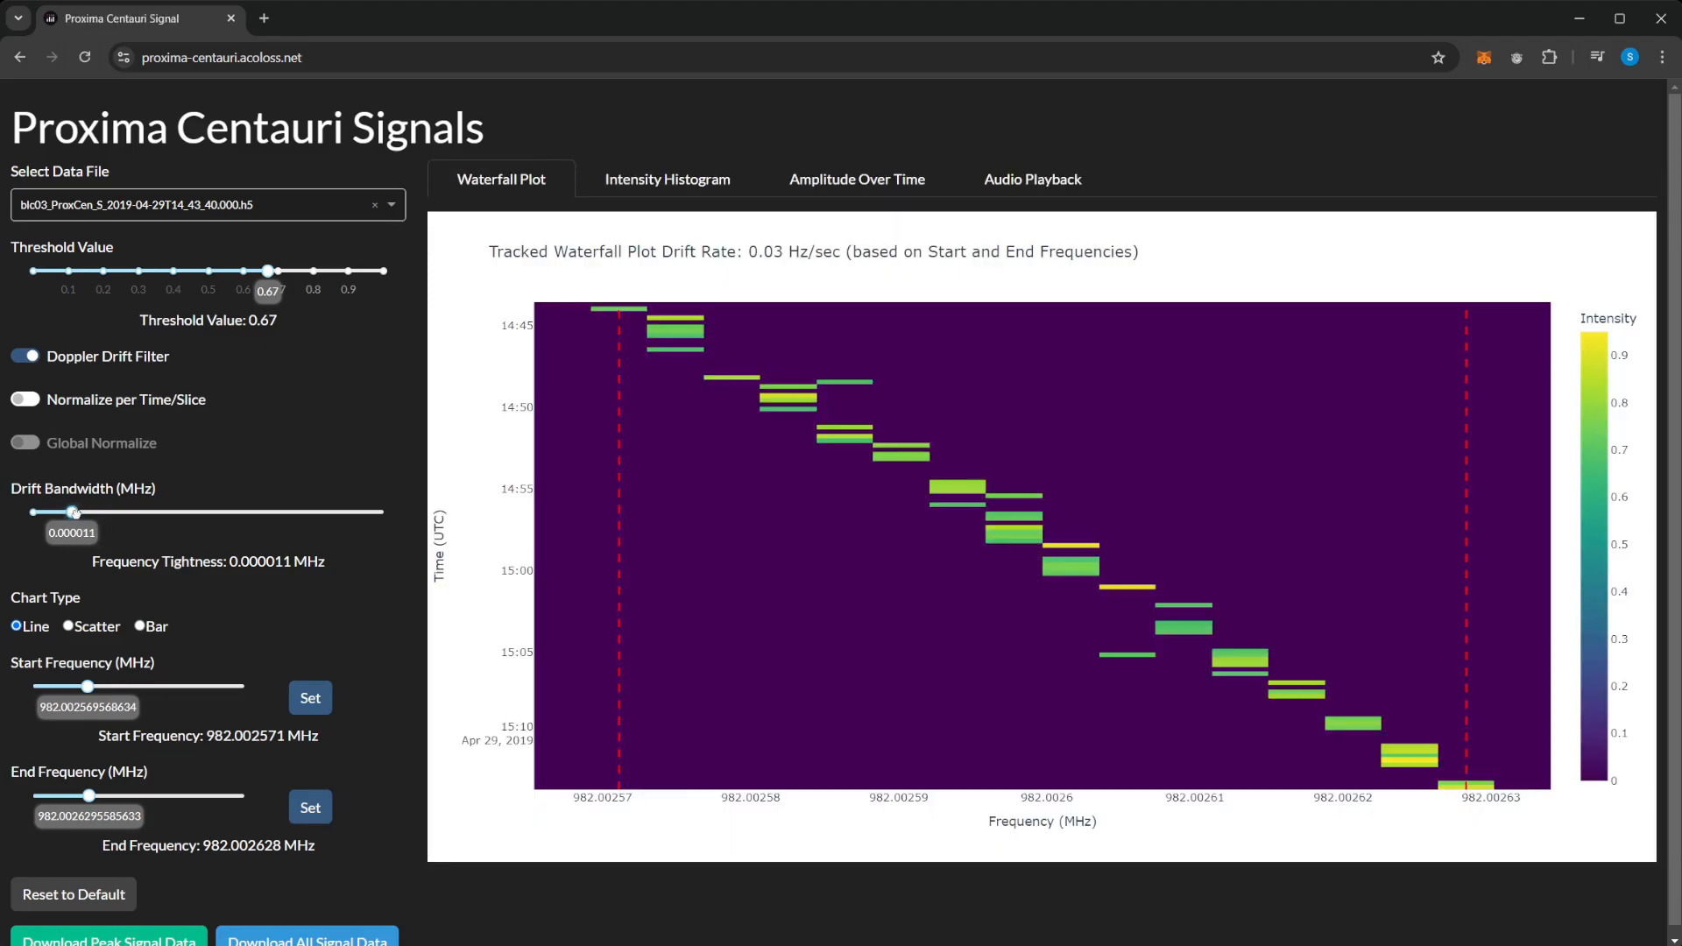
drag(73, 511, 66, 511)
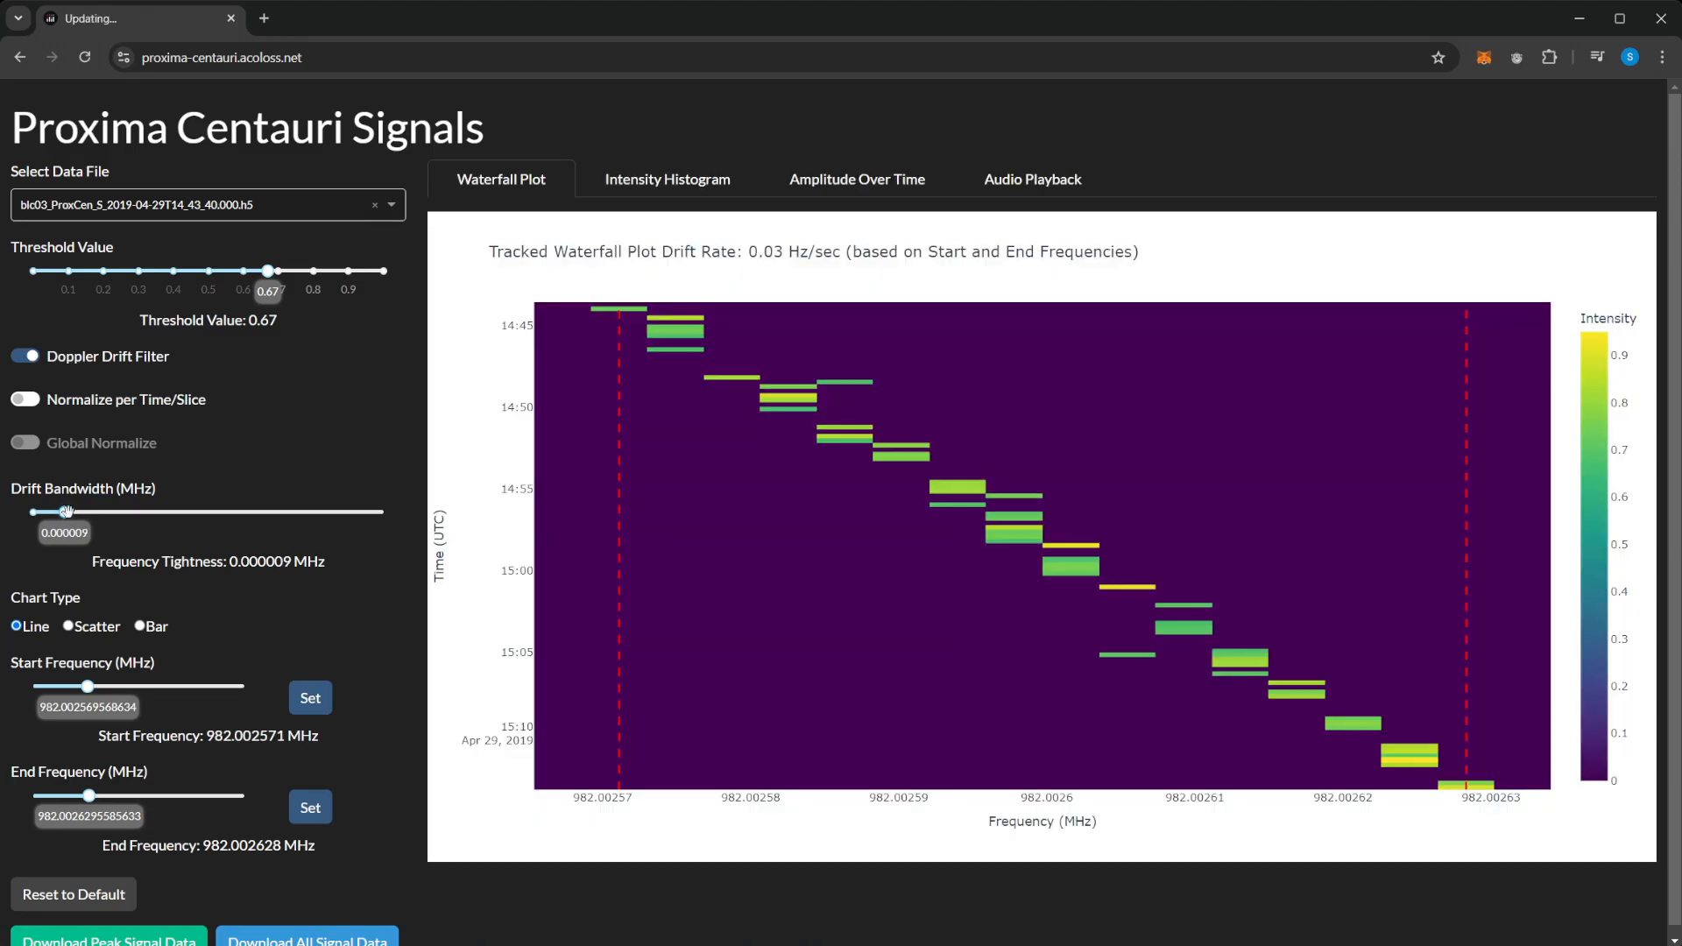
drag(67, 512, 62, 512)
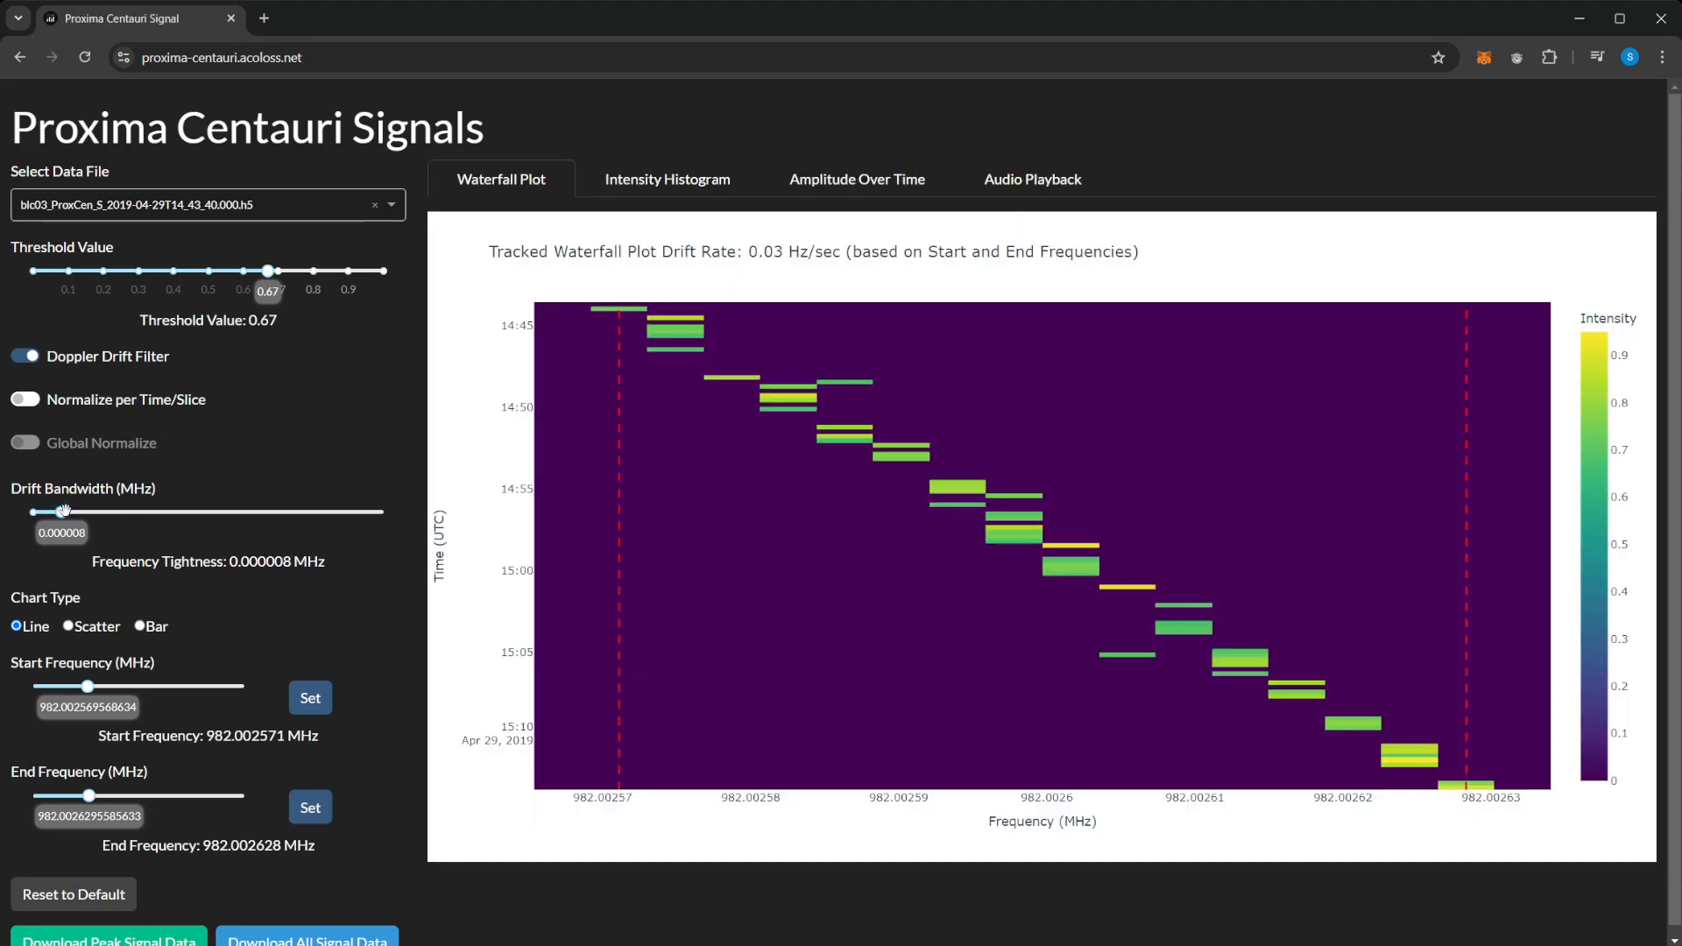
drag(64, 511, 56, 511)
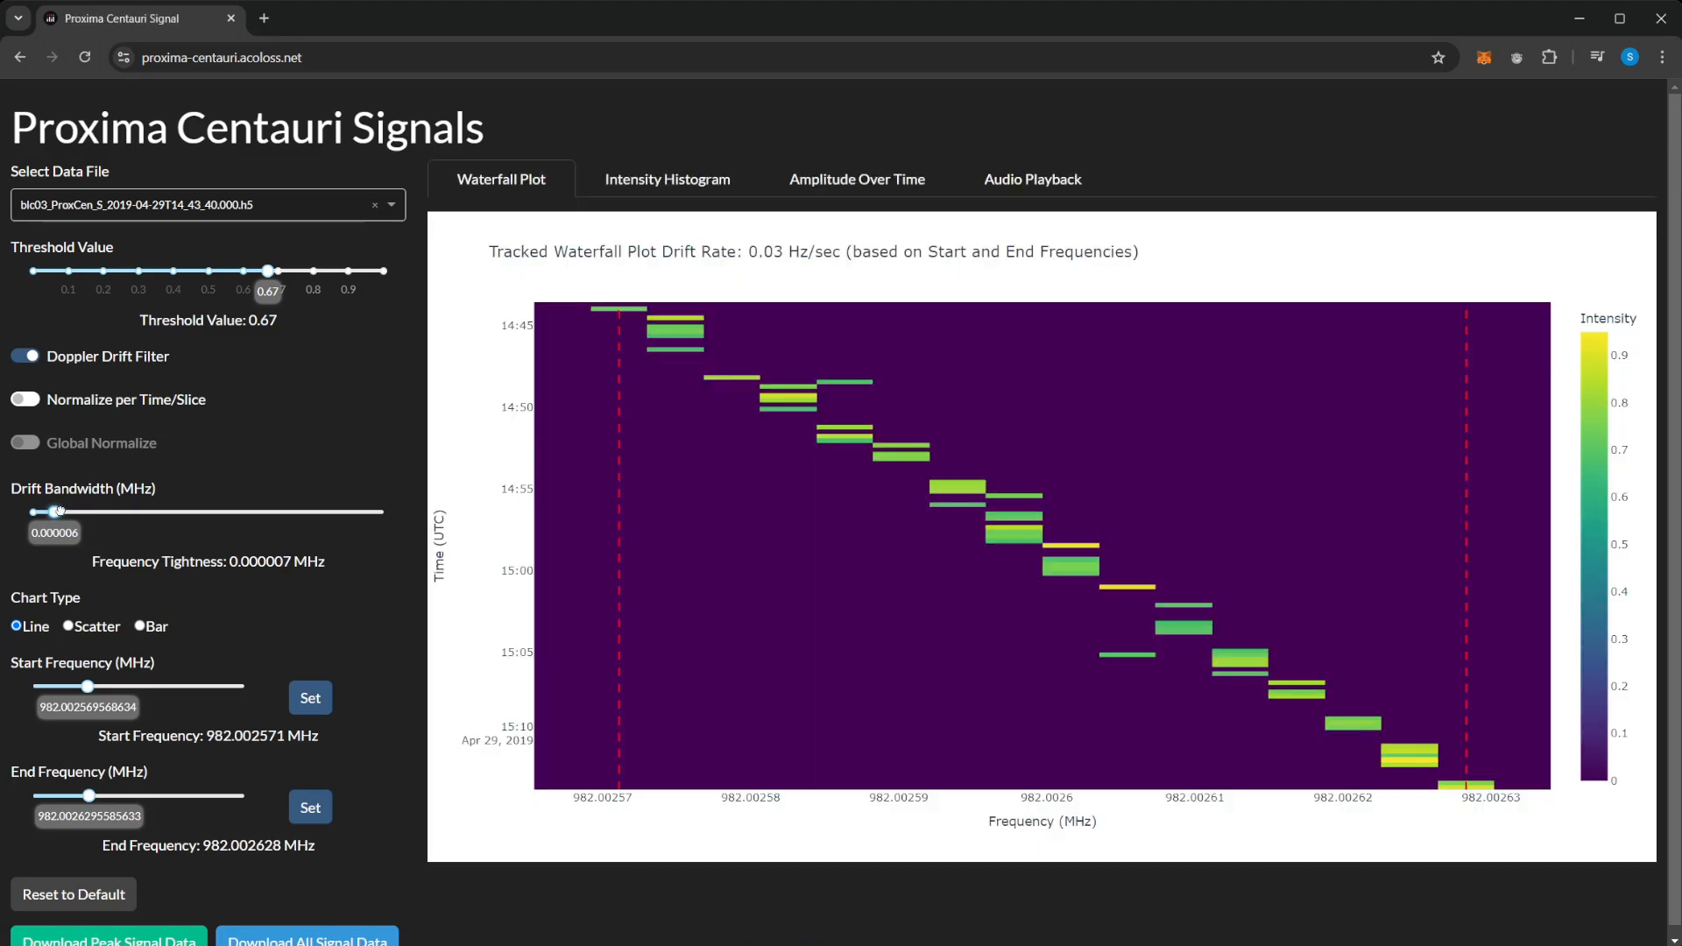
drag(58, 512, 61, 511)
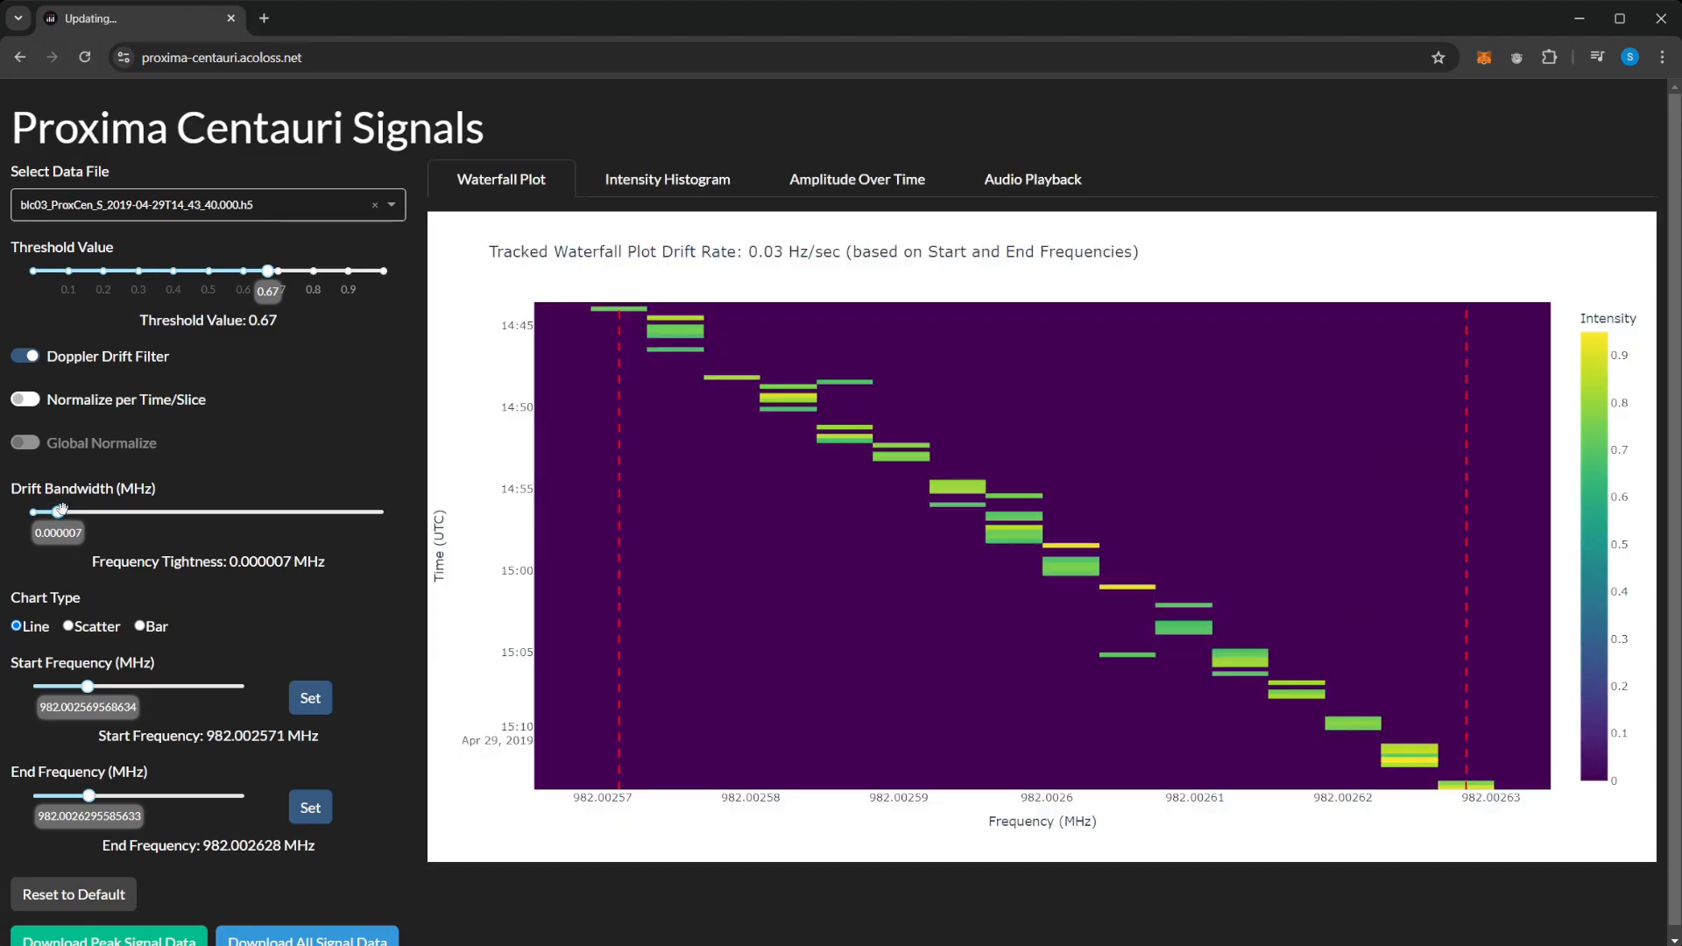
Widen the drift bandwidth to 0.000060 MHz, then narrow it to settle at 0.000004 MHz
drag(60, 512, 202, 511)
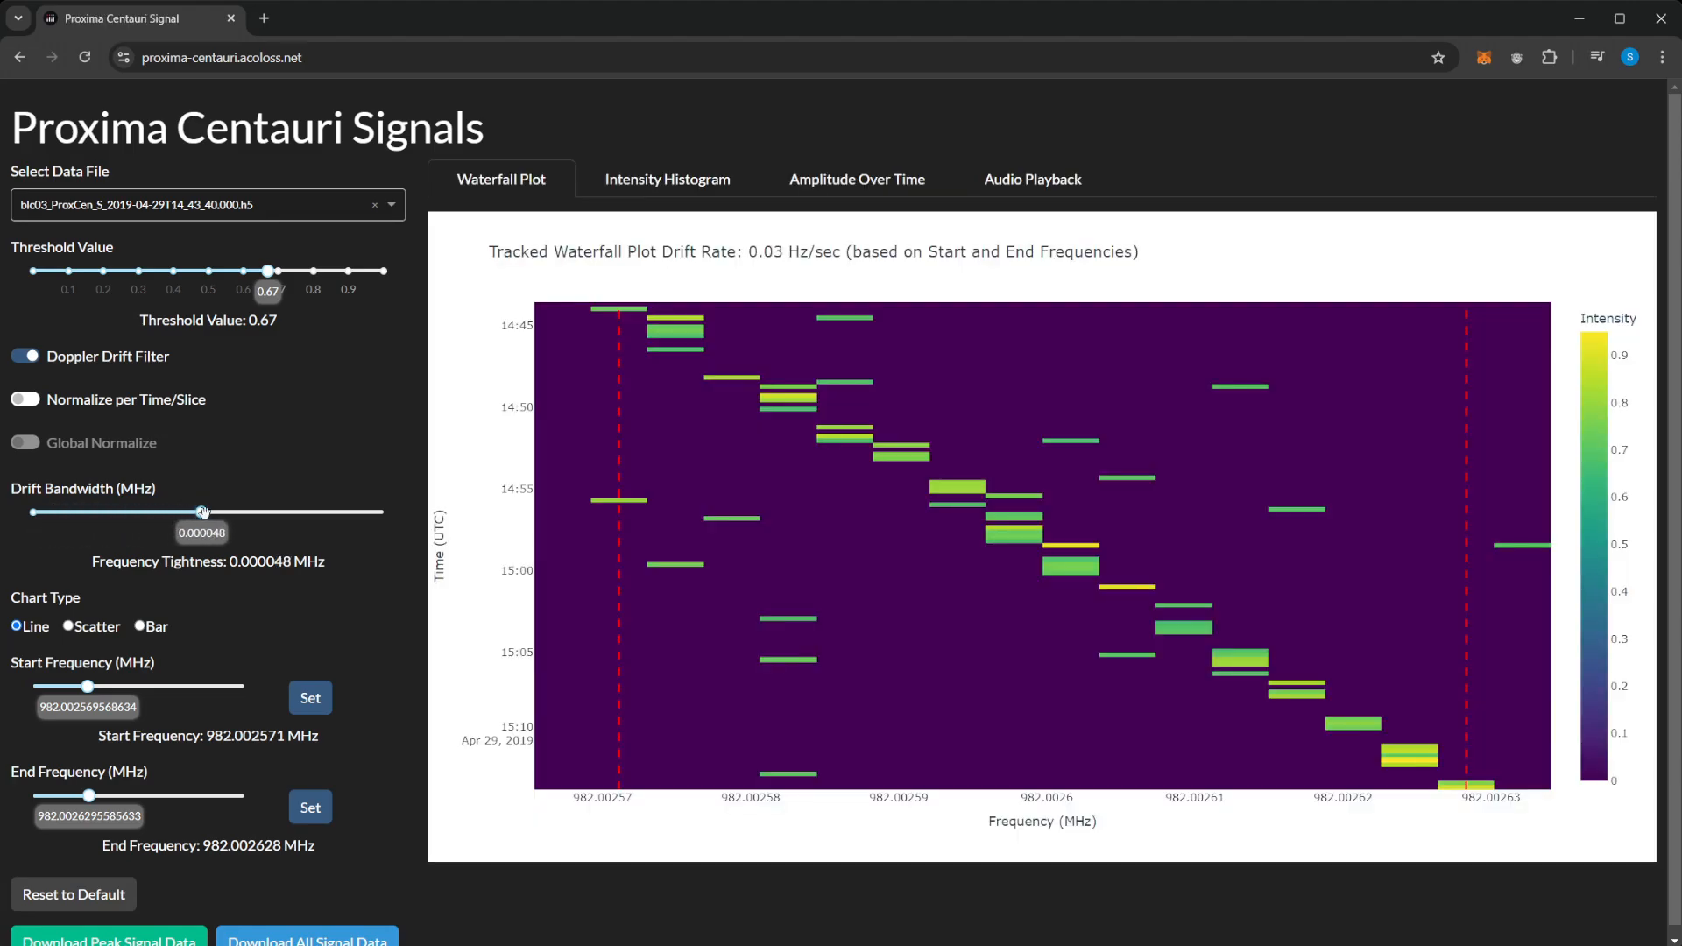
drag(202, 511, 244, 511)
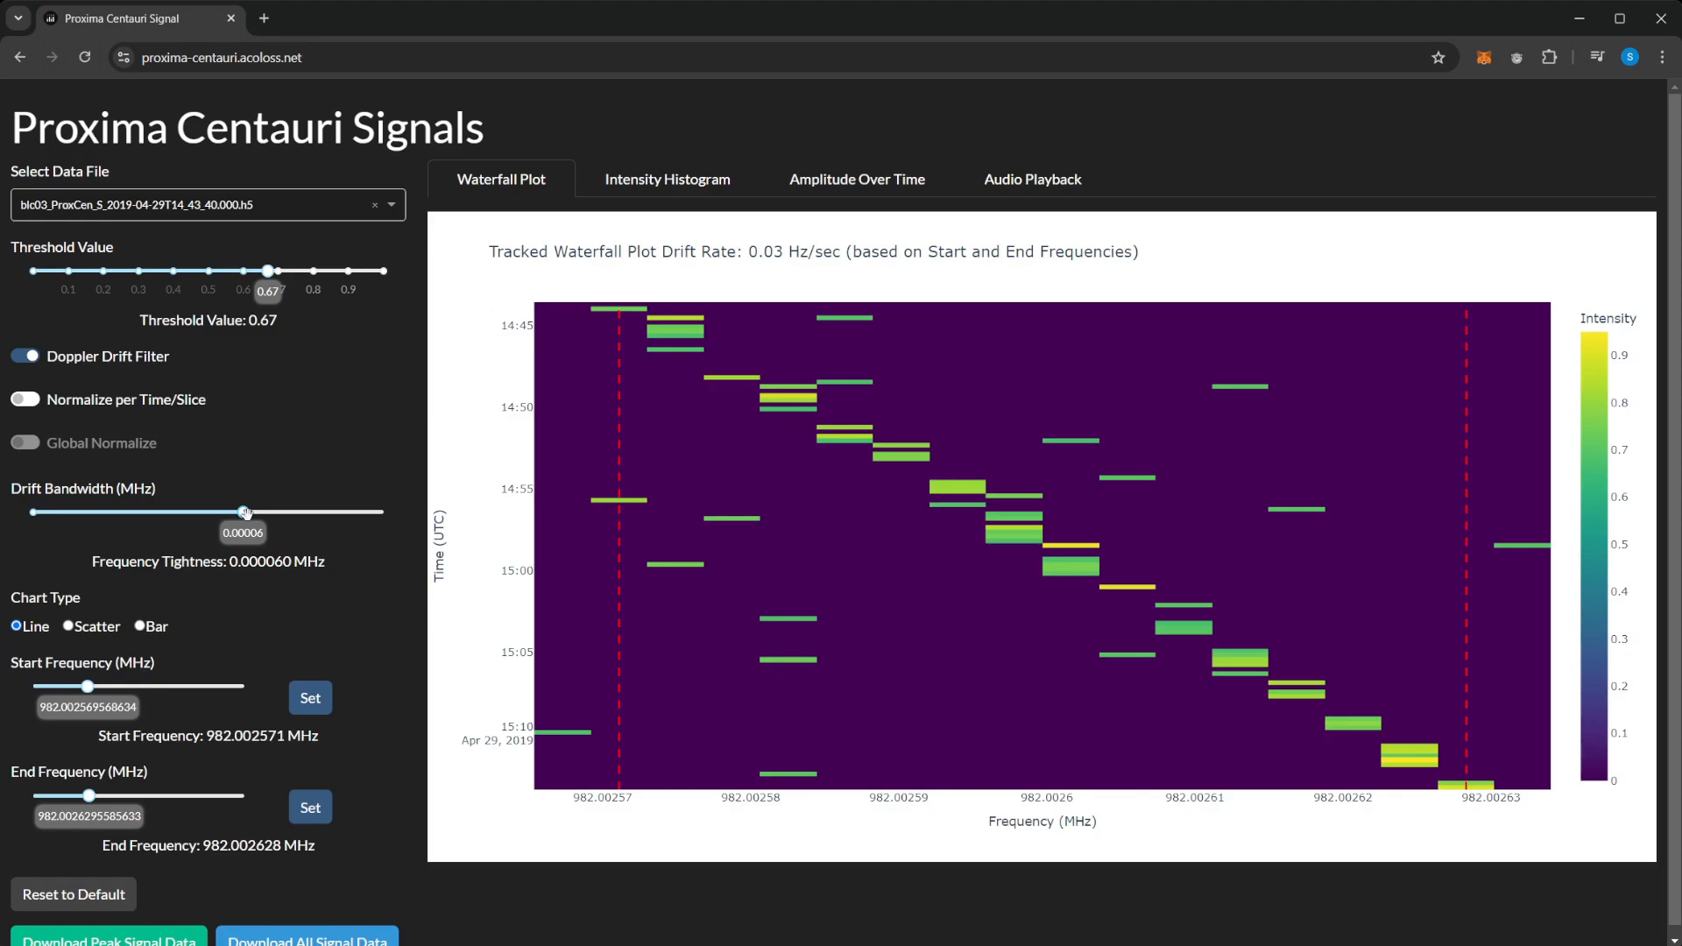
mouse_move(164, 506)
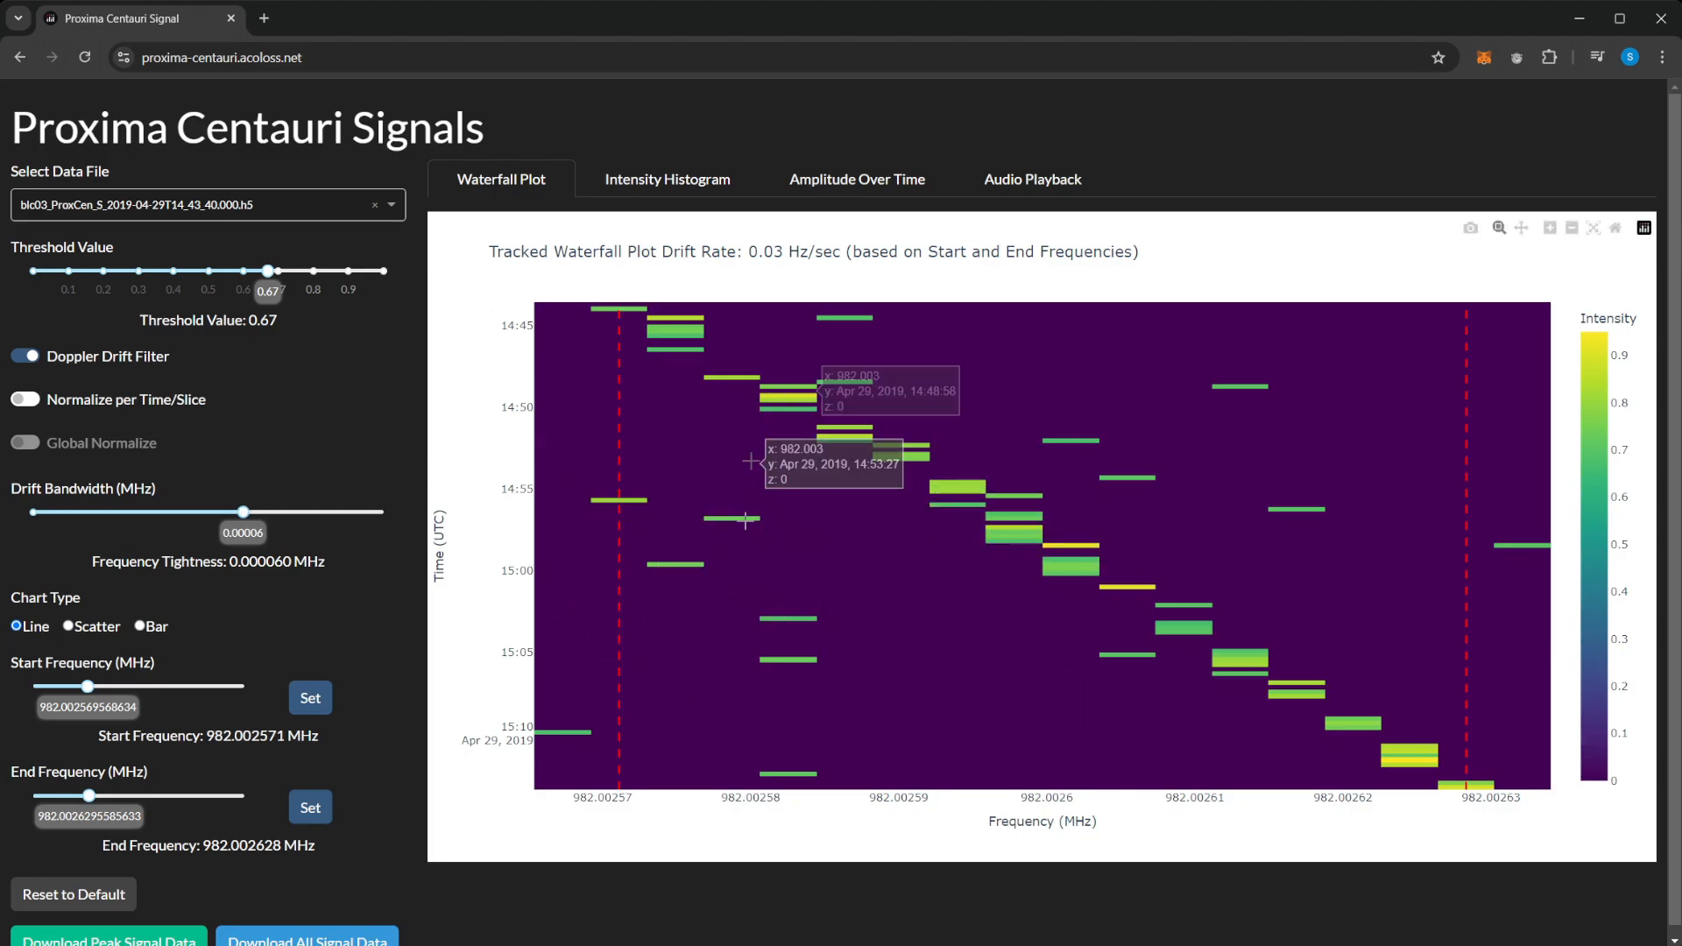
drag(242, 511, 187, 512)
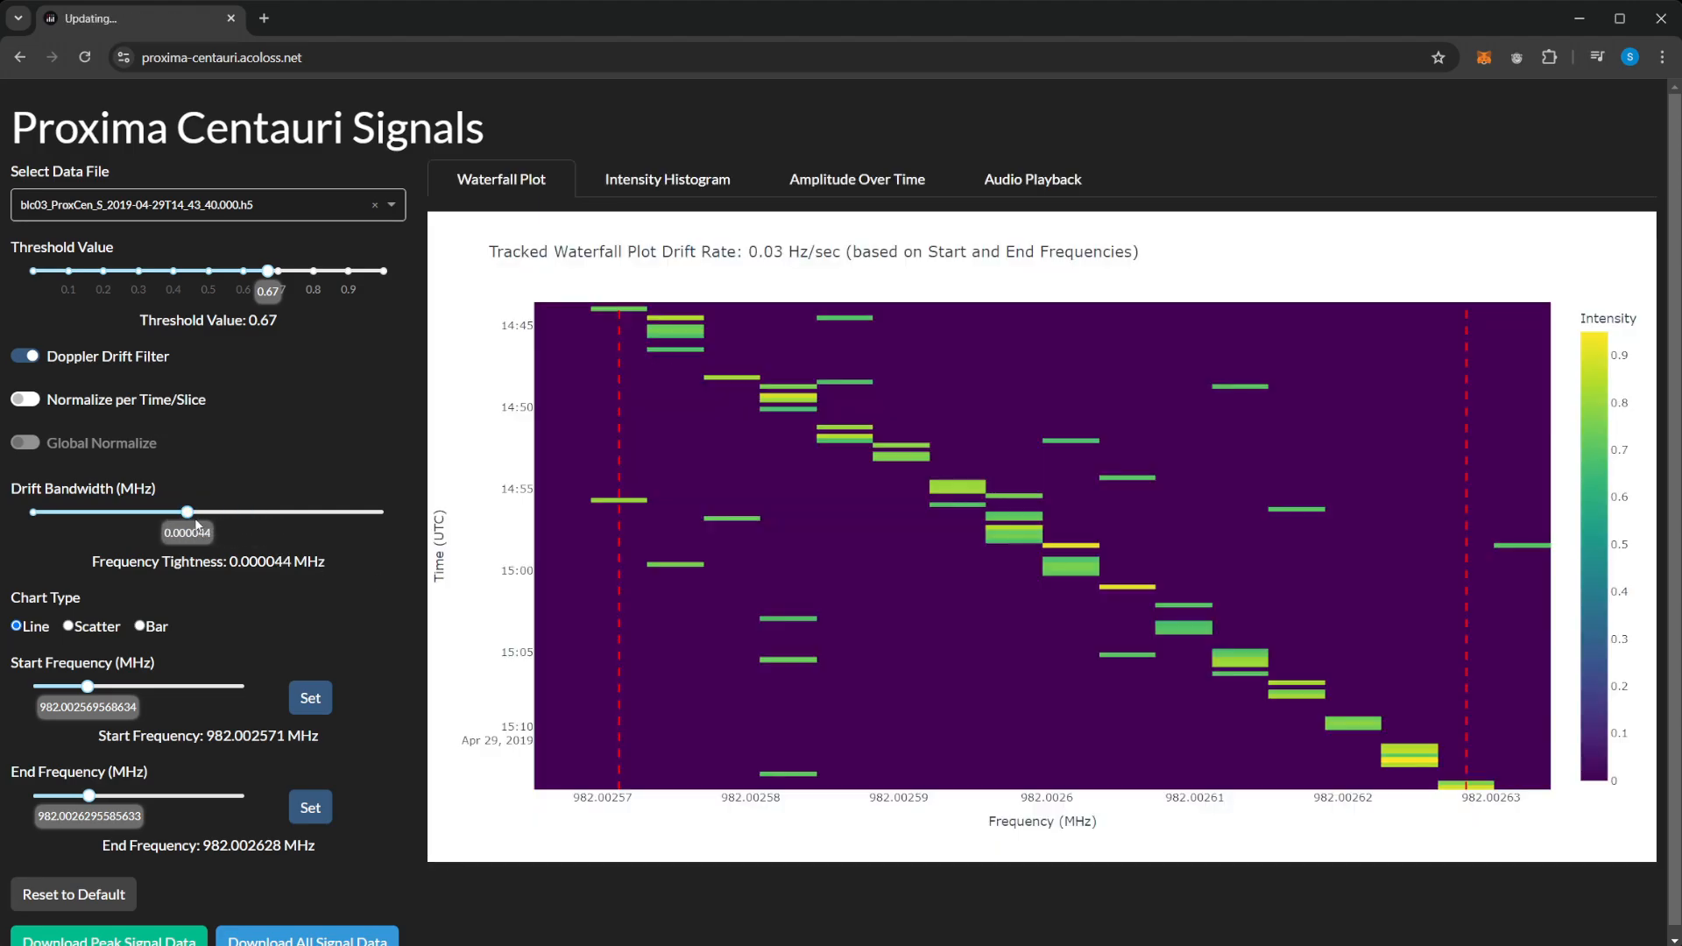
drag(187, 512, 80, 511)
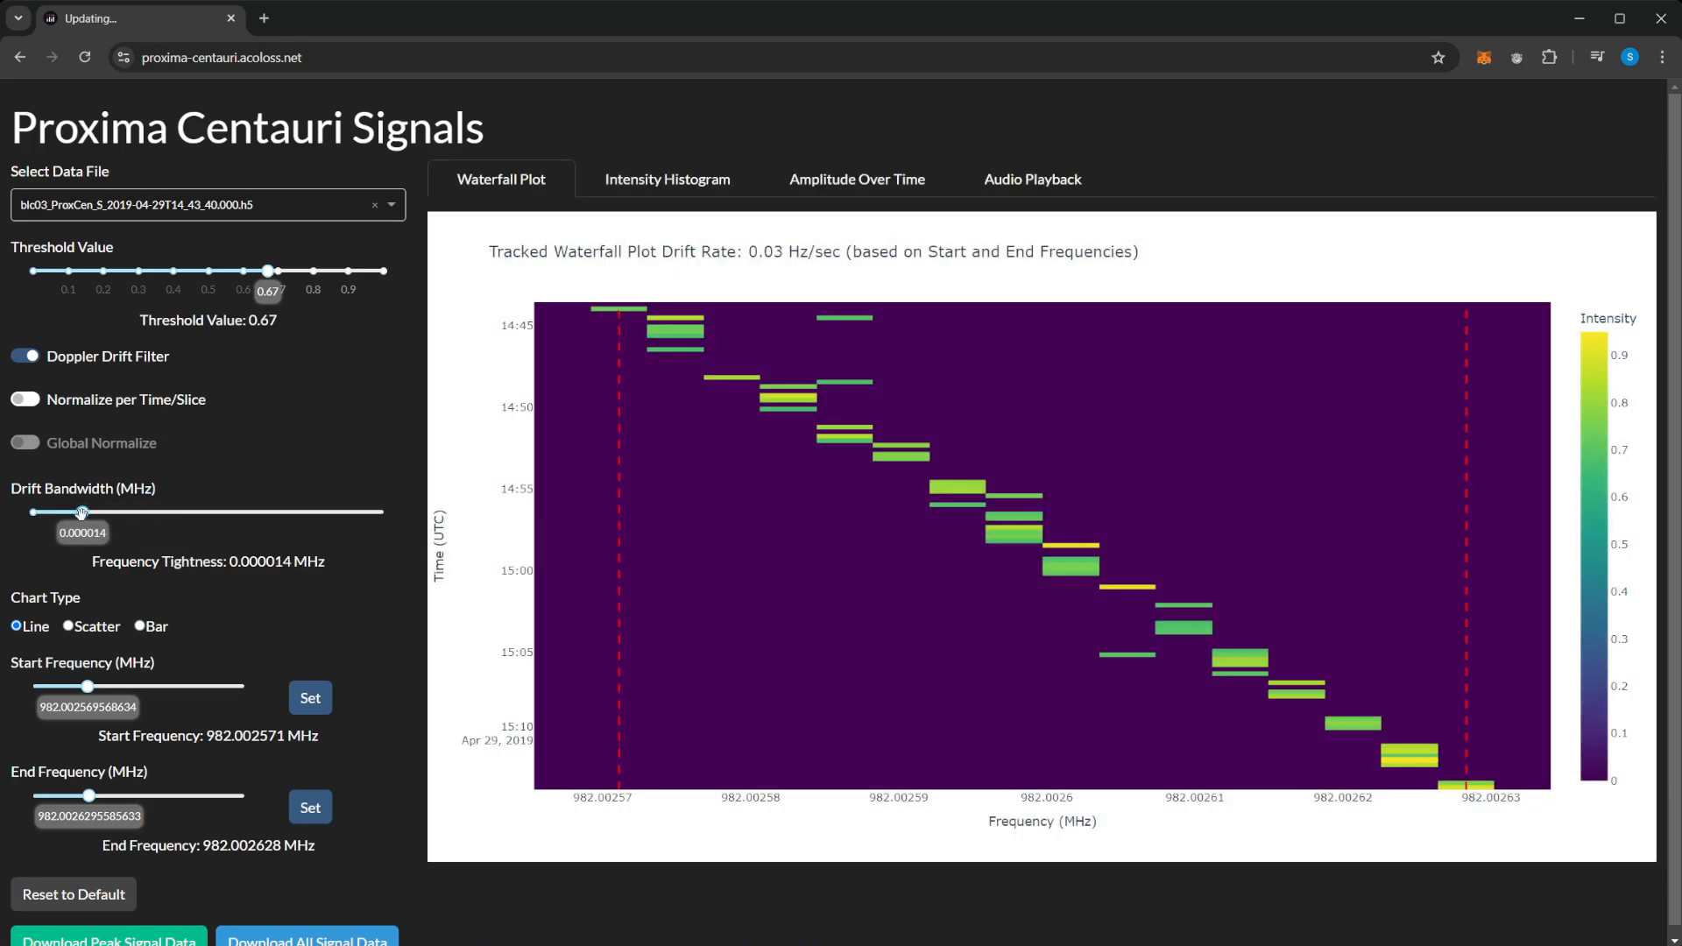
drag(83, 512, 63, 512)
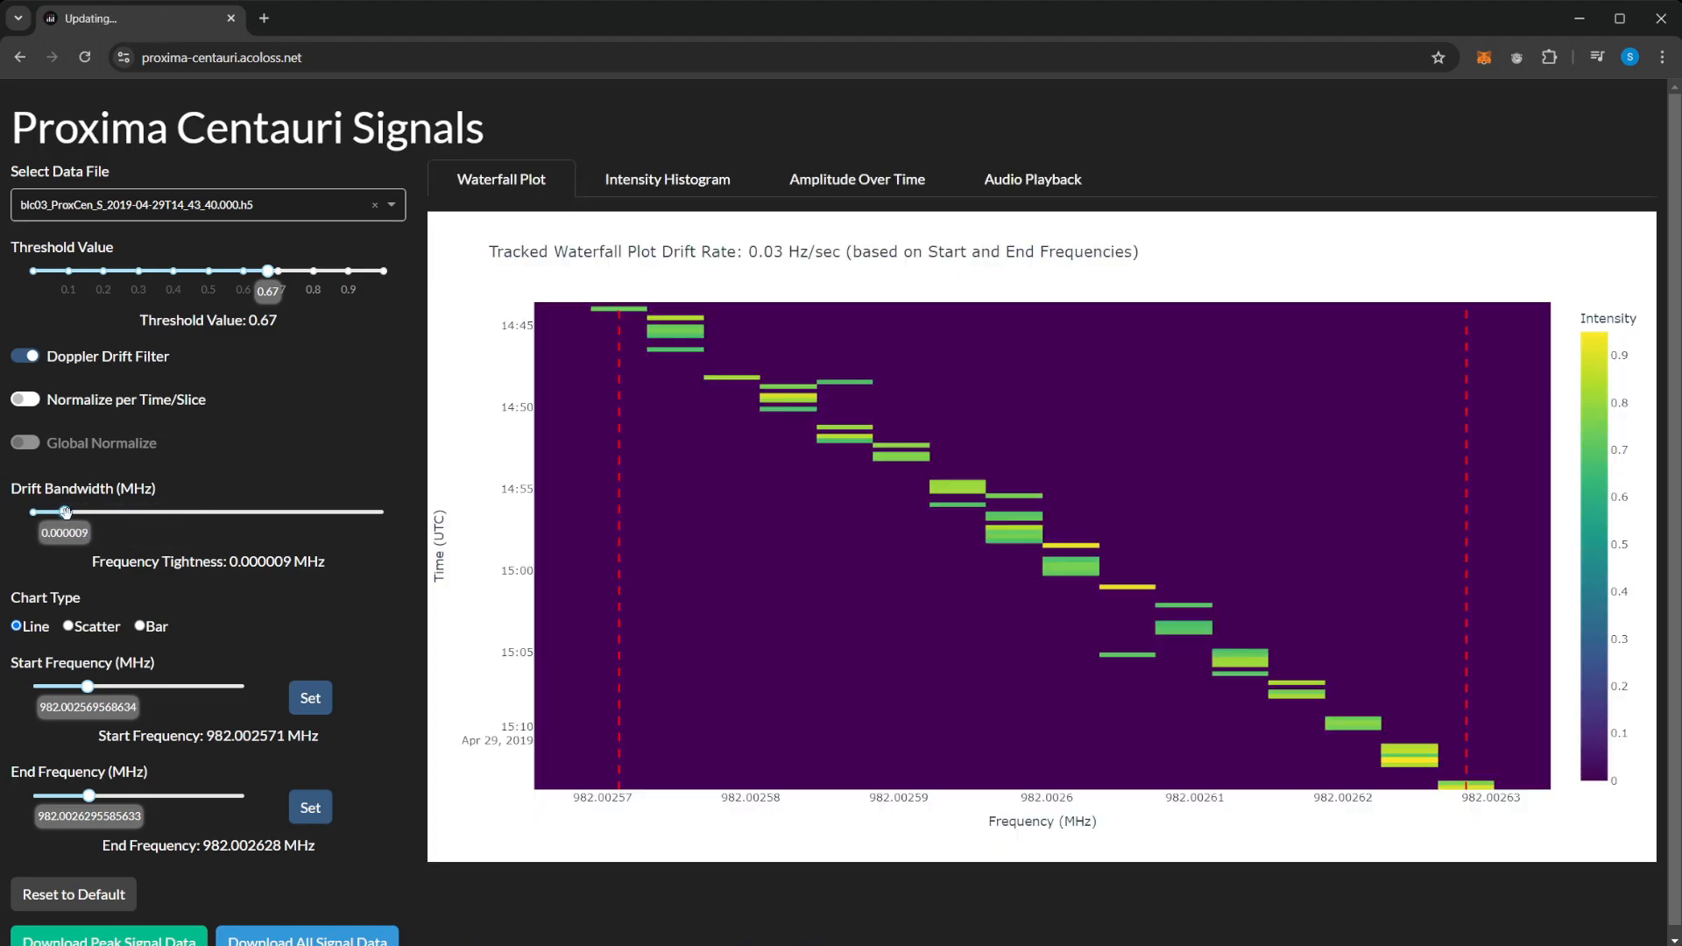
drag(64, 511, 54, 511)
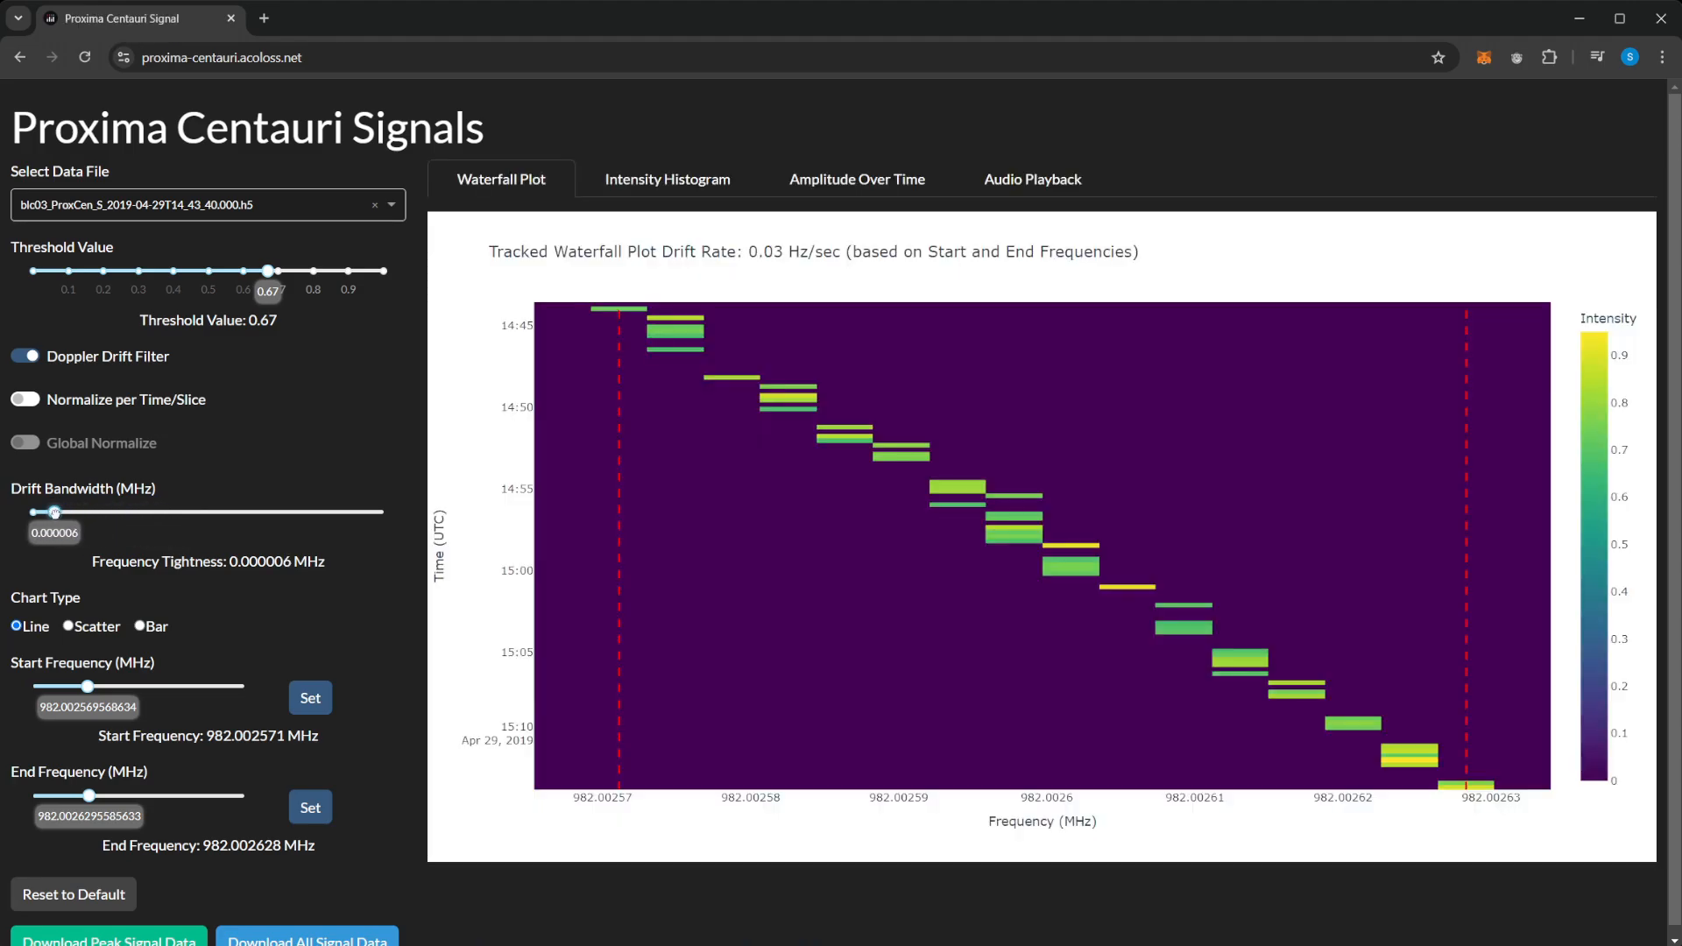
drag(54, 511, 48, 511)
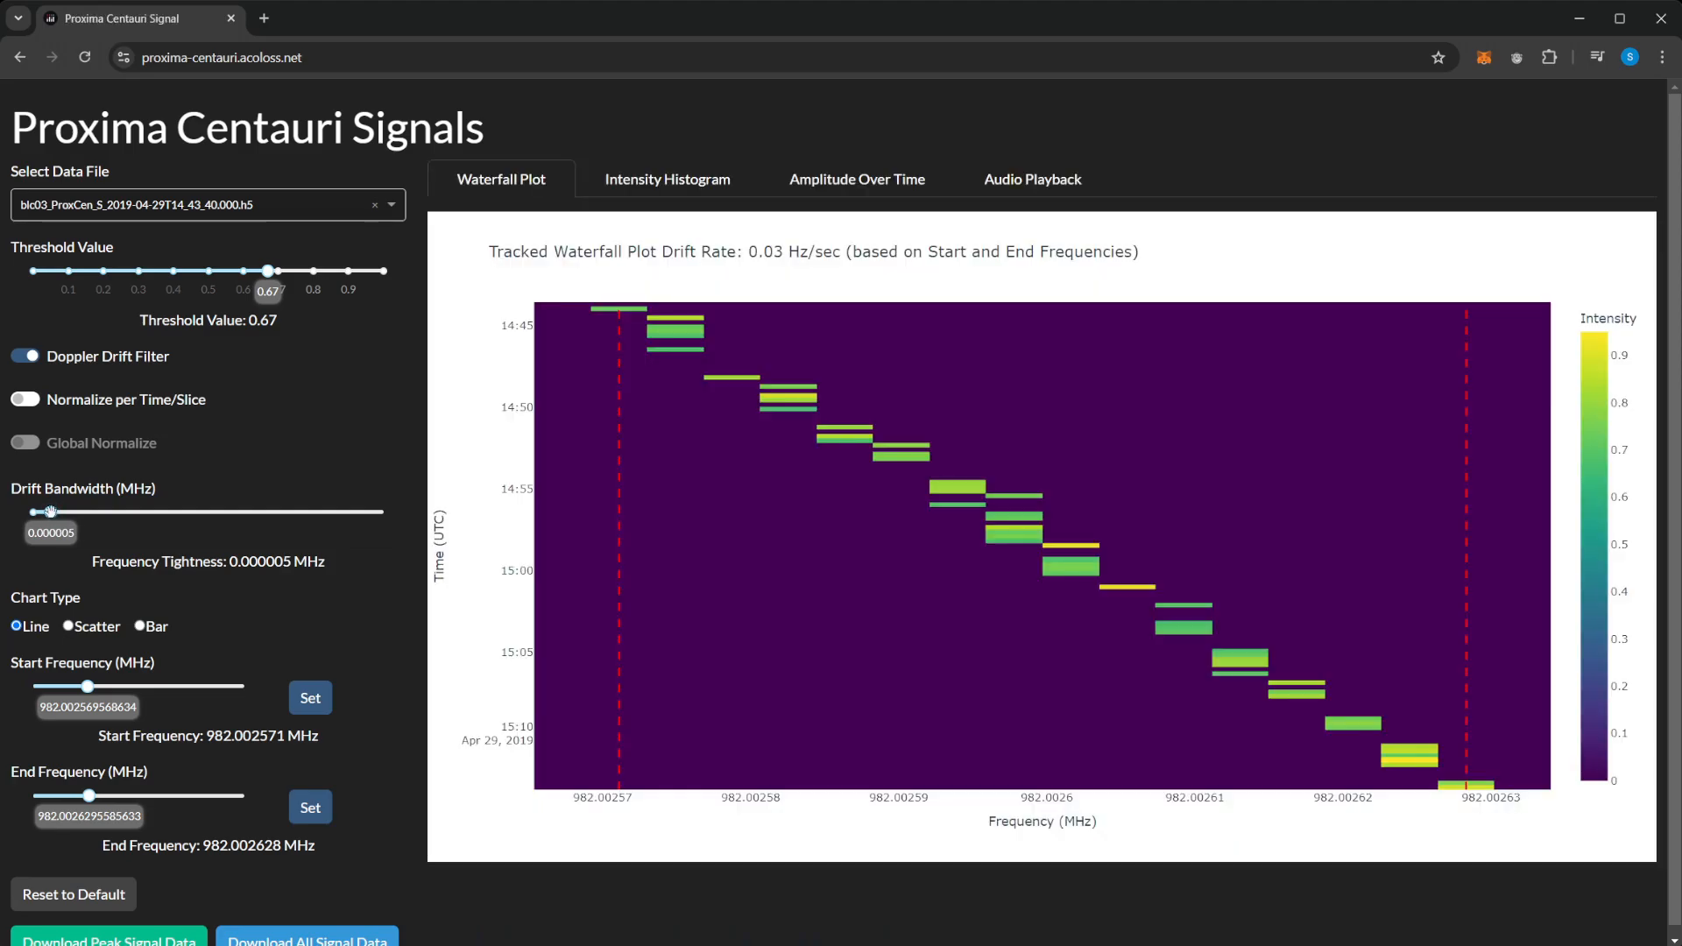
drag(80, 511, 47, 511)
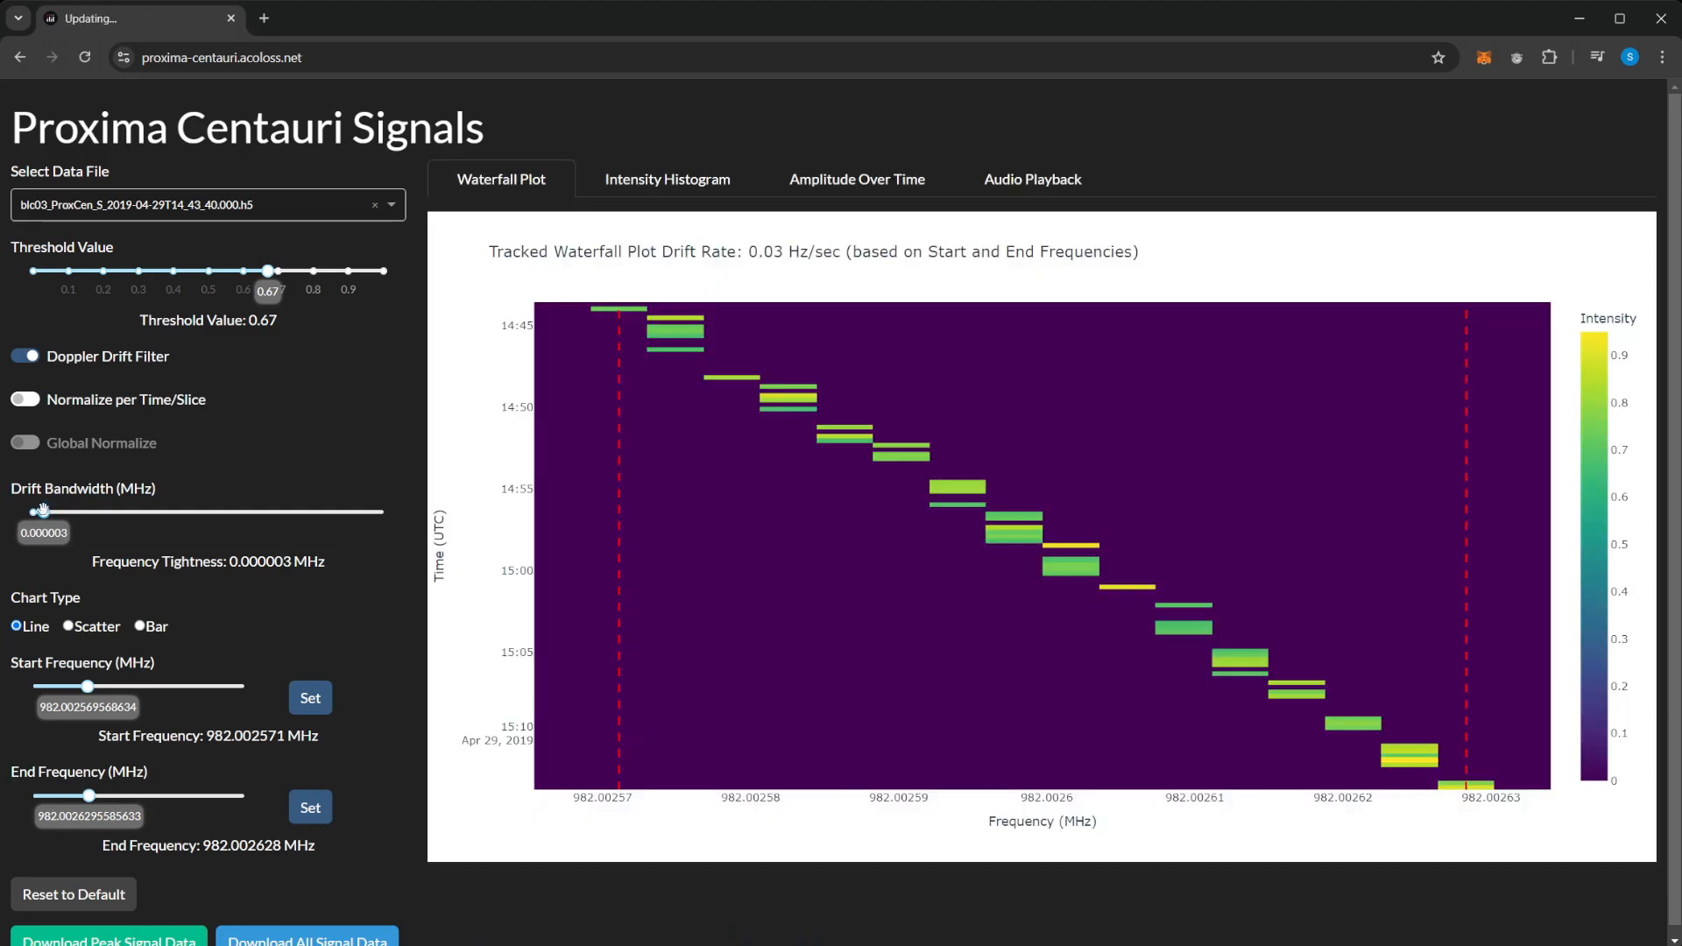
drag(37, 511, 46, 512)
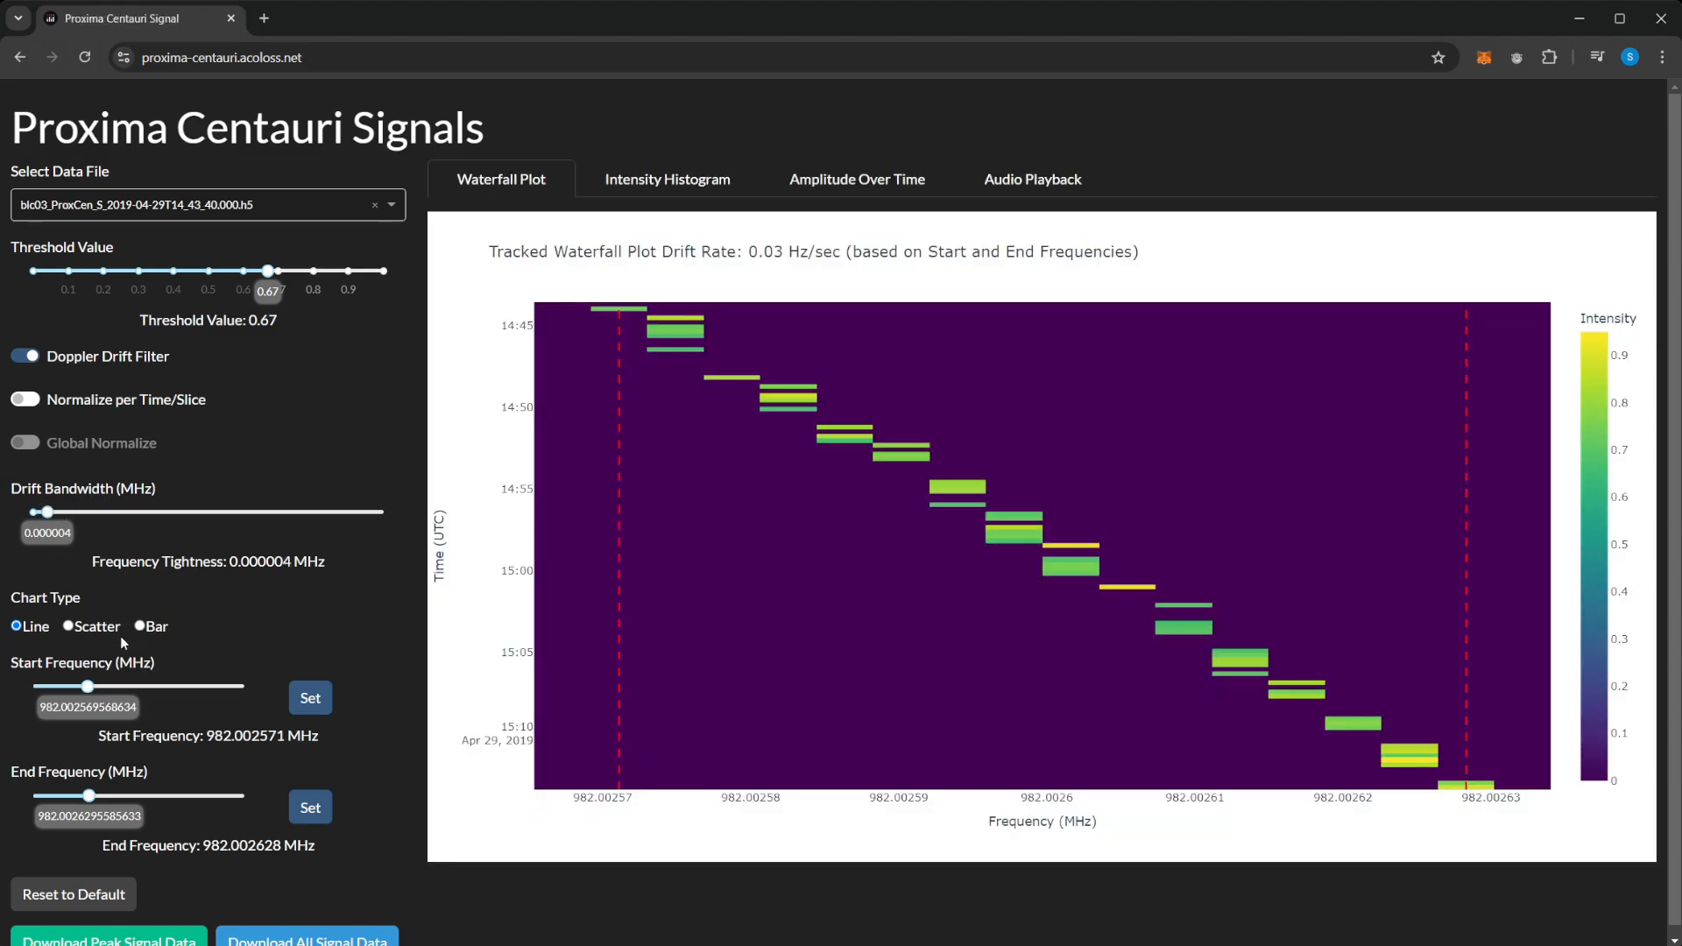
mouse_move(316, 496)
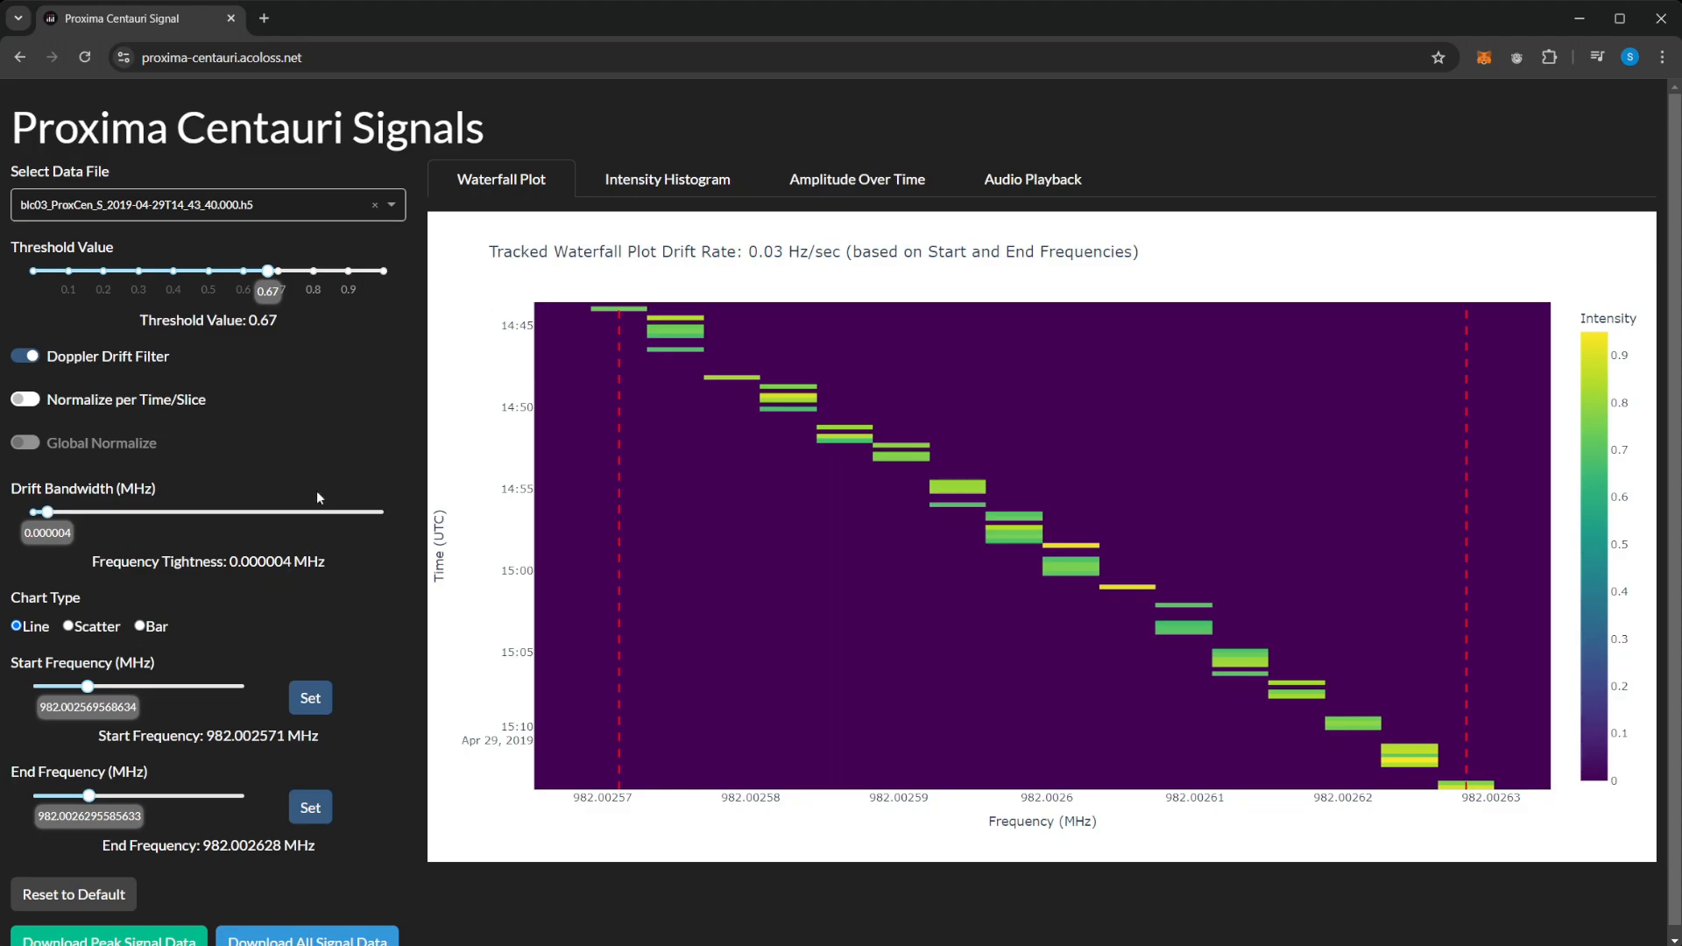
mouse_move(302, 513)
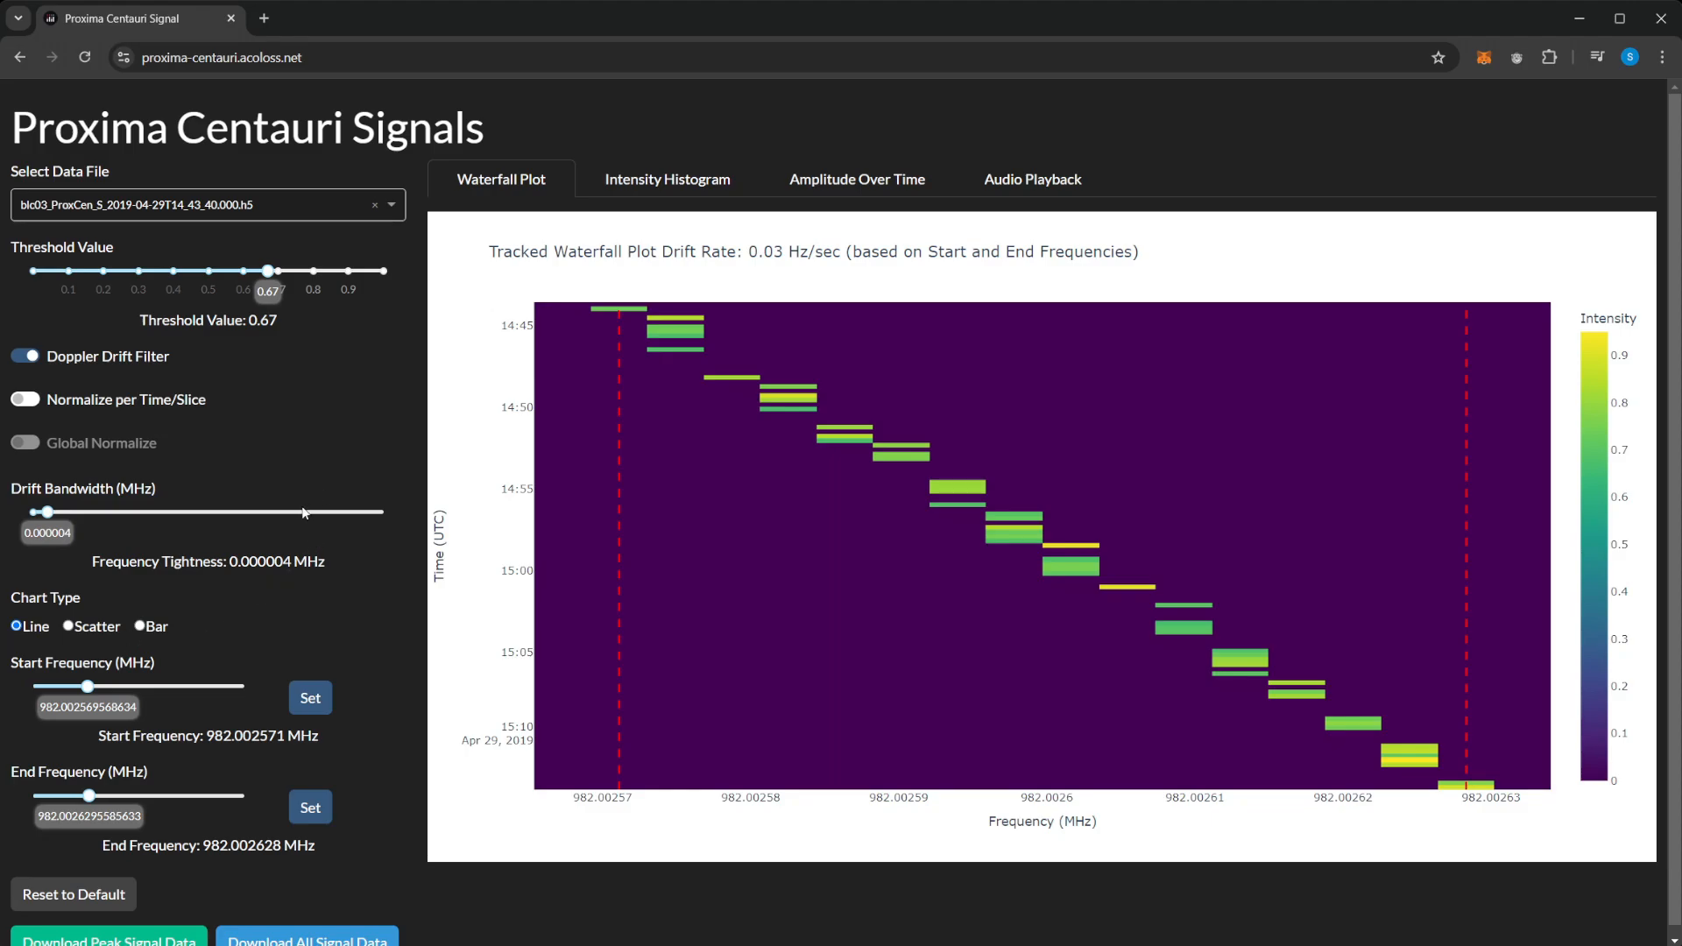
Set the detection threshold to 0.69 for a cleaner diagonal track
drag(267, 271, 272, 272)
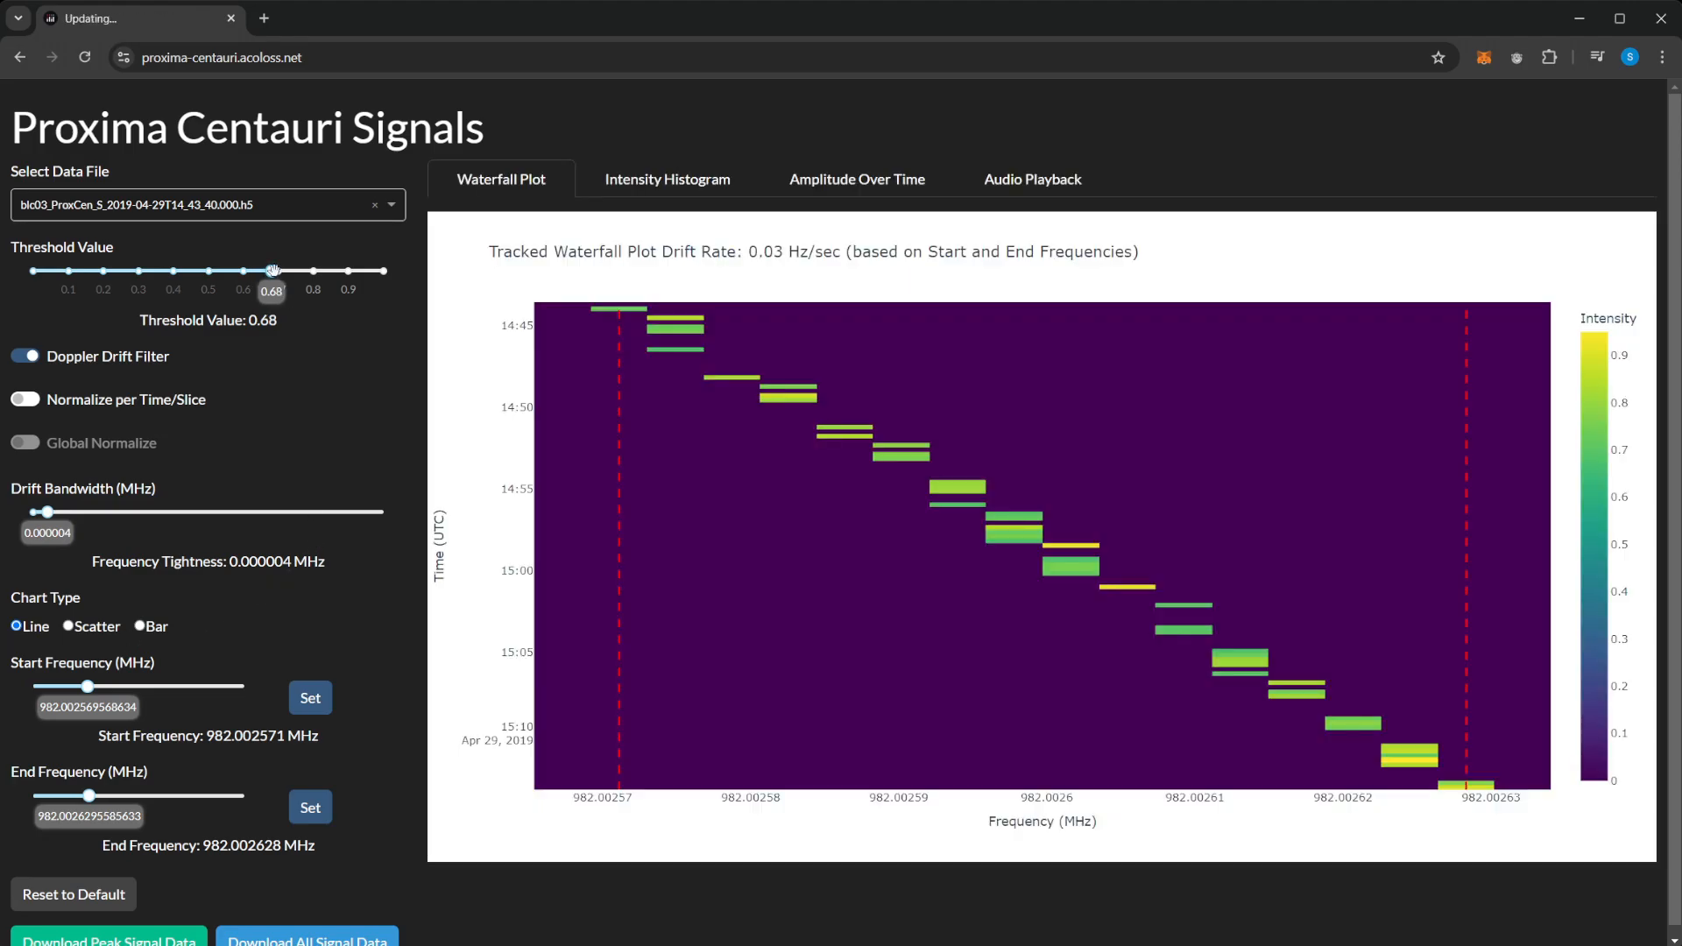
drag(272, 271, 292, 270)
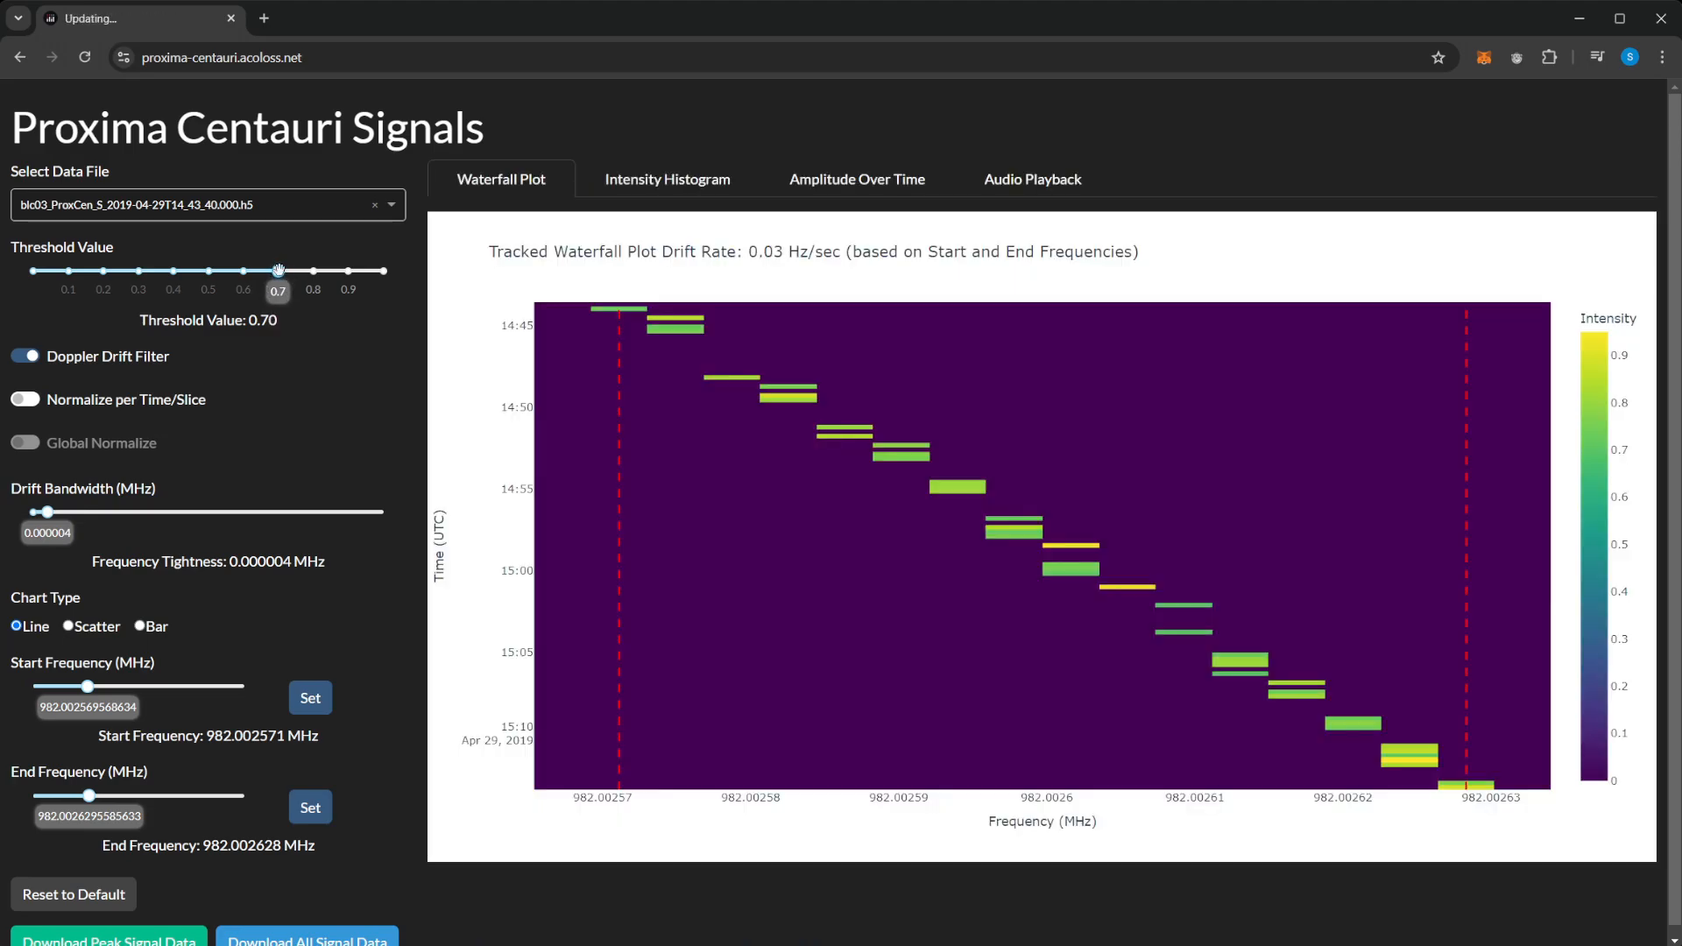
drag(278, 270, 274, 271)
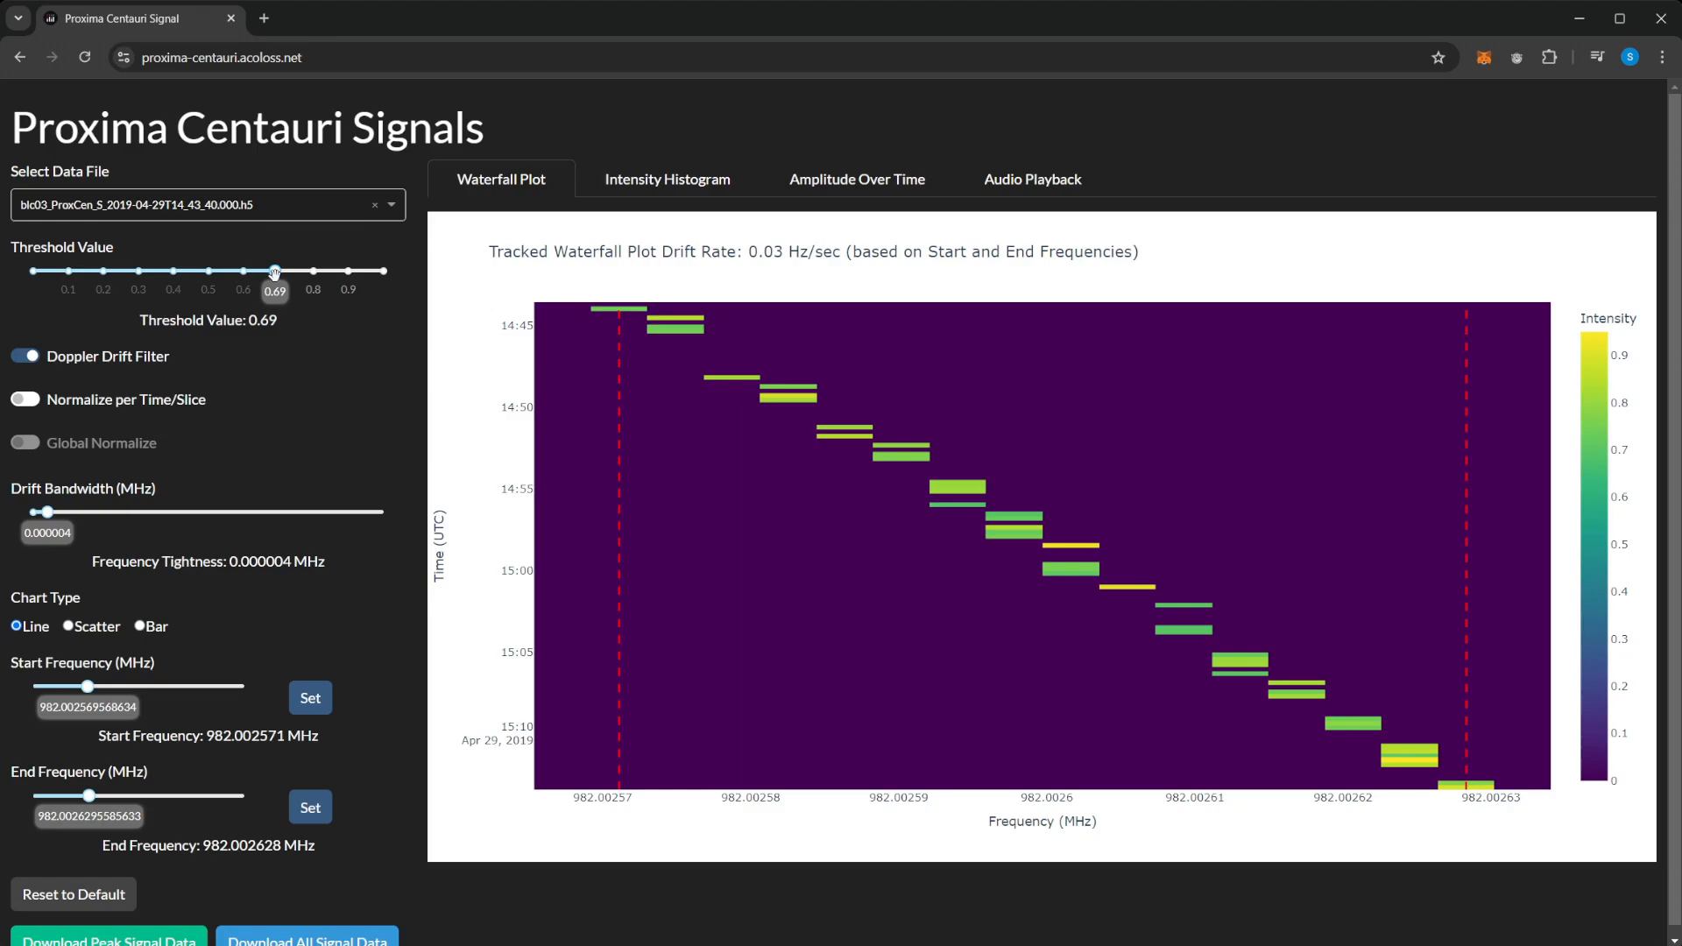
mouse_move(457, 319)
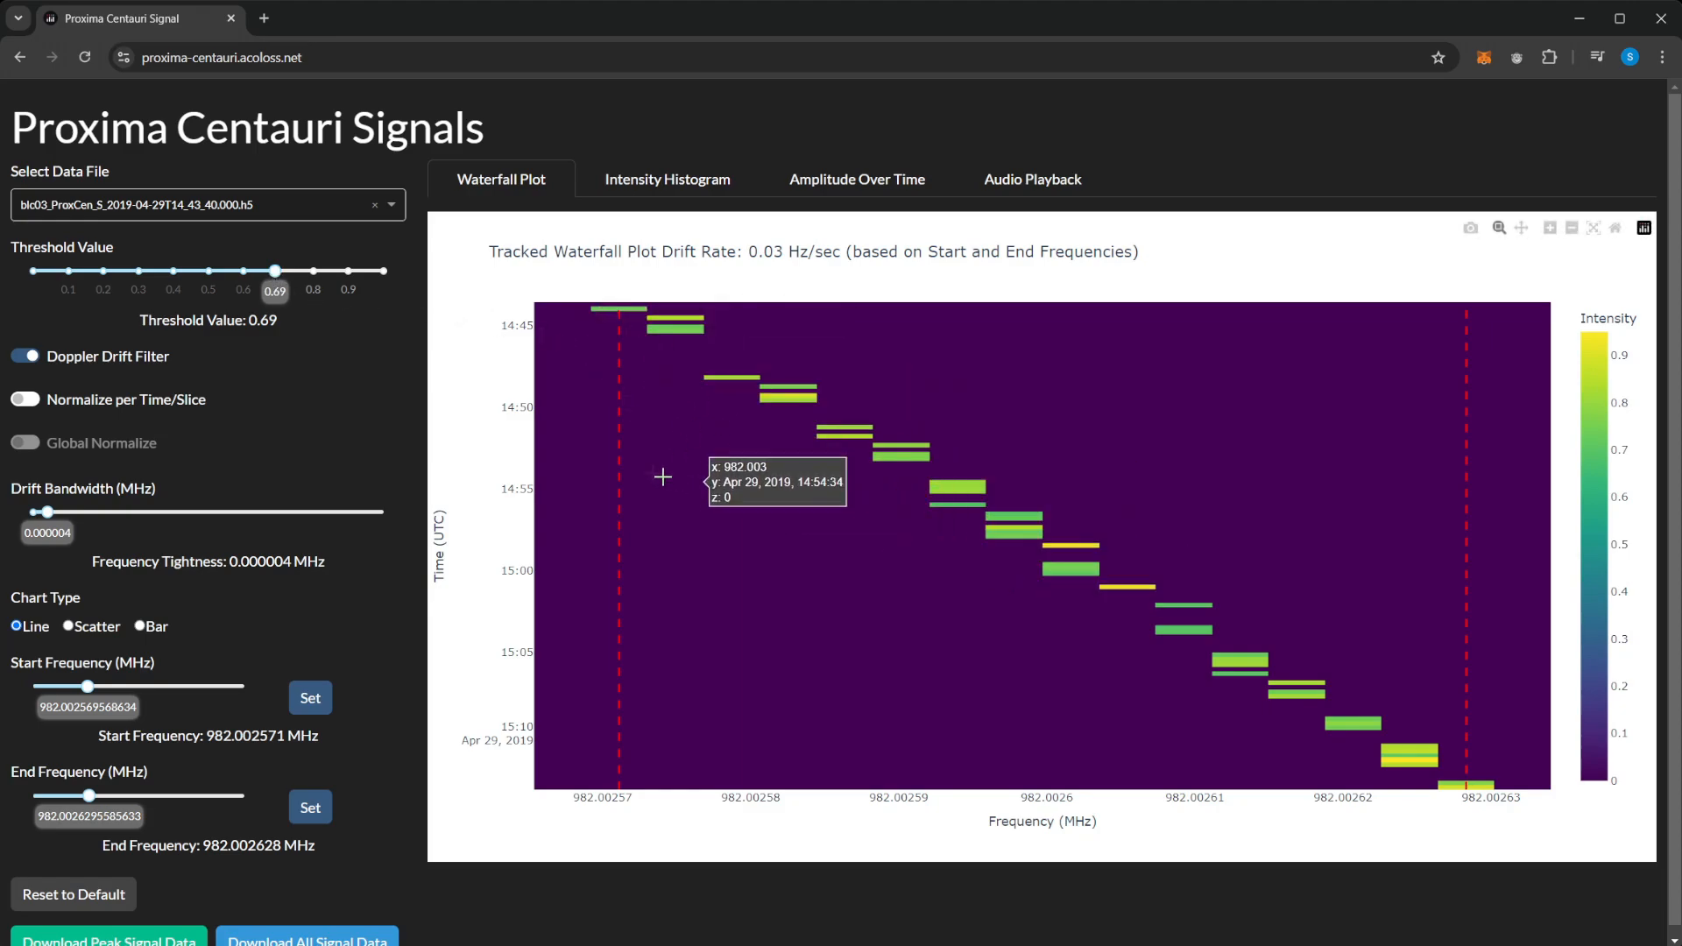
mouse_move(625, 458)
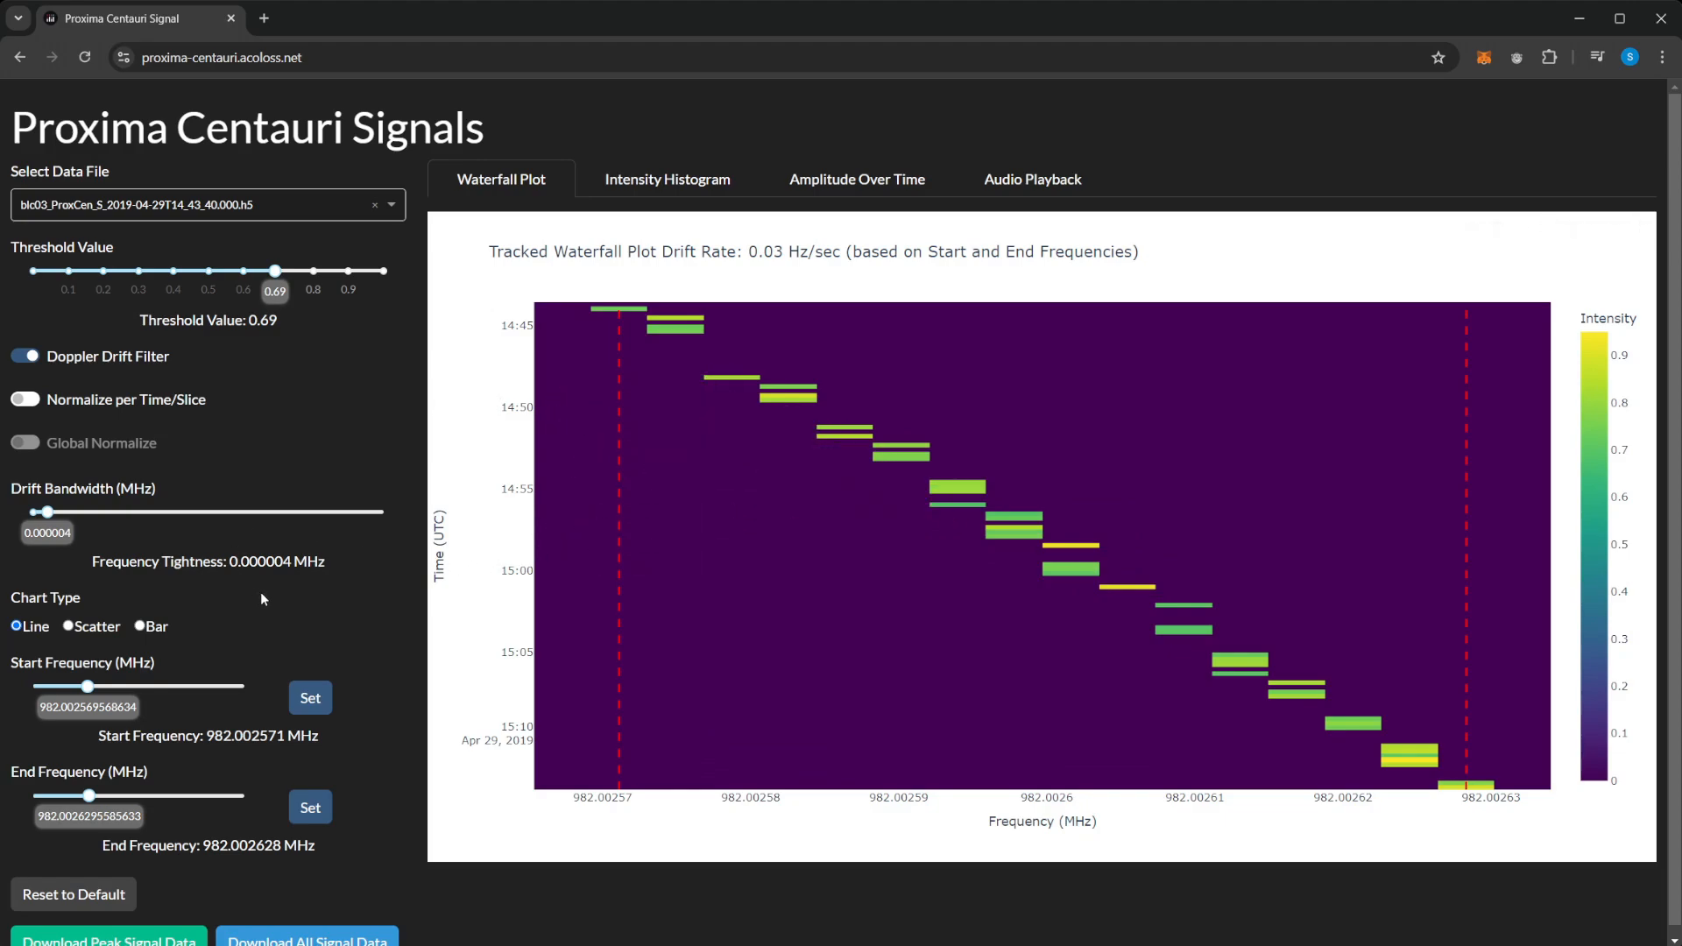
scroll(down, 3)
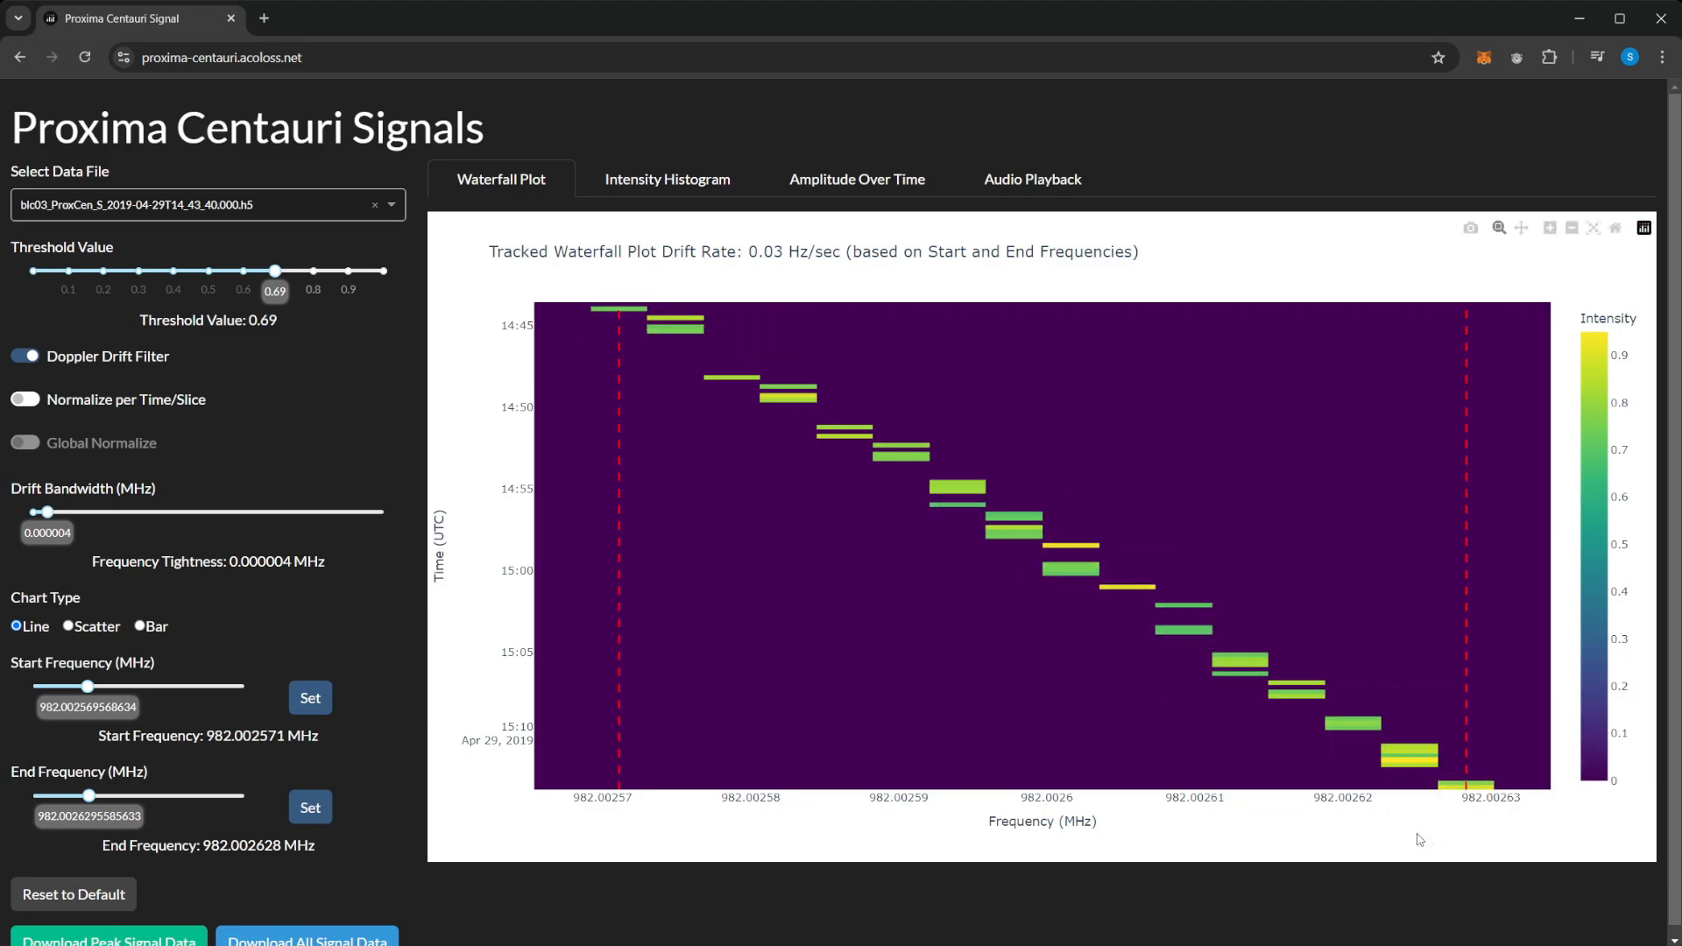
click(24, 400)
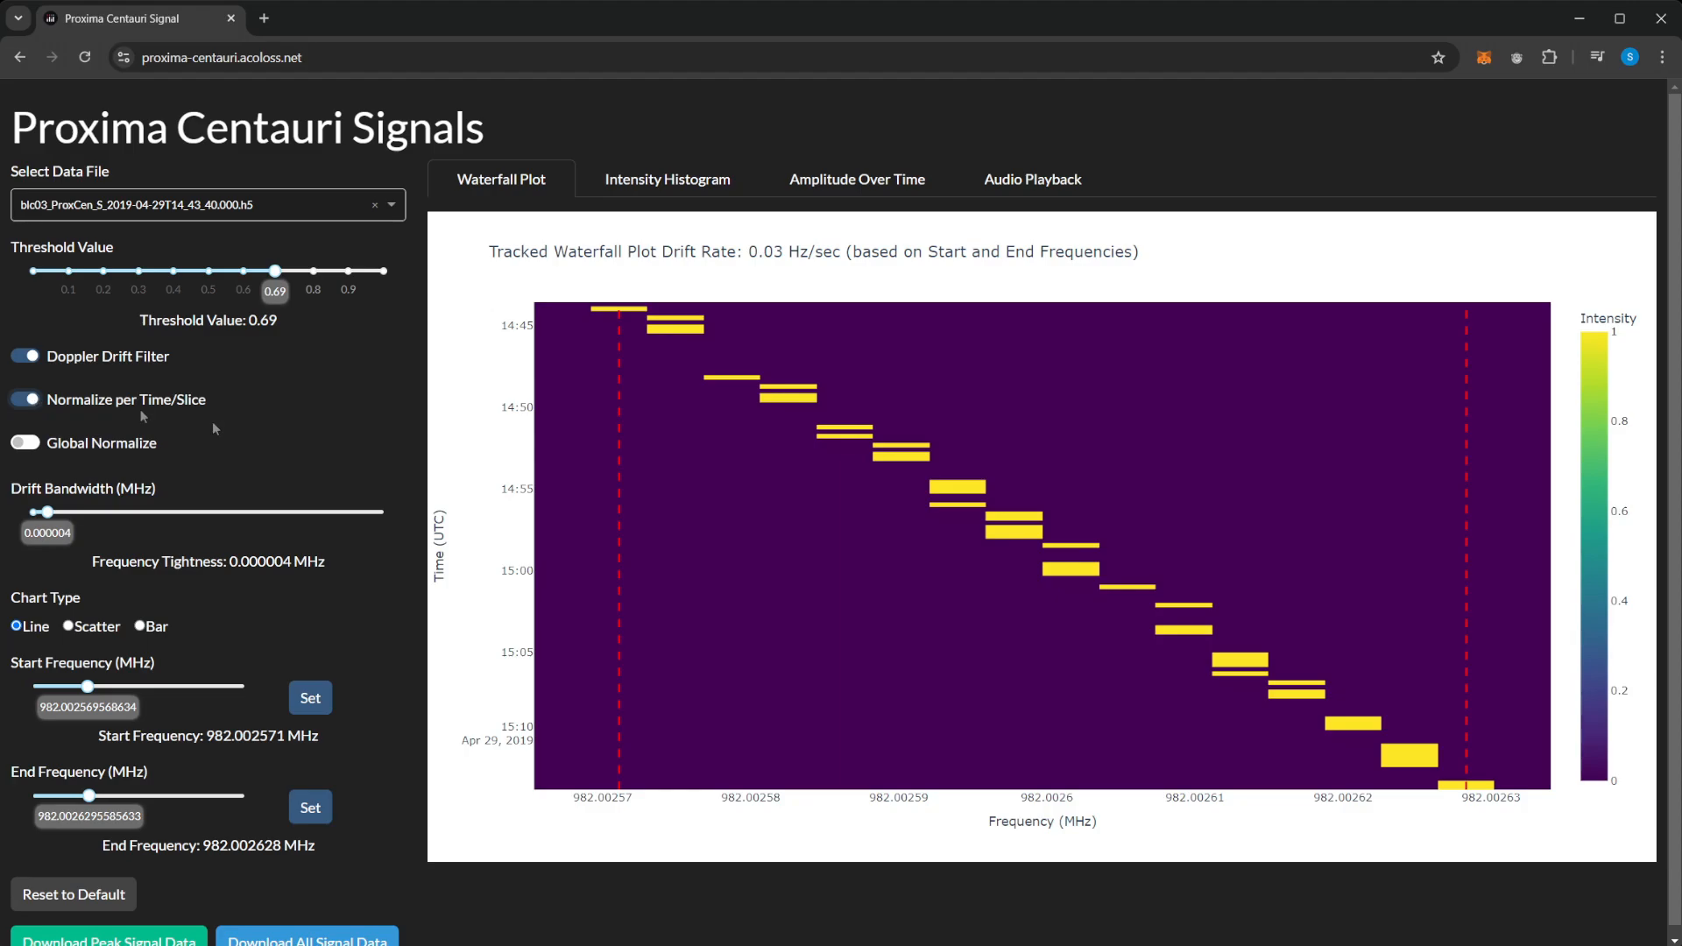
click(25, 397)
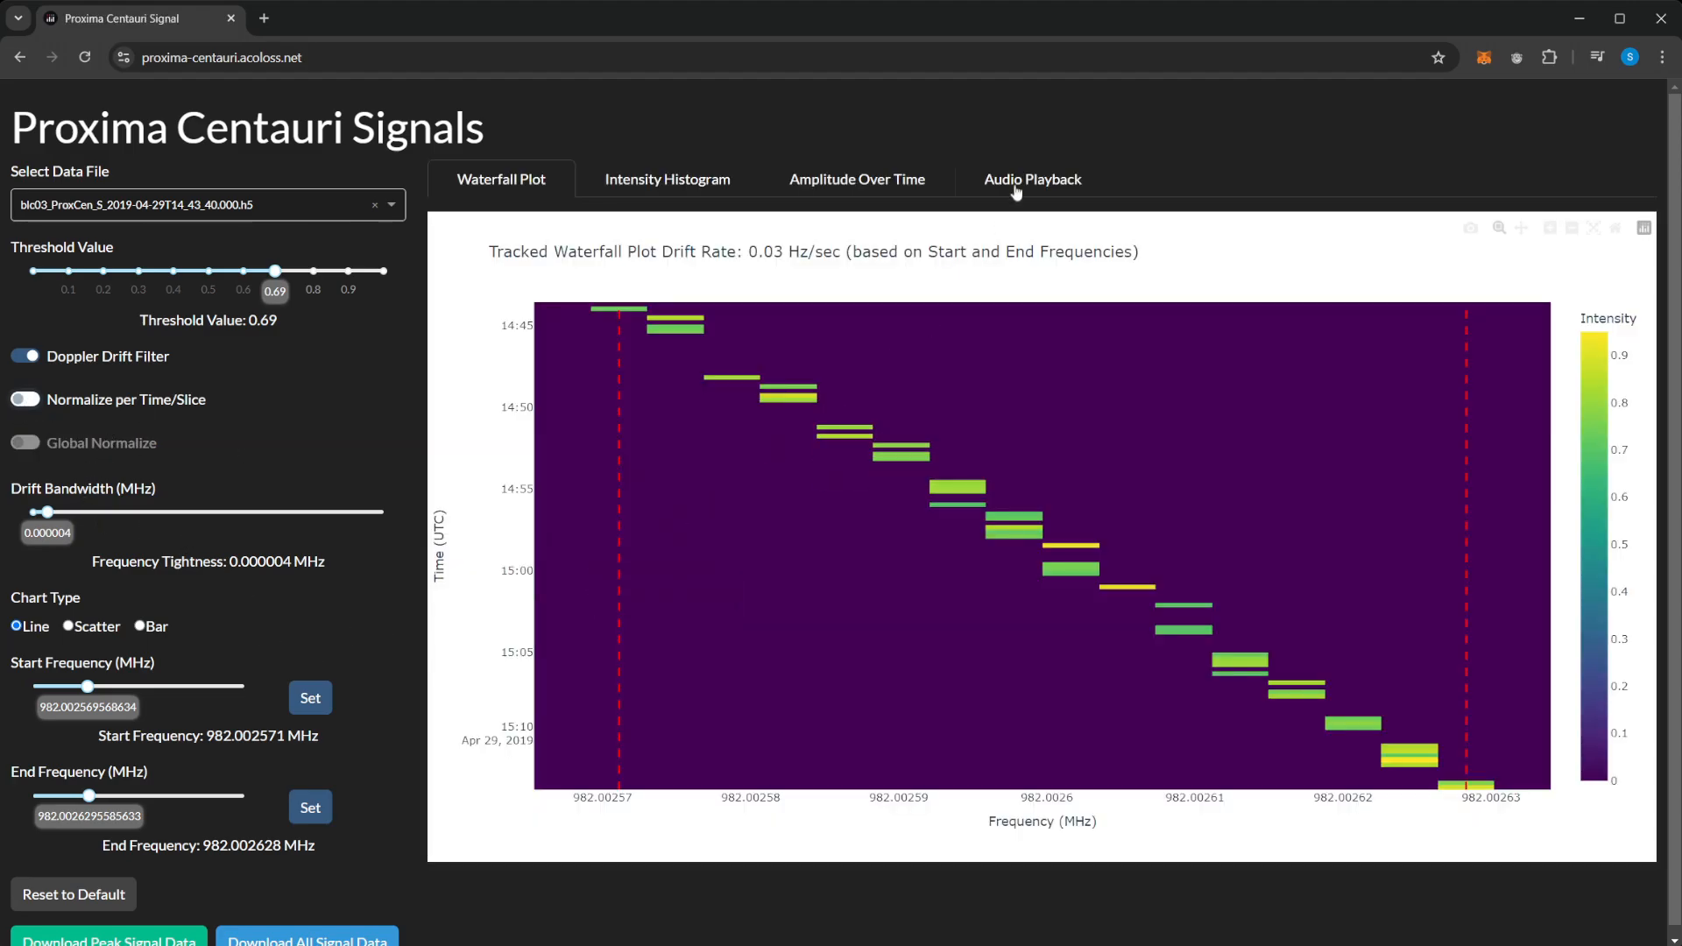
Display the Intensity Histogram, spanning roughly 0.69 to 0.96
click(1030, 179)
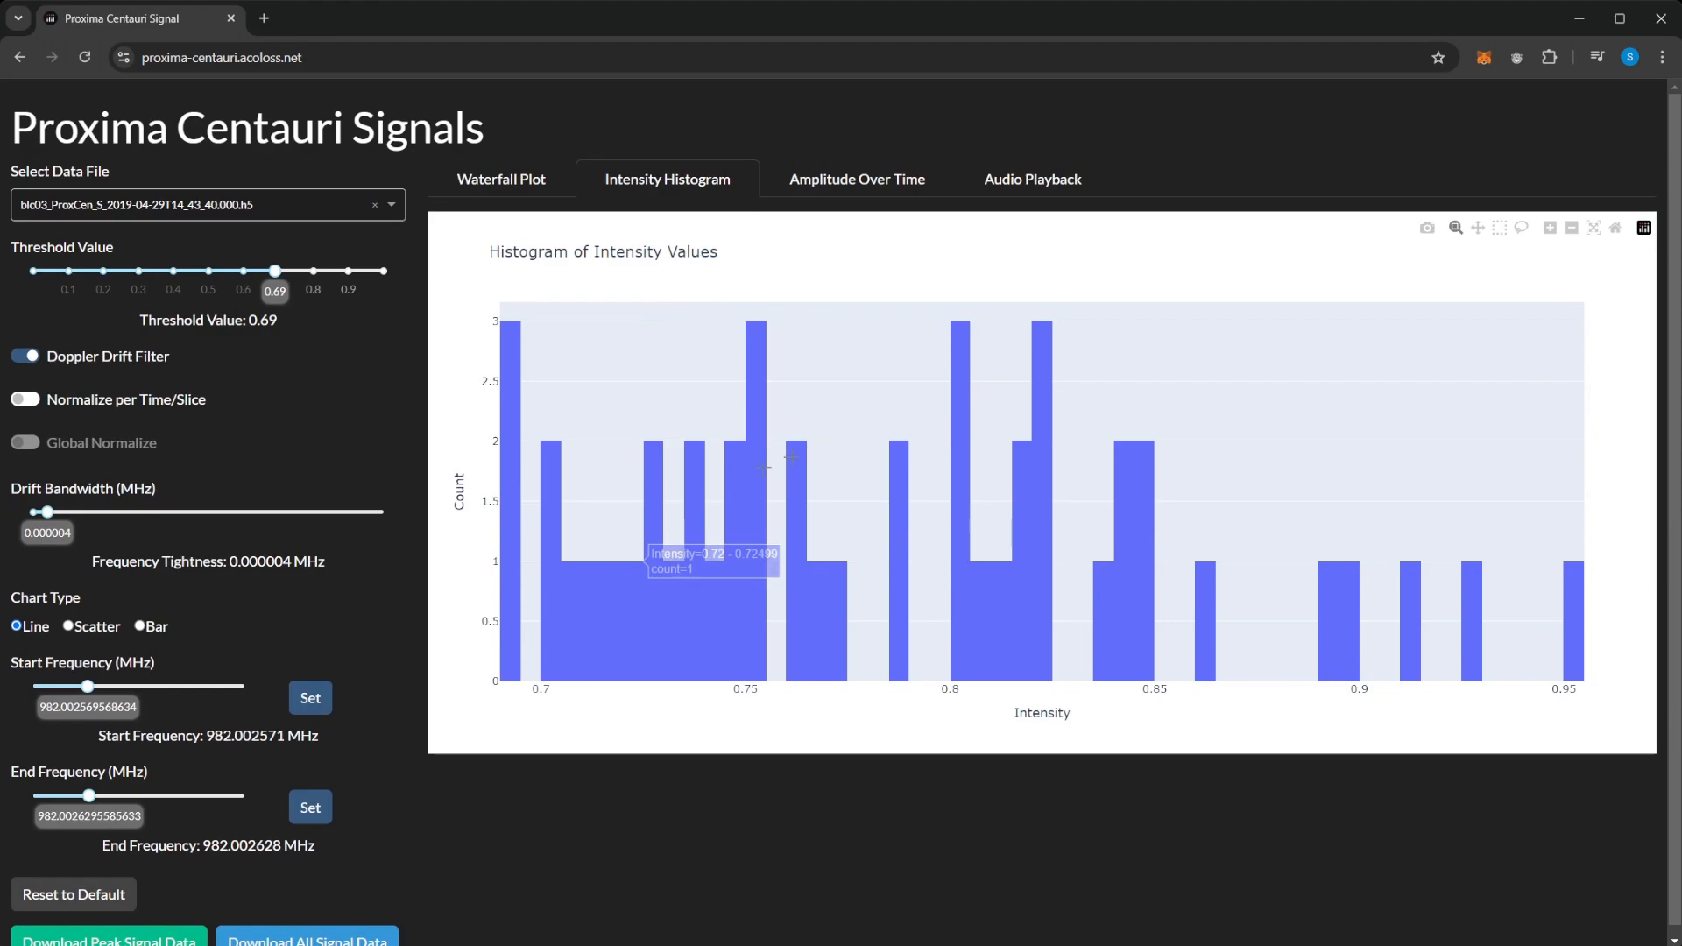
mouse_move(730, 687)
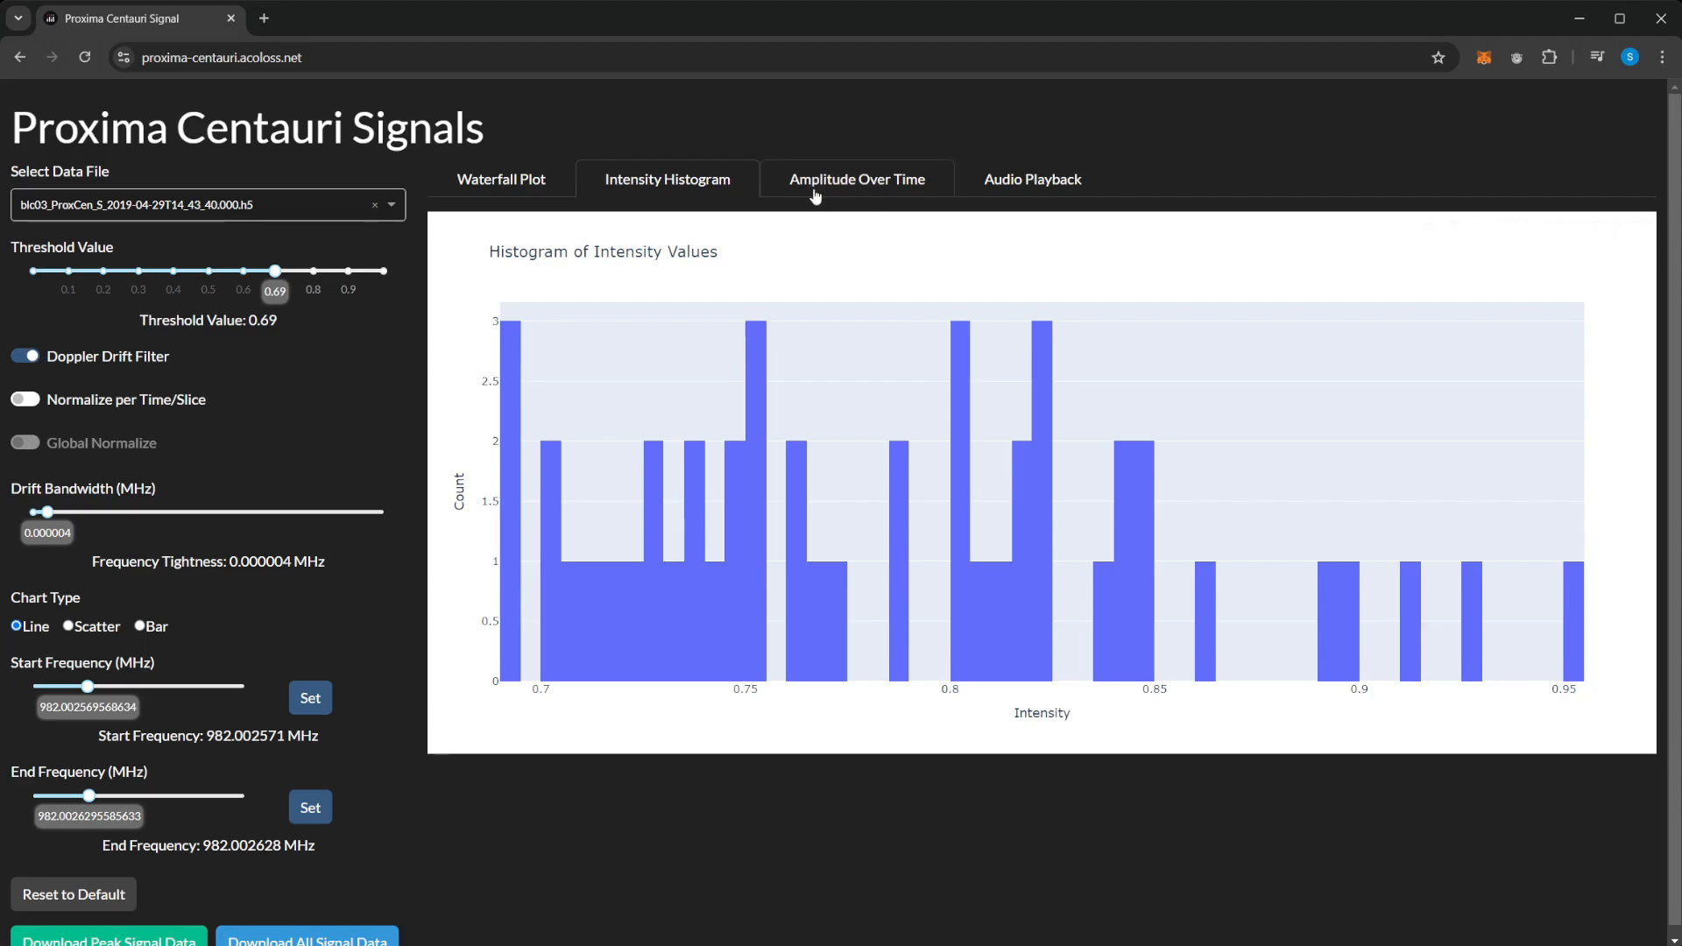
View Amplitude Over Time as scatter and bar charts, then switch to Audio Playback
click(855, 179)
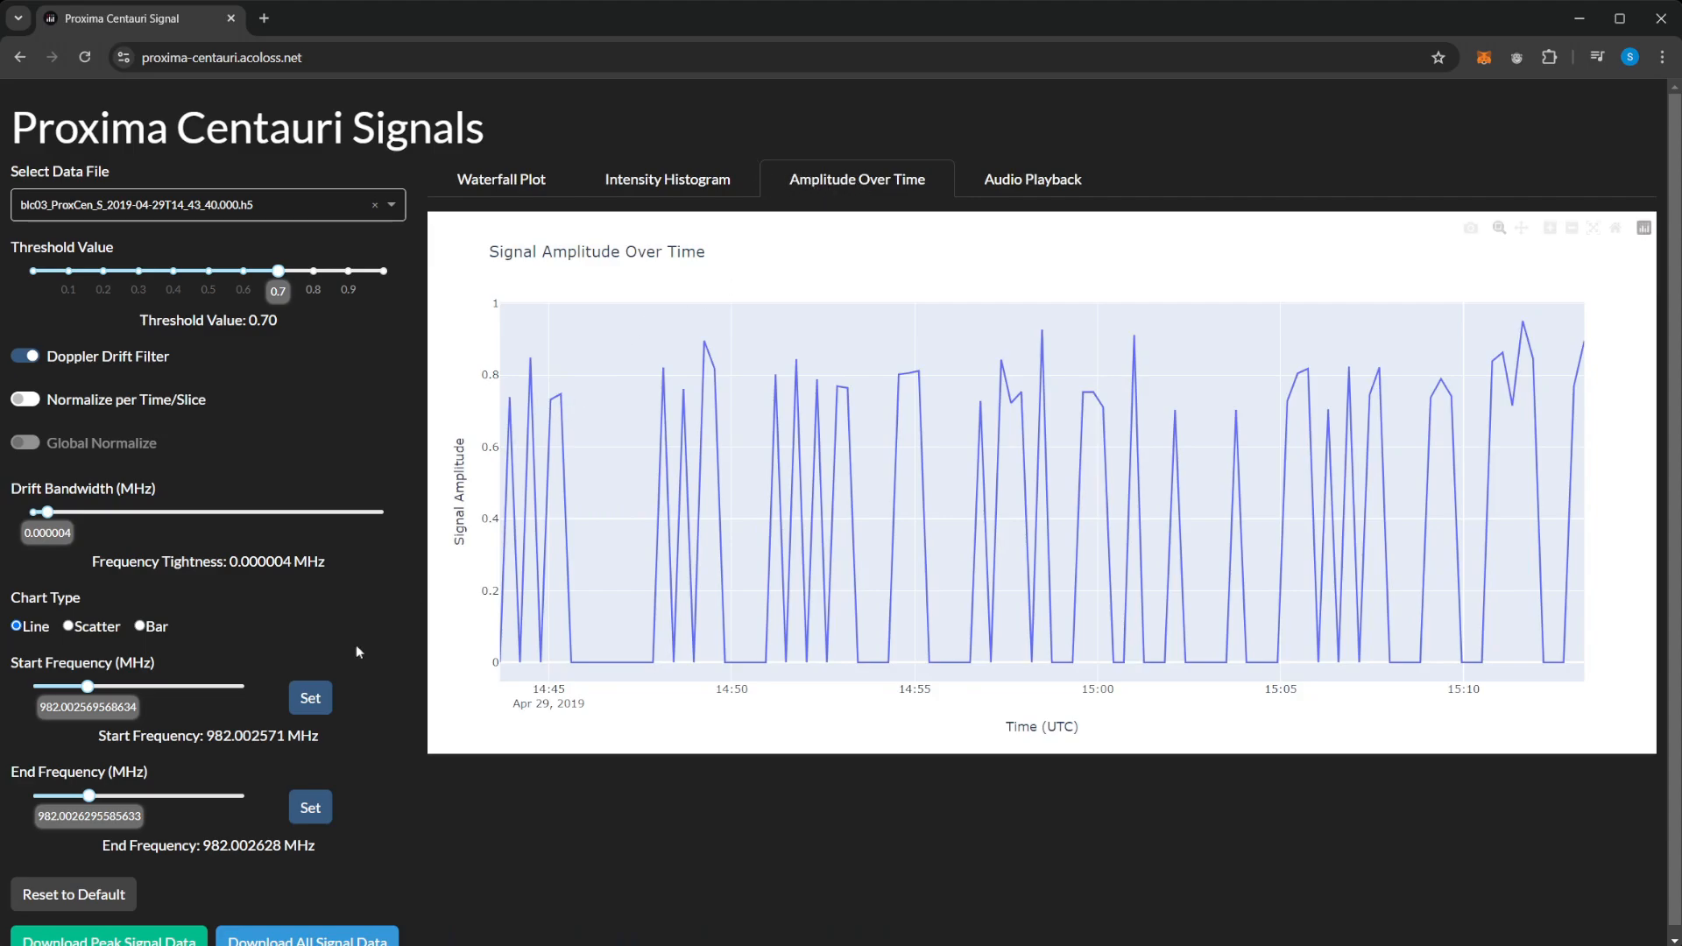
click(67, 625)
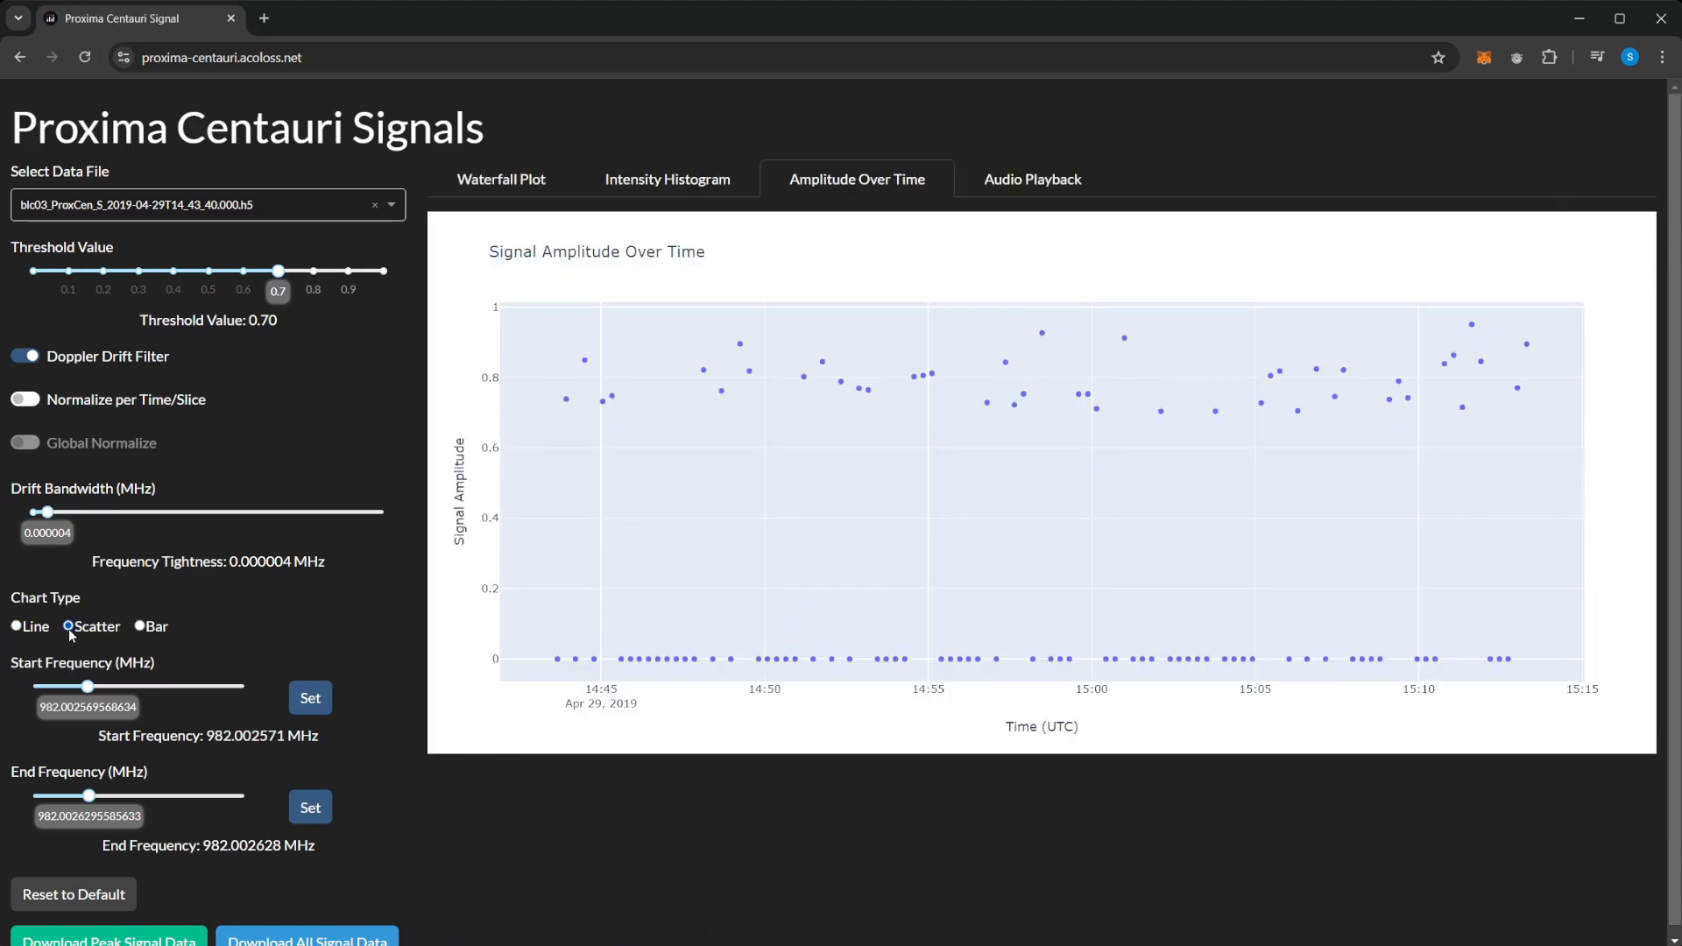
click(139, 627)
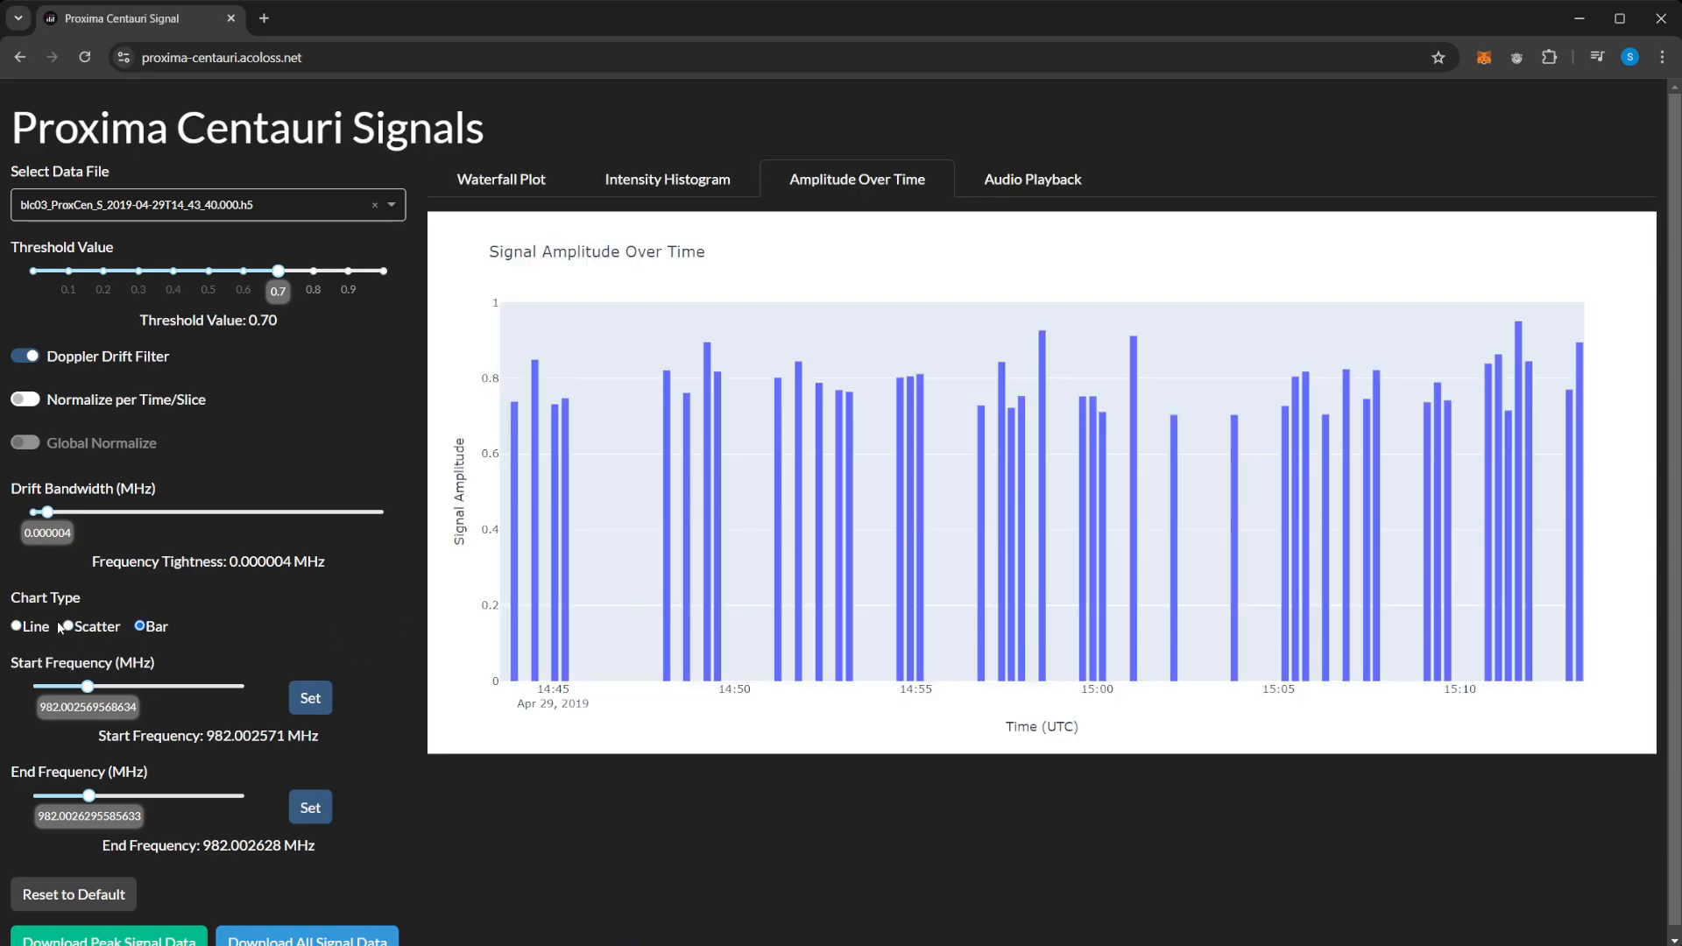
click(16, 626)
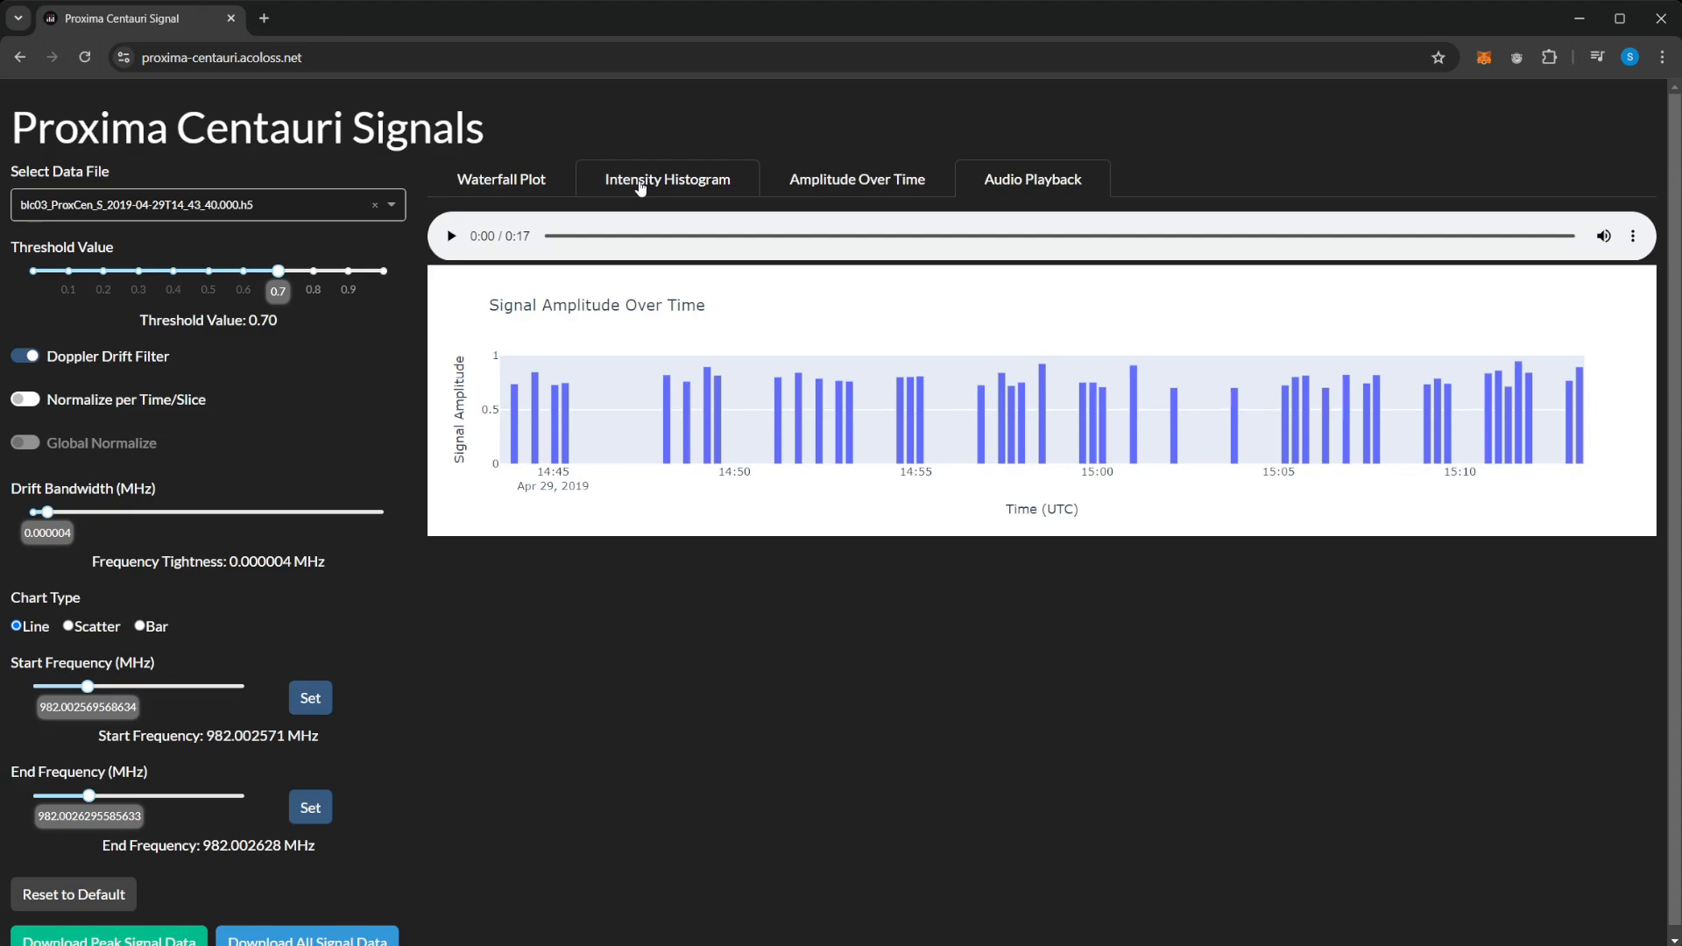
mouse_move(639, 182)
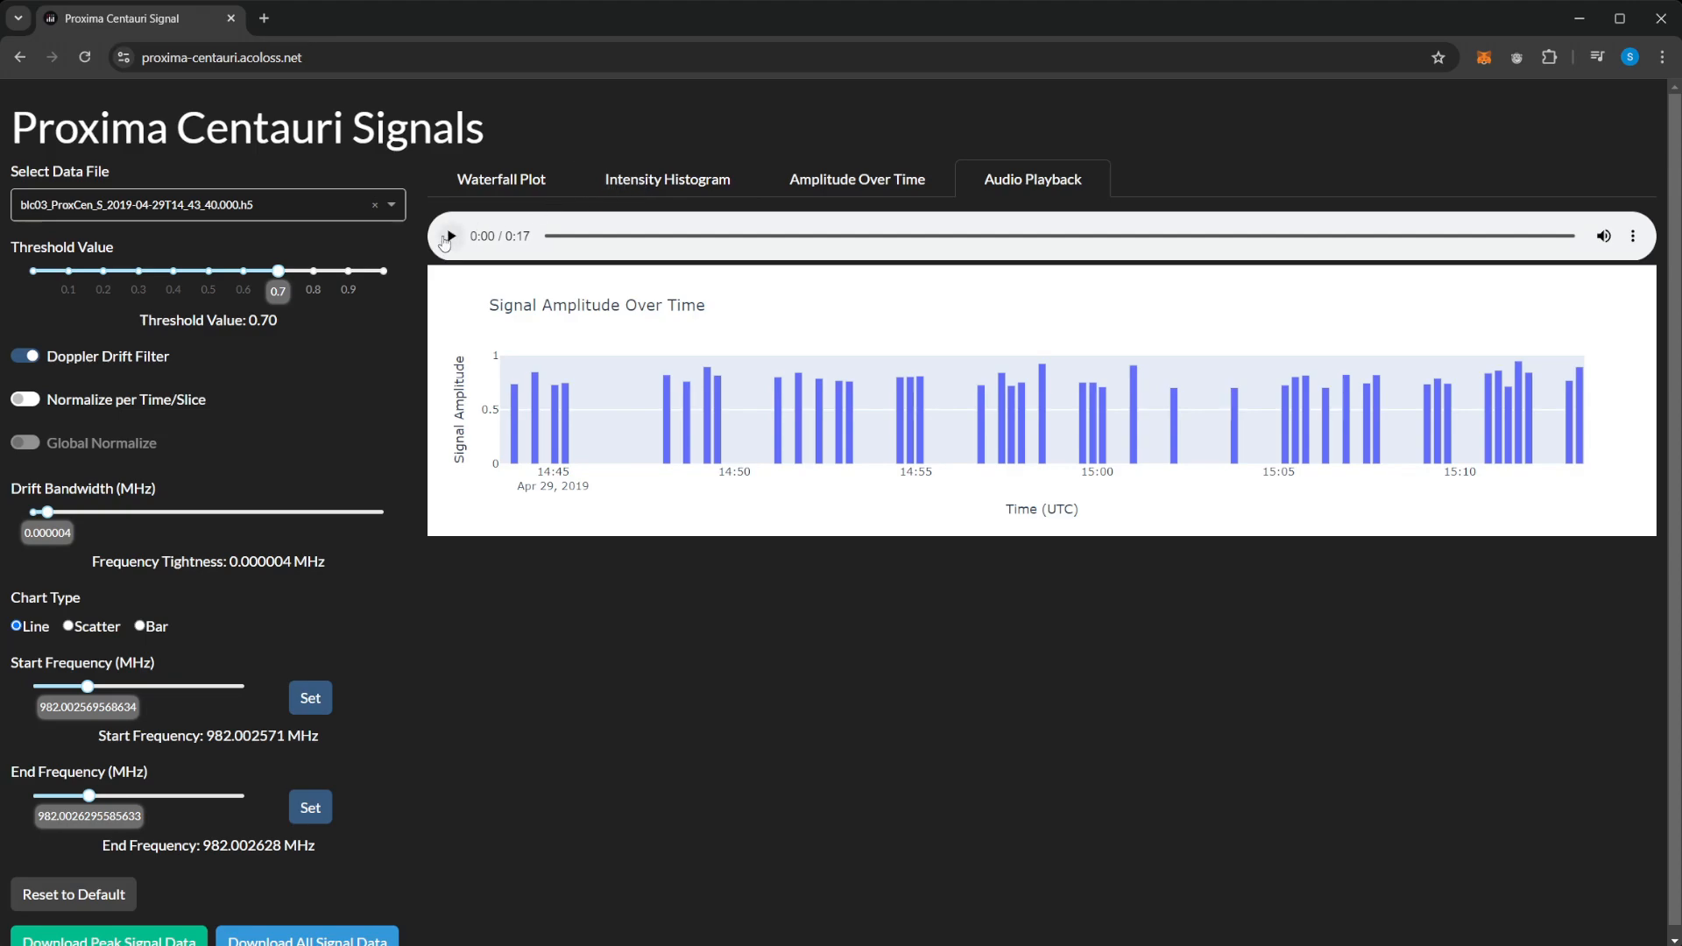
mouse_move(448, 235)
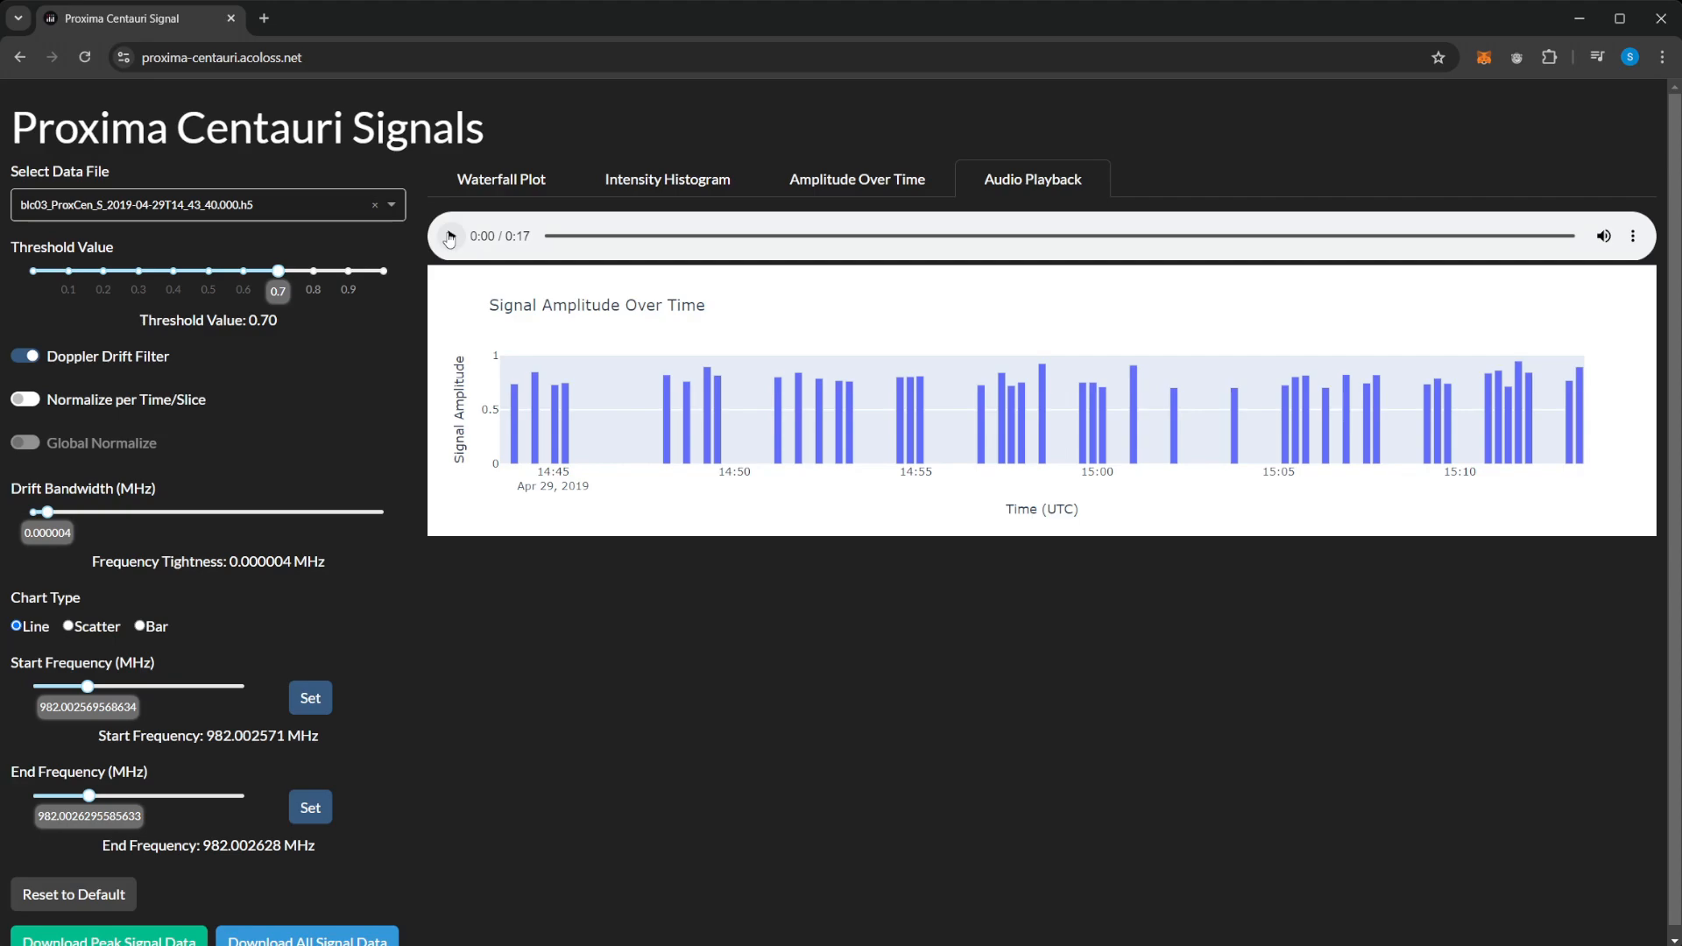
Play the 17-second signal audio clip through to its end
click(449, 235)
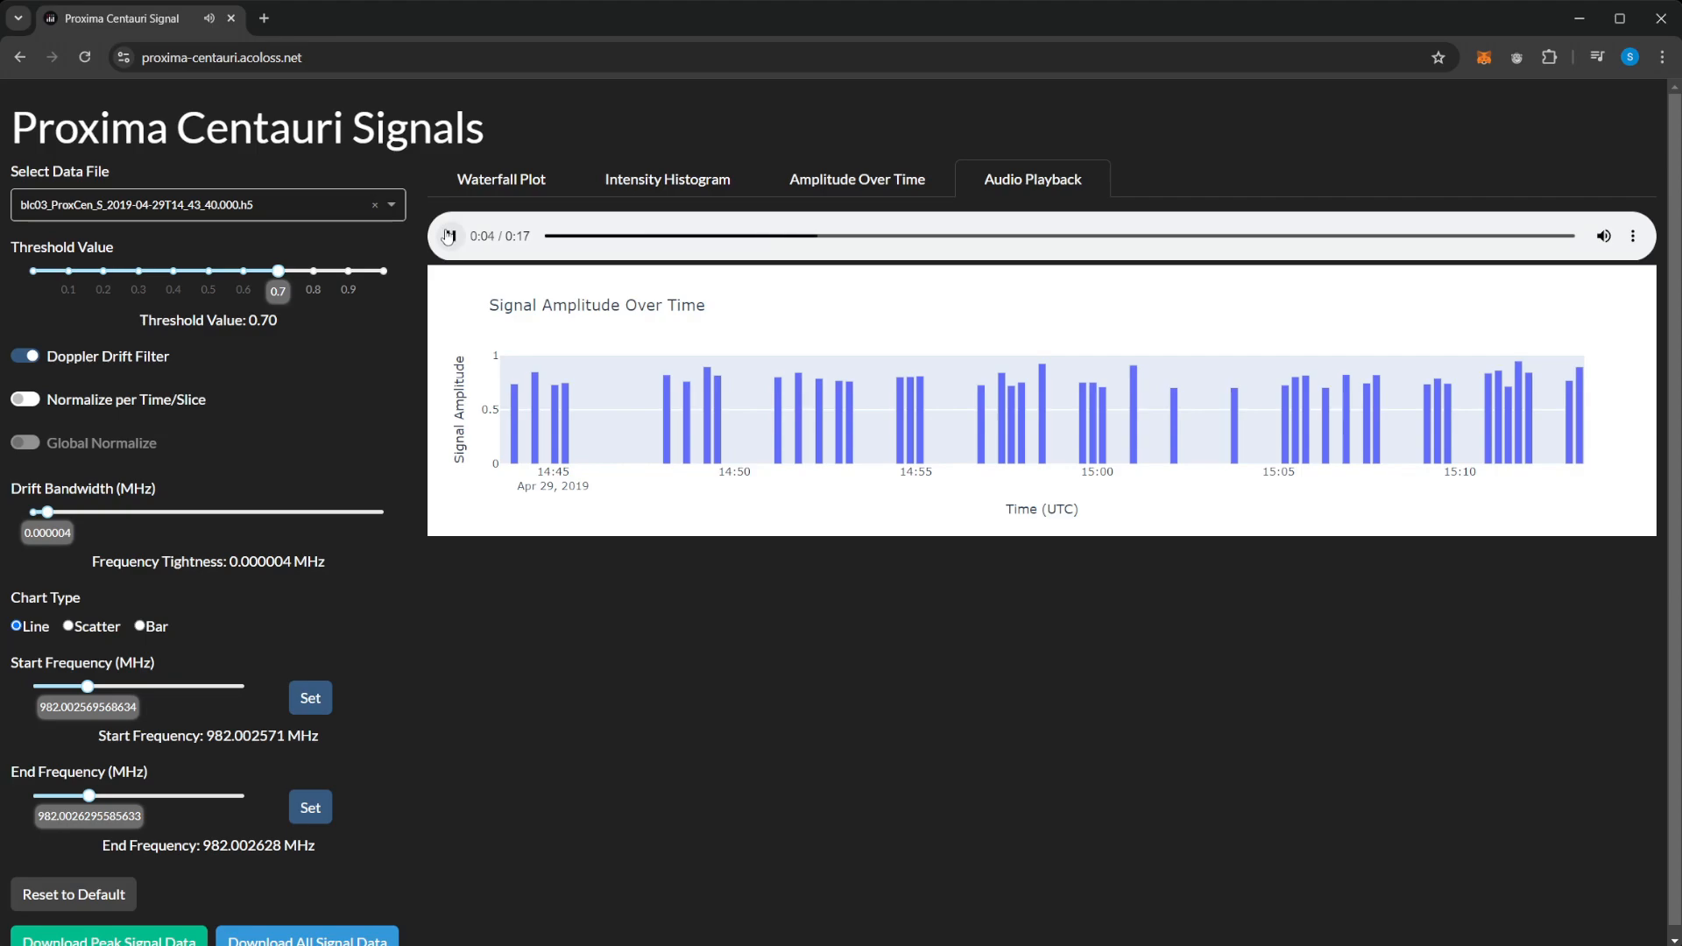
click(448, 236)
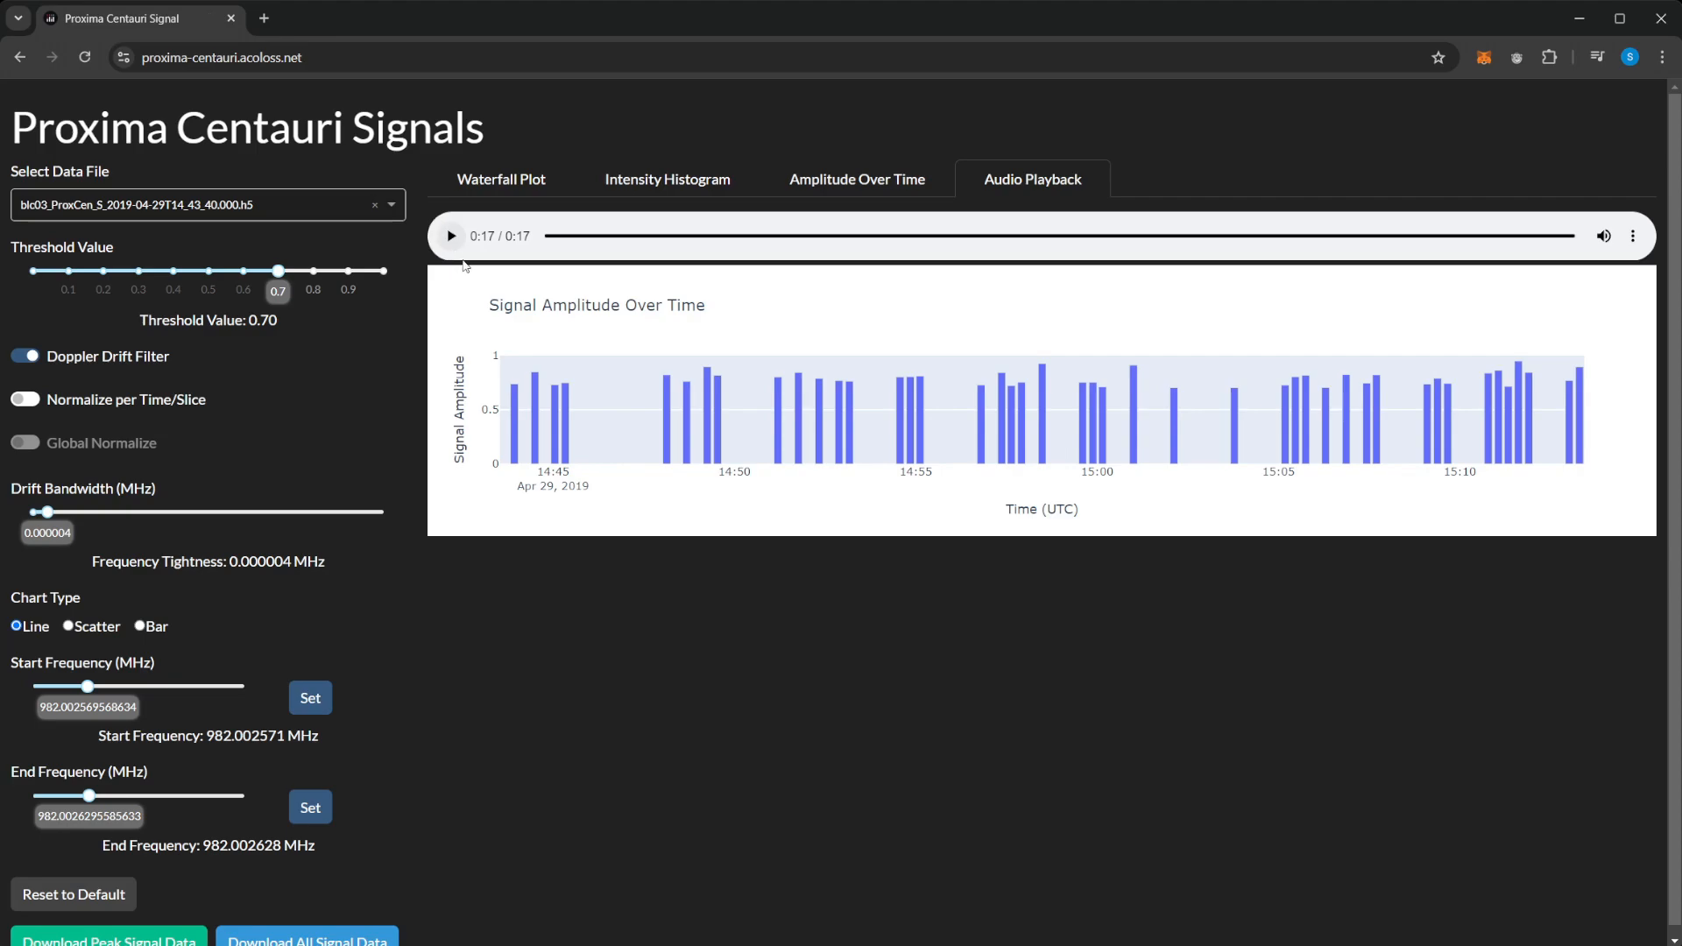
mouse_move(777, 516)
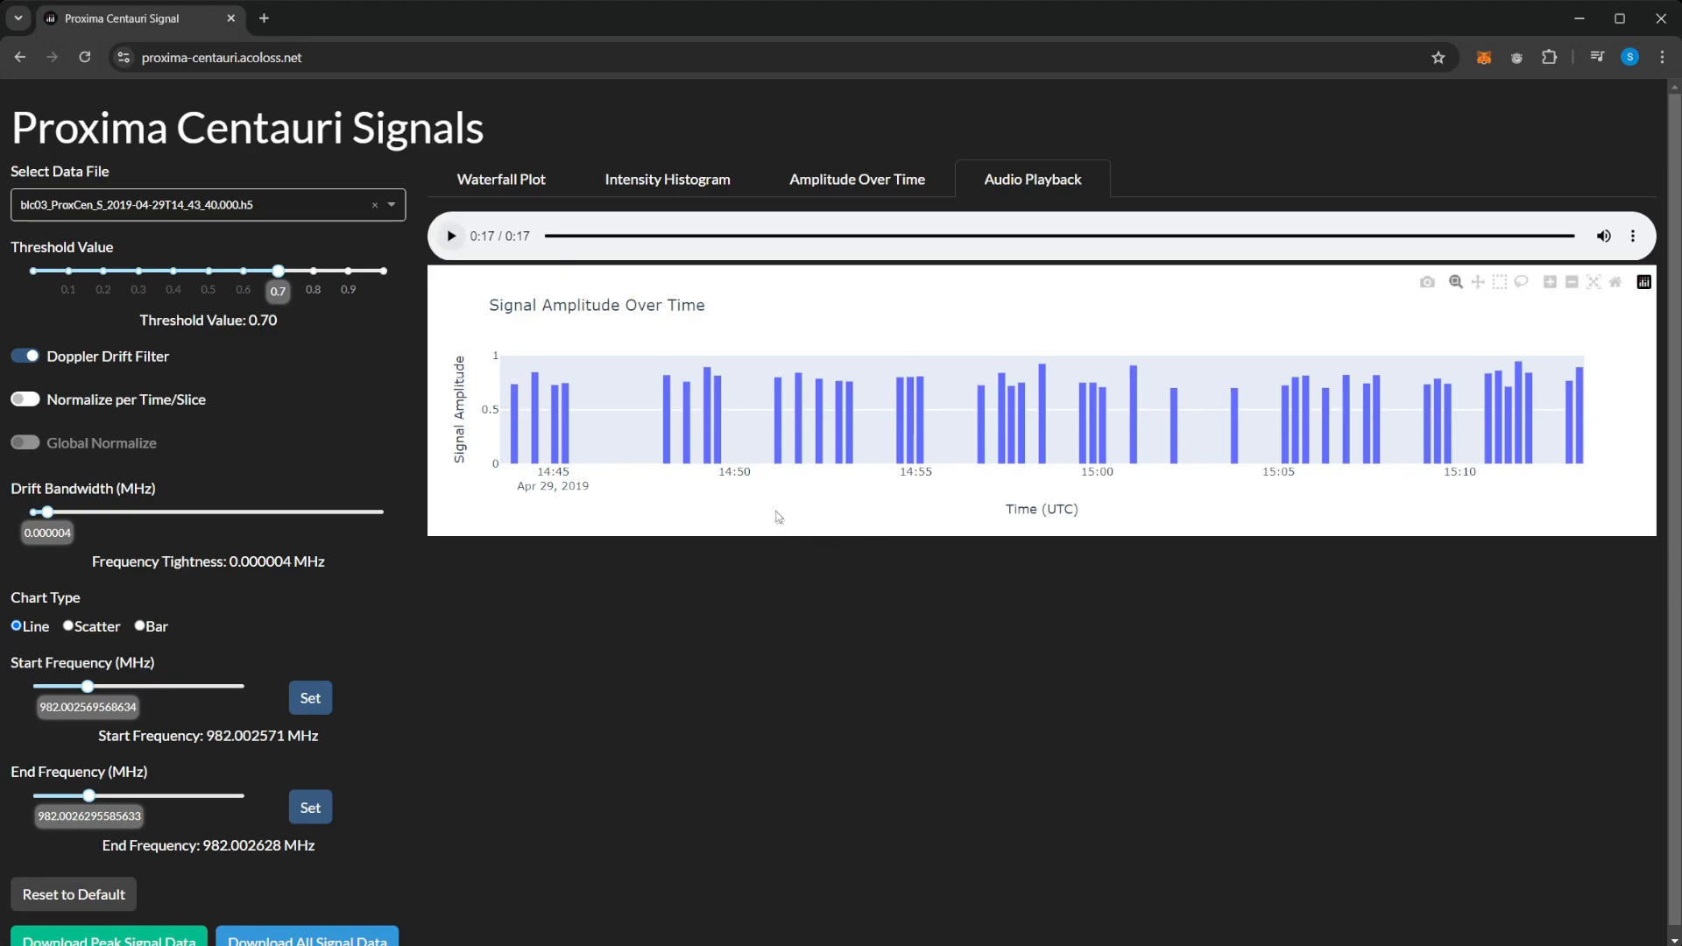
Enable per-slice and global normalization, then replay the 17-second audio to the end
click(25, 399)
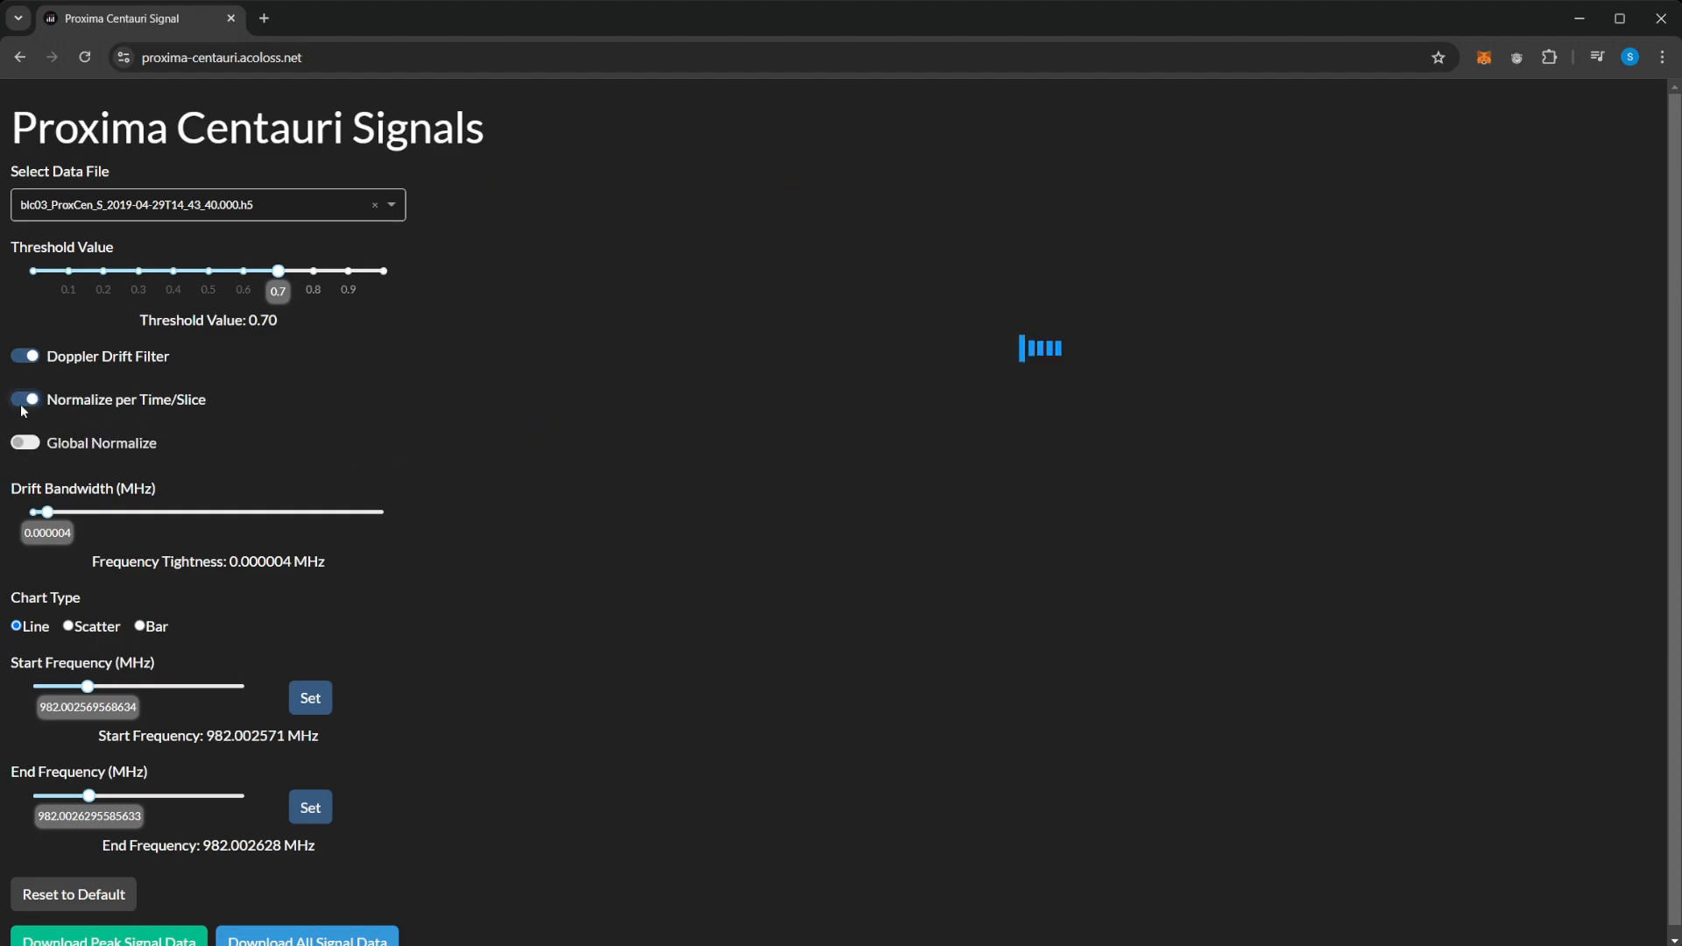
click(25, 441)
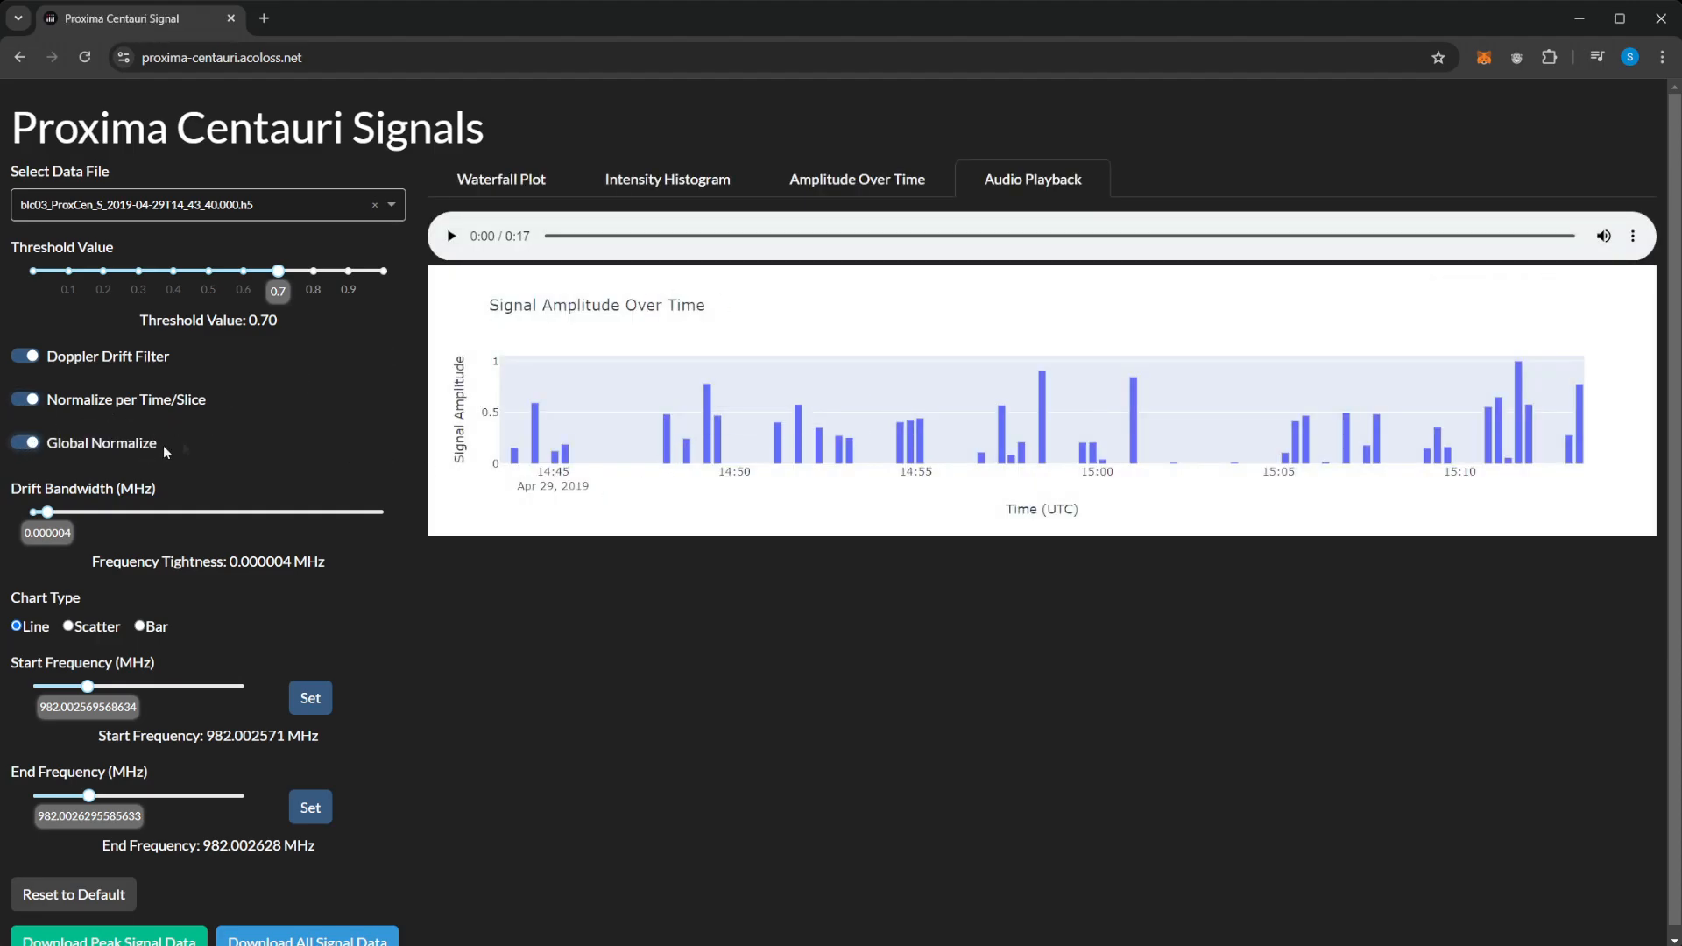
mouse_move(525, 445)
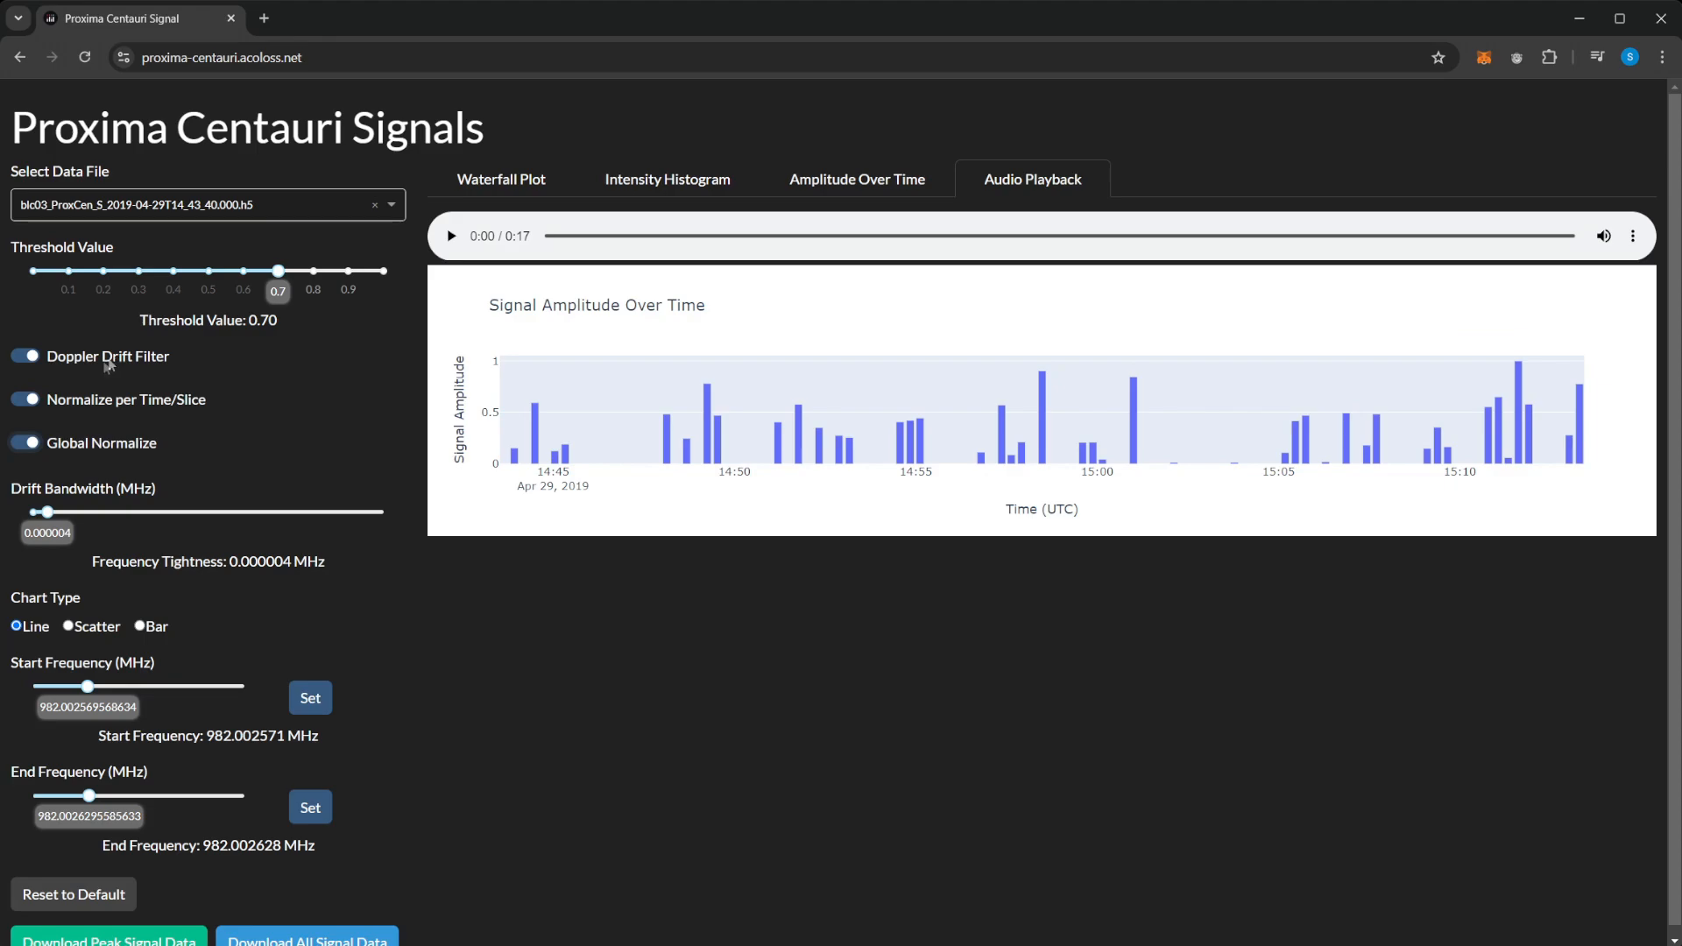
mouse_move(166, 378)
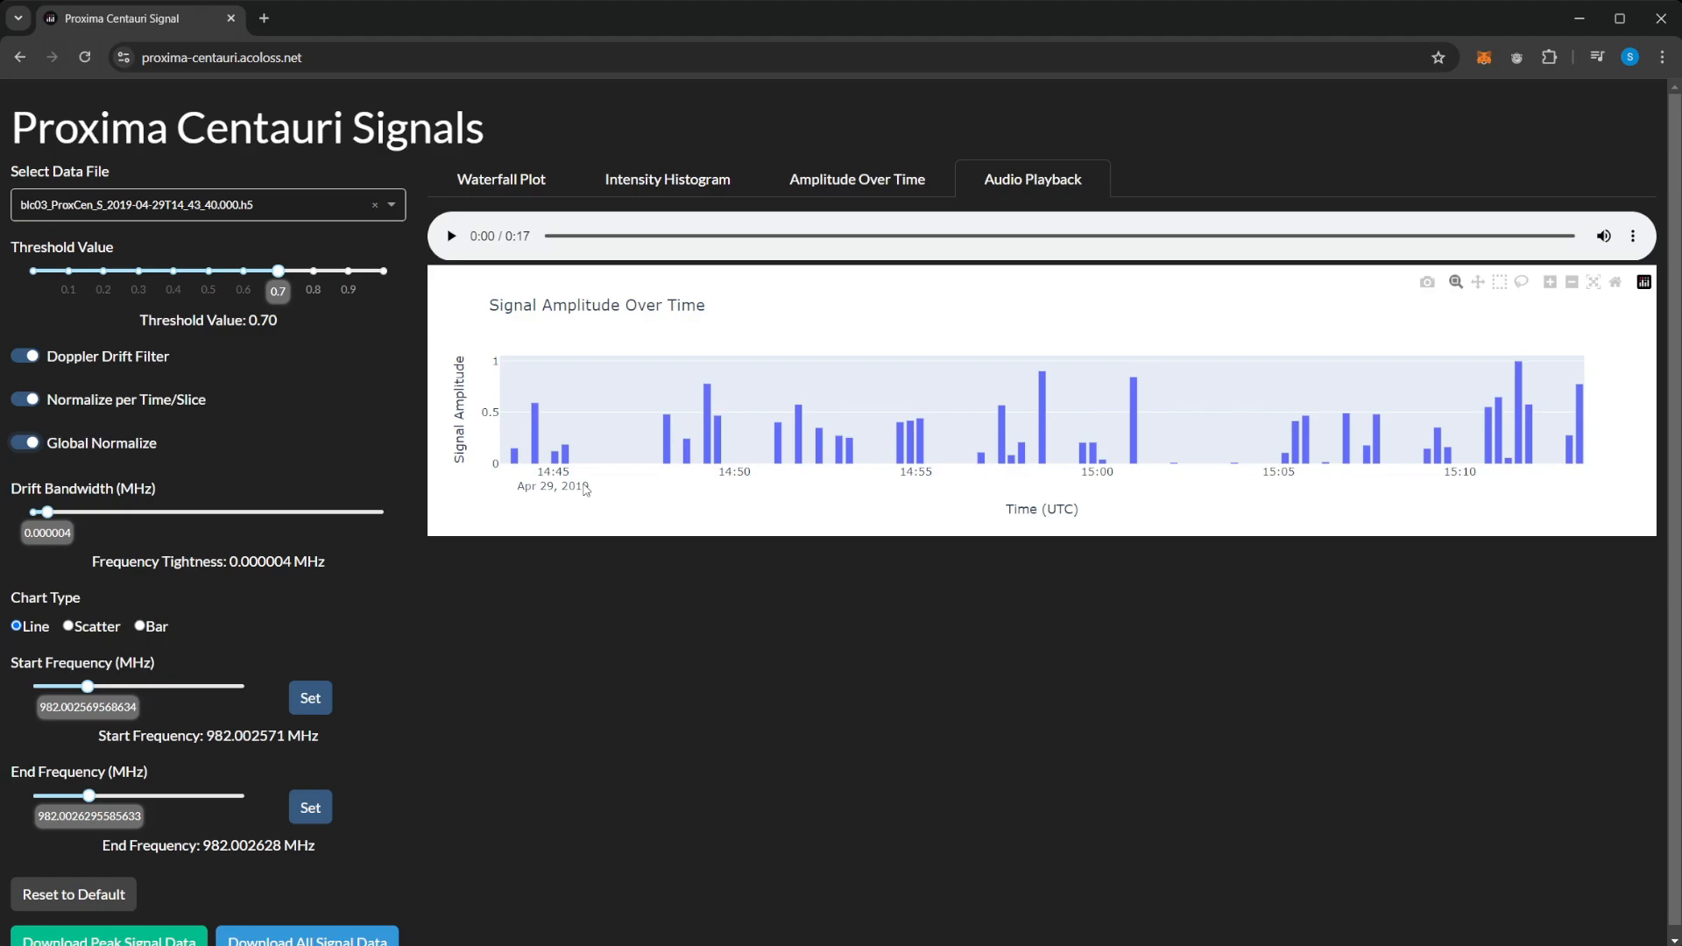
click(450, 235)
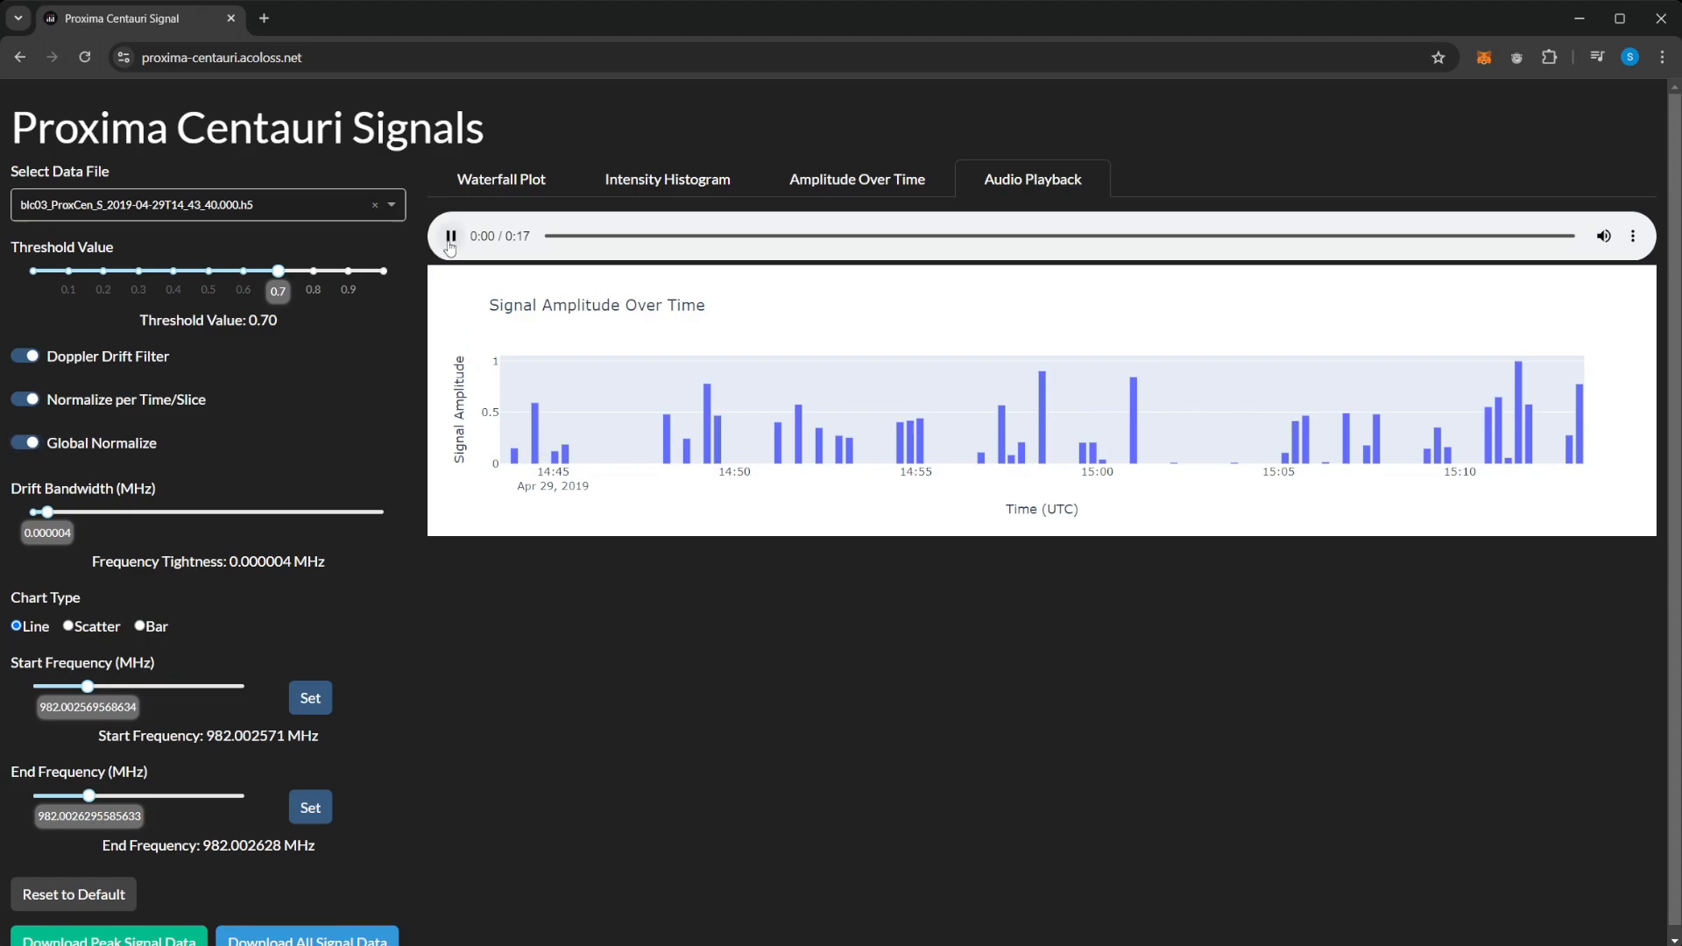
click(449, 235)
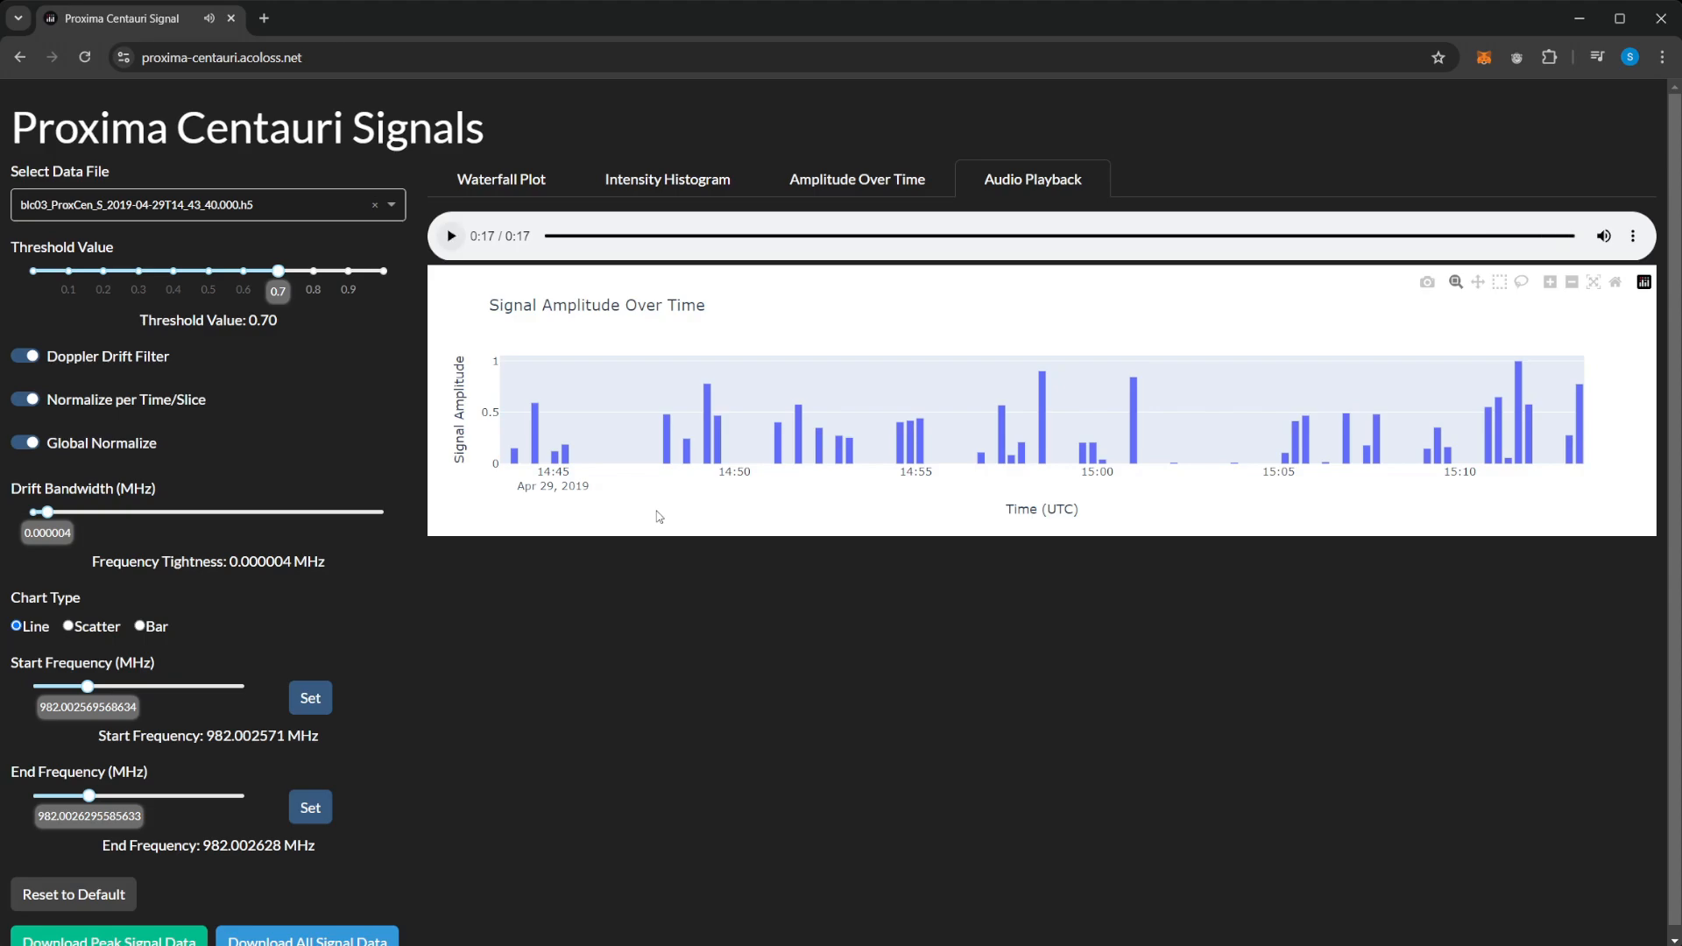
scroll(down, 3)
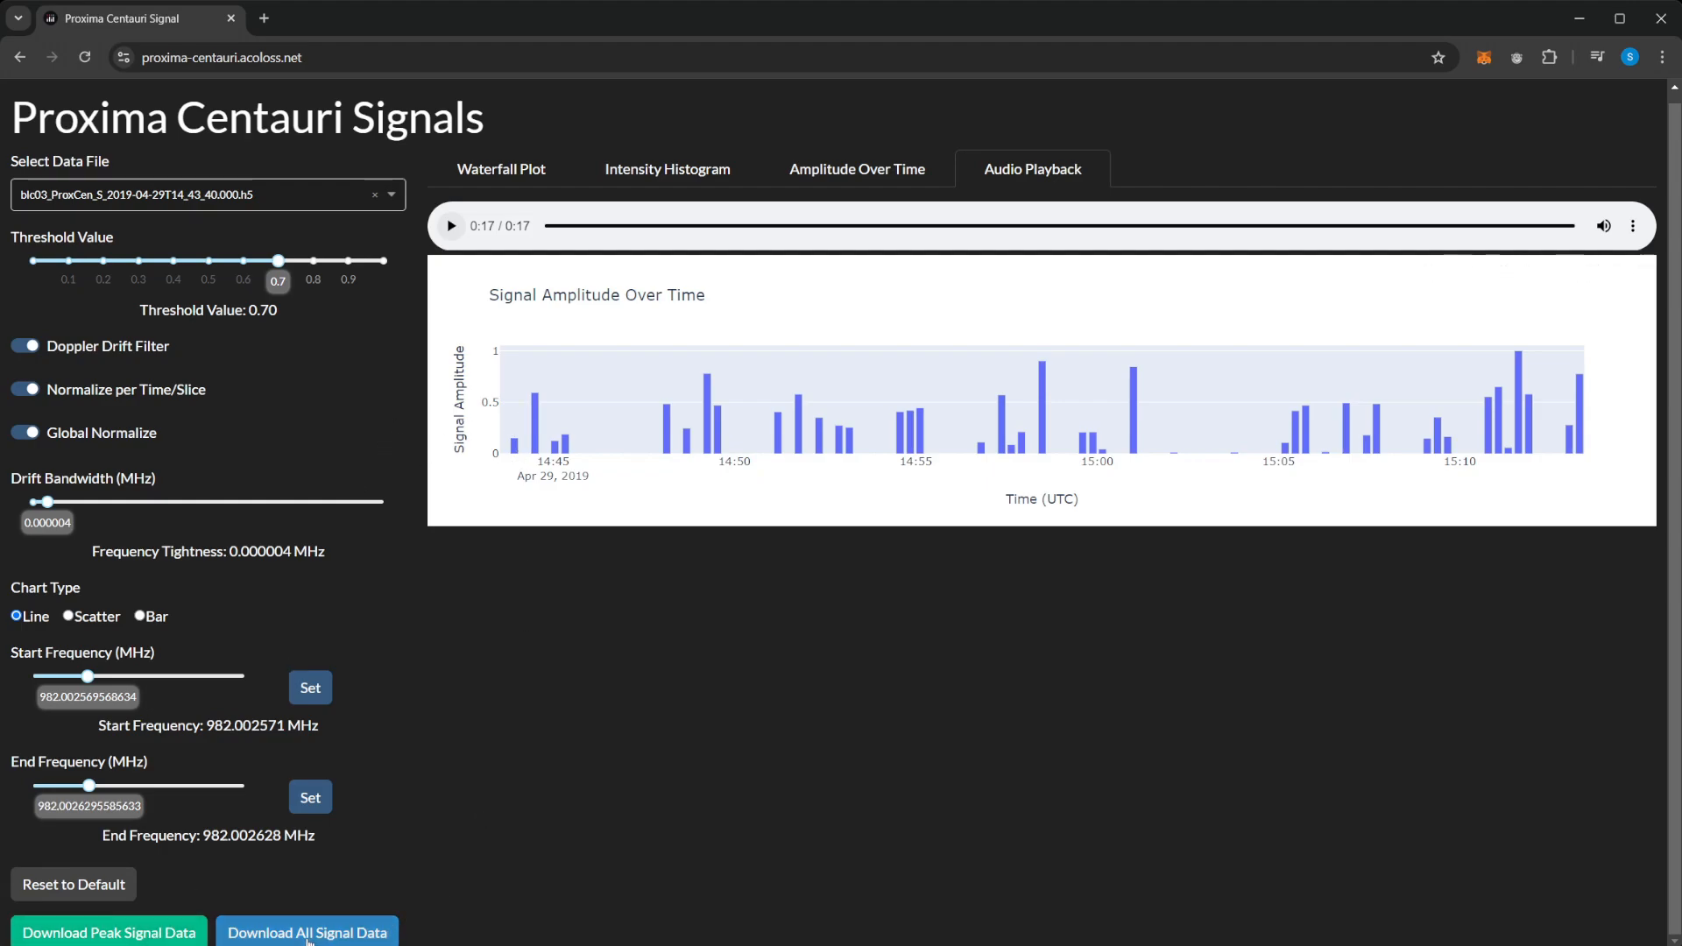
mouse_move(463, 586)
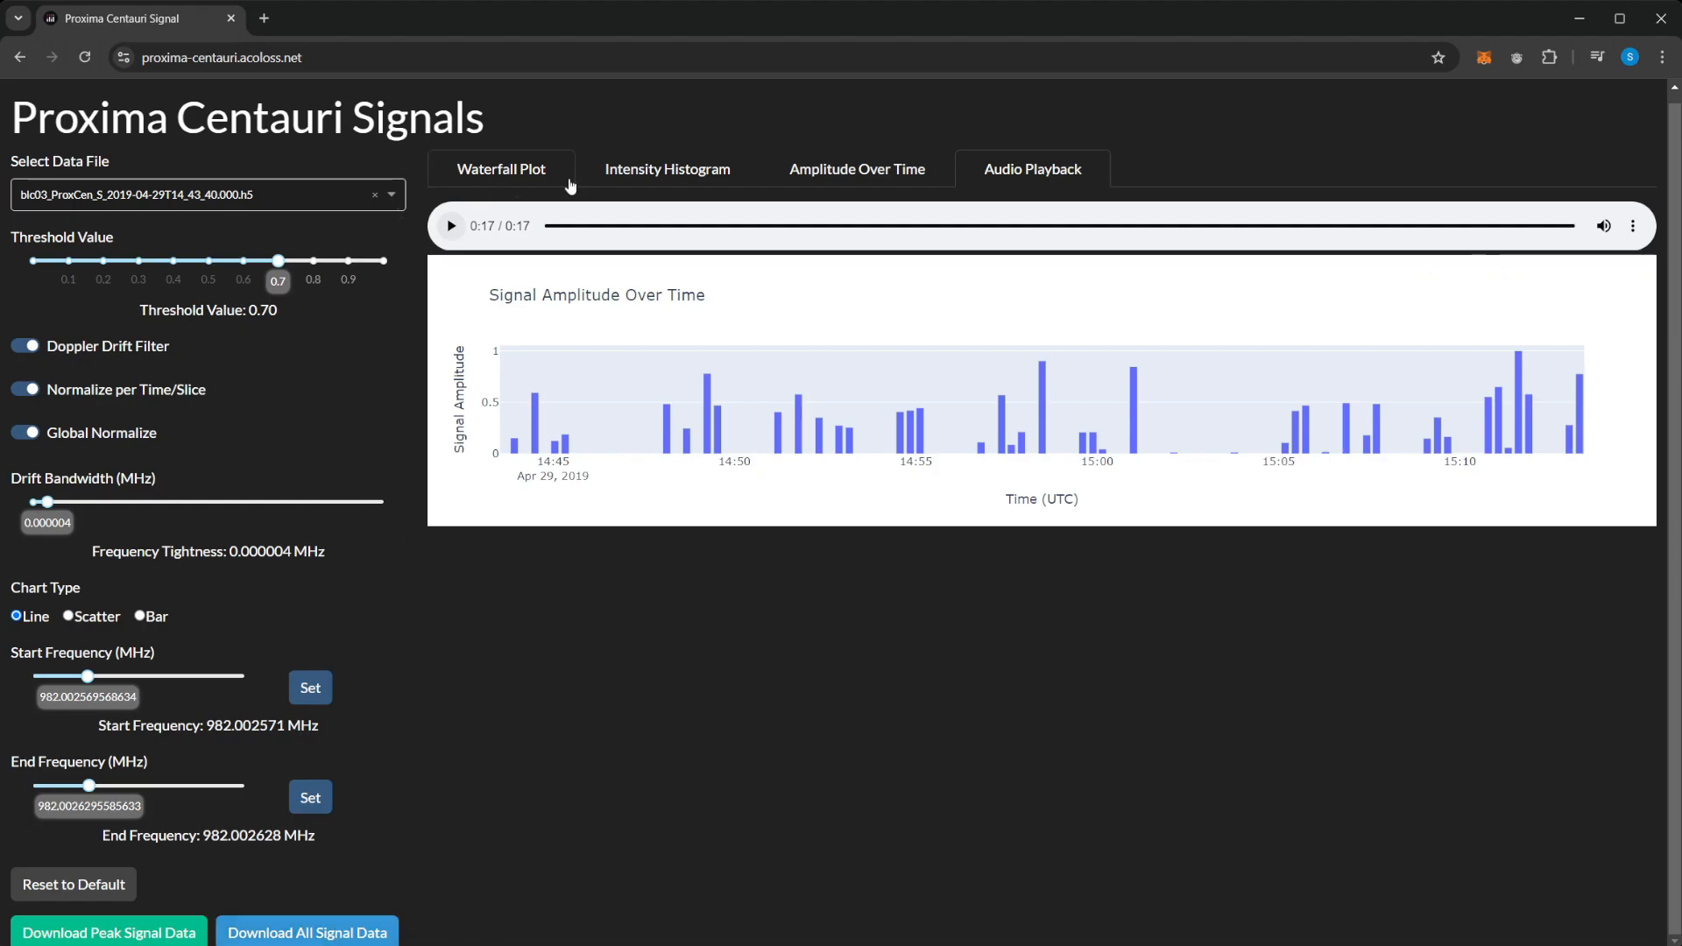
On the waterfall, set drift bandwidth to 0.000032 MHz and threshold to 0.48
click(500, 168)
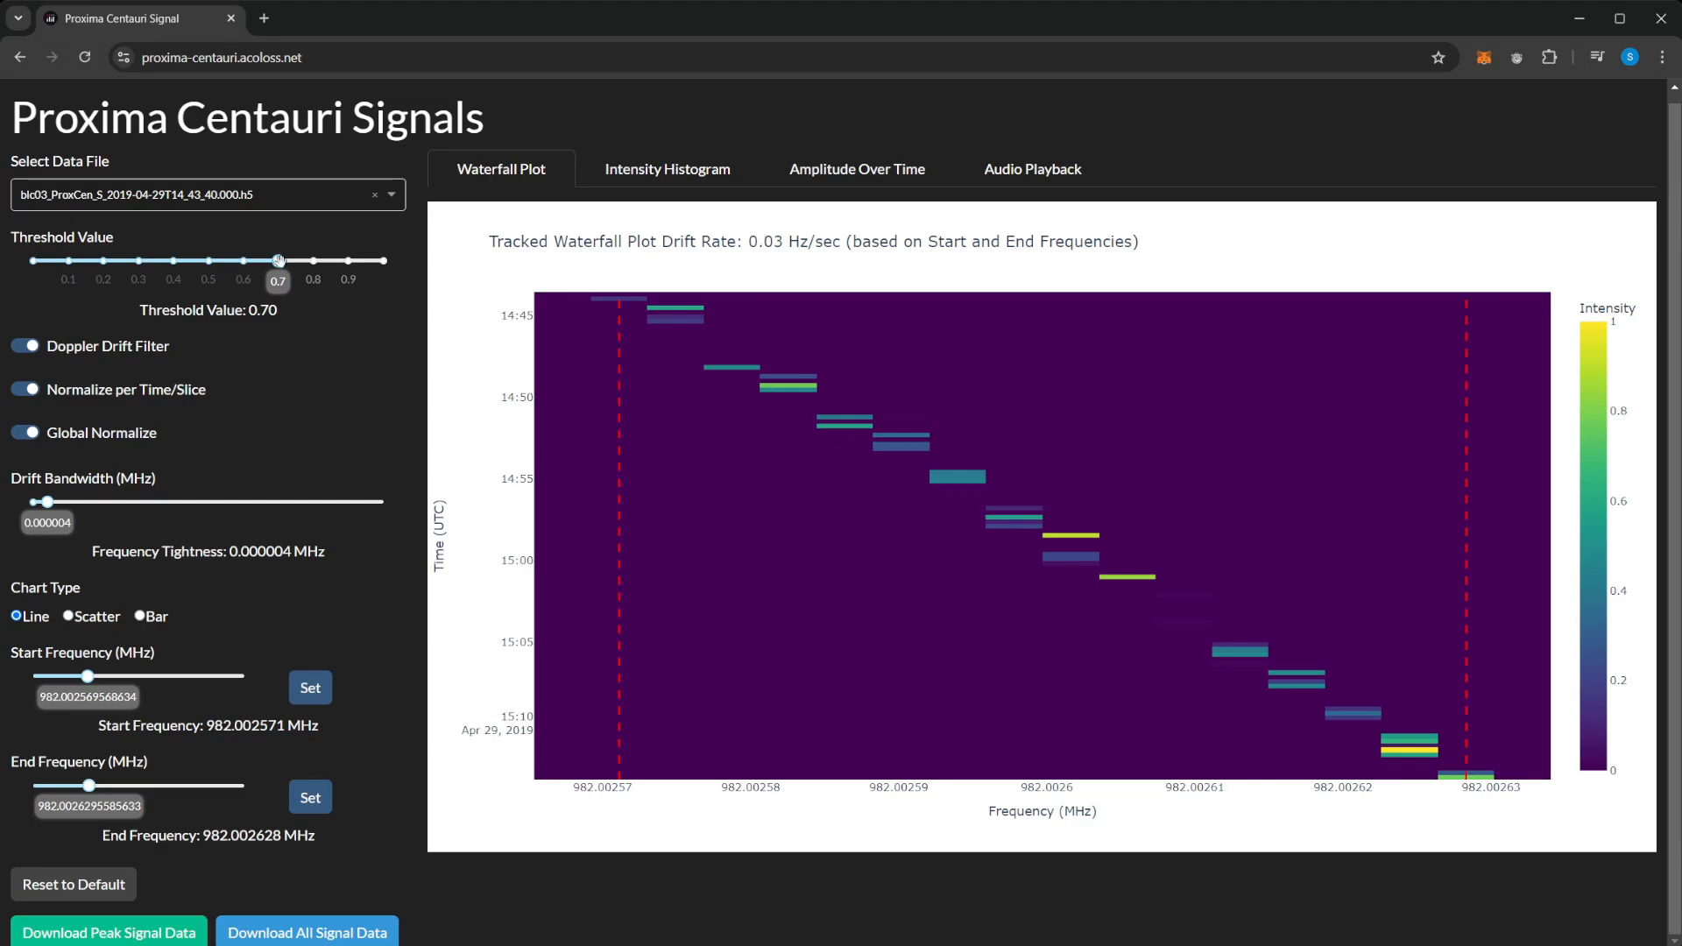
drag(47, 501, 138, 500)
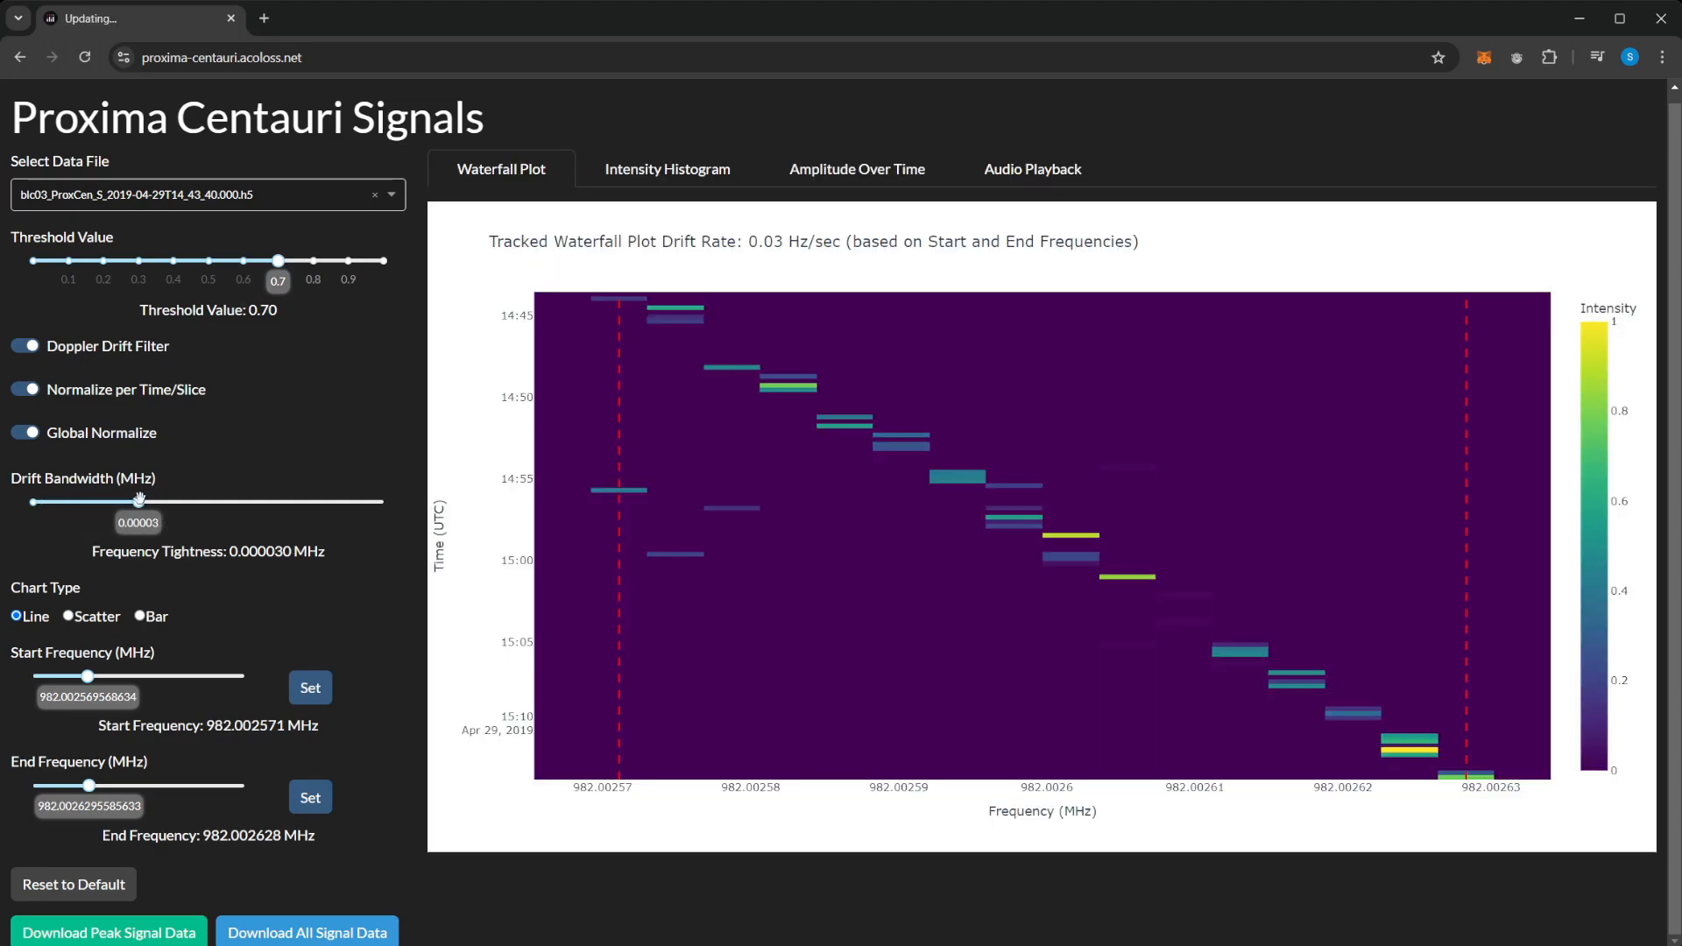
drag(138, 502, 144, 502)
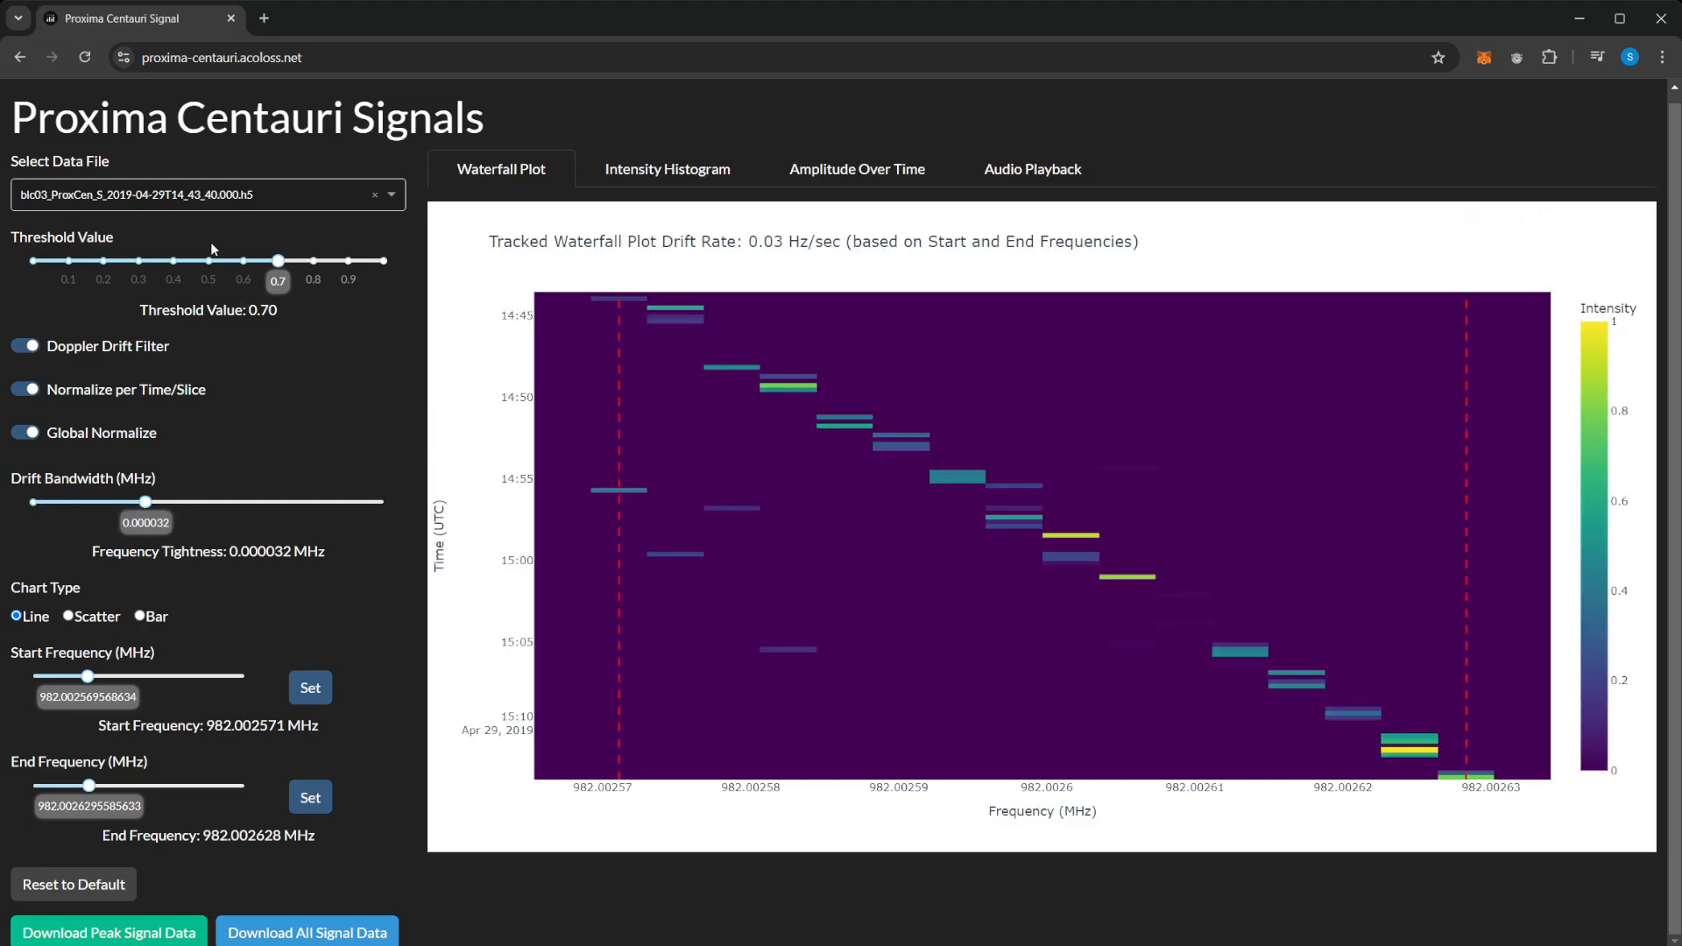
drag(278, 261, 201, 261)
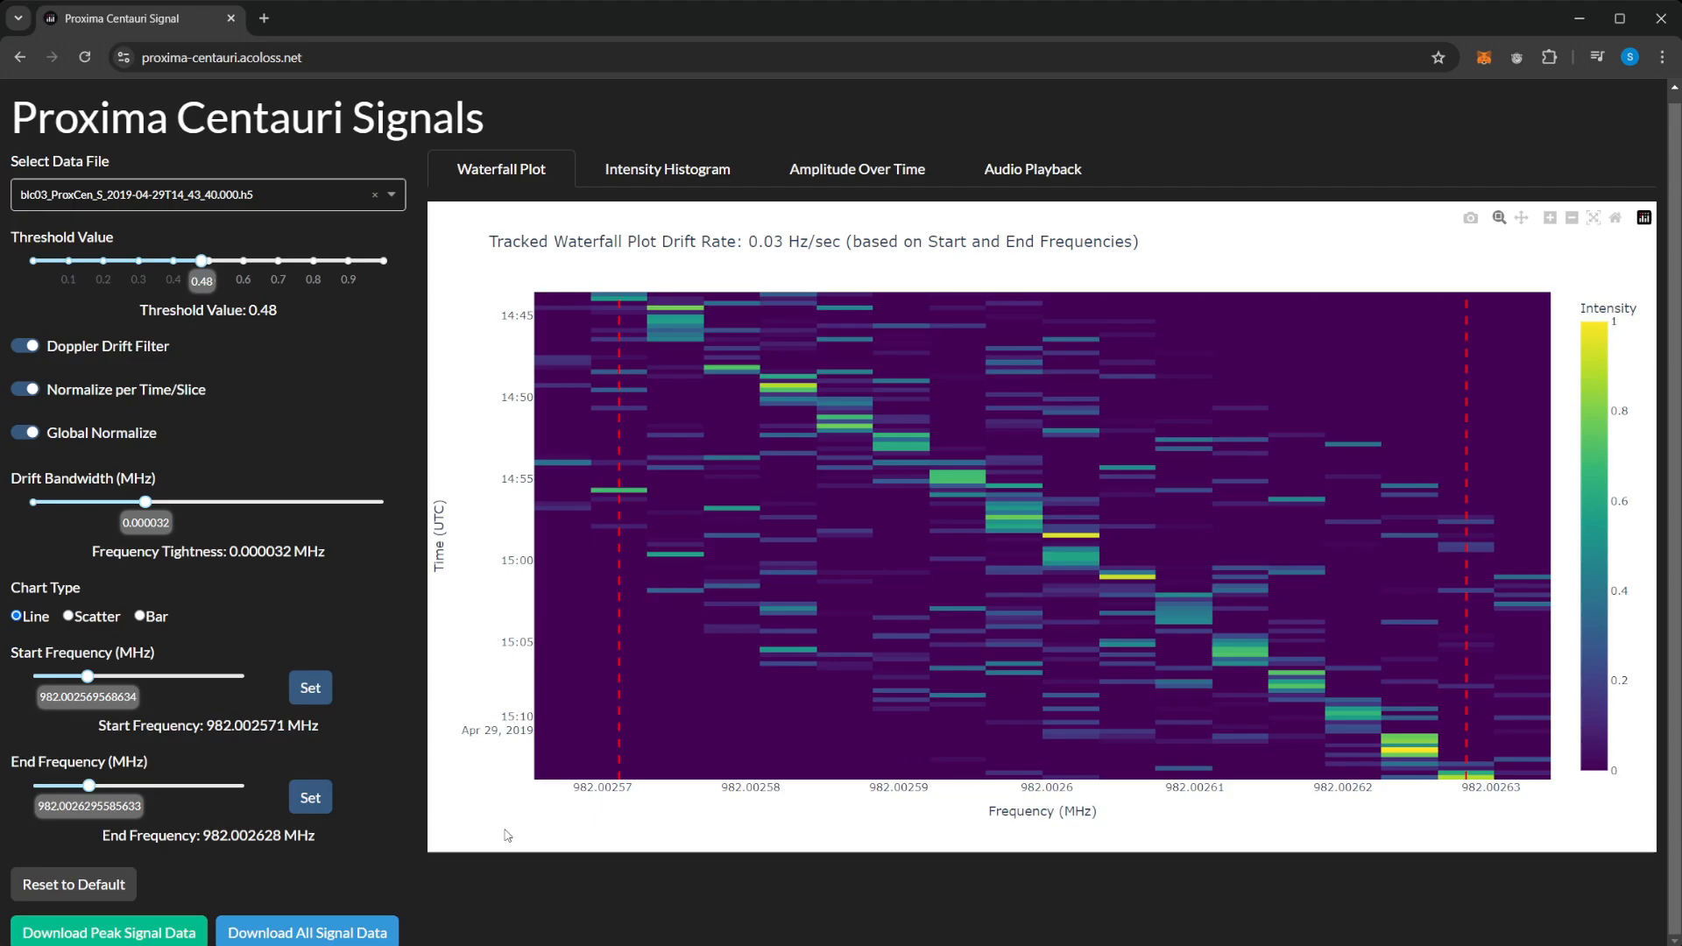
mouse_move(737, 417)
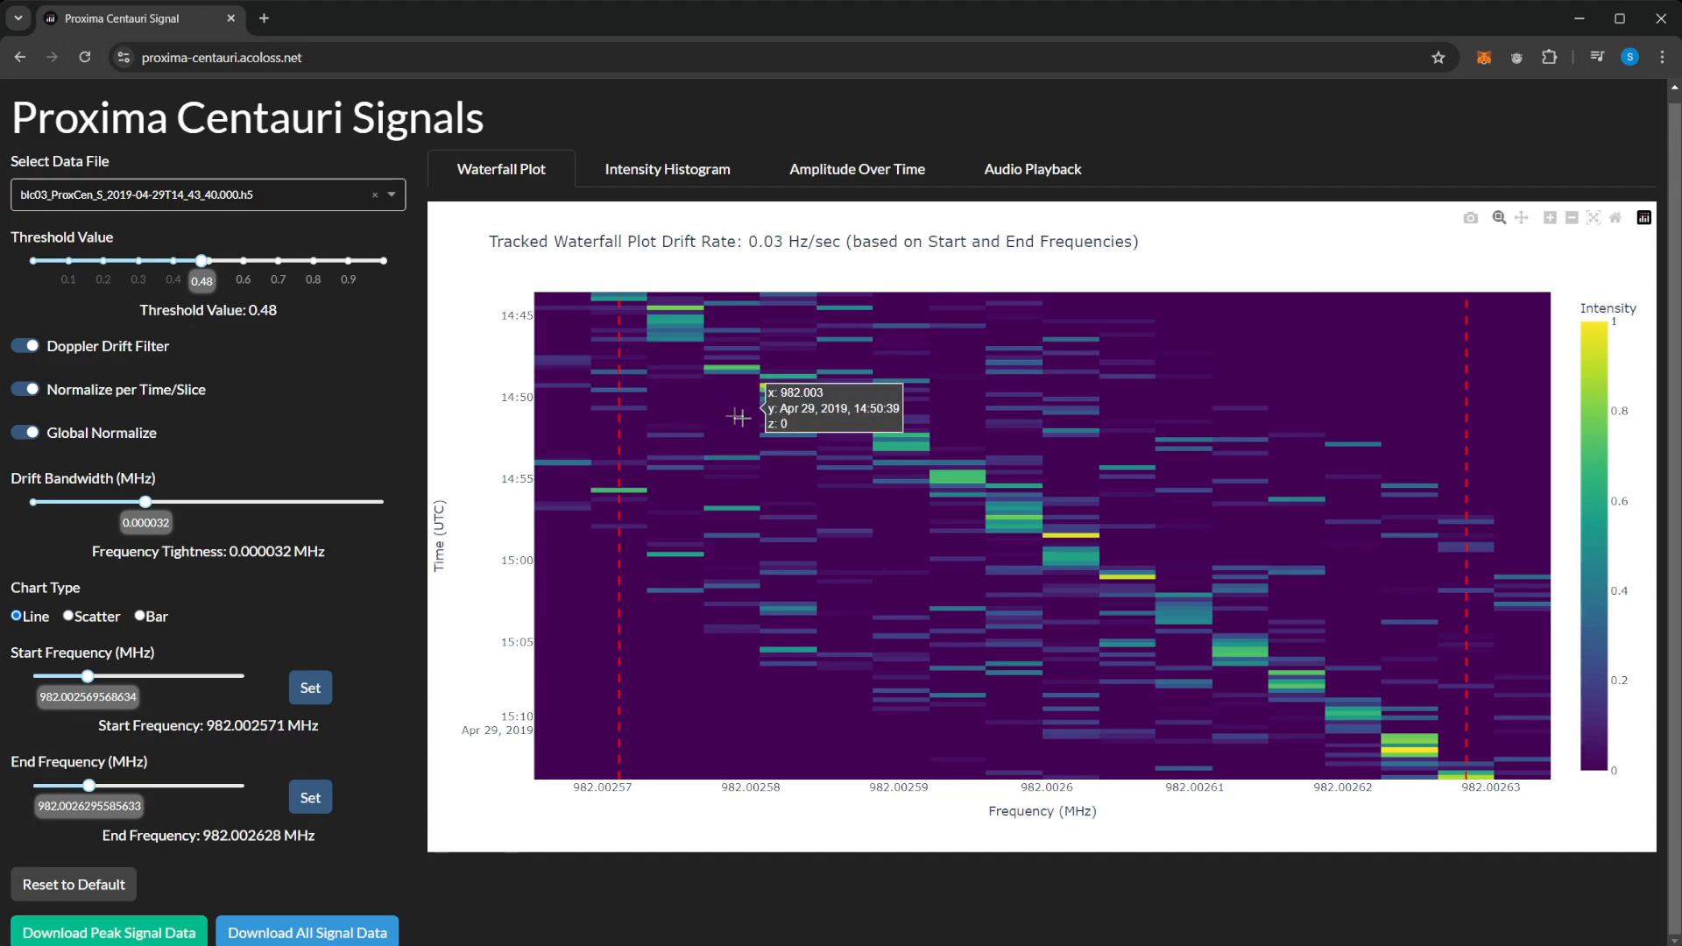